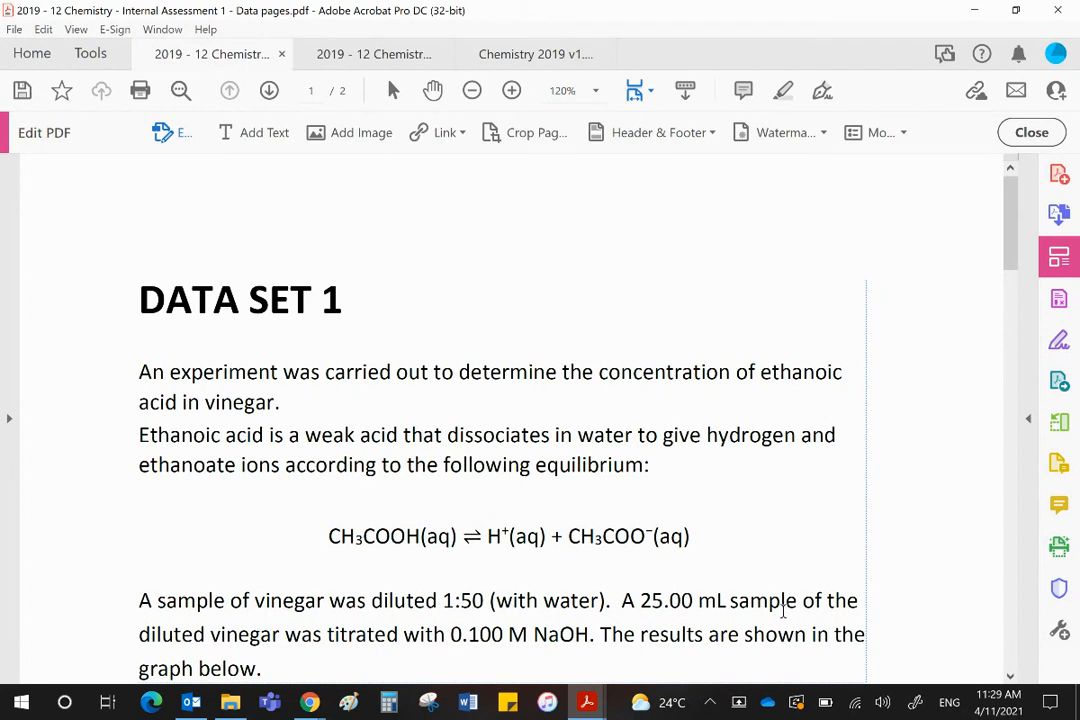
pyautogui.moveTo(745, 585)
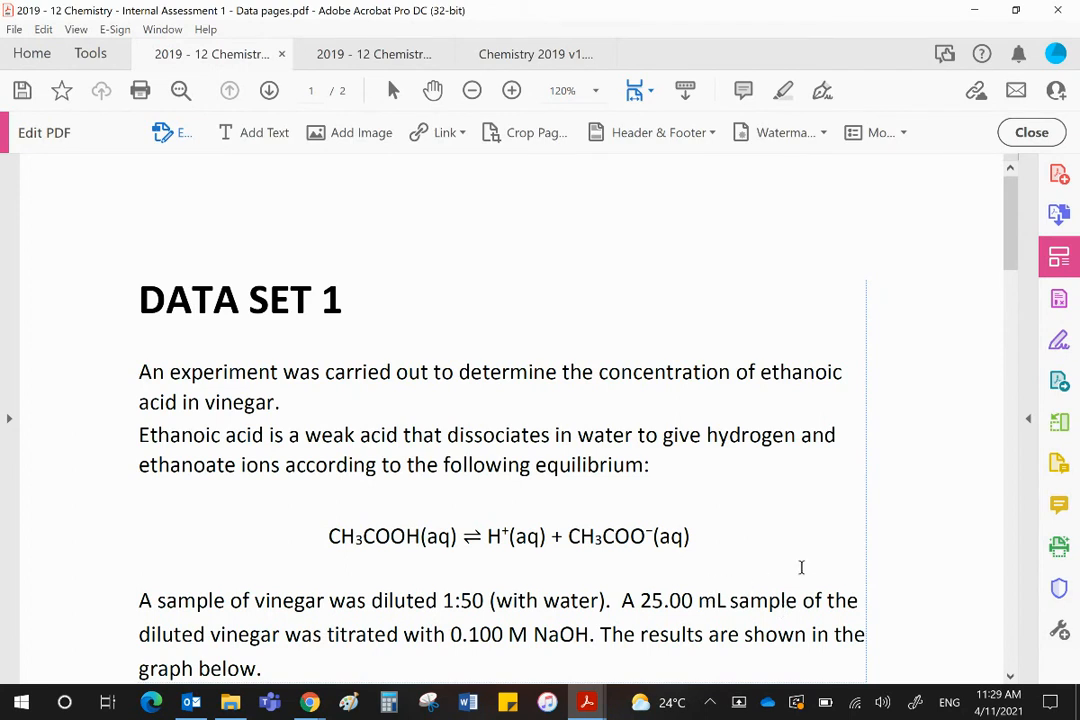
pyautogui.moveTo(720, 428)
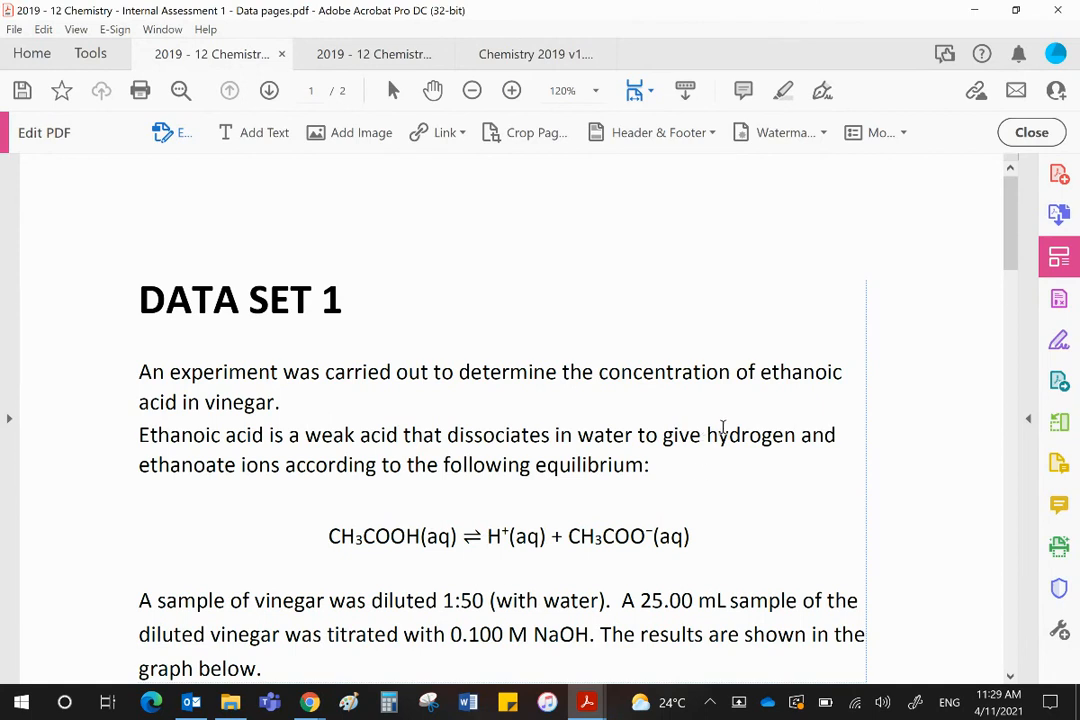
pyautogui.moveTo(728, 426)
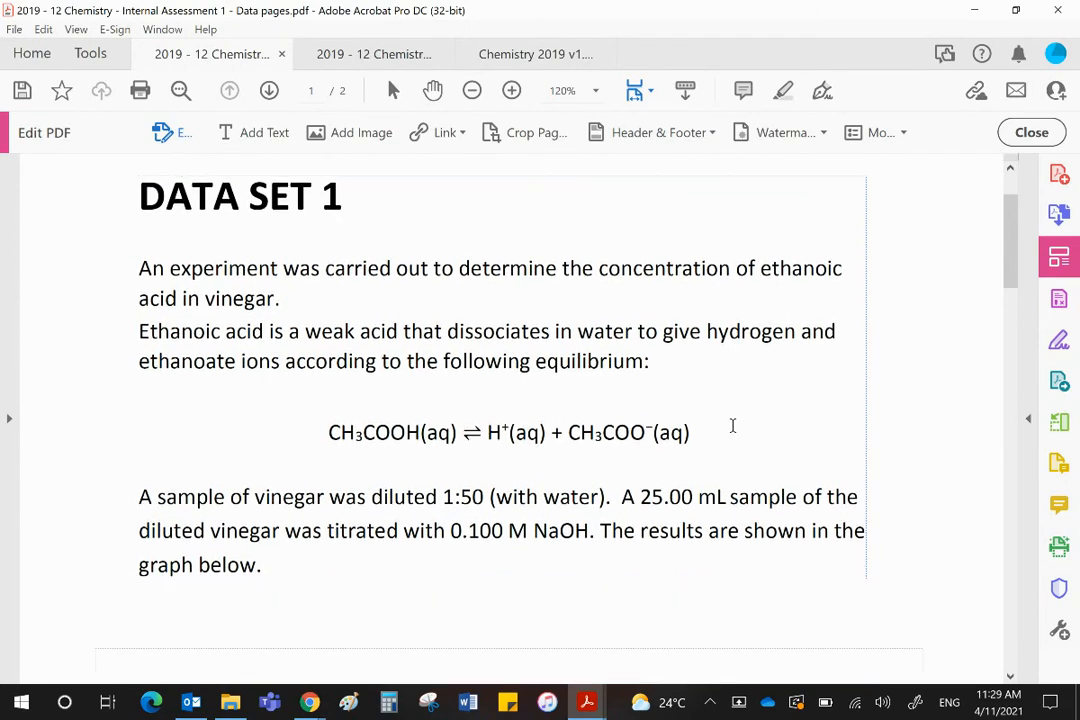
# - Scroll the Data pages PDF past the Data Set 1 text to the titration curve graph
pyautogui.scroll(-3)
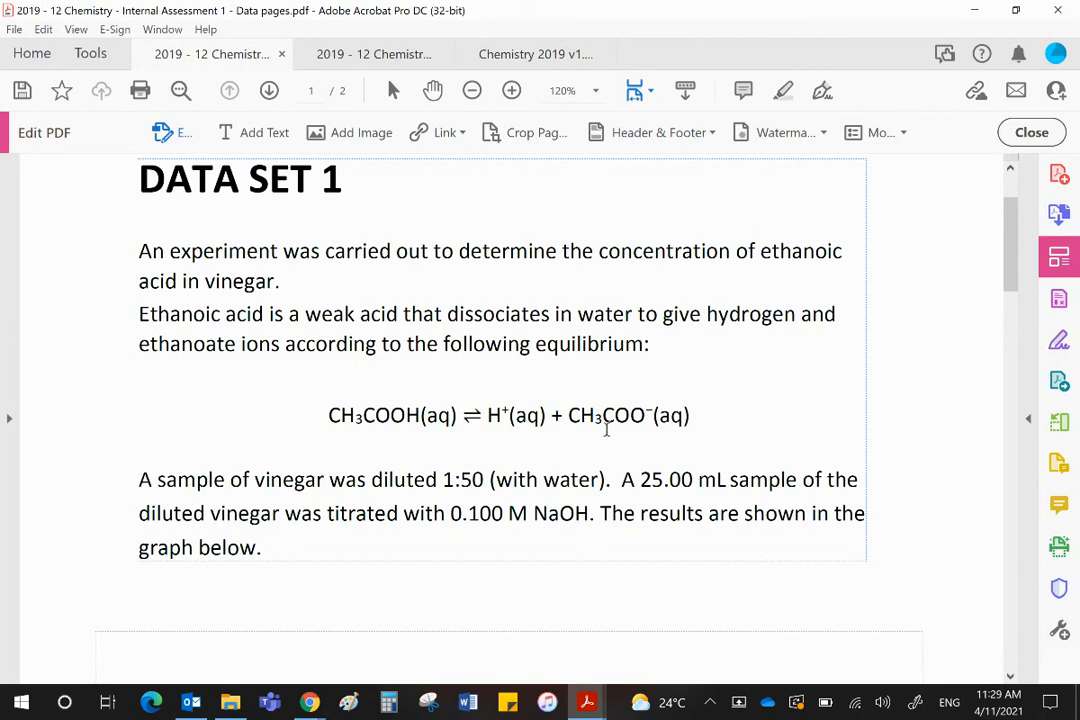
pyautogui.scroll(-3)
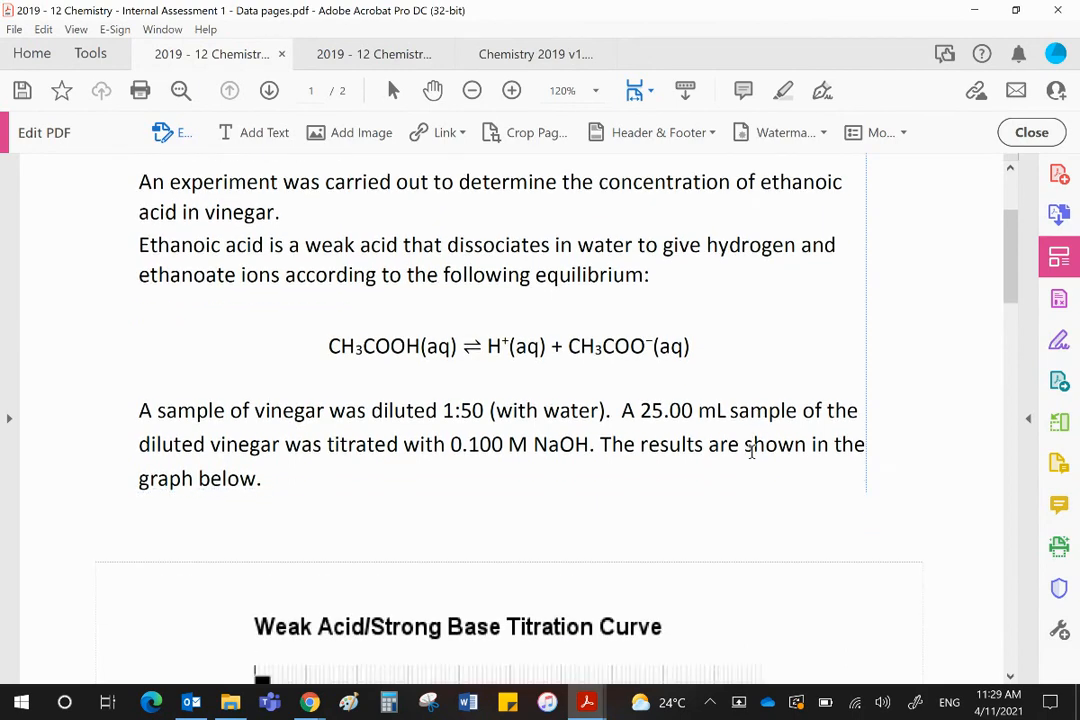
pyautogui.scroll(-3)
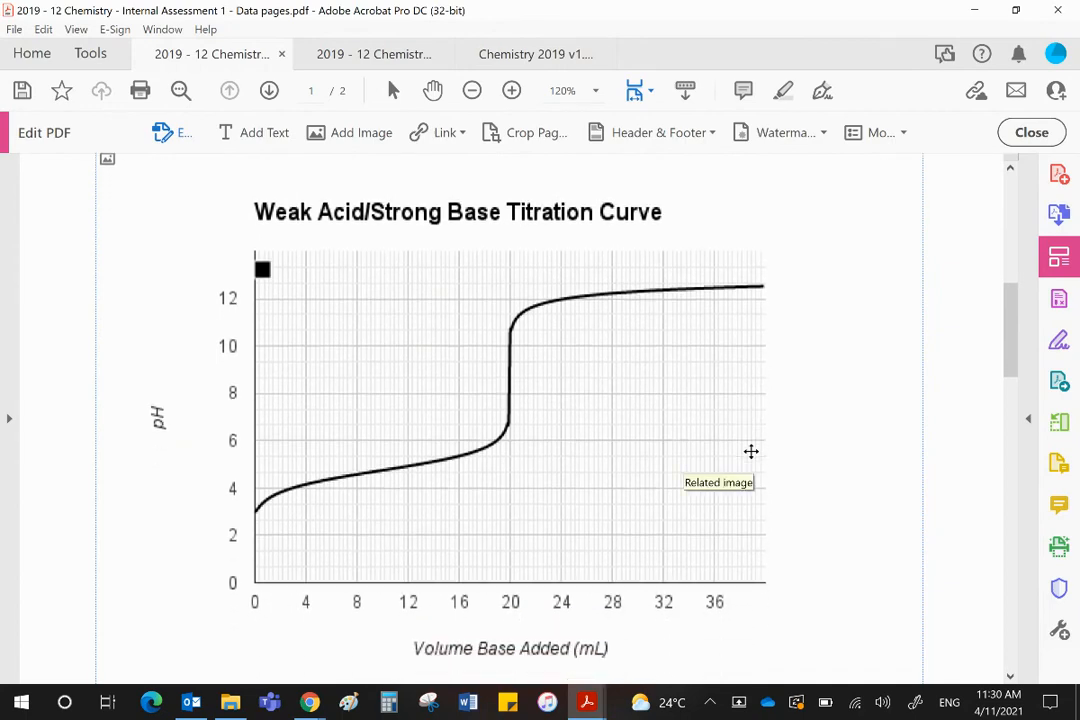
pyautogui.moveTo(535, 371)
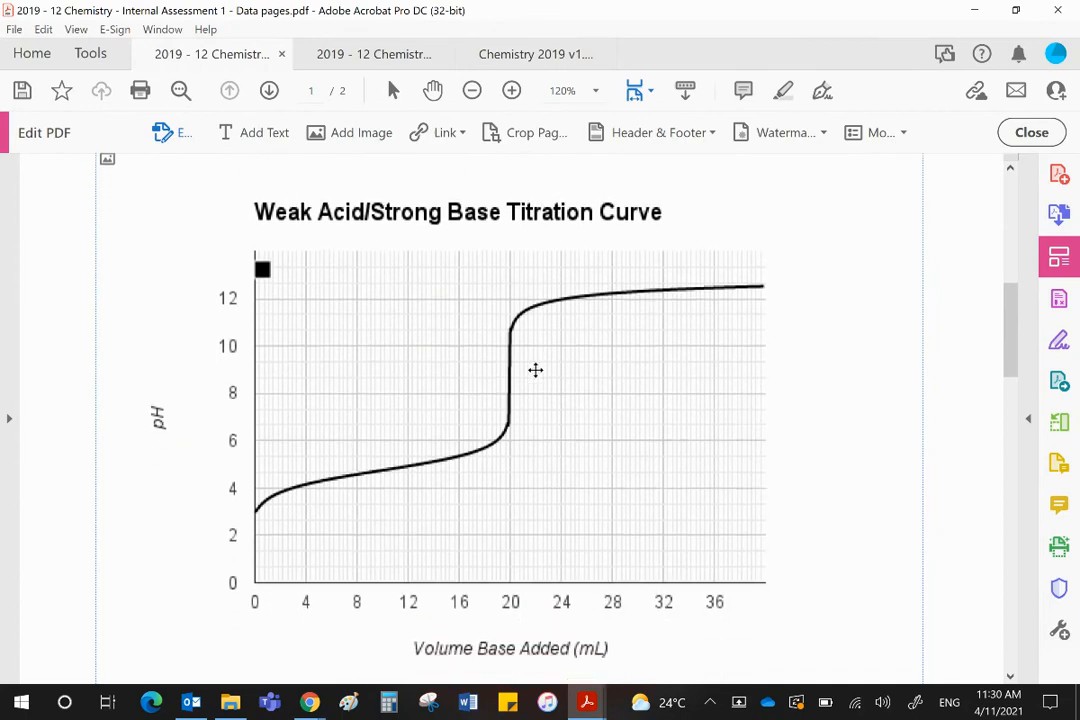
pyautogui.moveTo(608, 355)
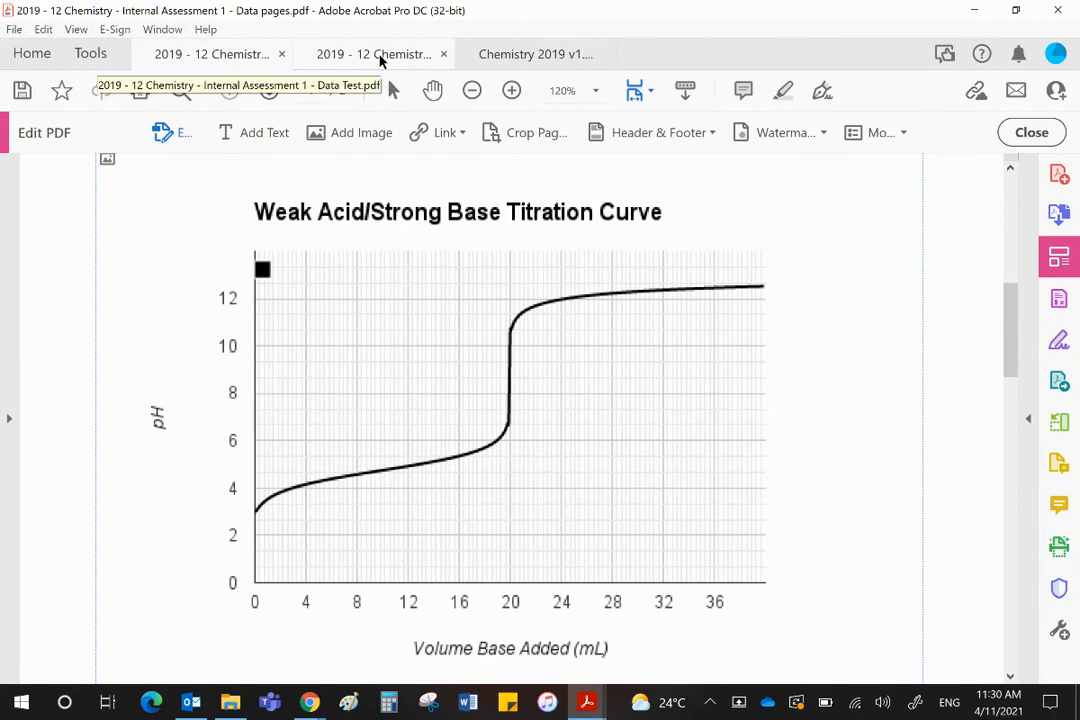
# - Switch to the Data Test PDF and scroll to page 3 where the Data test section begins
pyautogui.click(1031, 131)
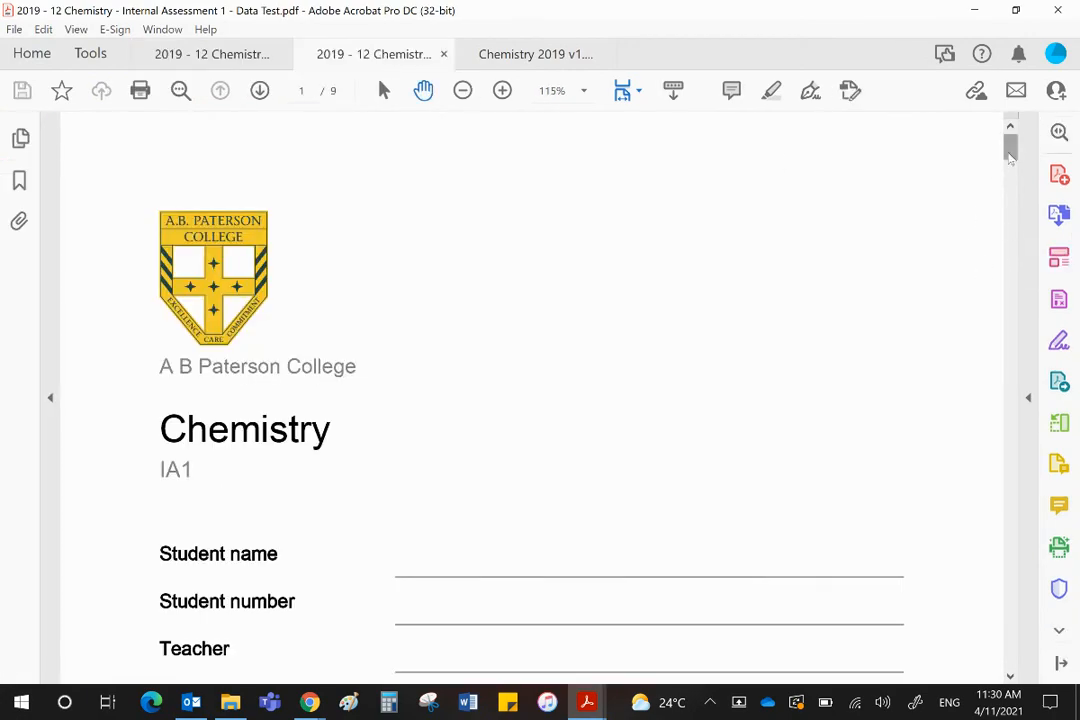
pyautogui.scroll(-3)
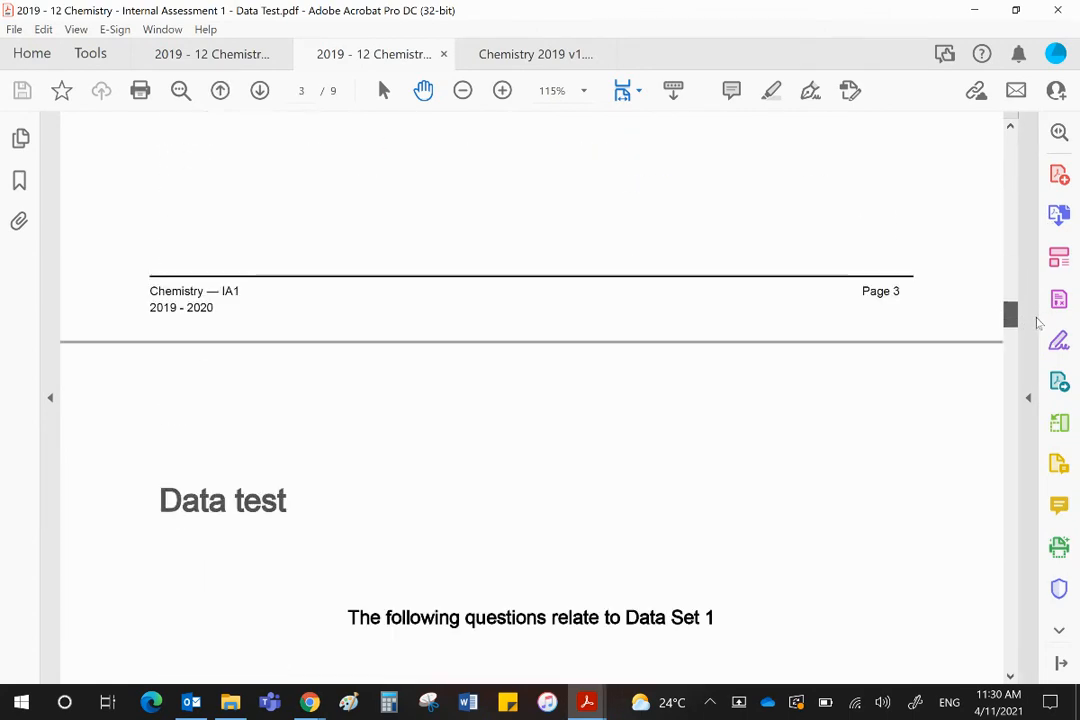
pyautogui.scroll(-3)
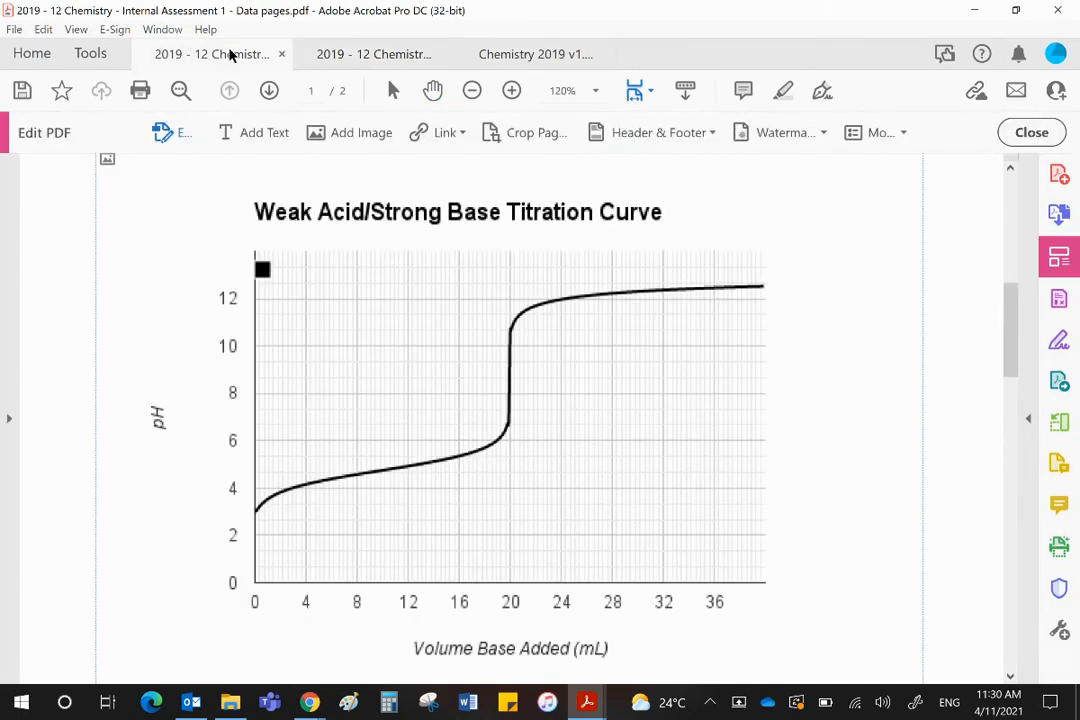
pyautogui.moveTo(643, 485)
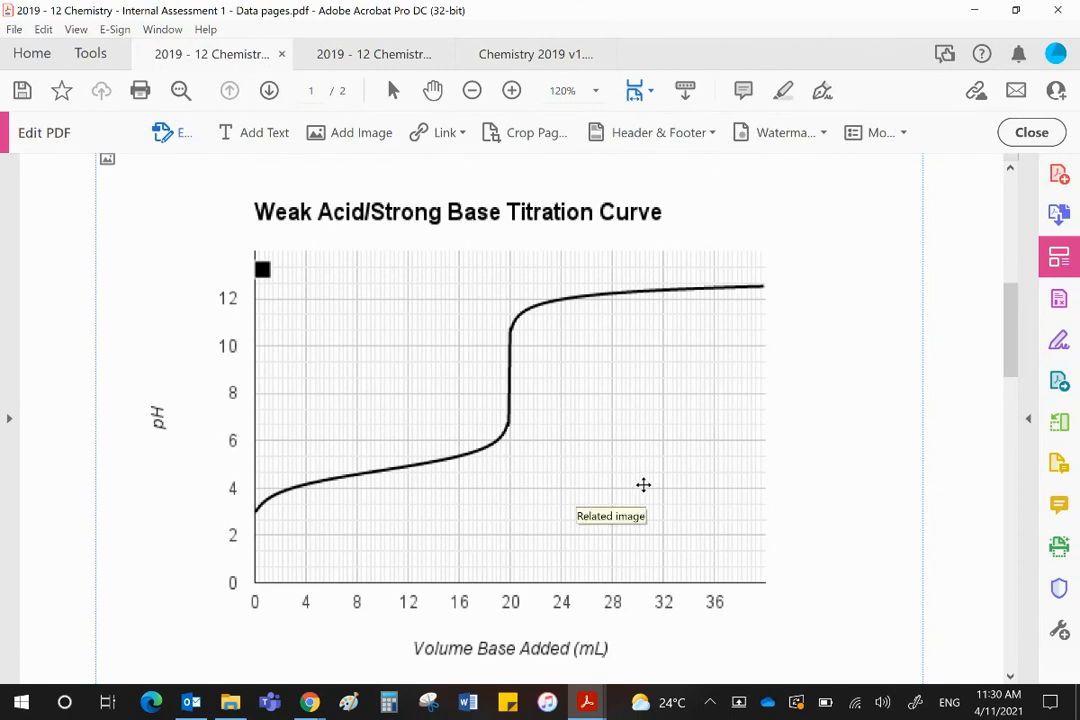
pyautogui.moveTo(515, 341)
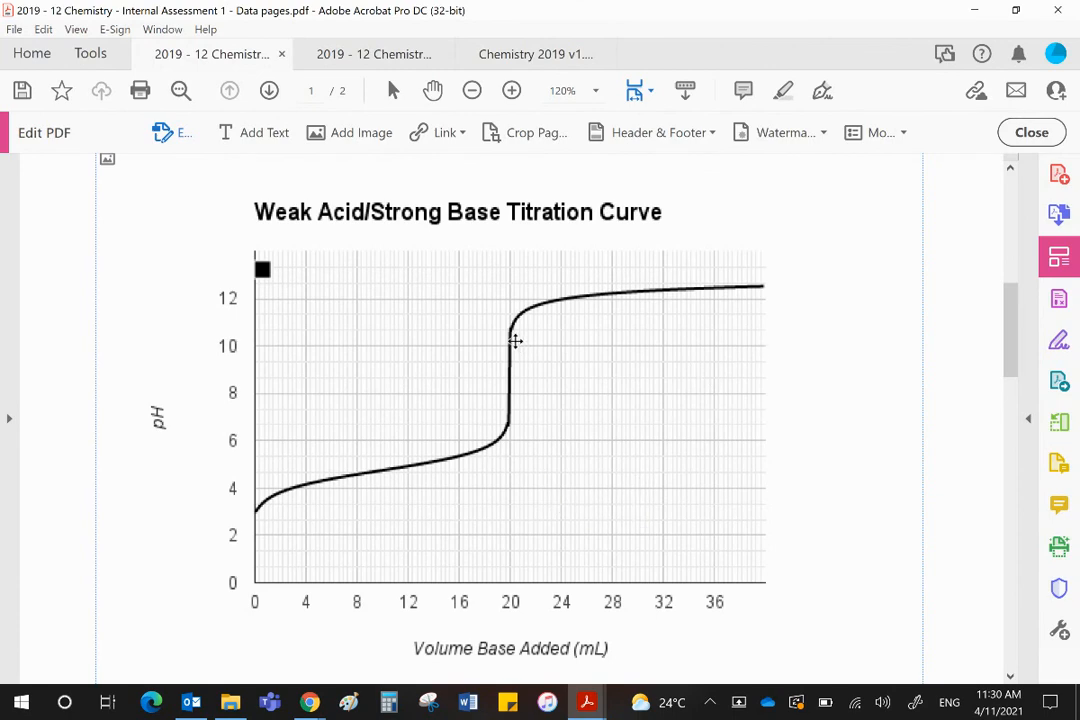
pyautogui.moveTo(511, 362)
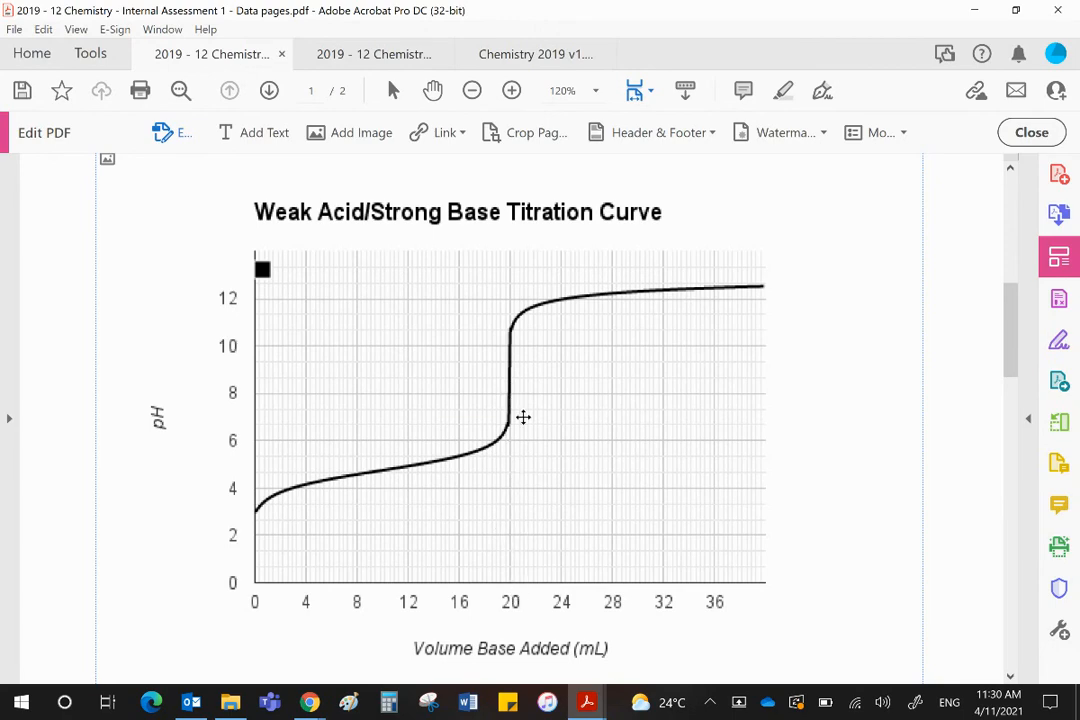
pyautogui.moveTo(527, 391)
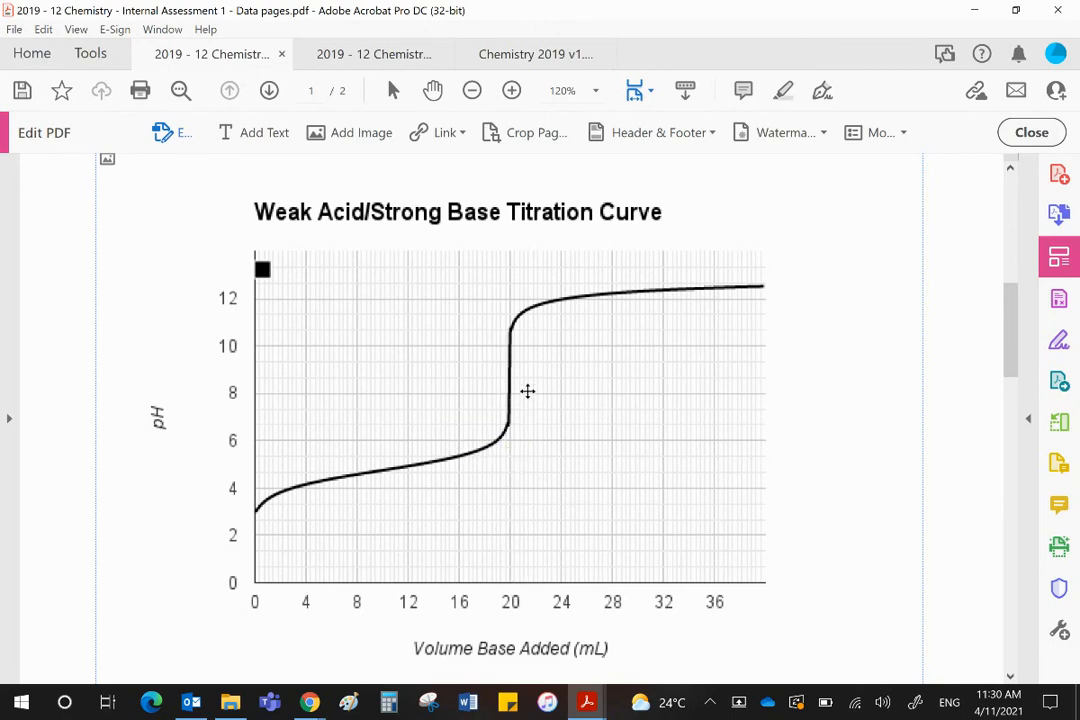
pyautogui.moveTo(510, 378)
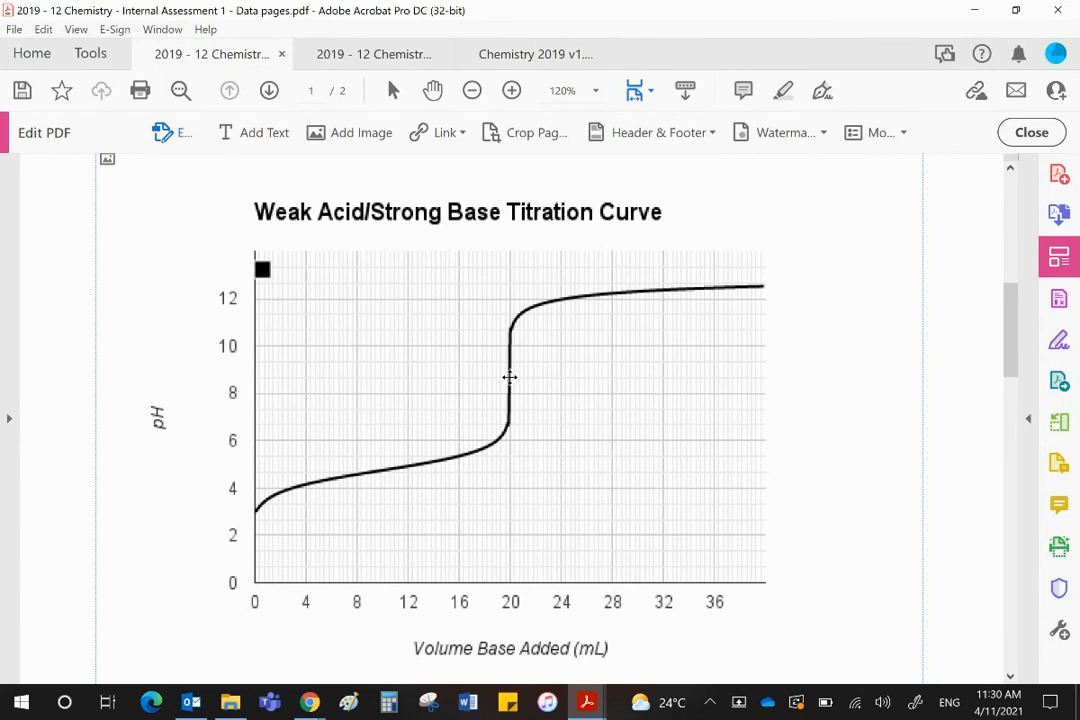
pyautogui.moveTo(561, 377)
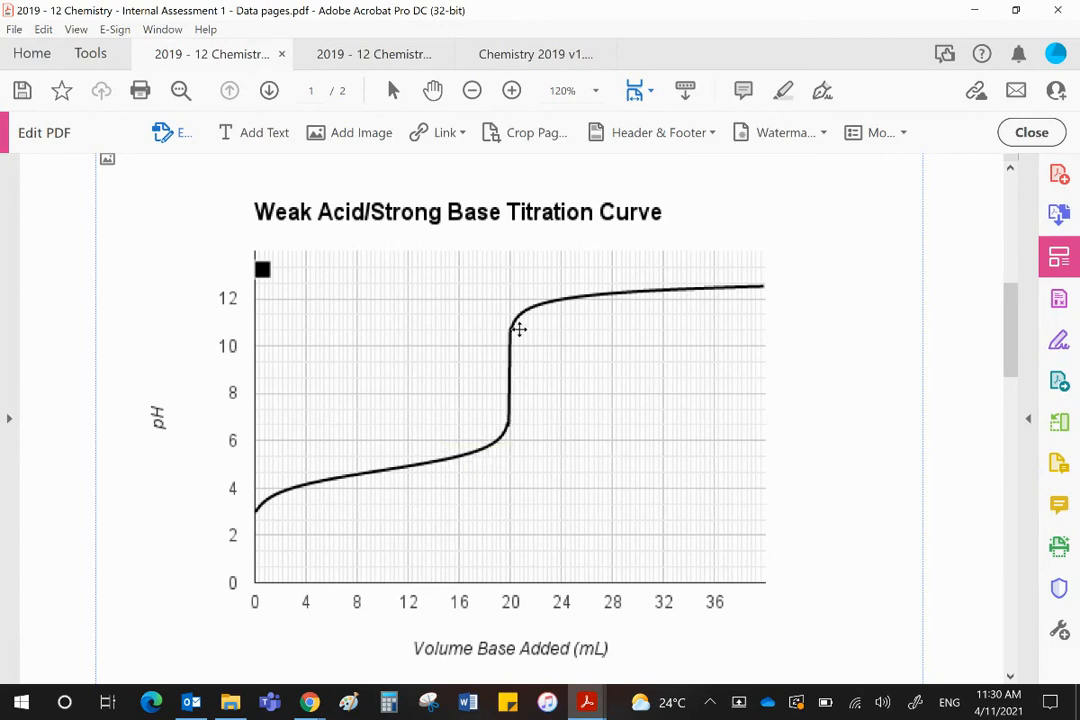
pyautogui.moveTo(510, 378)
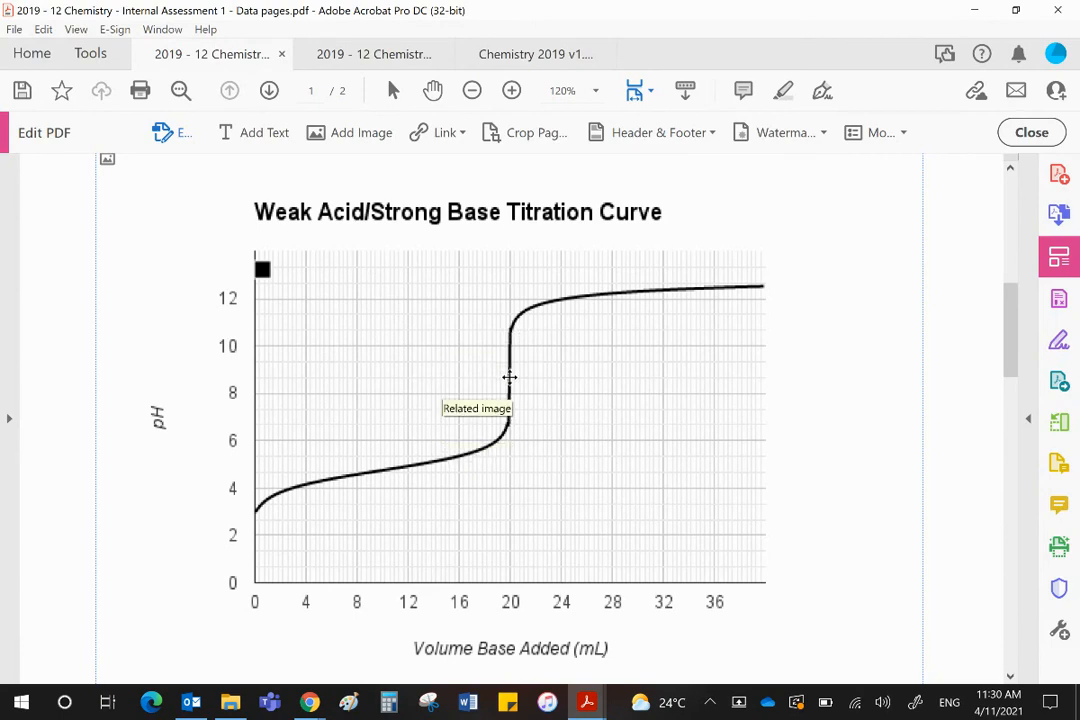
pyautogui.moveTo(288, 376)
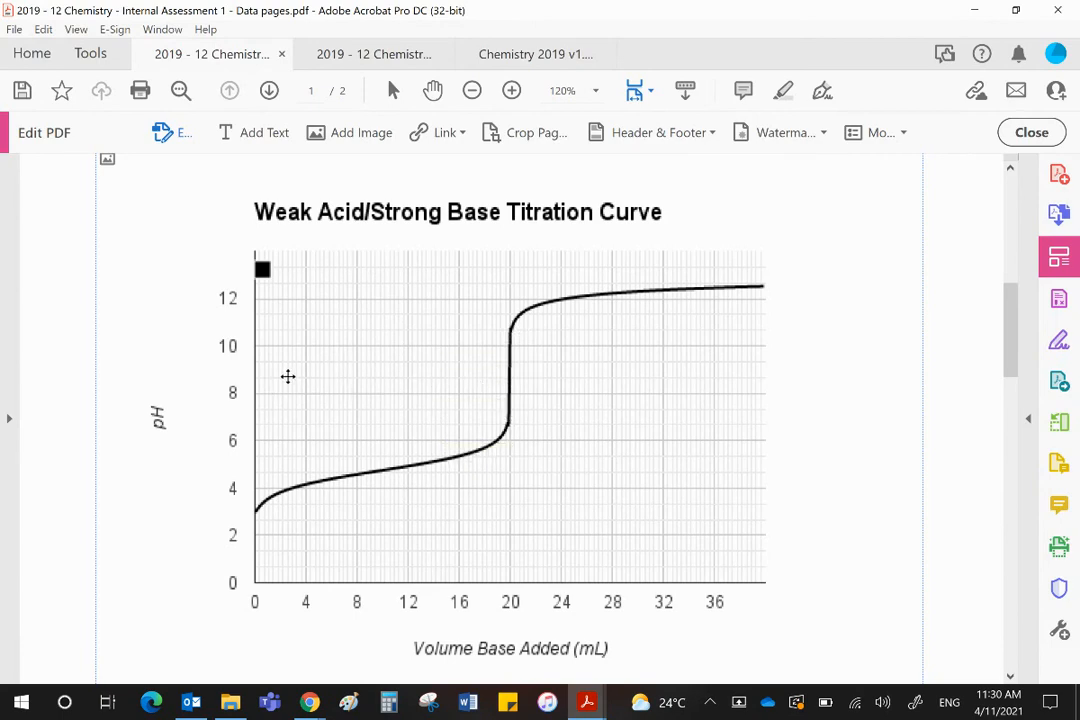
pyautogui.moveTo(258, 373)
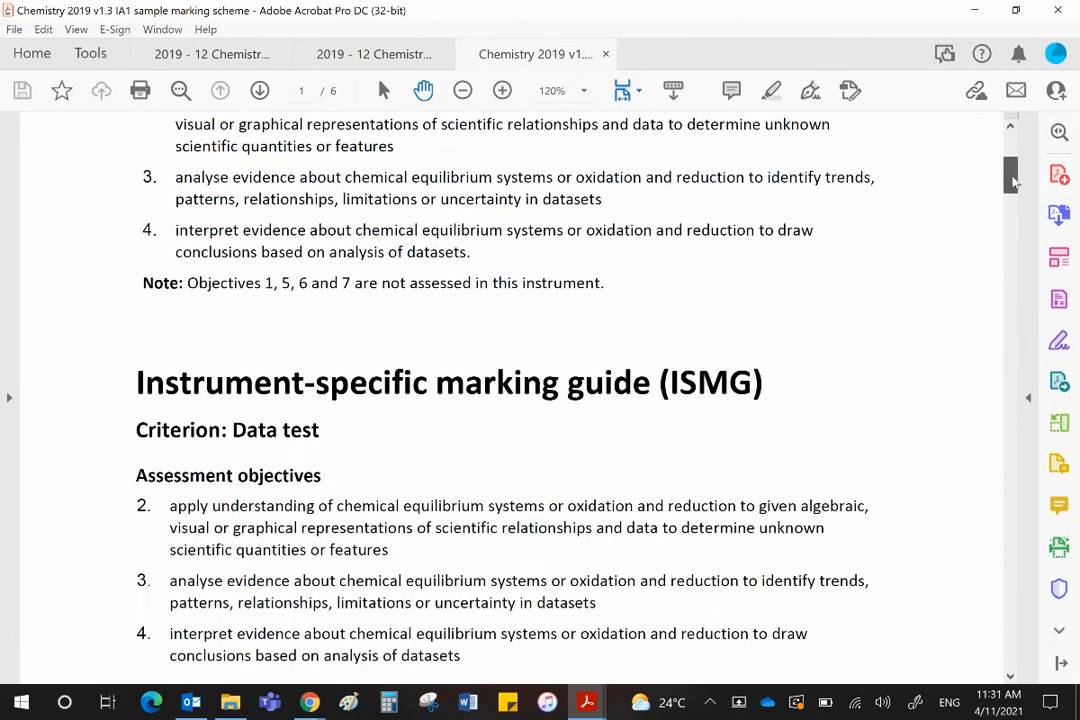
# - Scroll the marking scheme to Question 1's pH 8.6 answer, then switch back to the data test
pyautogui.scroll(-3)
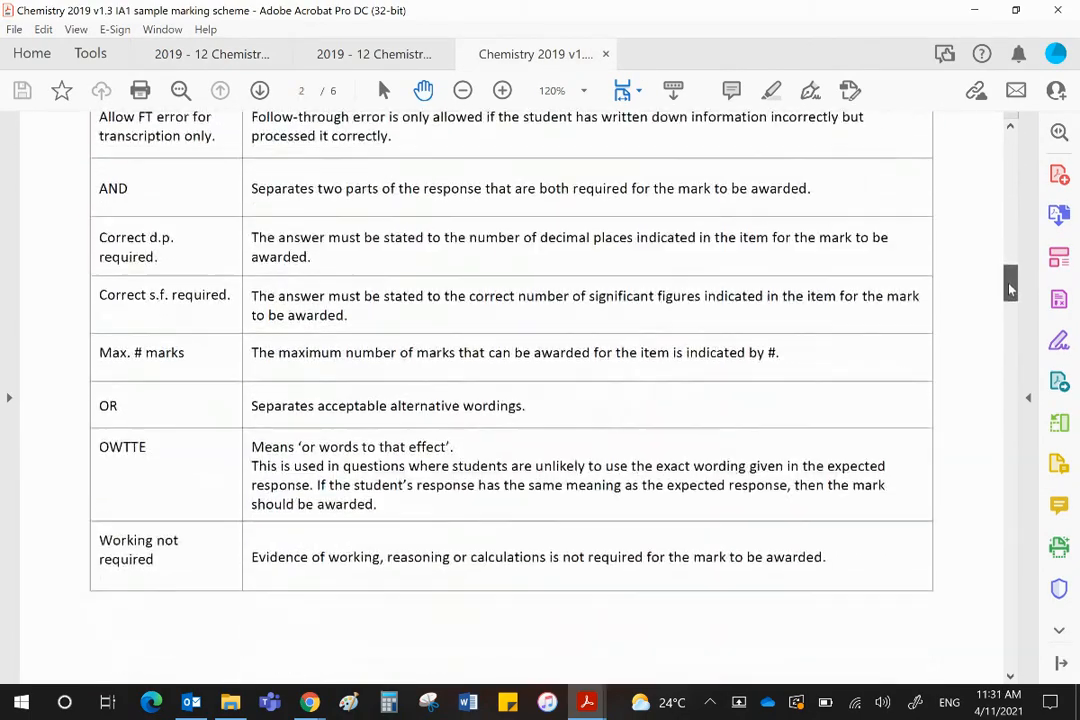
pyautogui.scroll(-3)
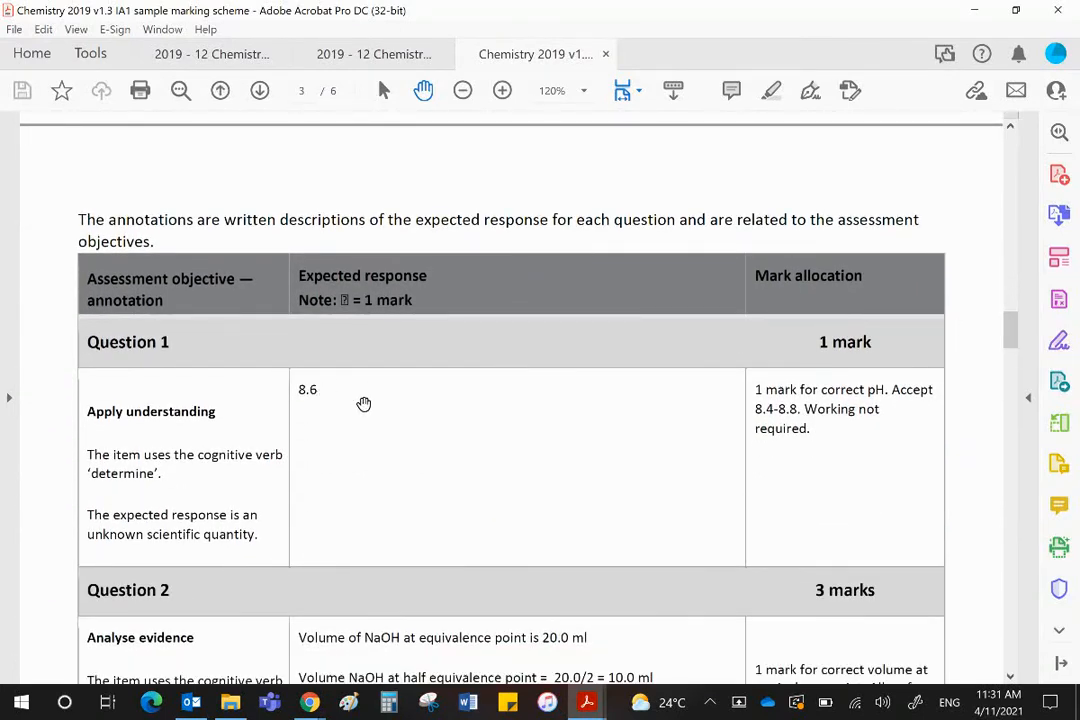
pyautogui.moveTo(775, 444)
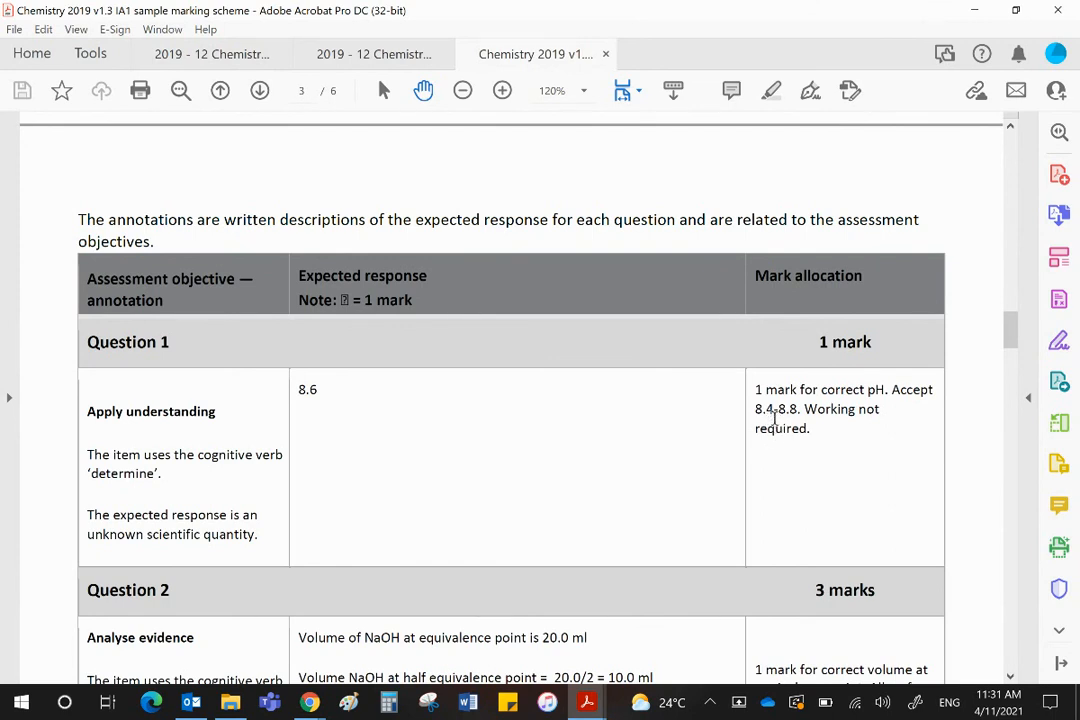
pyautogui.click(373, 54)
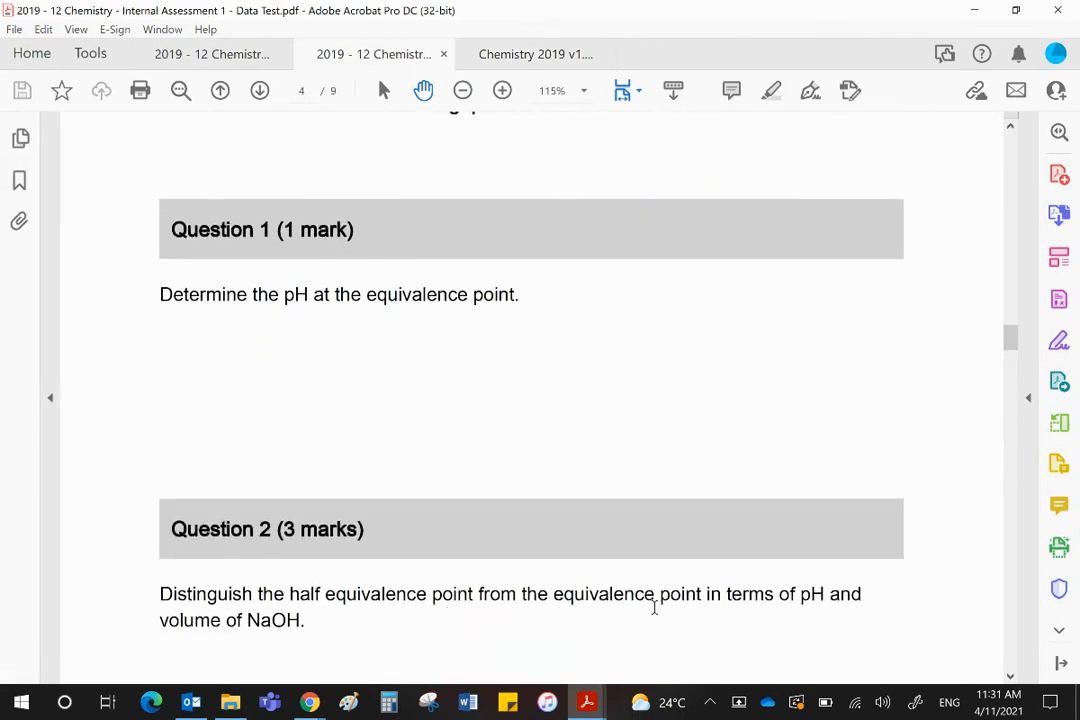
pyautogui.moveTo(780, 595)
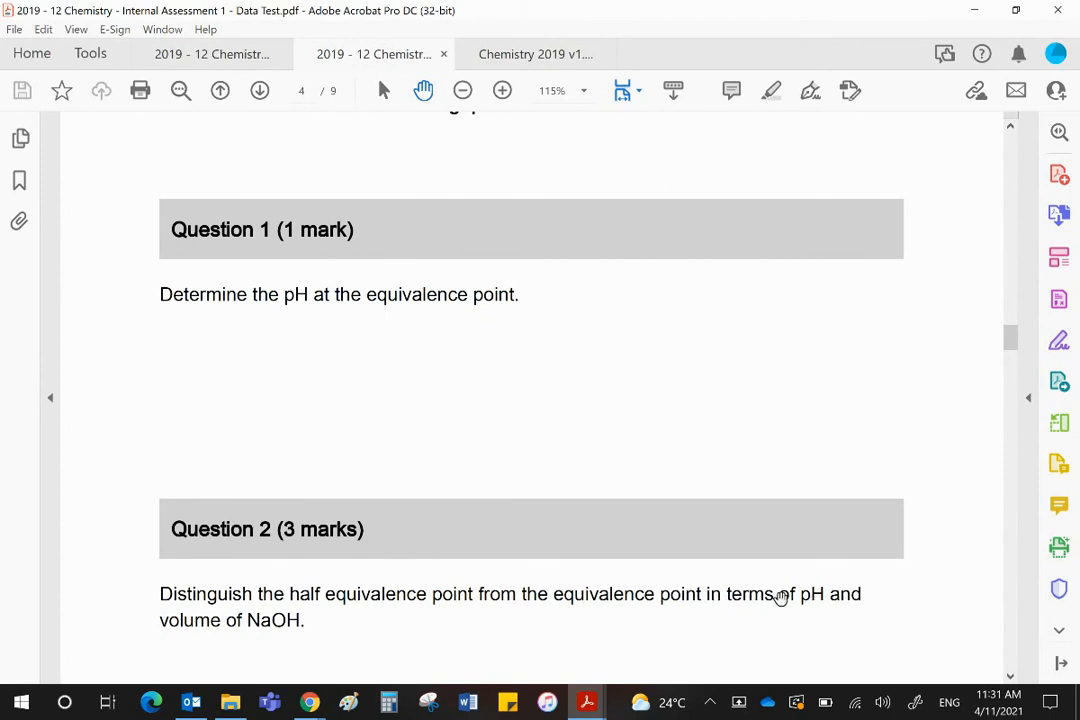
pyautogui.moveTo(462, 618)
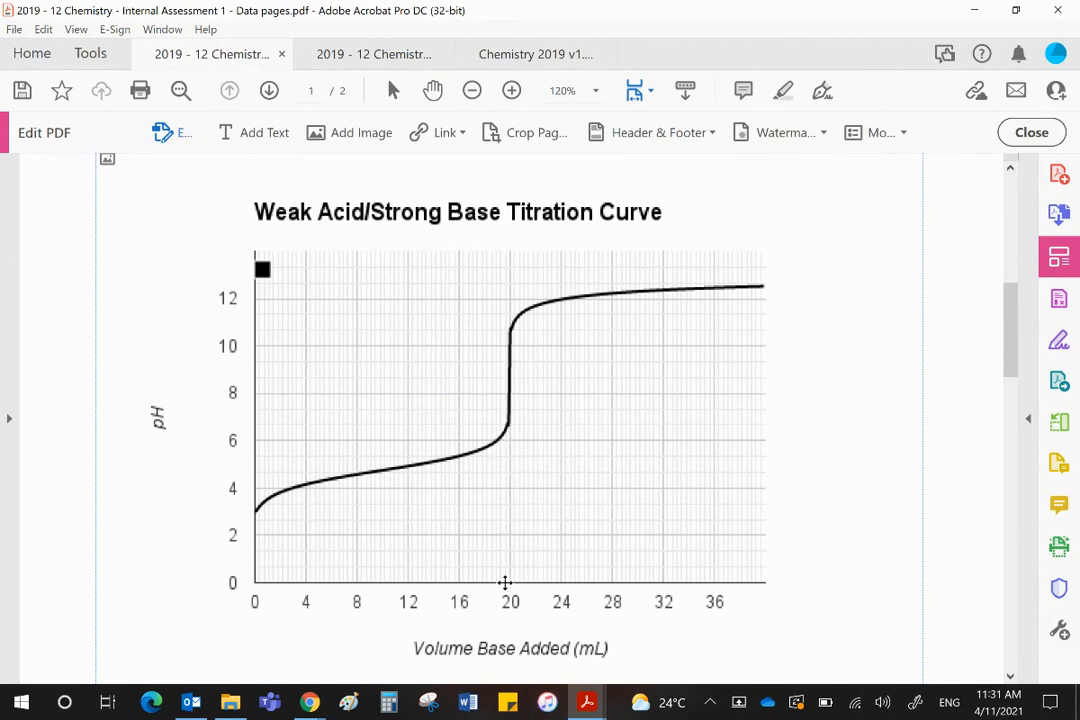
pyautogui.moveTo(513, 576)
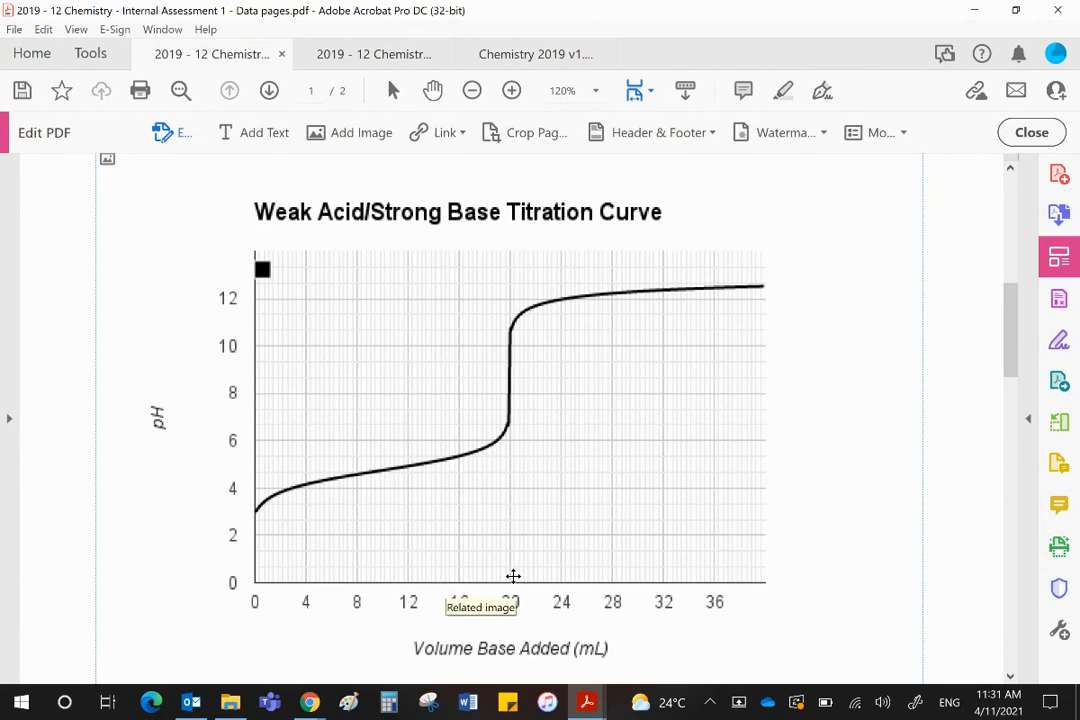
pyautogui.moveTo(401, 565)
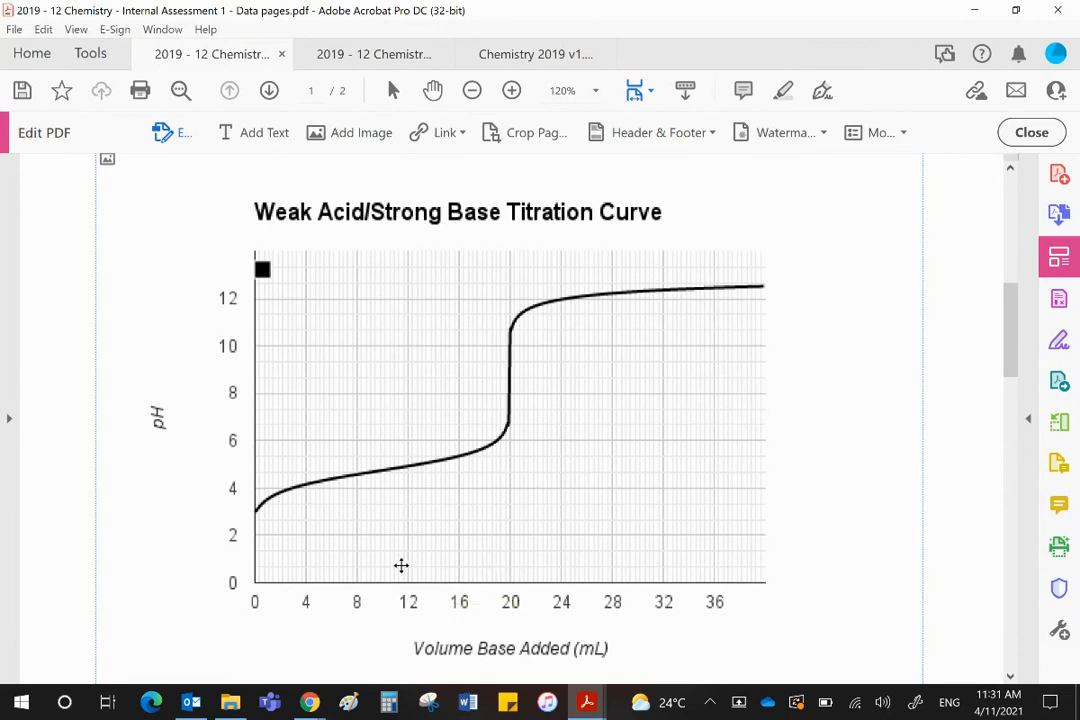
pyautogui.moveTo(382, 578)
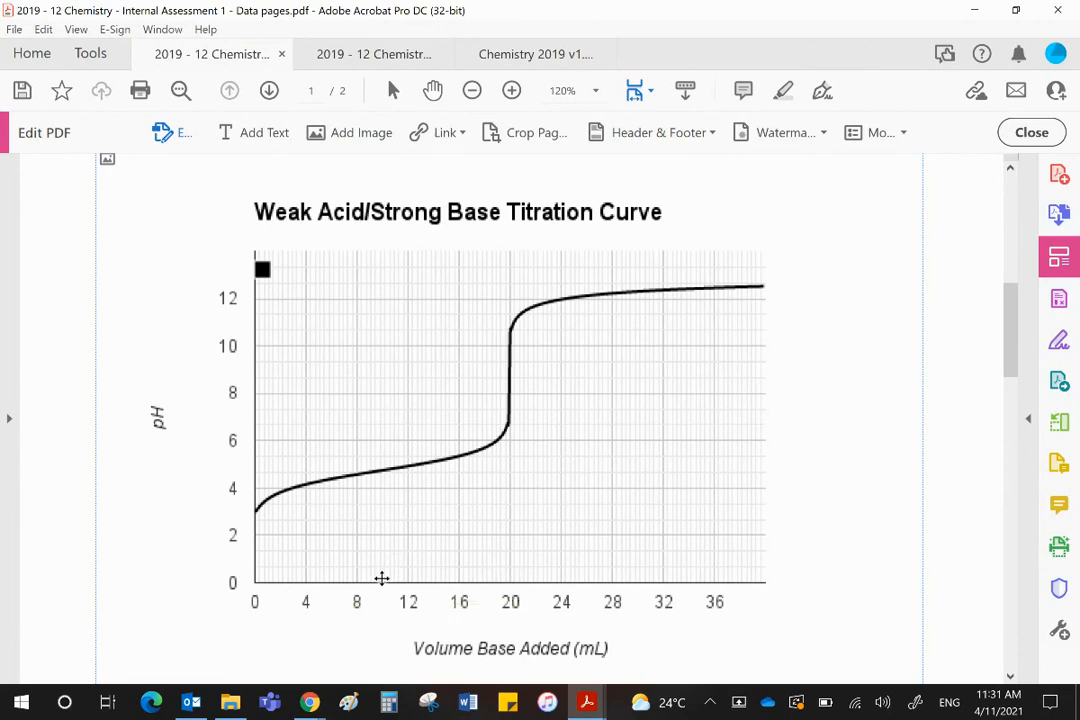
pyautogui.moveTo(382, 578)
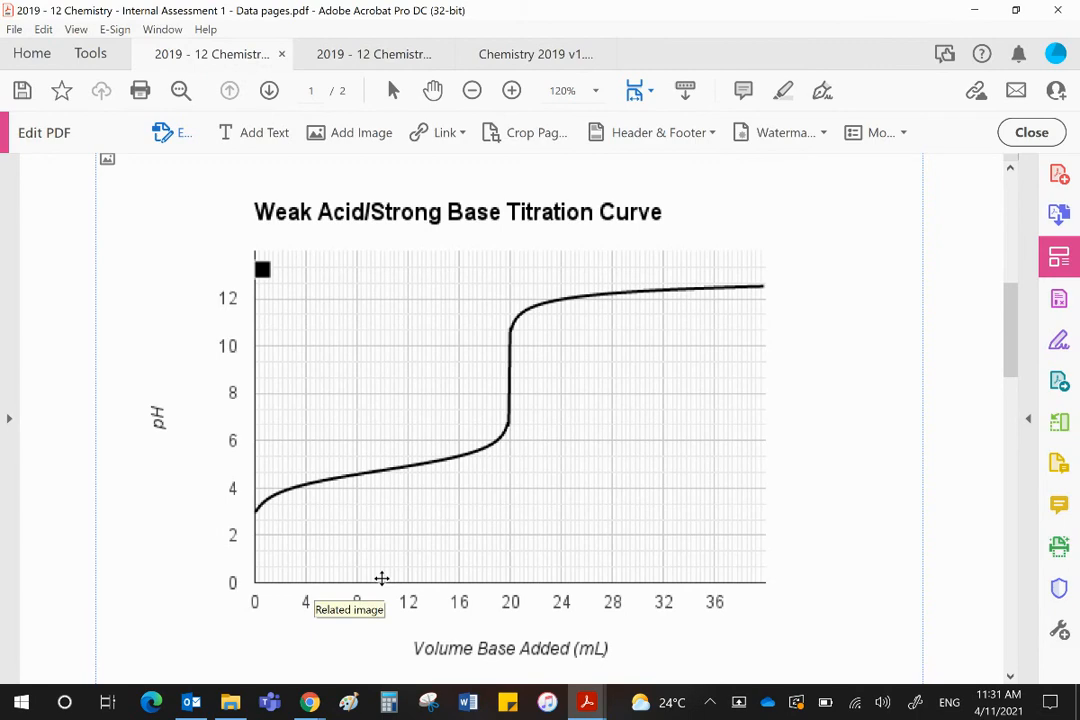
pyautogui.moveTo(383, 521)
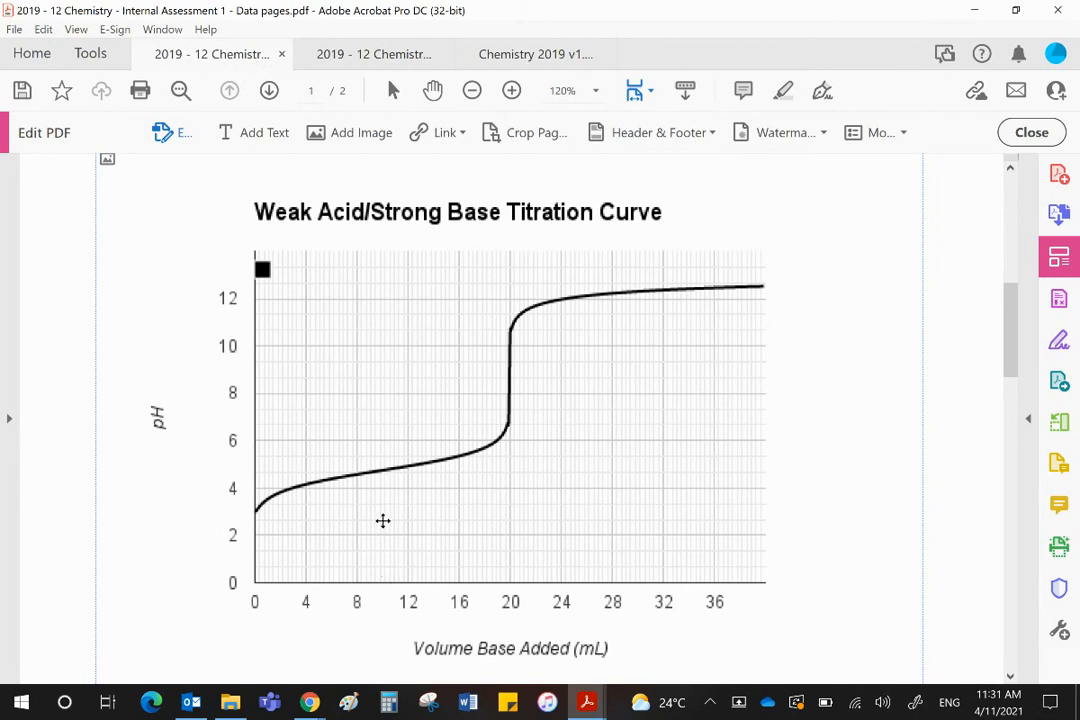
pyautogui.moveTo(383, 472)
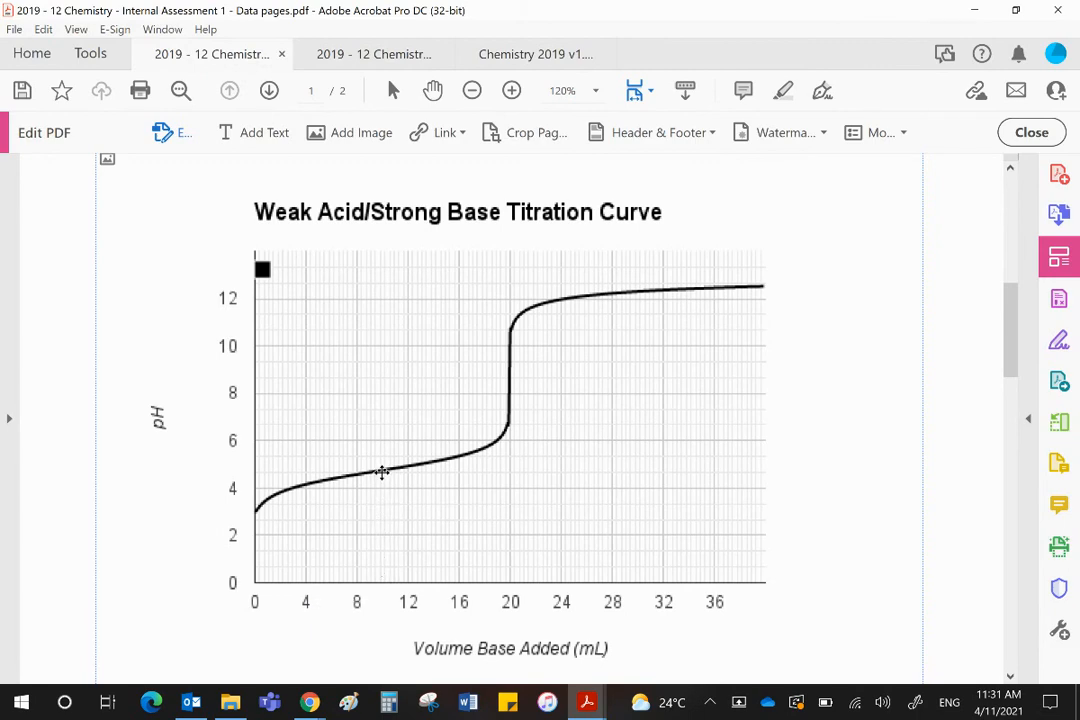
pyautogui.moveTo(383, 471)
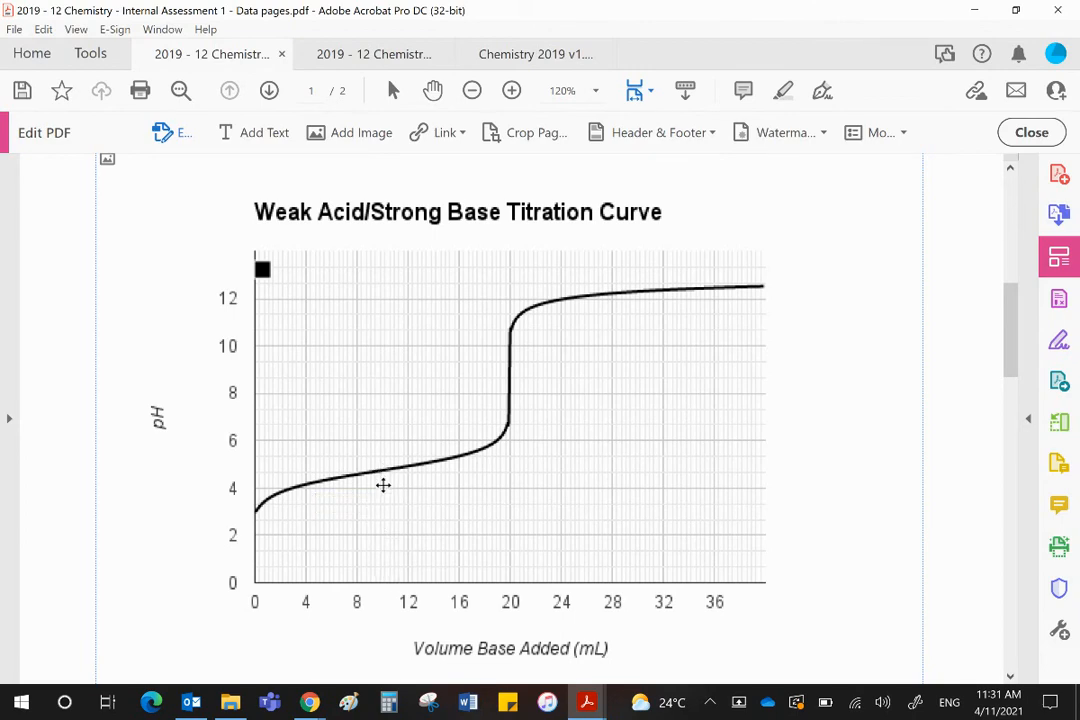
pyautogui.moveTo(384, 471)
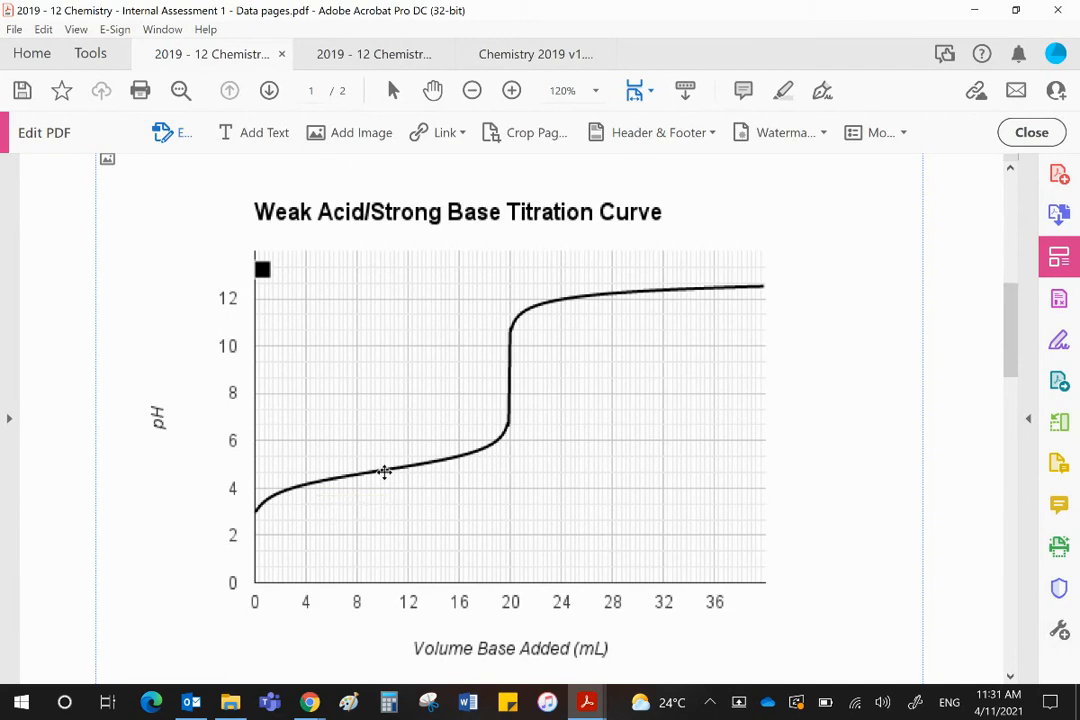
pyautogui.moveTo(269, 474)
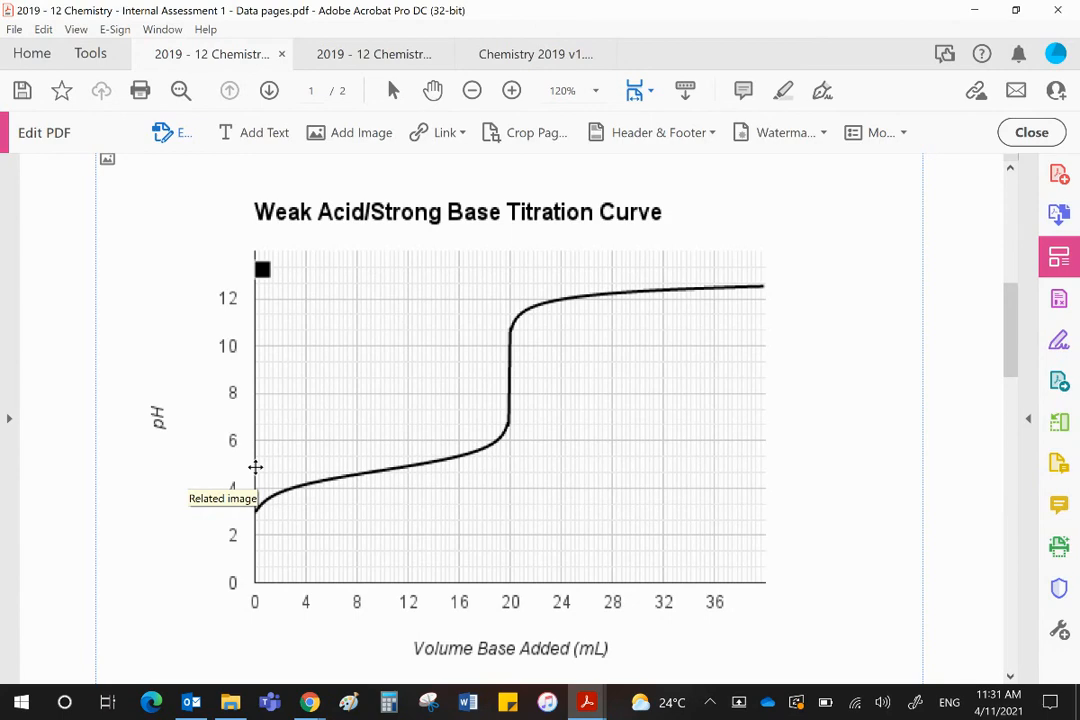
pyautogui.moveTo(537, 115)
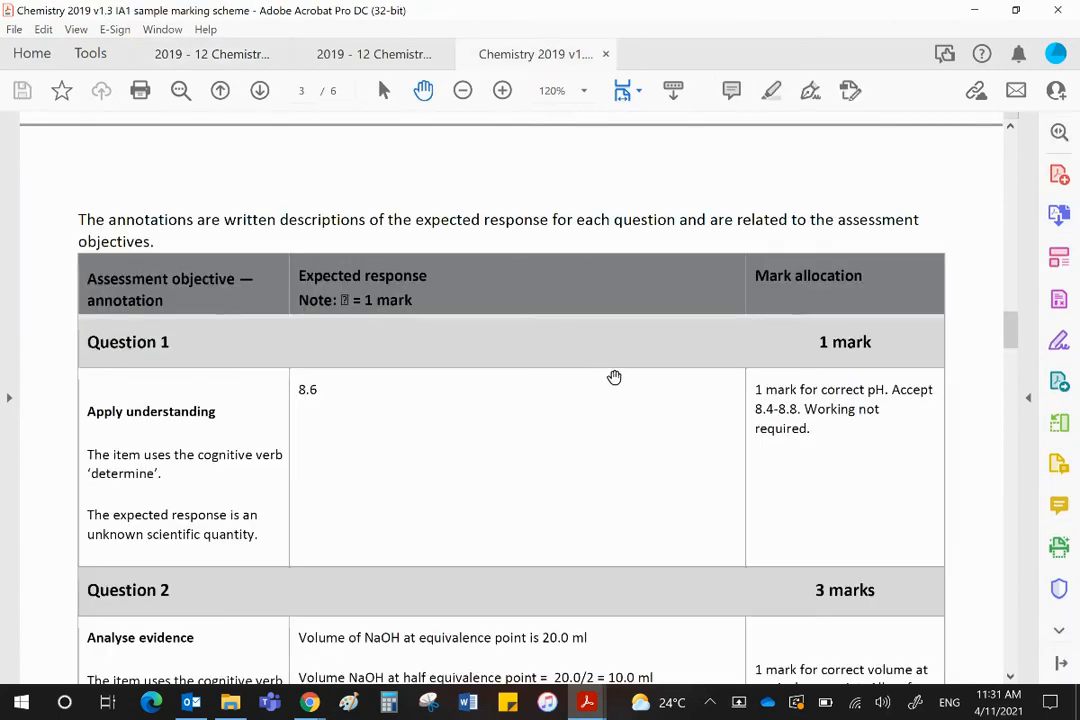
# - Scroll the marking scheme to Question 2's half-equivalence pH of 4.7±0.2
pyautogui.scroll(-3)
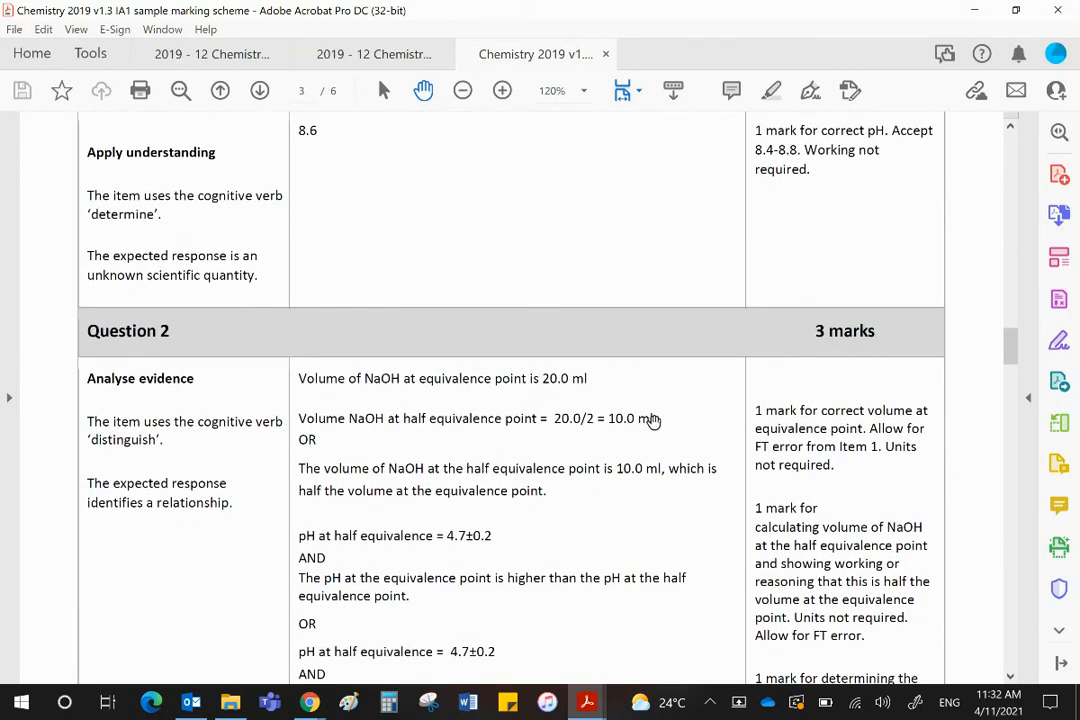
pyautogui.moveTo(588, 418)
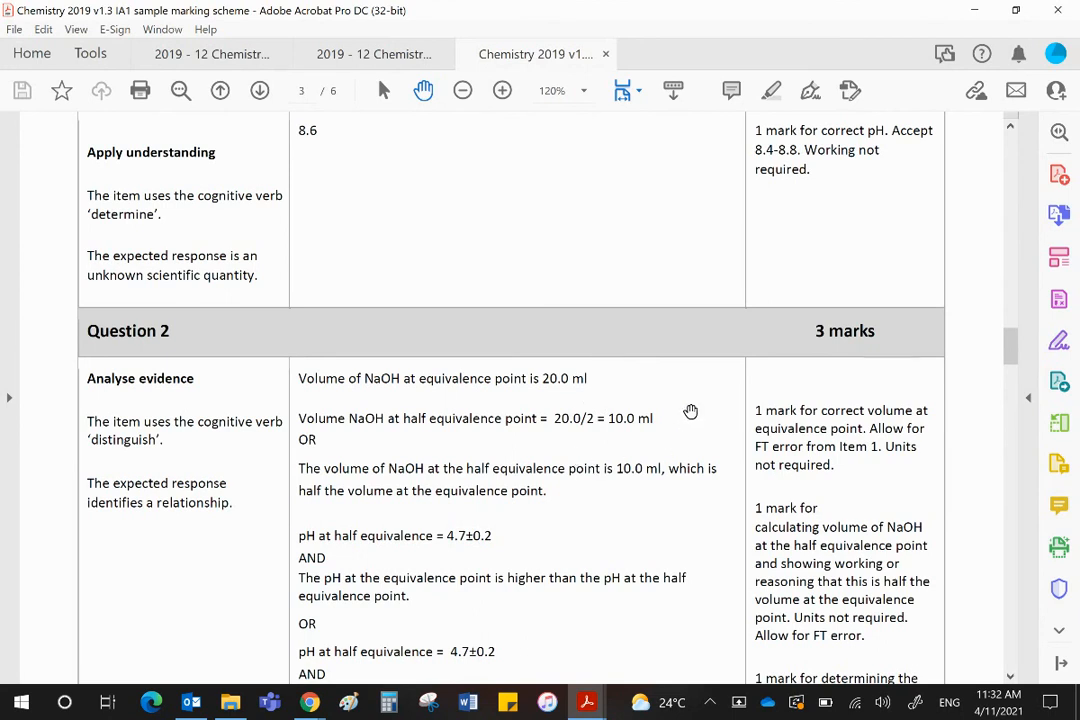
pyautogui.moveTo(691, 449)
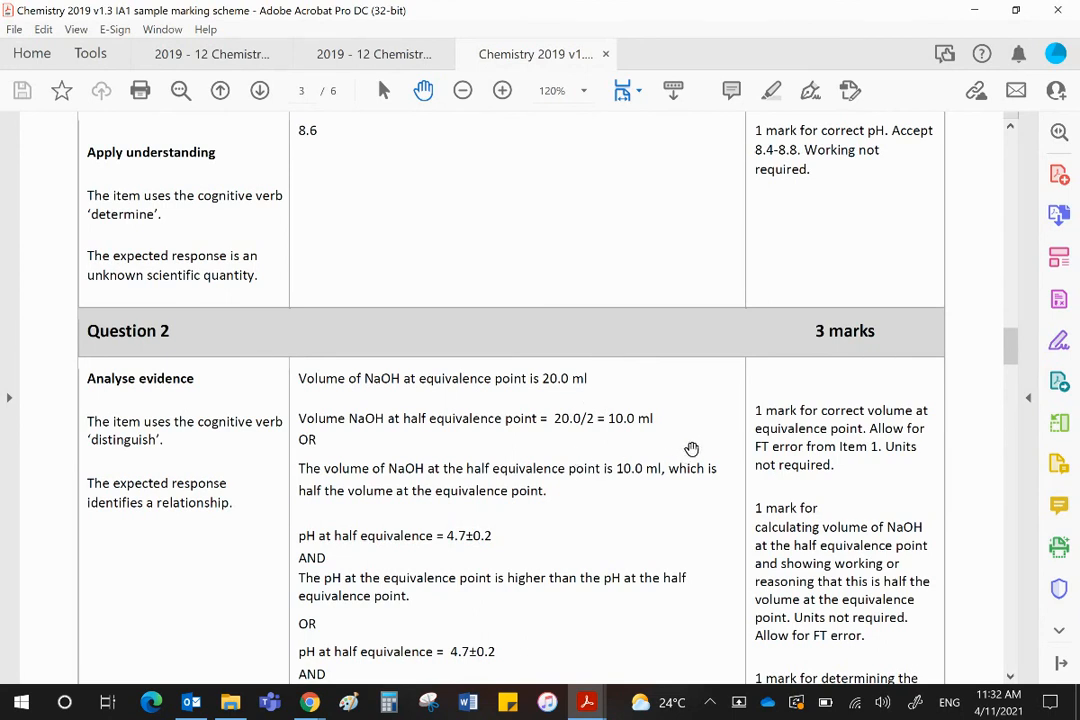
pyautogui.moveTo(695, 444)
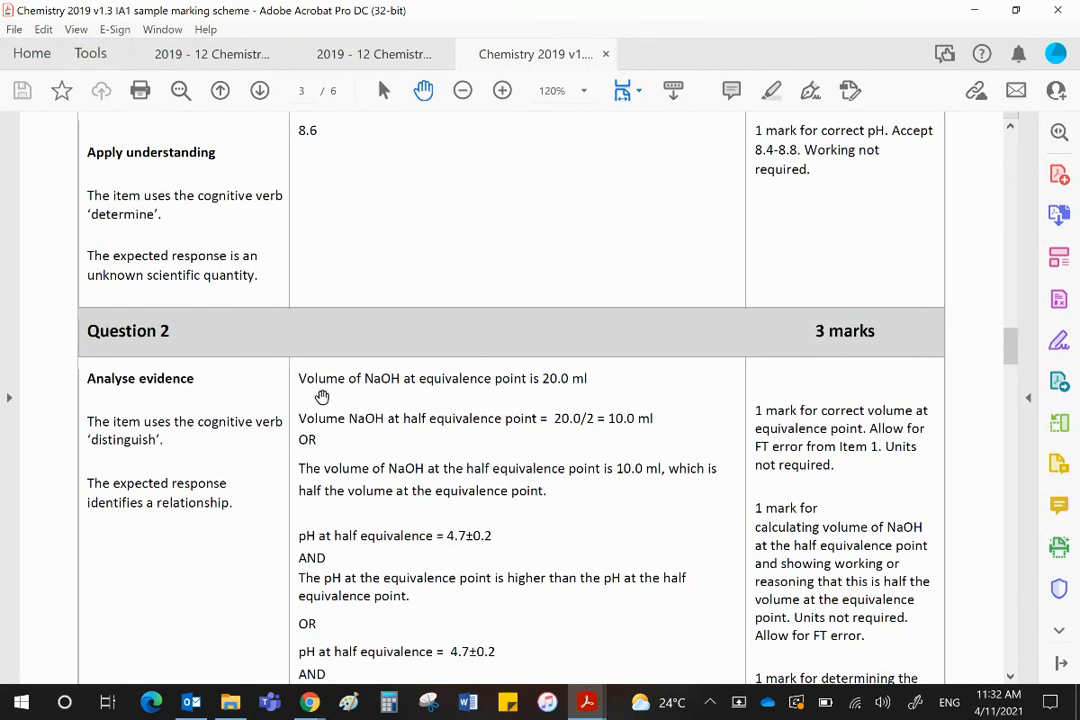
pyautogui.moveTo(611, 395)
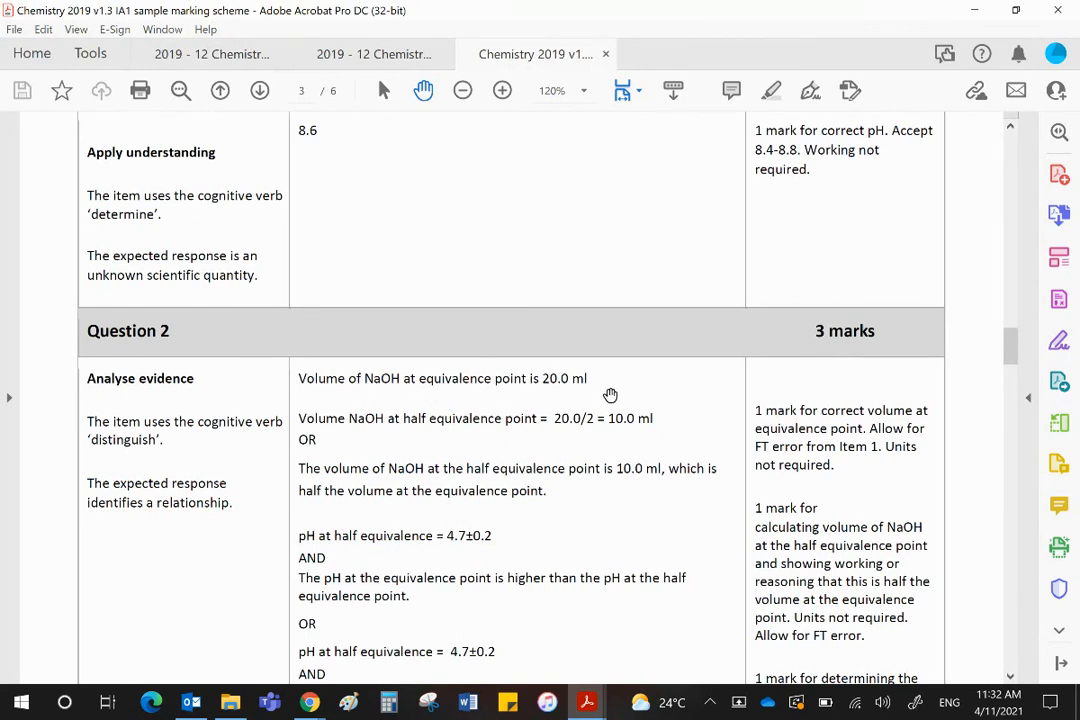
pyautogui.moveTo(450, 442)
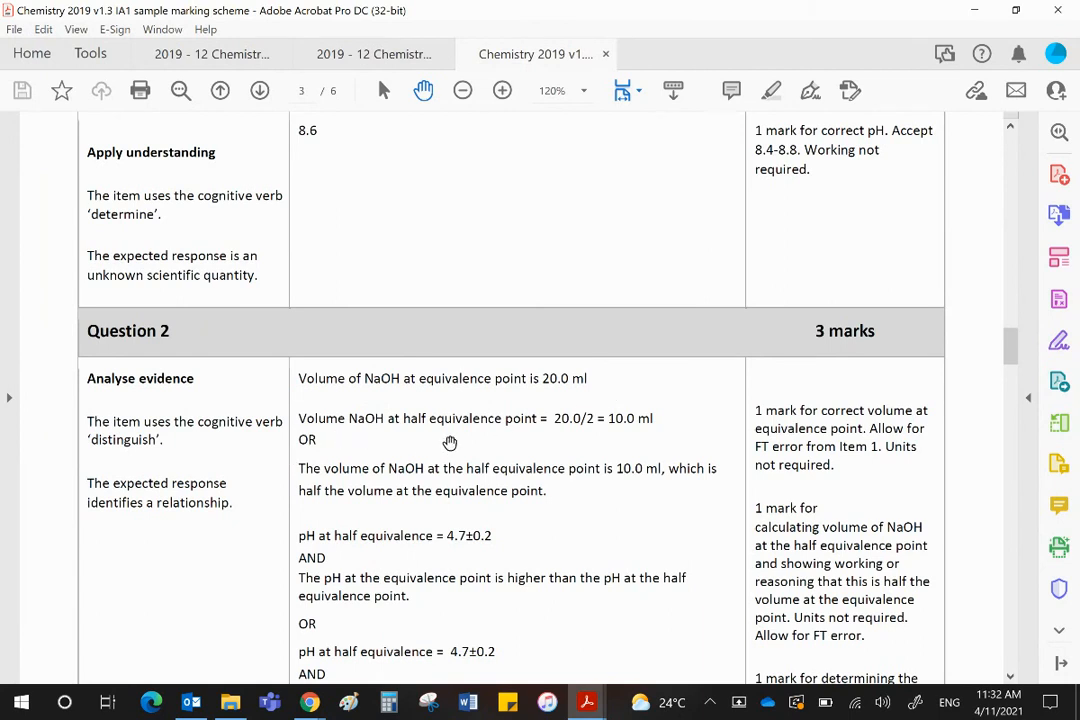
pyautogui.moveTo(590, 427)
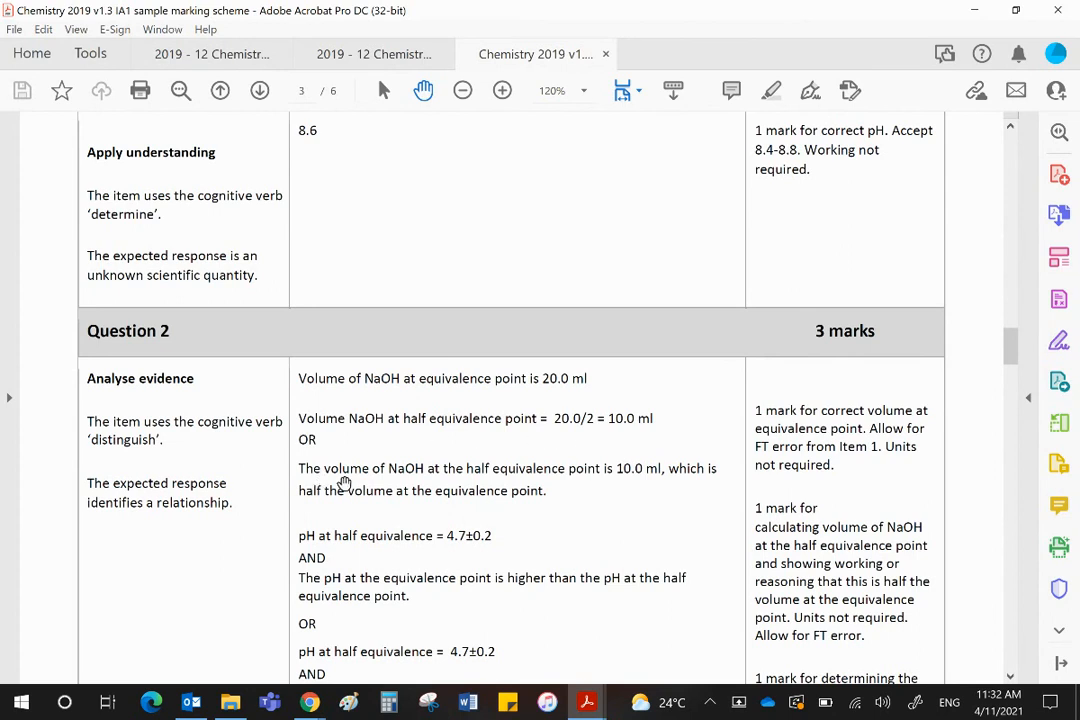
pyautogui.moveTo(380, 540)
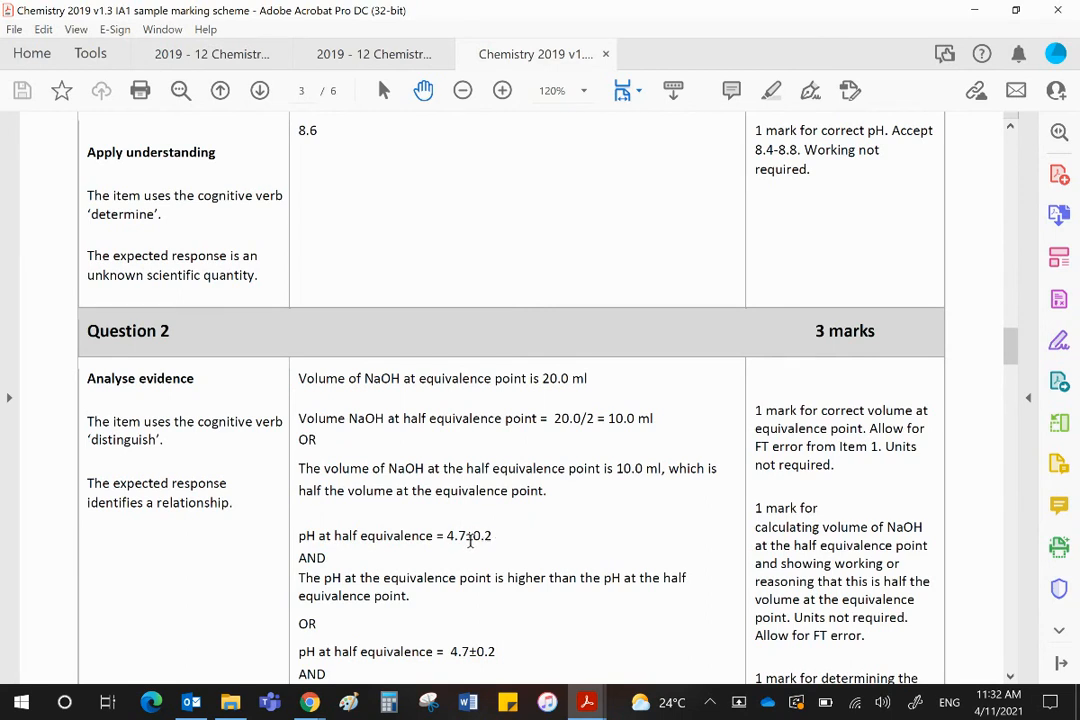
pyautogui.scroll(-3)
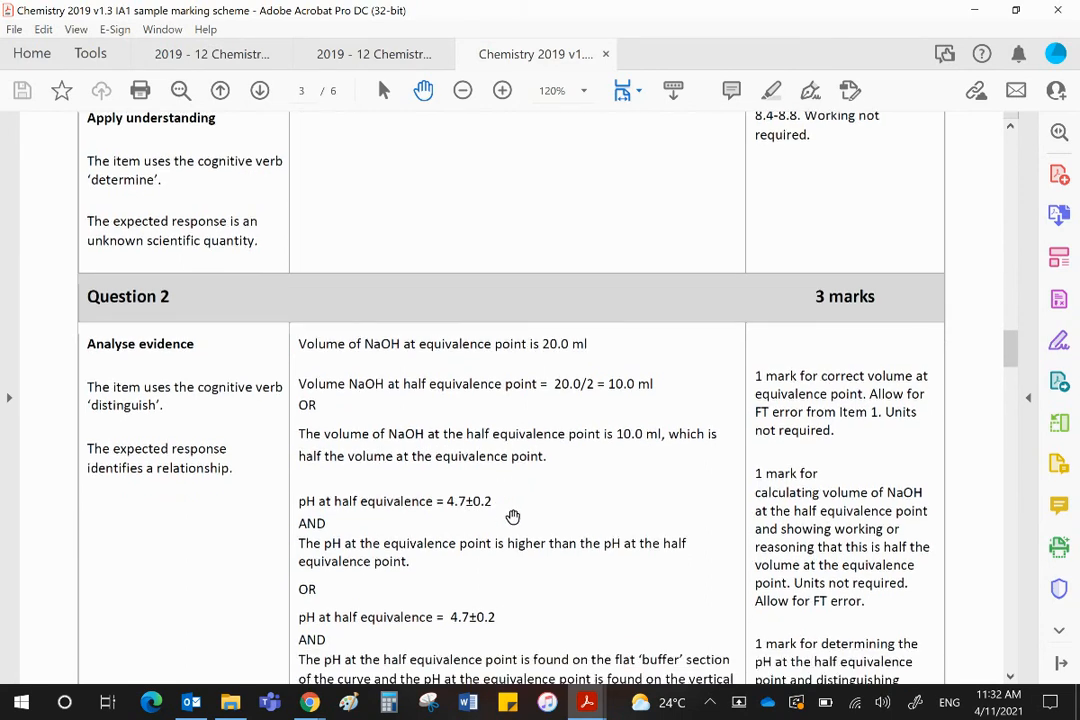
pyautogui.moveTo(505, 513)
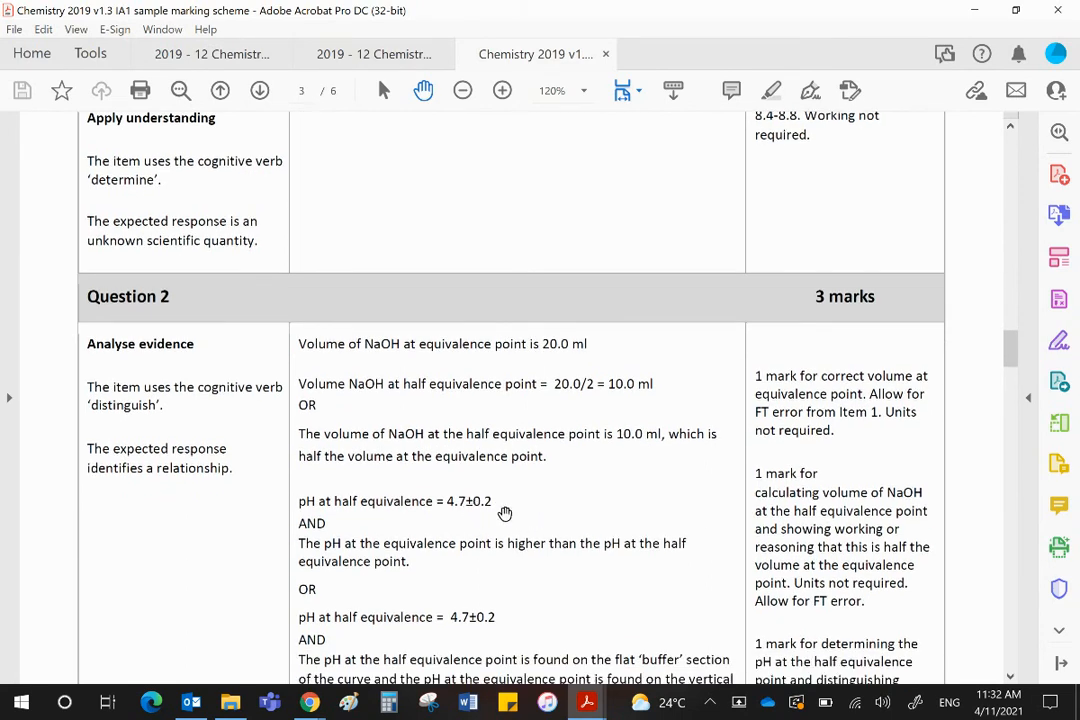
pyautogui.moveTo(567, 518)
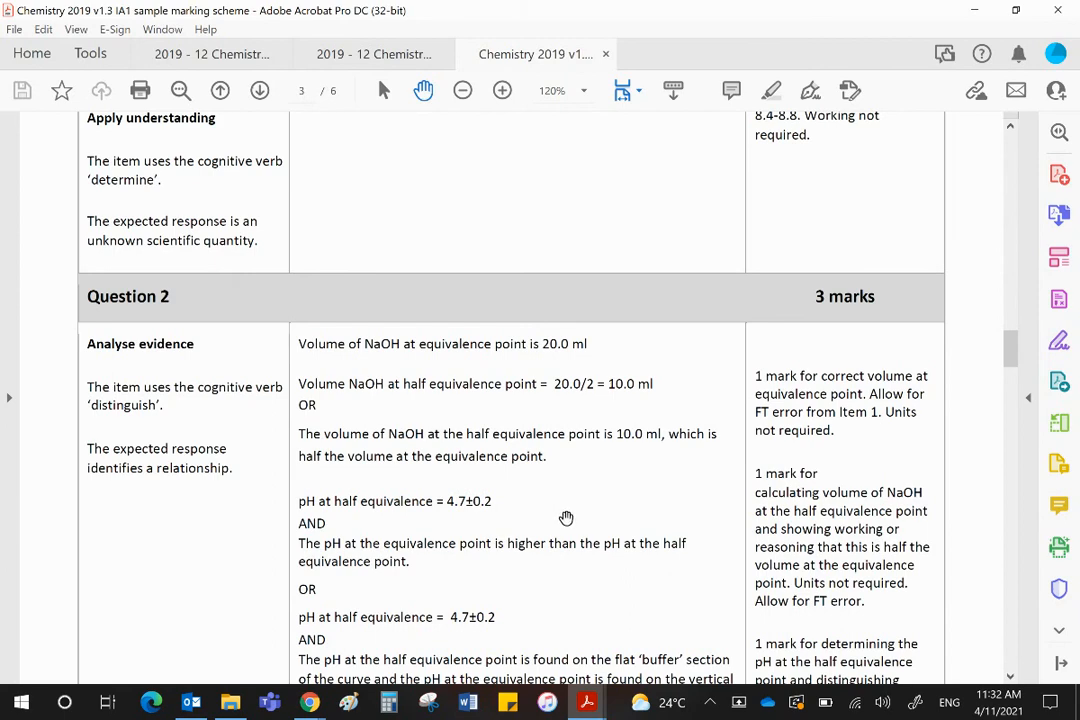
# - Switch to the Data Test PDF and scroll to Question 3 on ethanoic acid's pKa
pyautogui.click(373, 54)
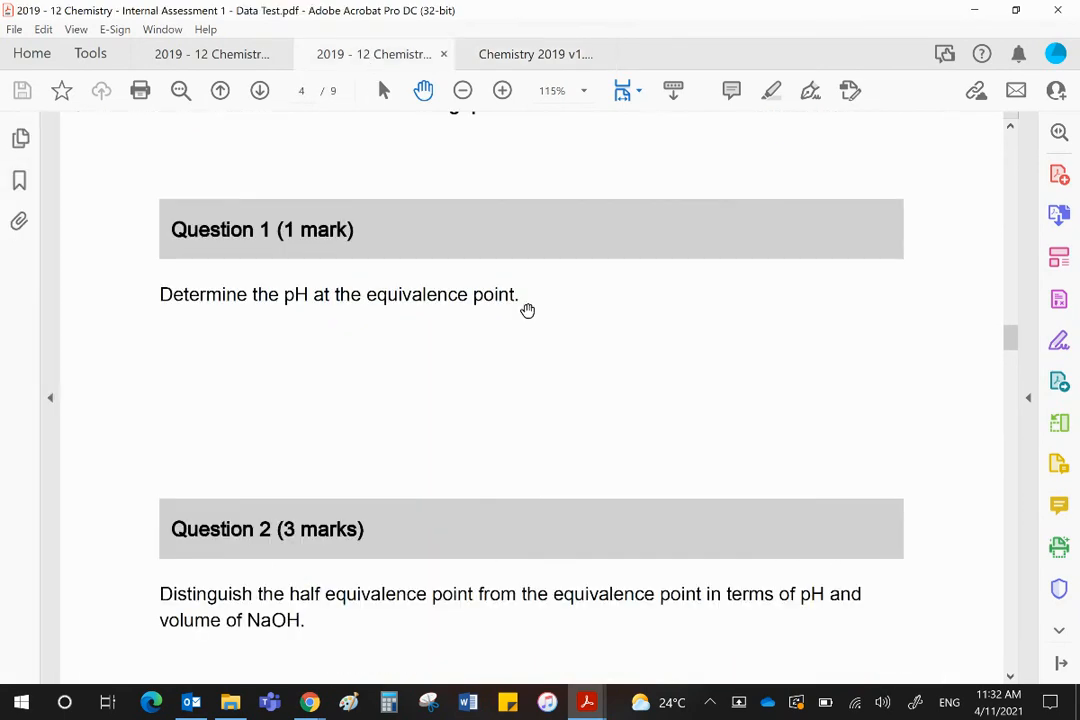
pyautogui.scroll(-3)
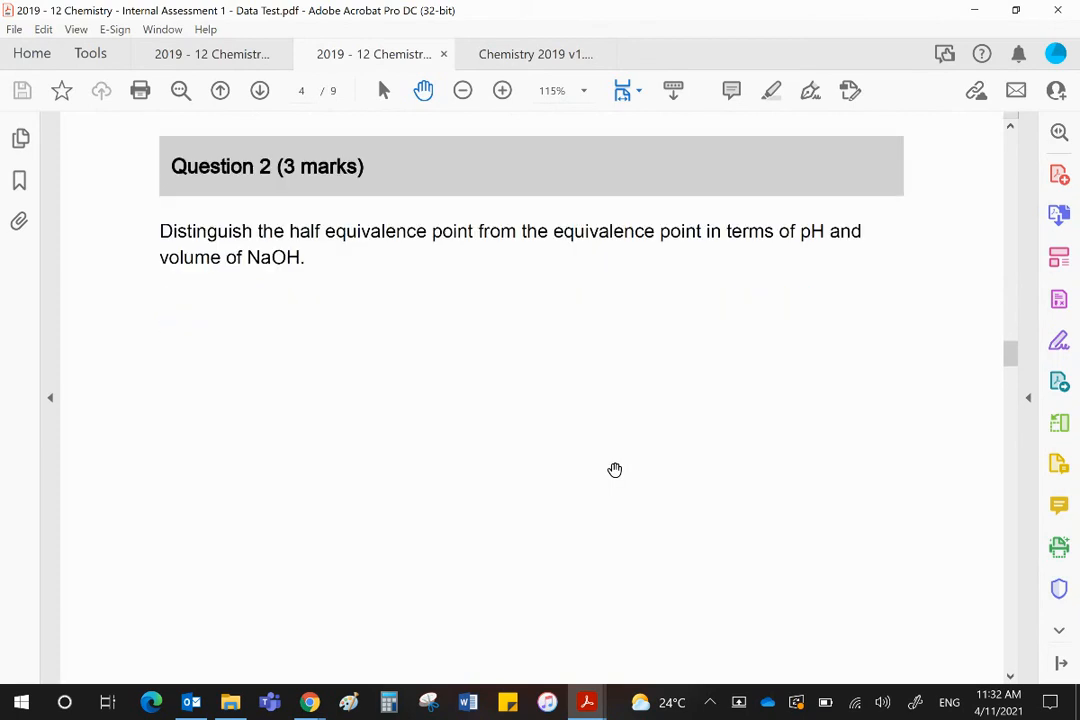
pyautogui.scroll(-3)
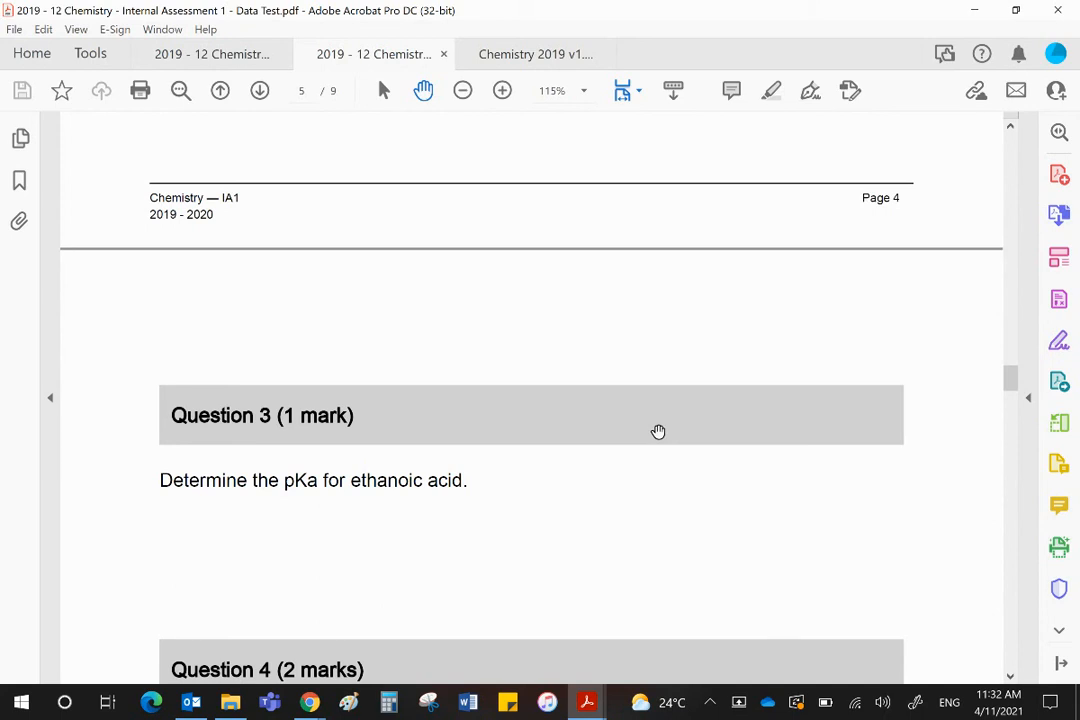
pyautogui.moveTo(655, 427)
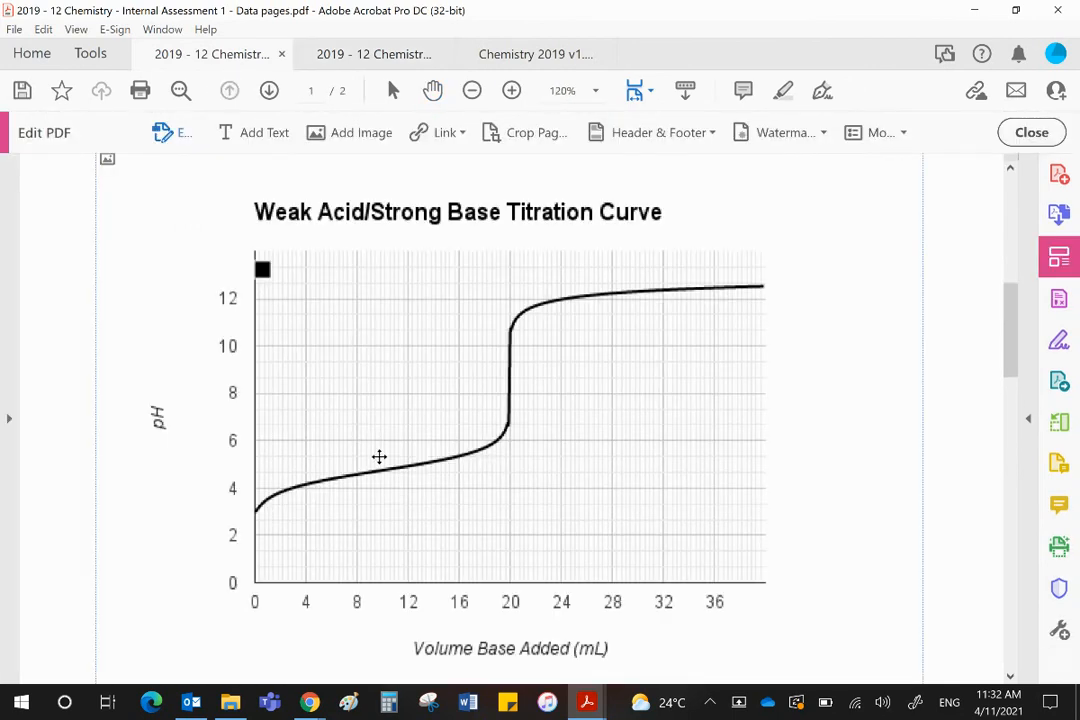
pyautogui.moveTo(384, 473)
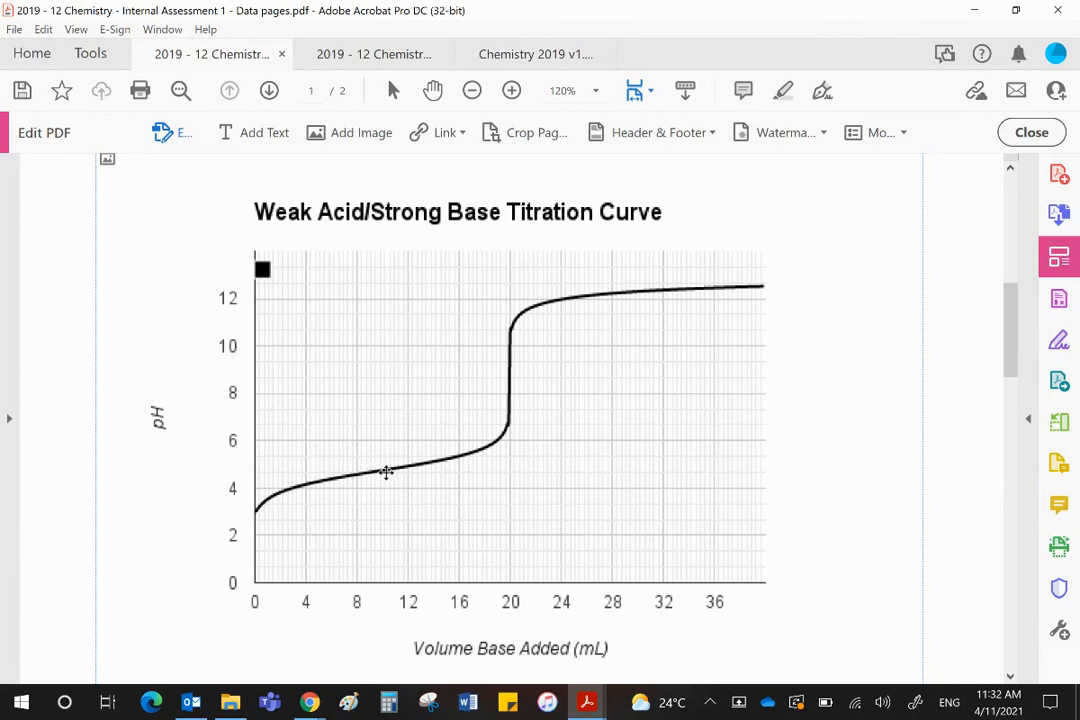
pyautogui.moveTo(274, 471)
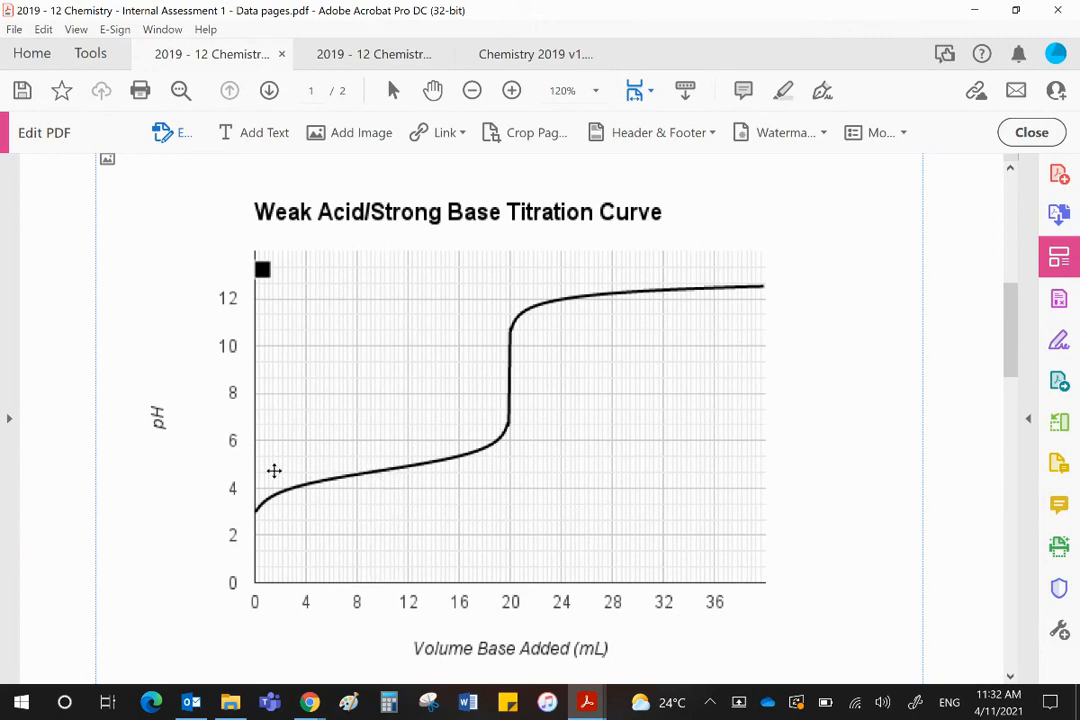
pyautogui.moveTo(637, 411)
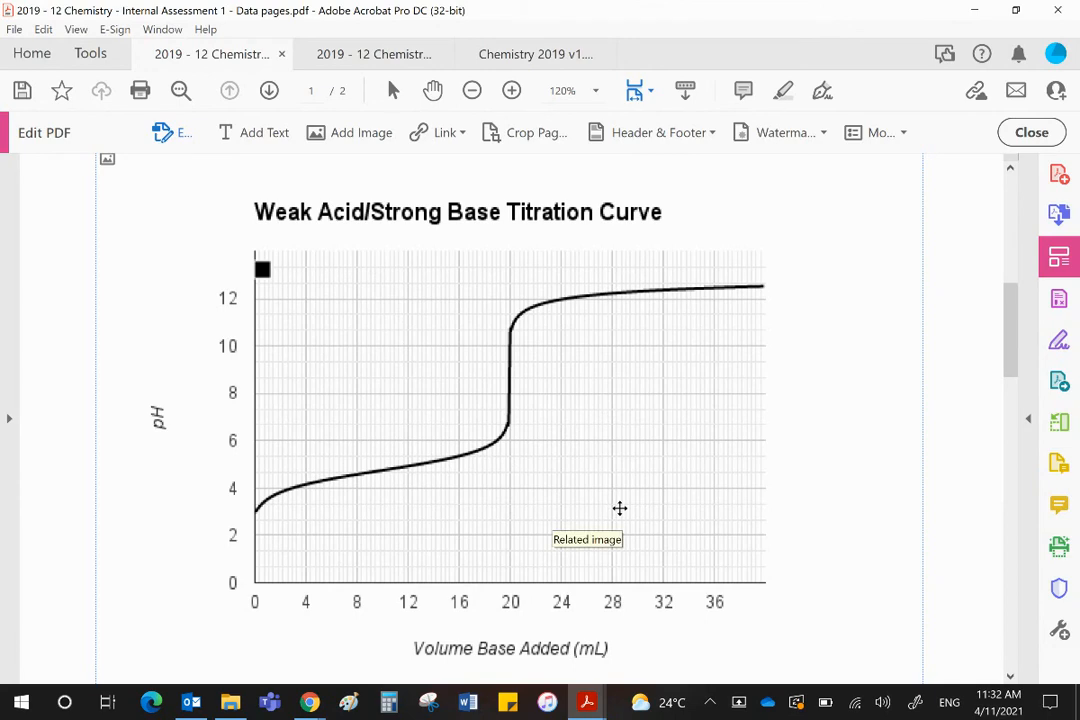
pyautogui.moveTo(488, 462)
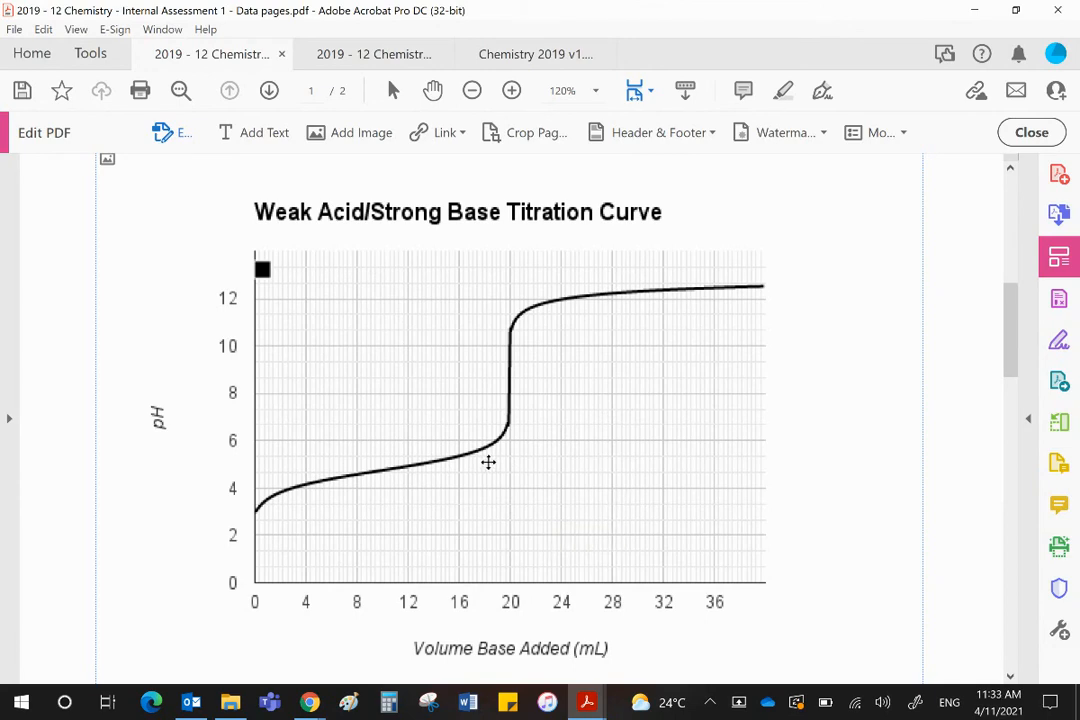
pyautogui.moveTo(596, 451)
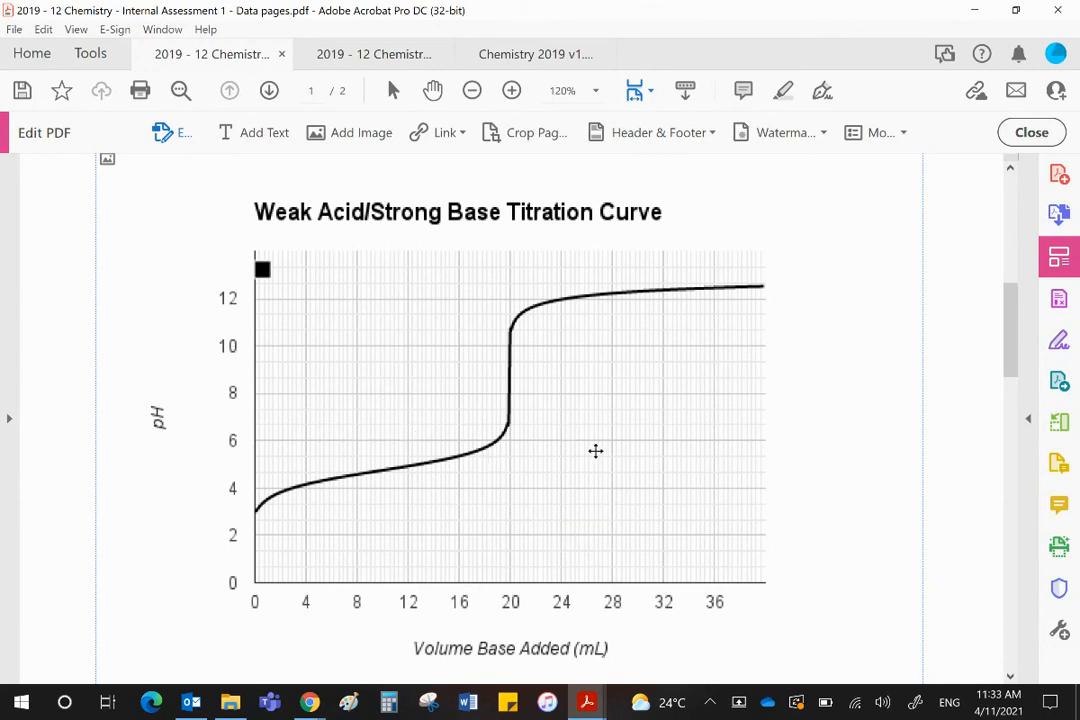
pyautogui.moveTo(696, 527)
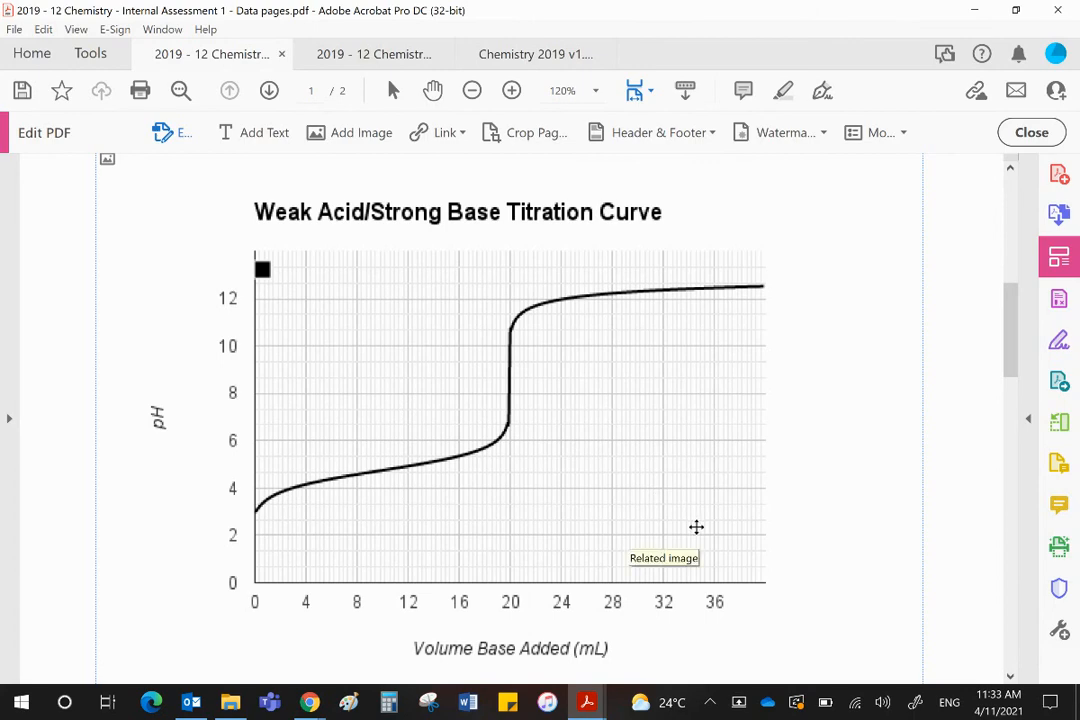
pyautogui.moveTo(268, 575)
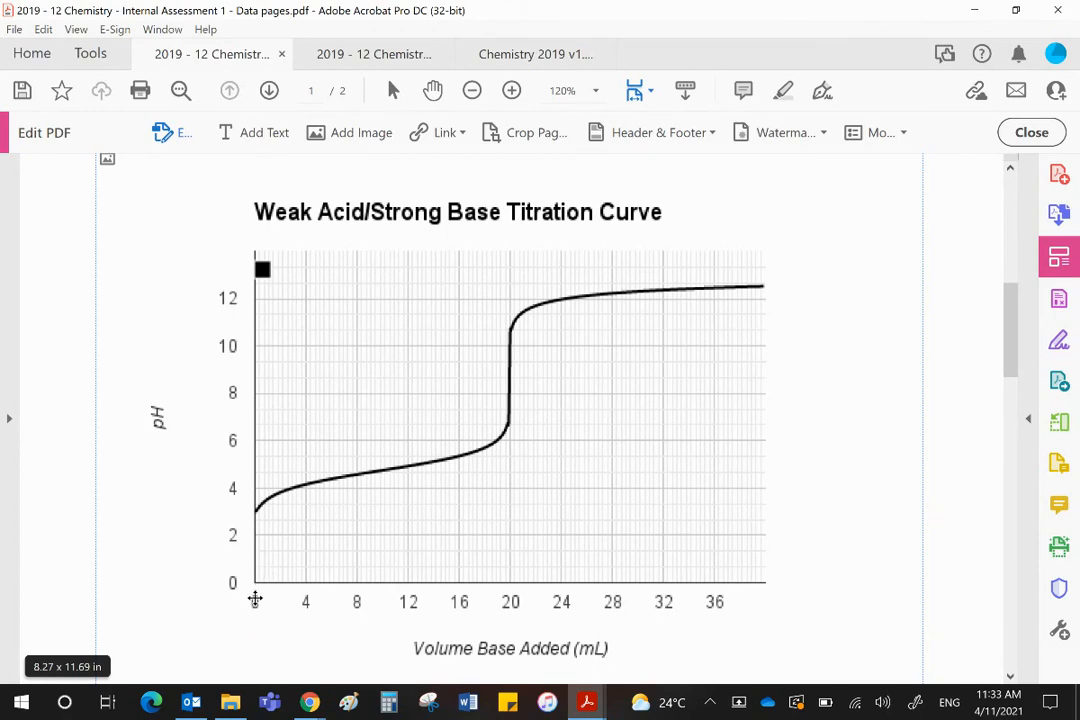
pyautogui.moveTo(510, 612)
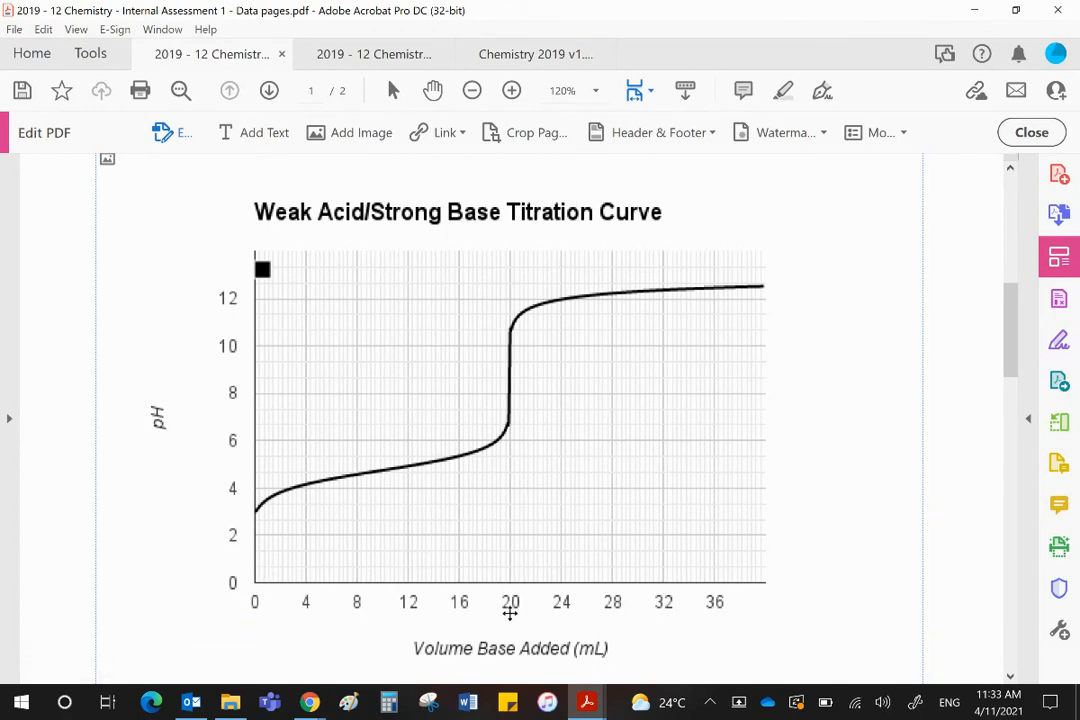
pyautogui.moveTo(511, 600)
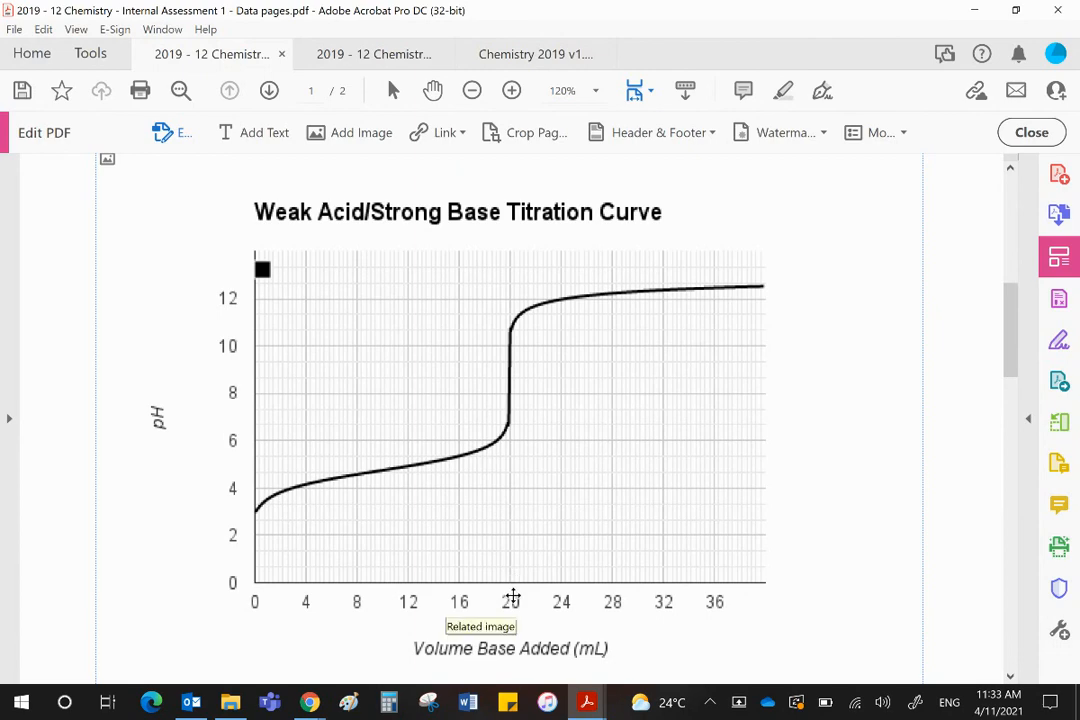
pyautogui.moveTo(385, 583)
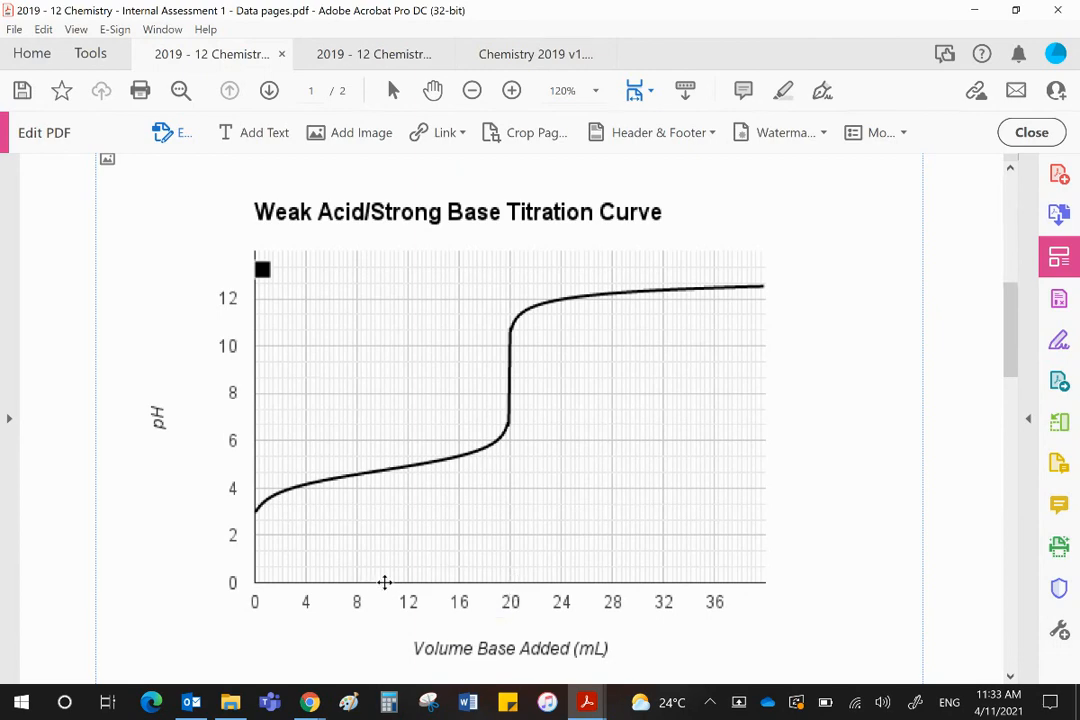
pyautogui.moveTo(256, 566)
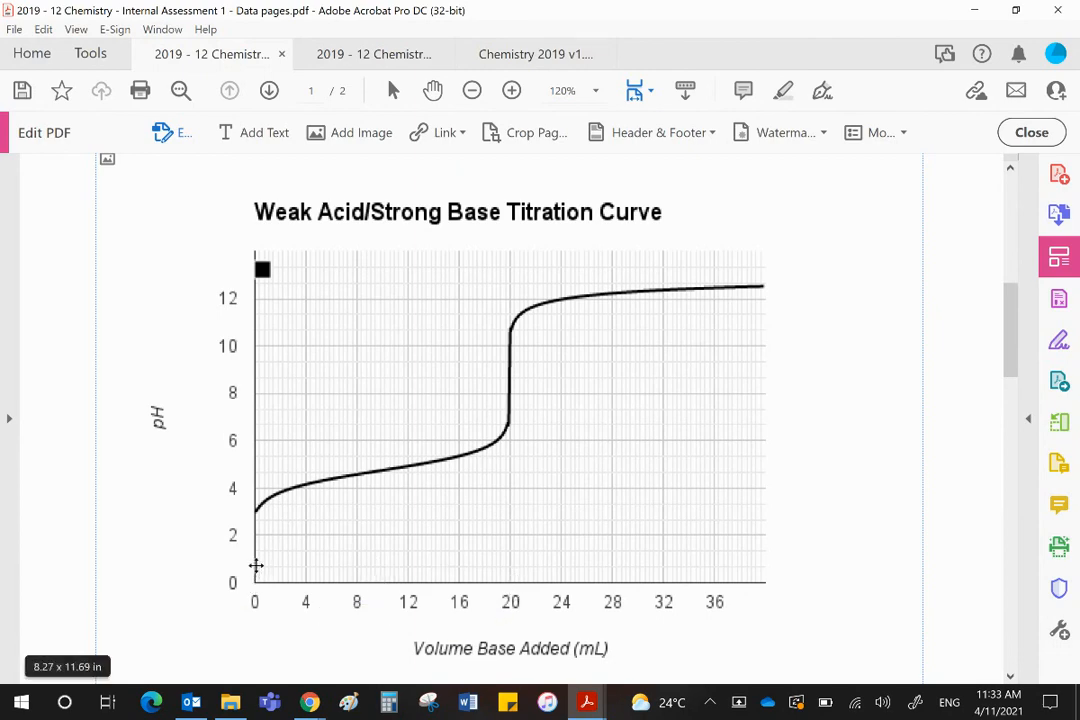
pyautogui.moveTo(423, 532)
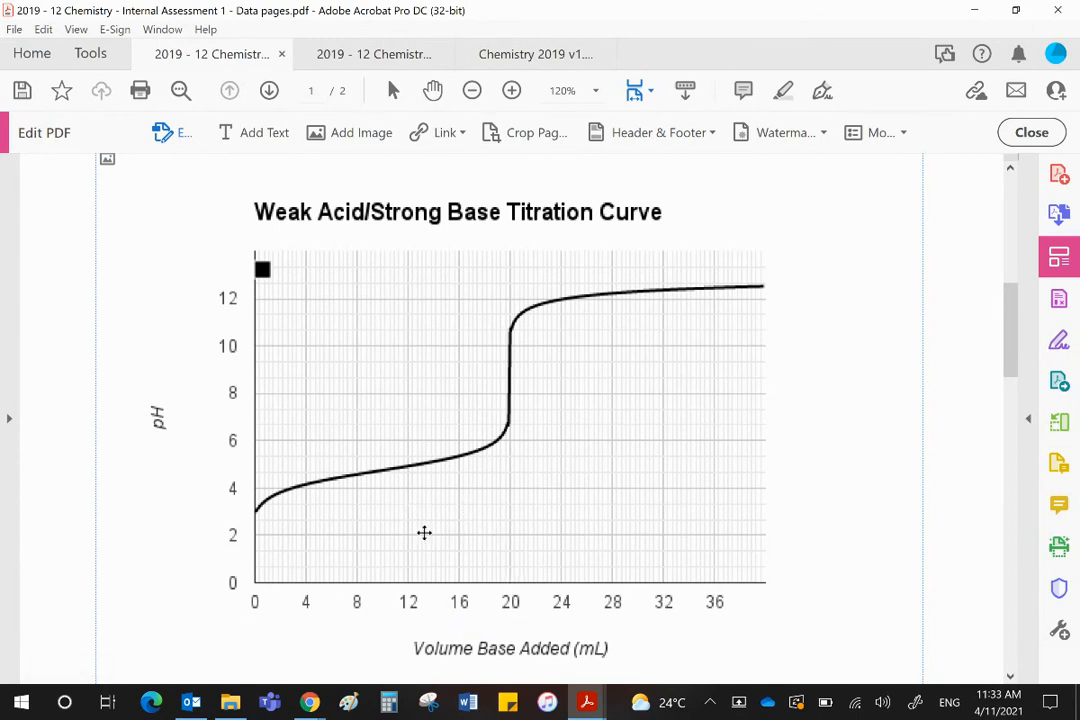
pyautogui.moveTo(380, 580)
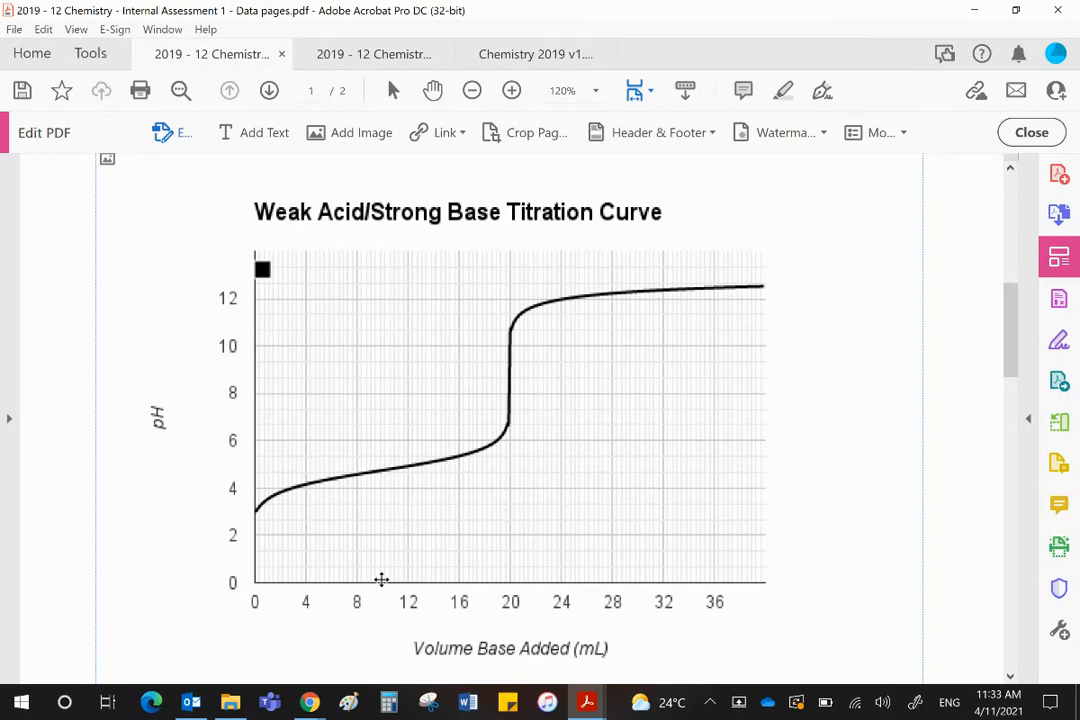
pyautogui.moveTo(405, 572)
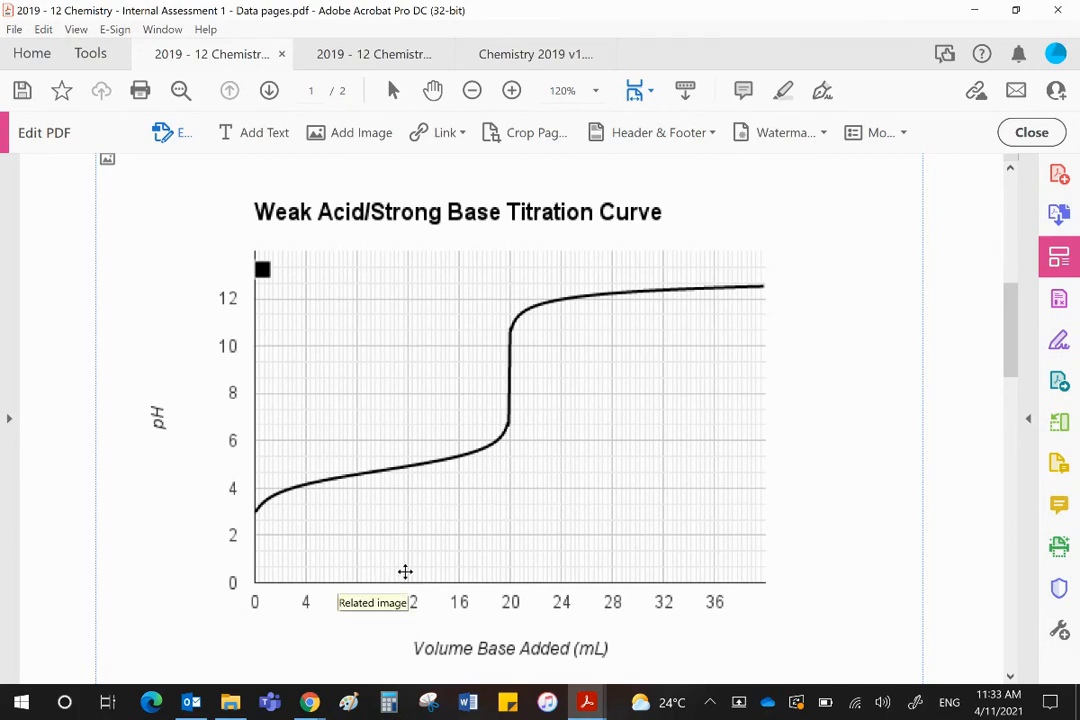
# - Switch to the marking scheme and scroll to Questions 2 and 3, expected pKa 4.7±0.2
pyautogui.click(535, 54)
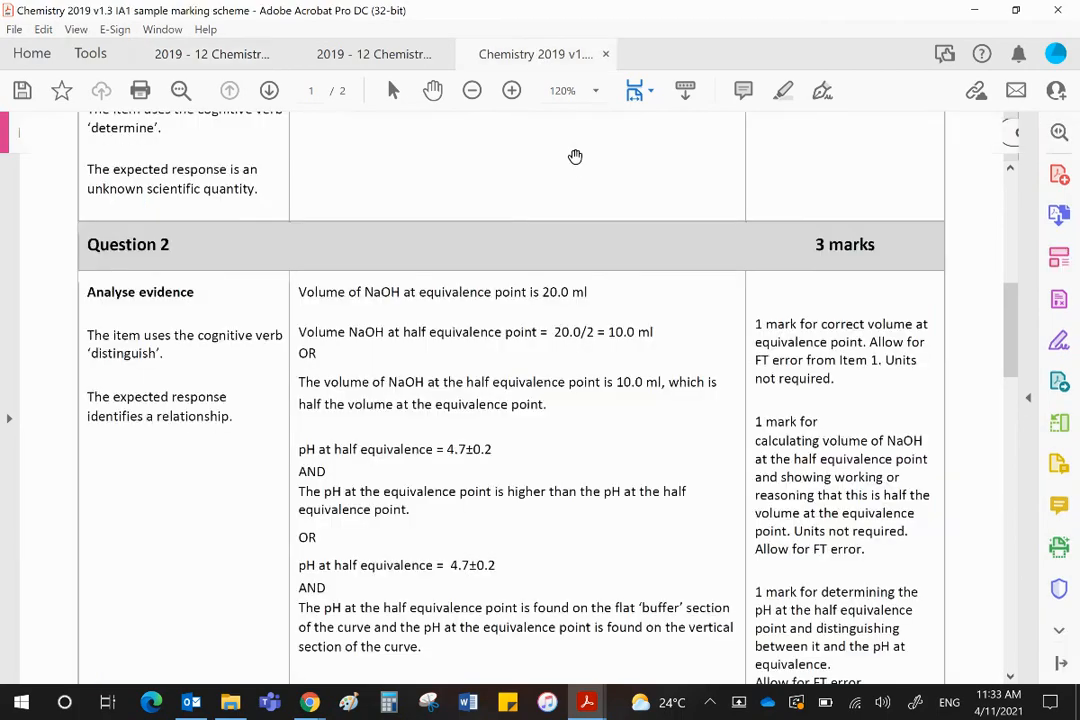
pyautogui.scroll(-3)
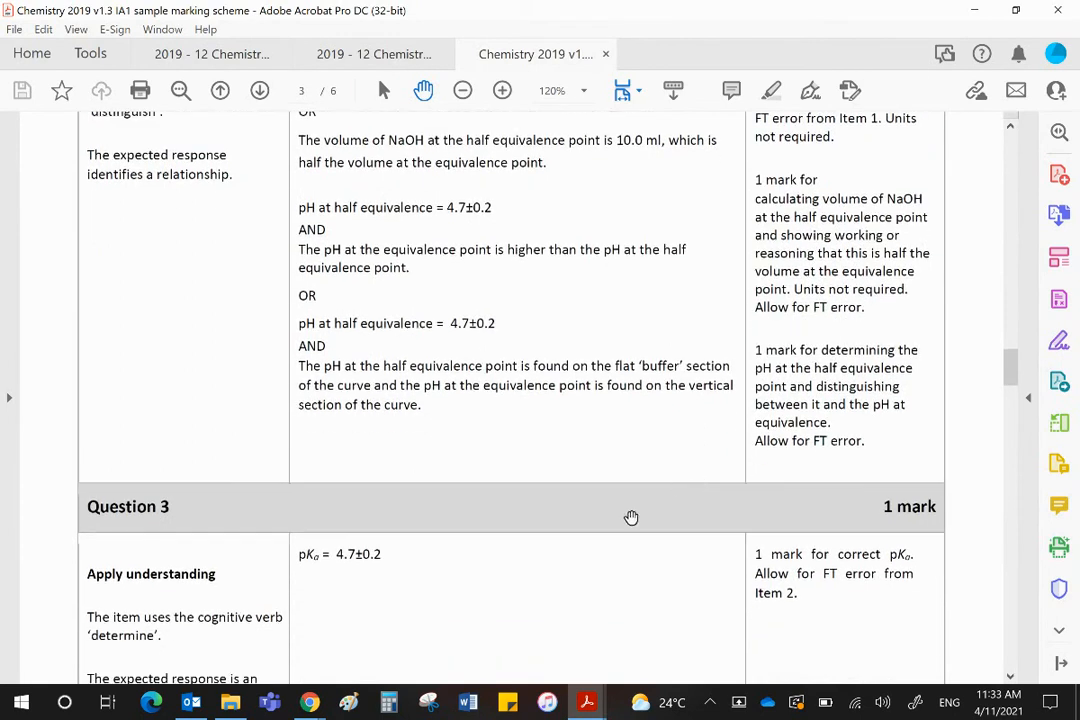
pyautogui.moveTo(455, 328)
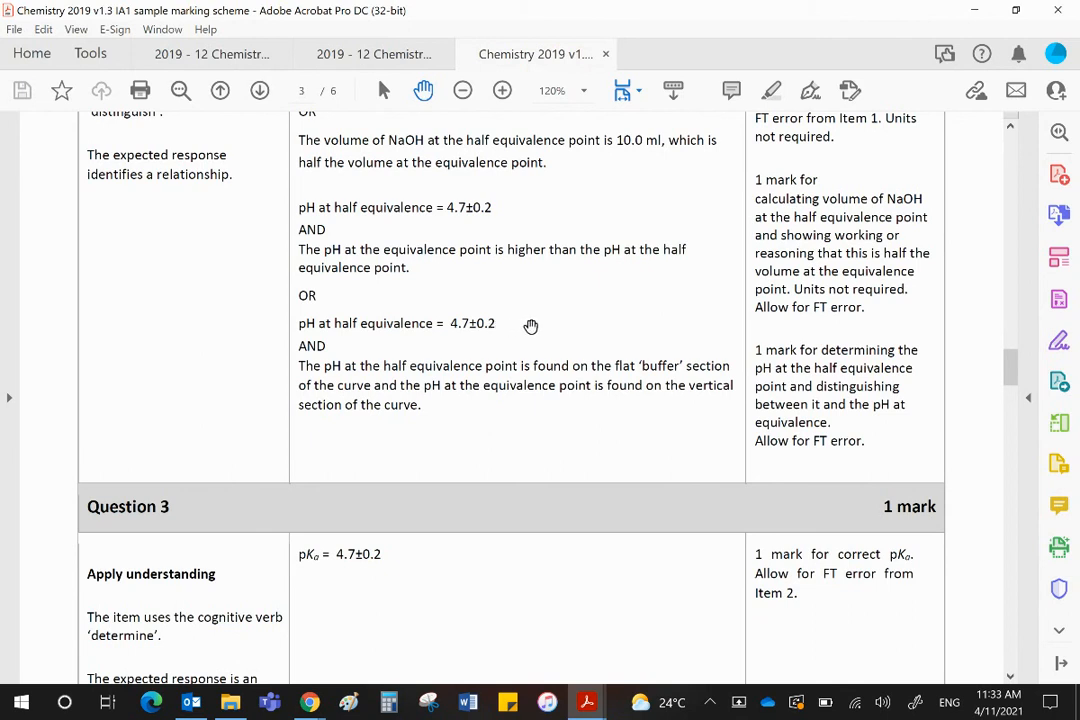
pyautogui.moveTo(452, 354)
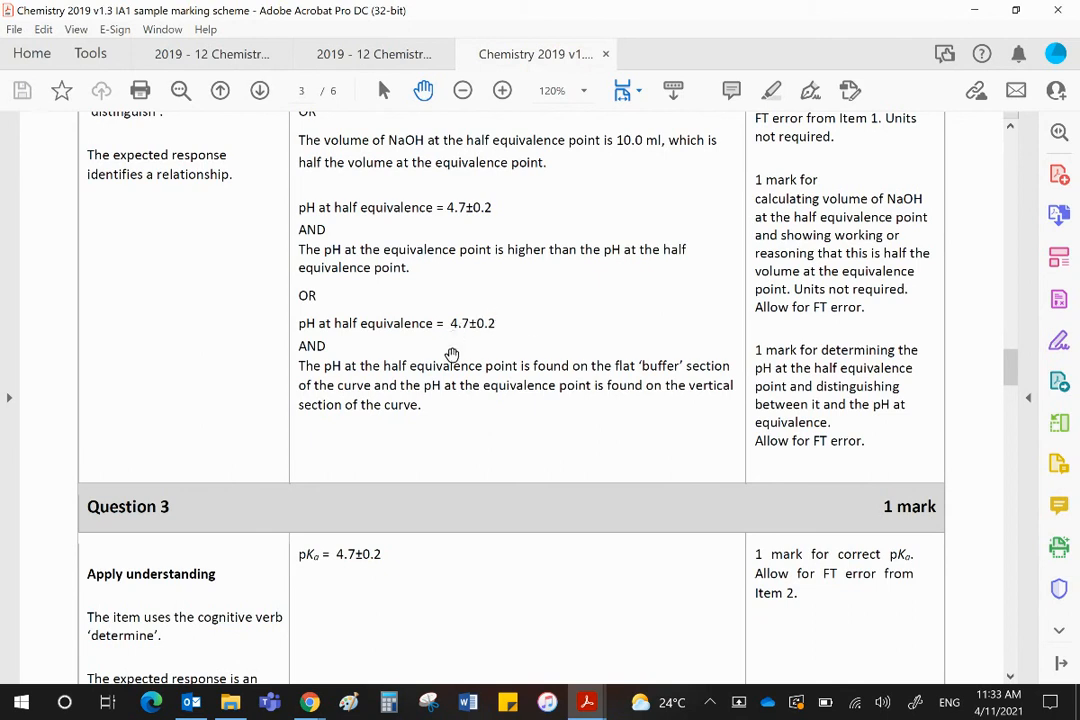
pyautogui.moveTo(374, 575)
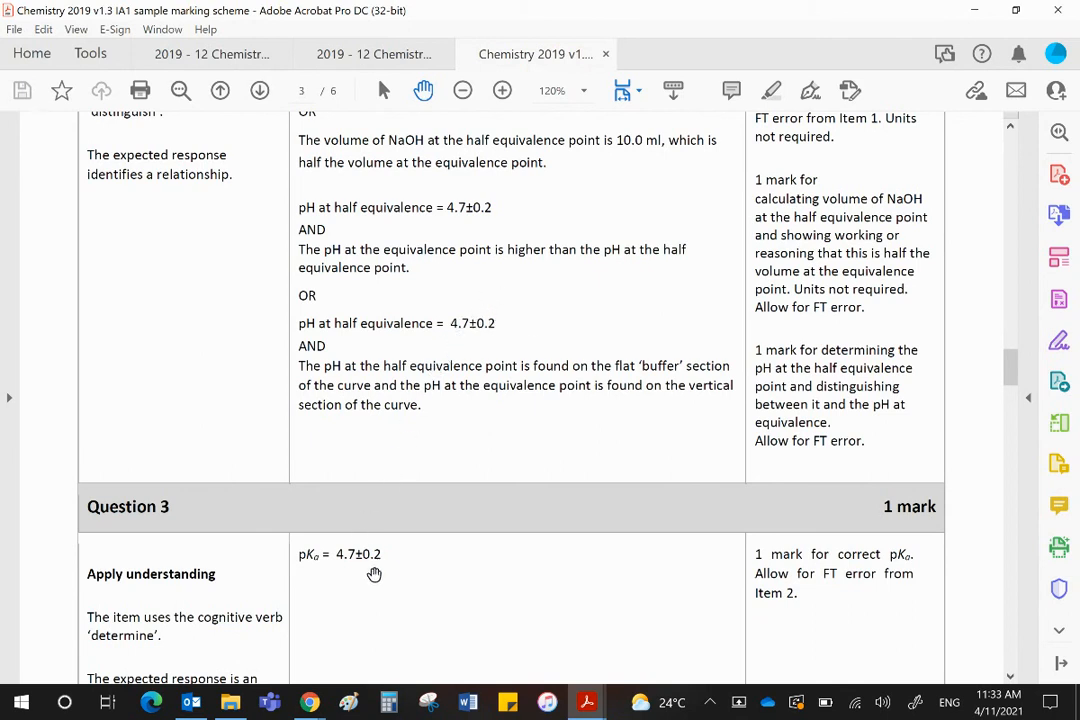
pyautogui.moveTo(377, 573)
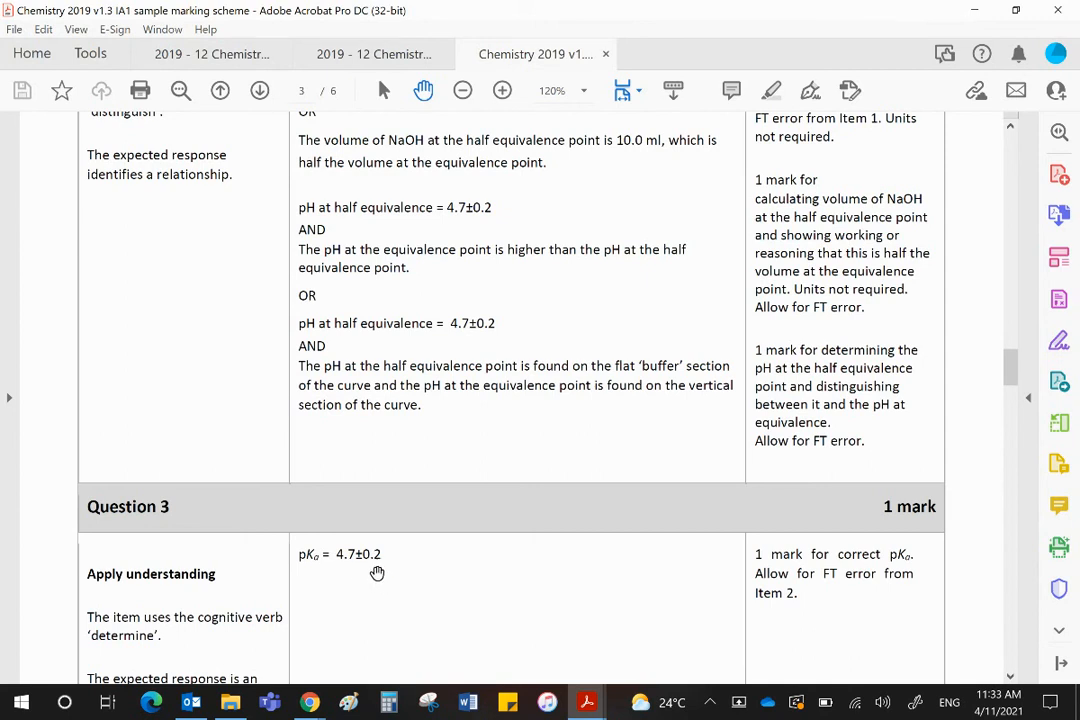
pyautogui.moveTo(597, 588)
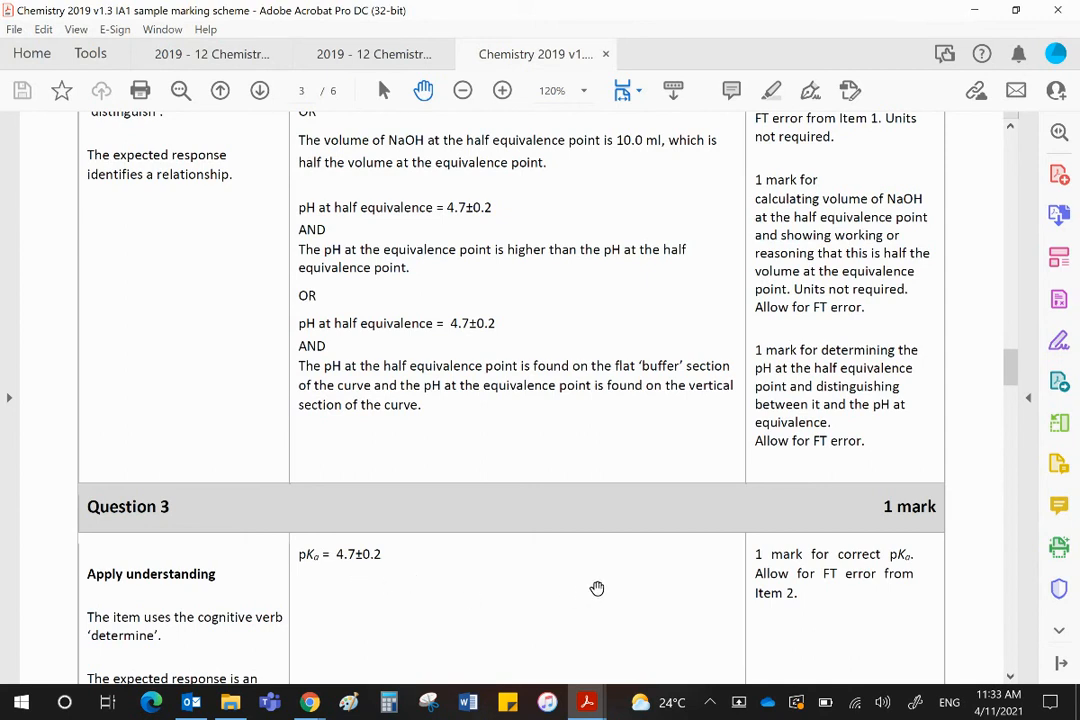
pyautogui.scroll(-3)
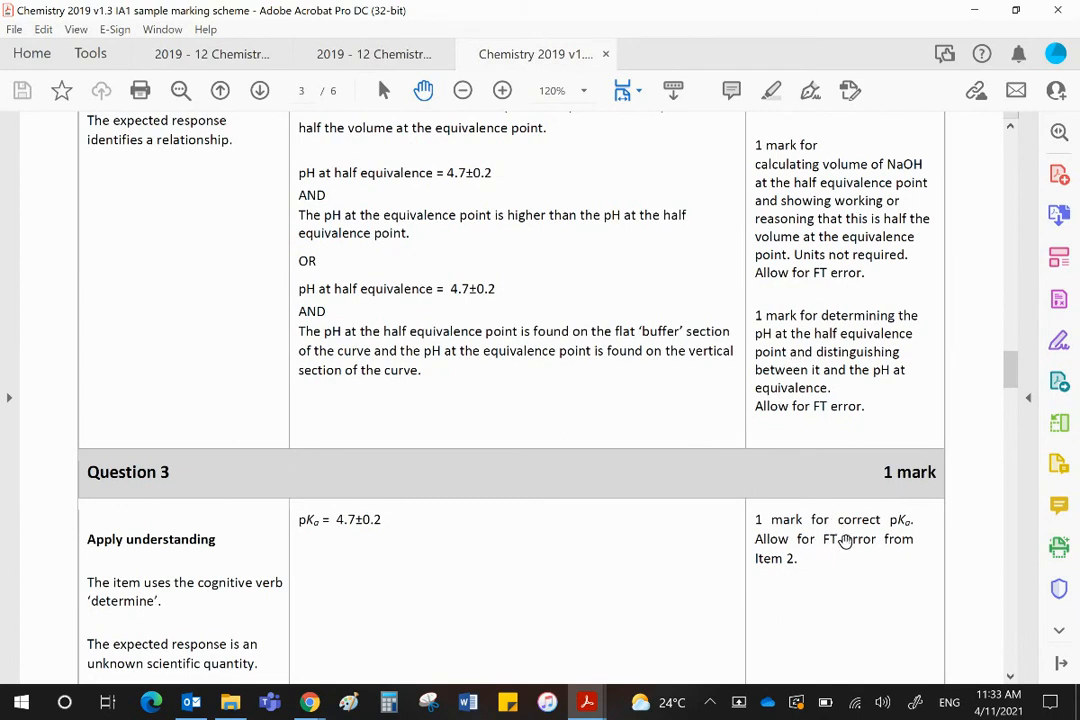
pyautogui.moveTo(818, 545)
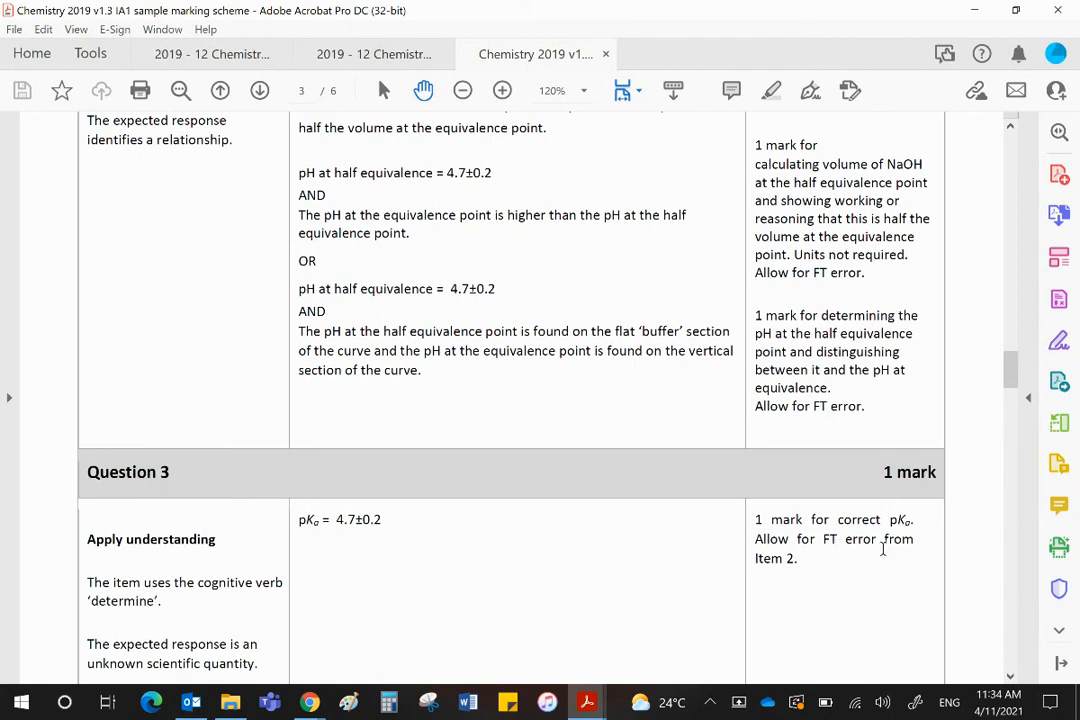
pyautogui.moveTo(512, 293)
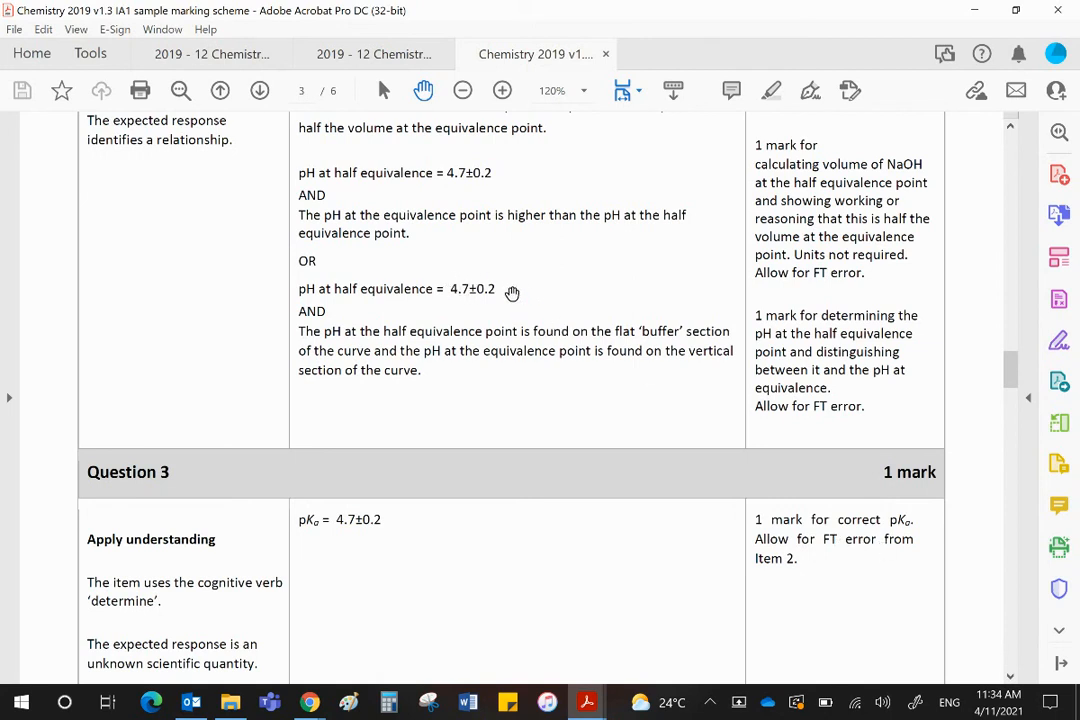
pyautogui.moveTo(473, 302)
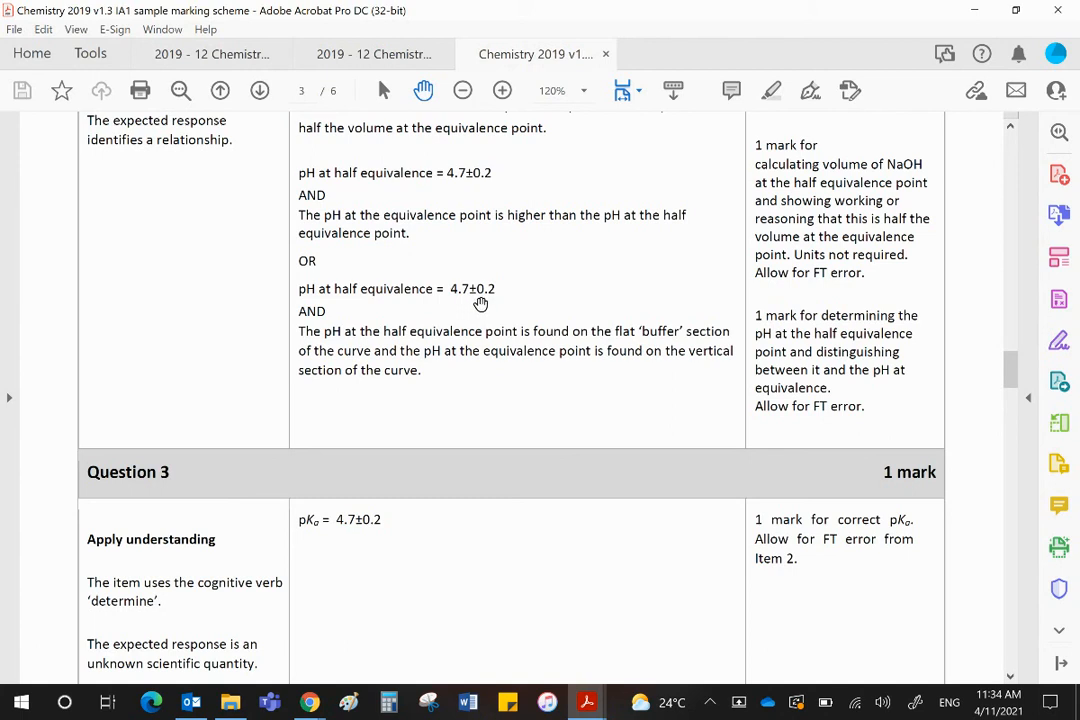
pyautogui.moveTo(340, 530)
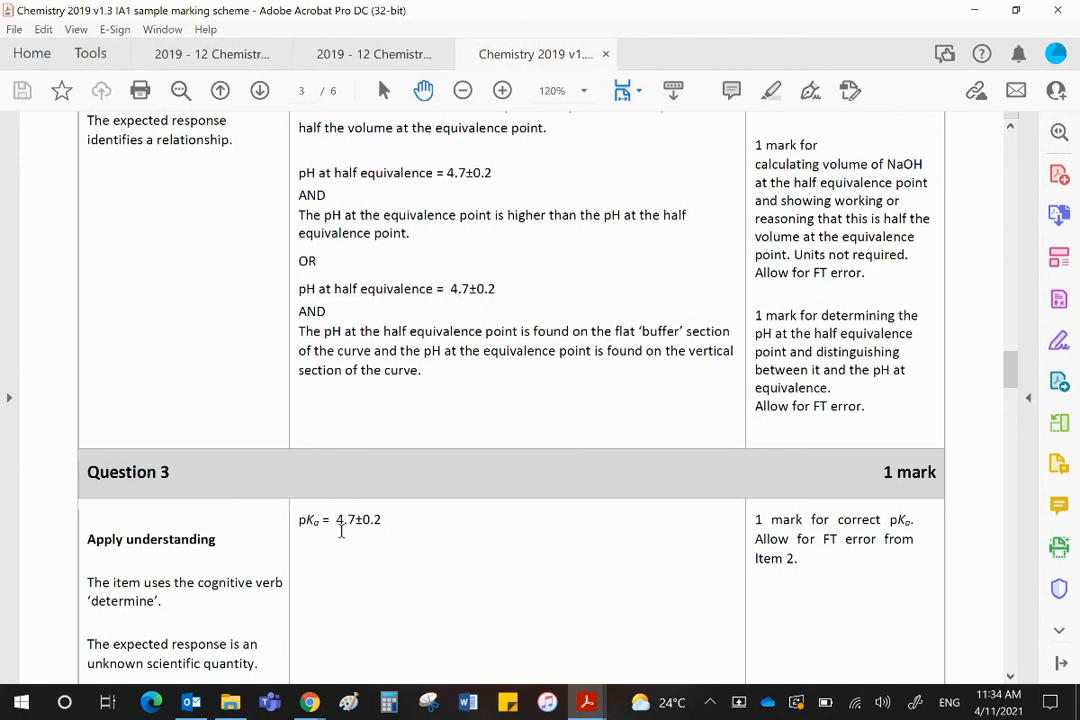
pyautogui.moveTo(385, 546)
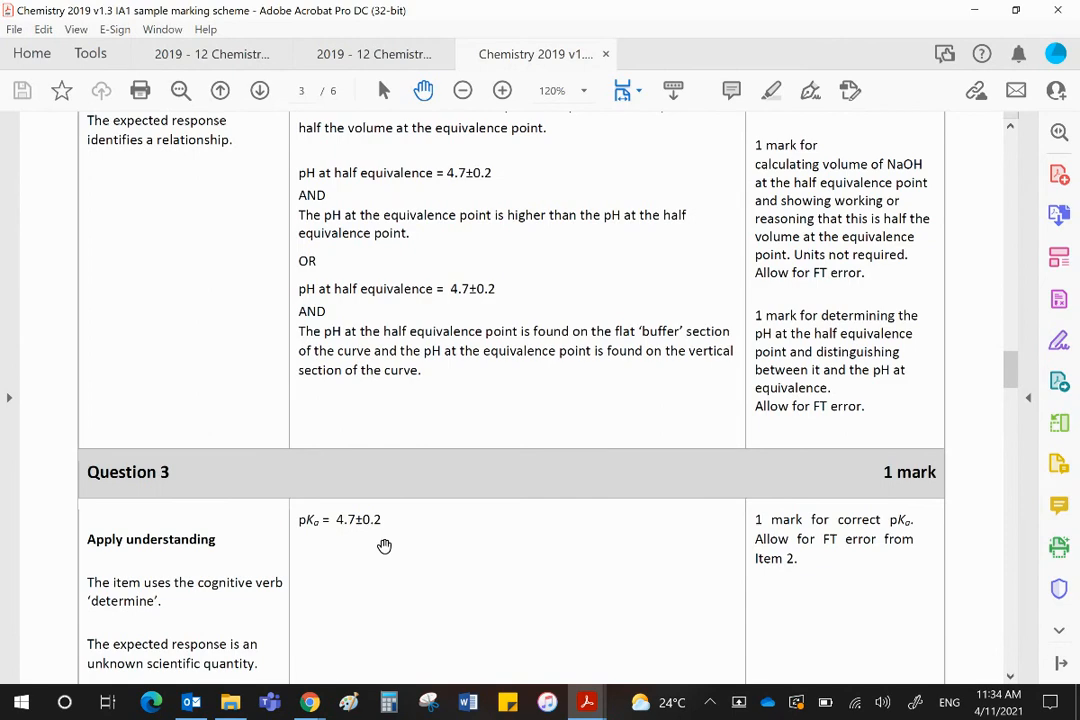
pyautogui.scroll(-3)
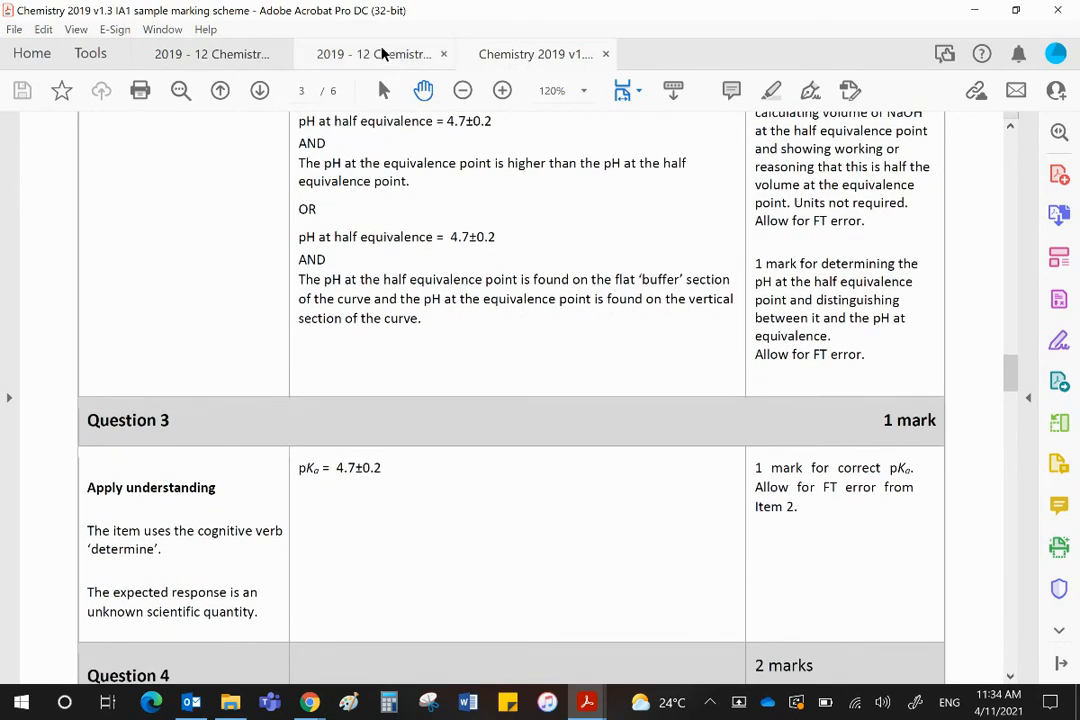
# - Review the titration curve in the Data pages, then return to the marking scheme at Question 4
pyautogui.click(374, 54)
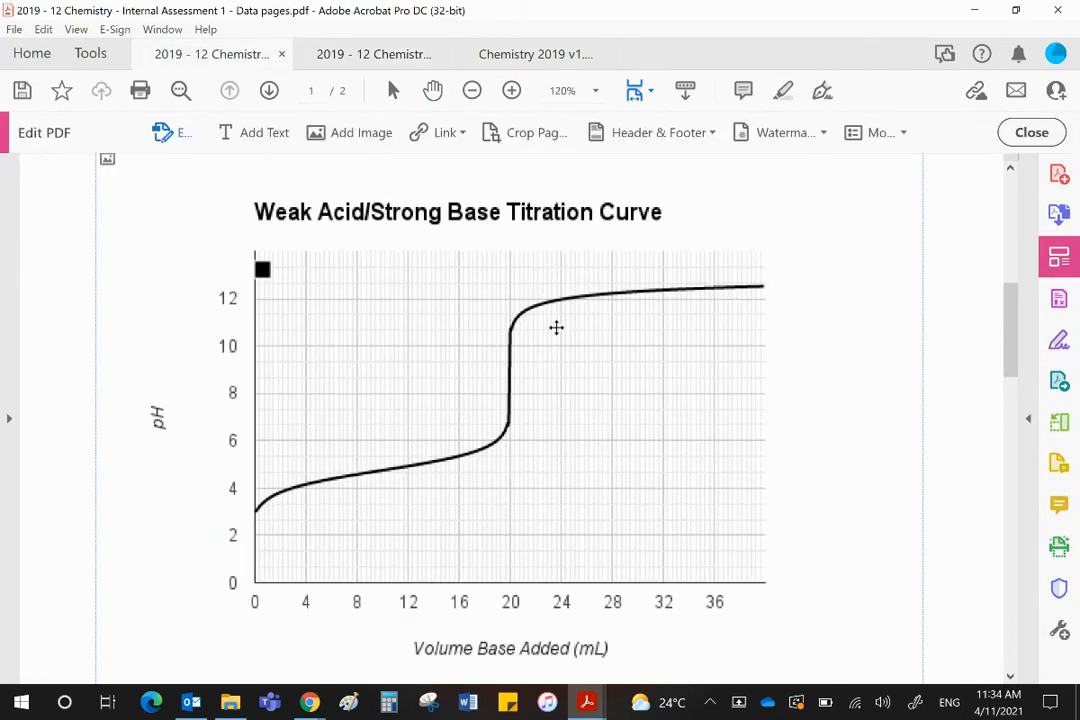
pyautogui.moveTo(505, 323)
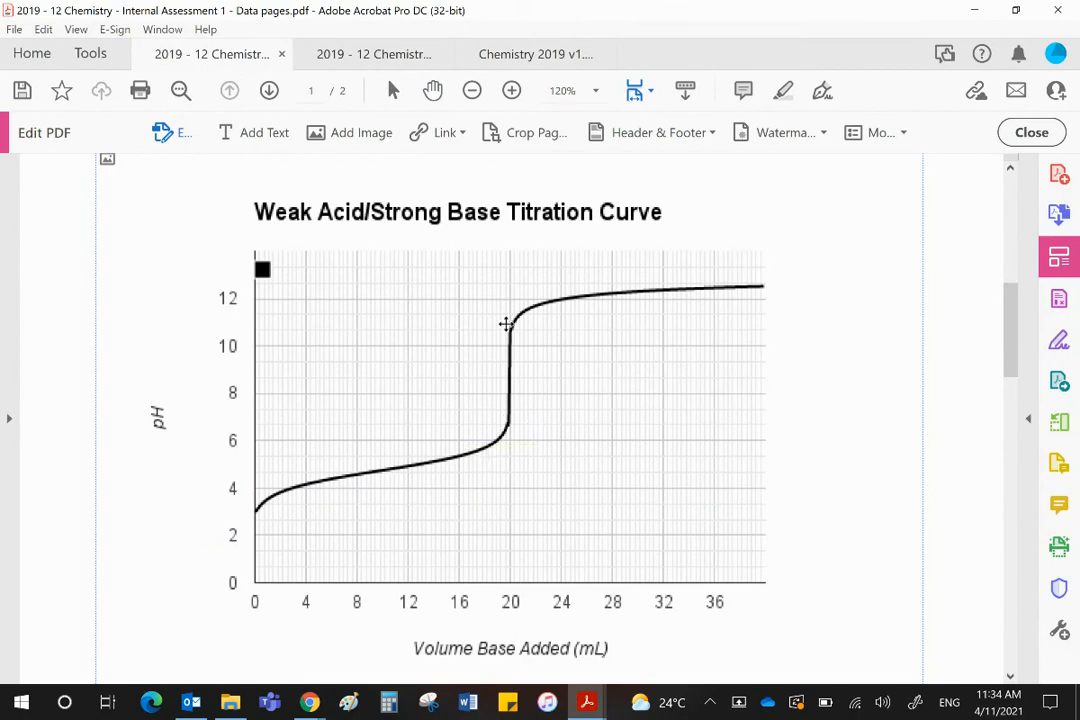
pyautogui.moveTo(512, 383)
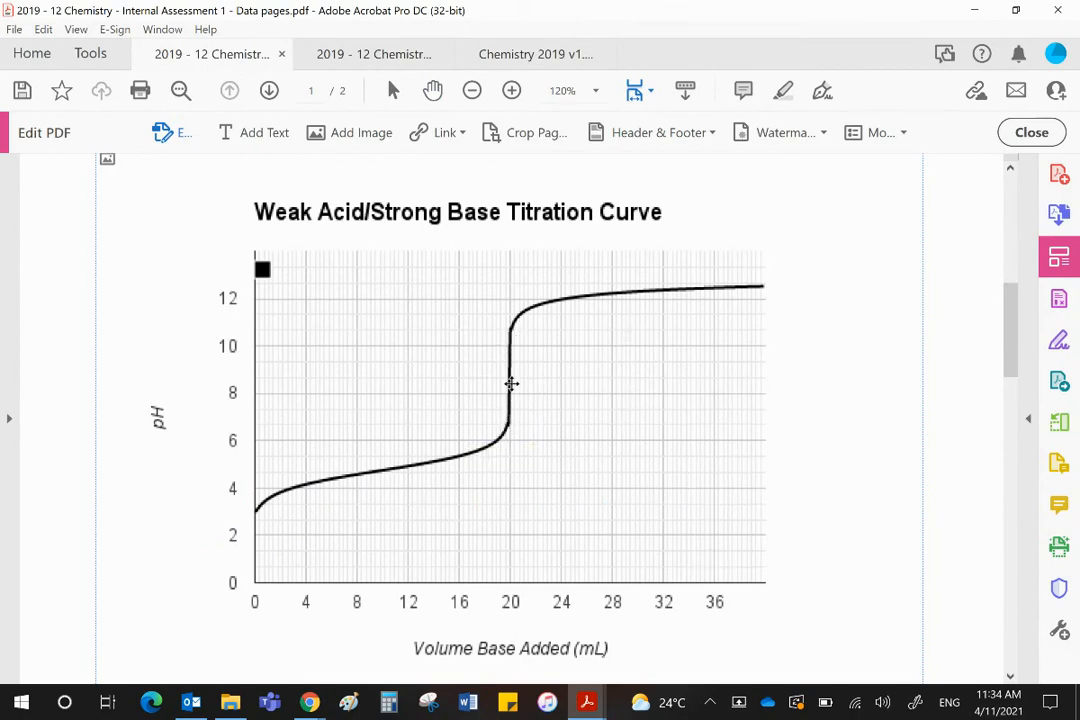
pyautogui.moveTo(511, 442)
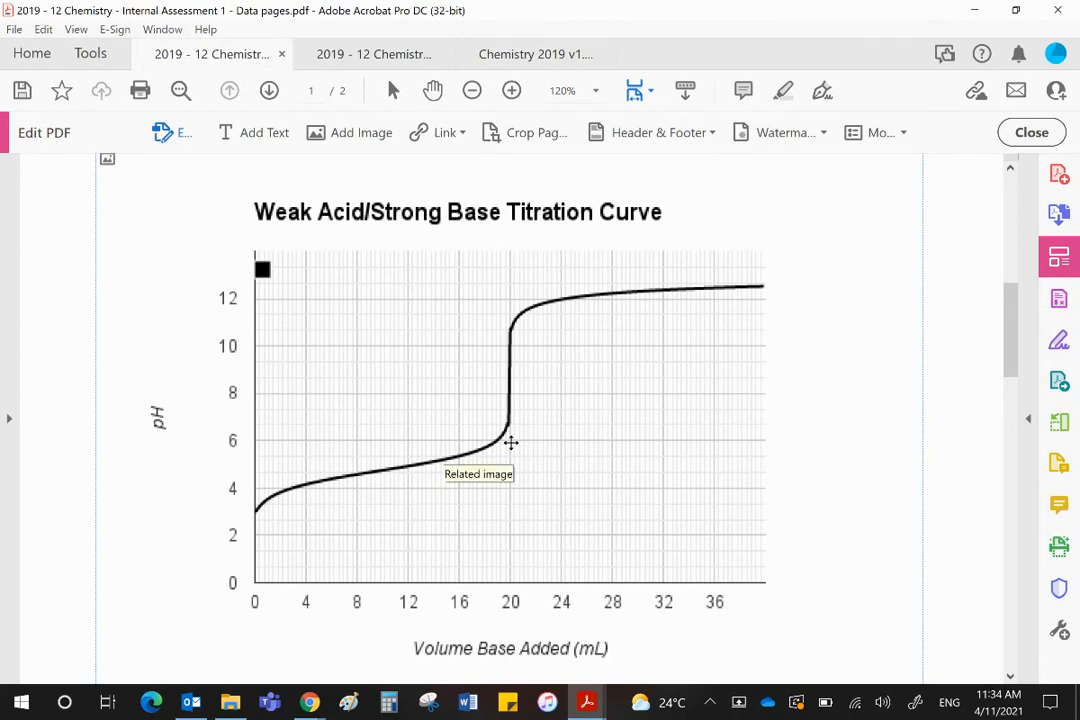
pyautogui.moveTo(527, 438)
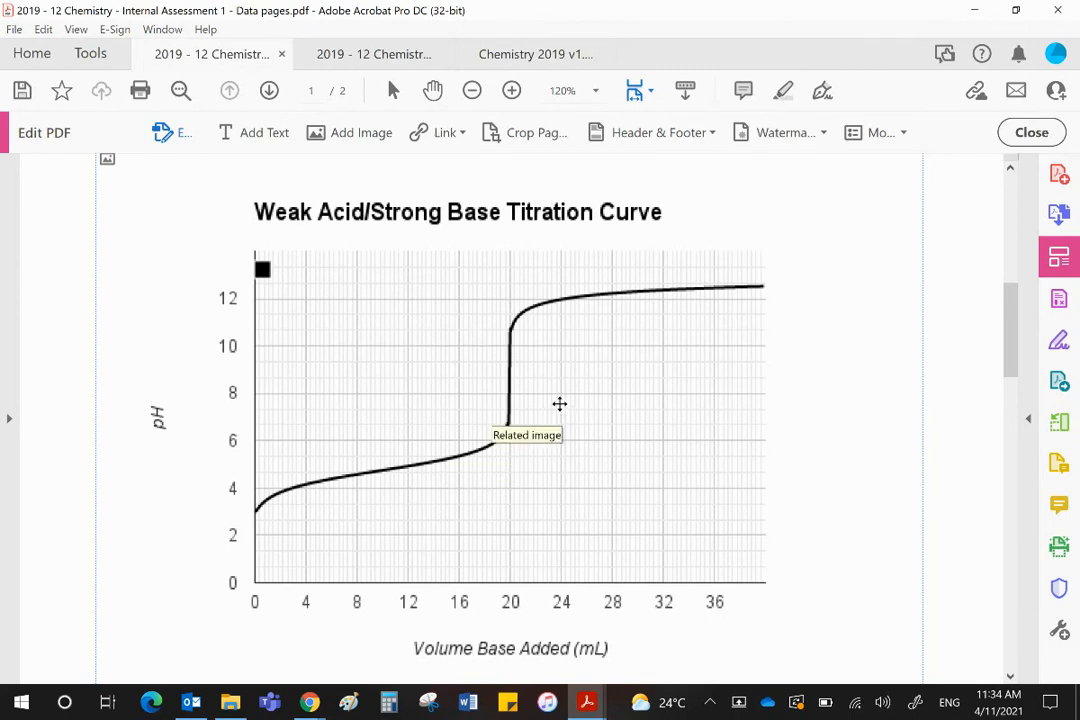
pyautogui.moveTo(515, 373)
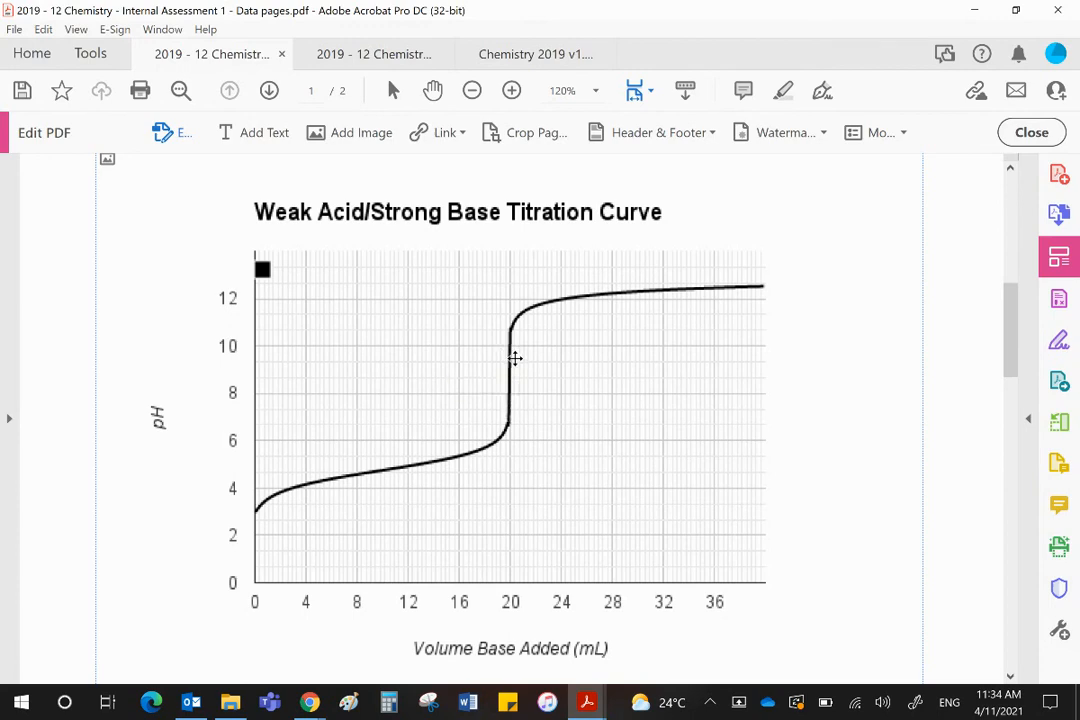
pyautogui.moveTo(511, 375)
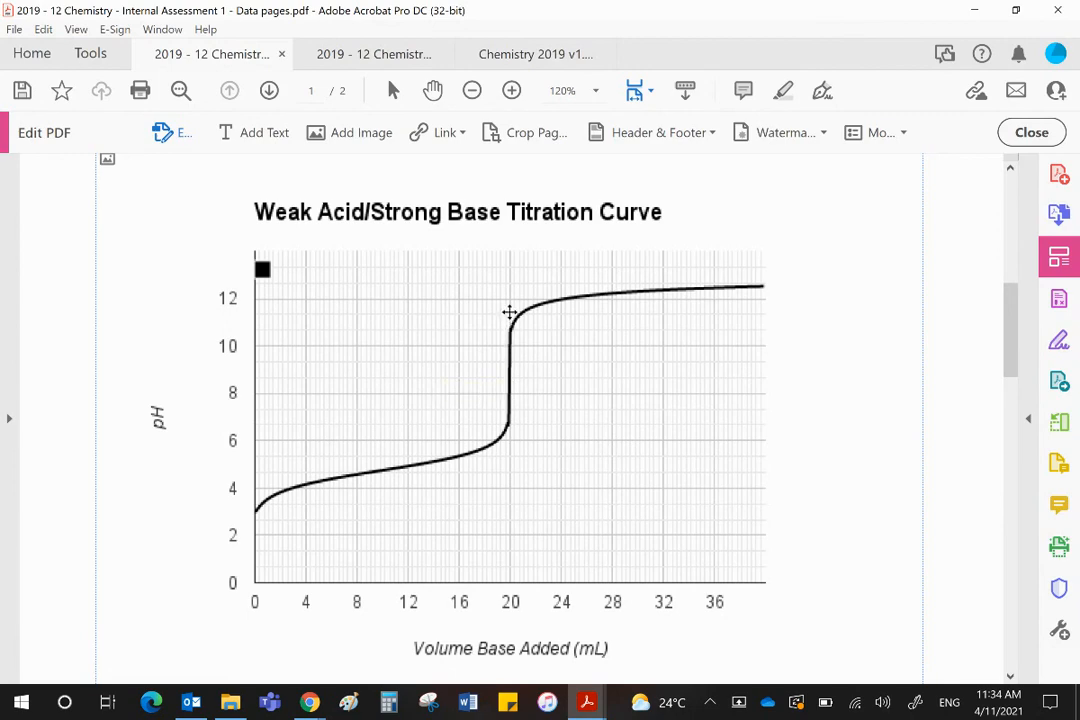
pyautogui.moveTo(518, 344)
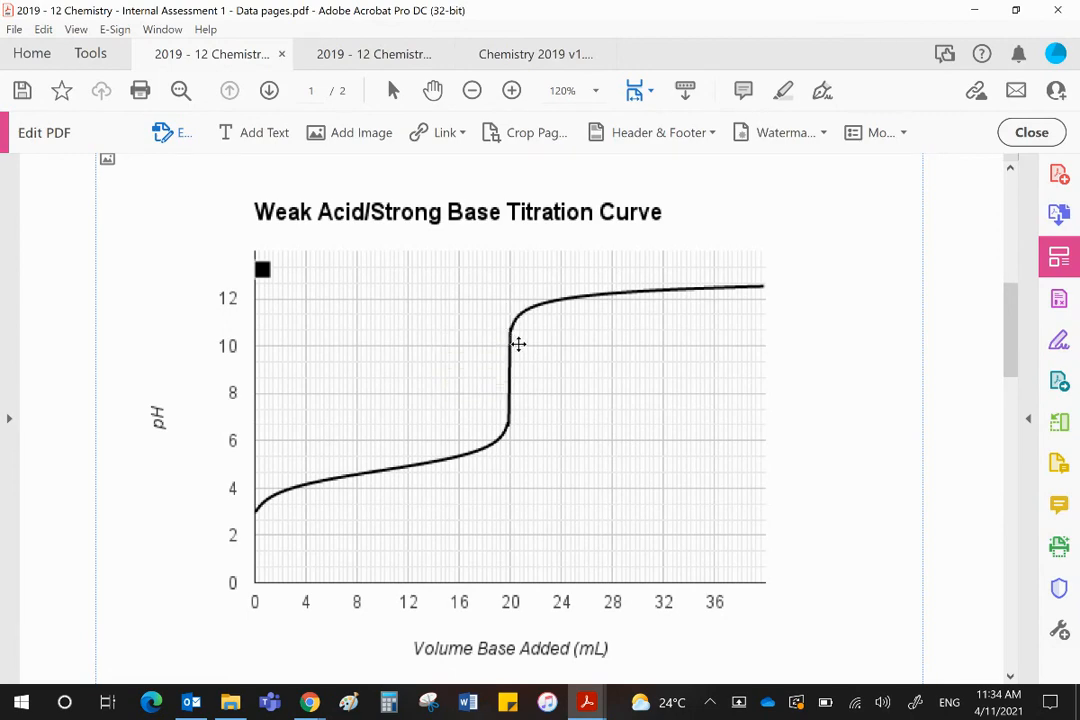
pyautogui.moveTo(518, 344)
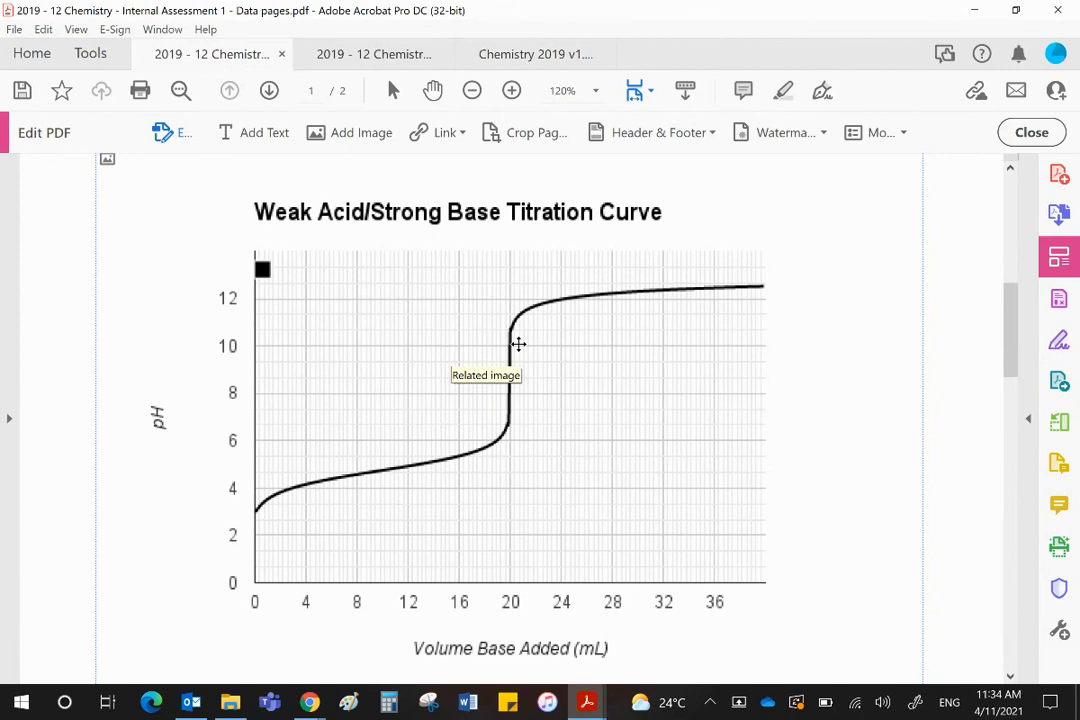
pyautogui.moveTo(500, 371)
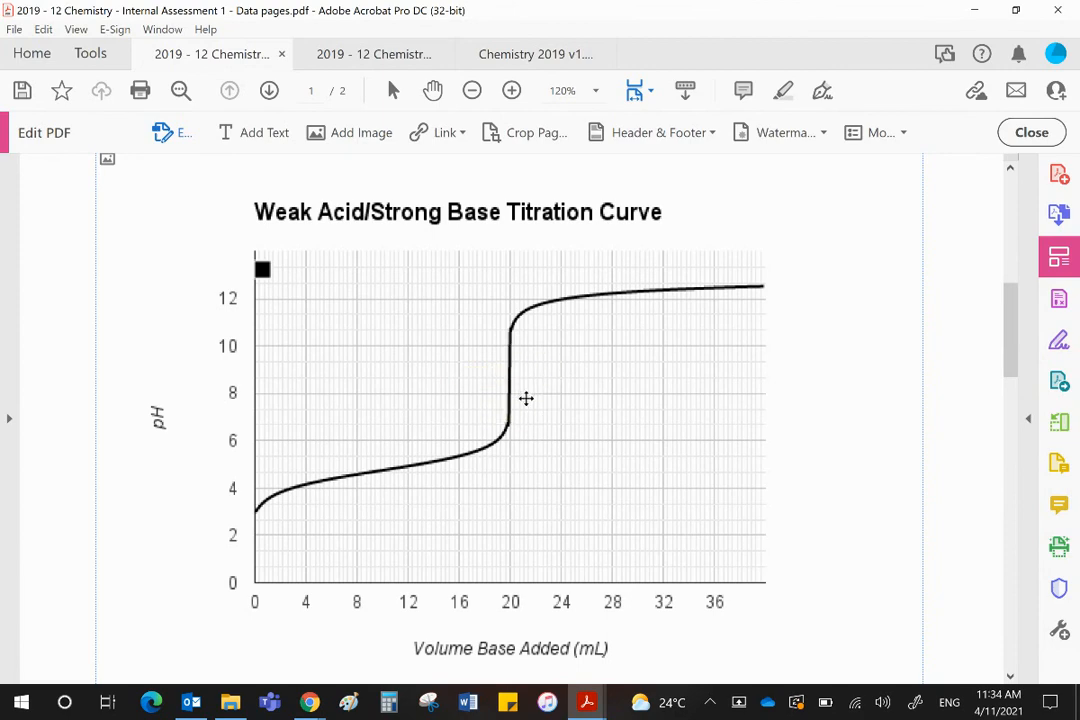
pyautogui.moveTo(502, 416)
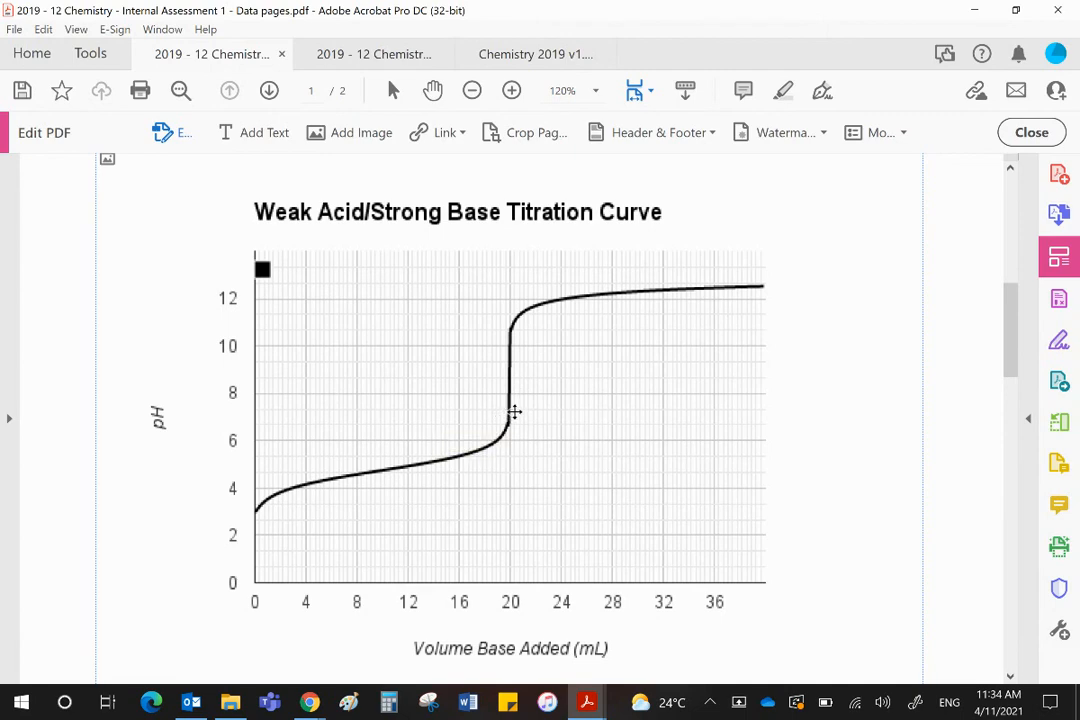
pyautogui.moveTo(508, 343)
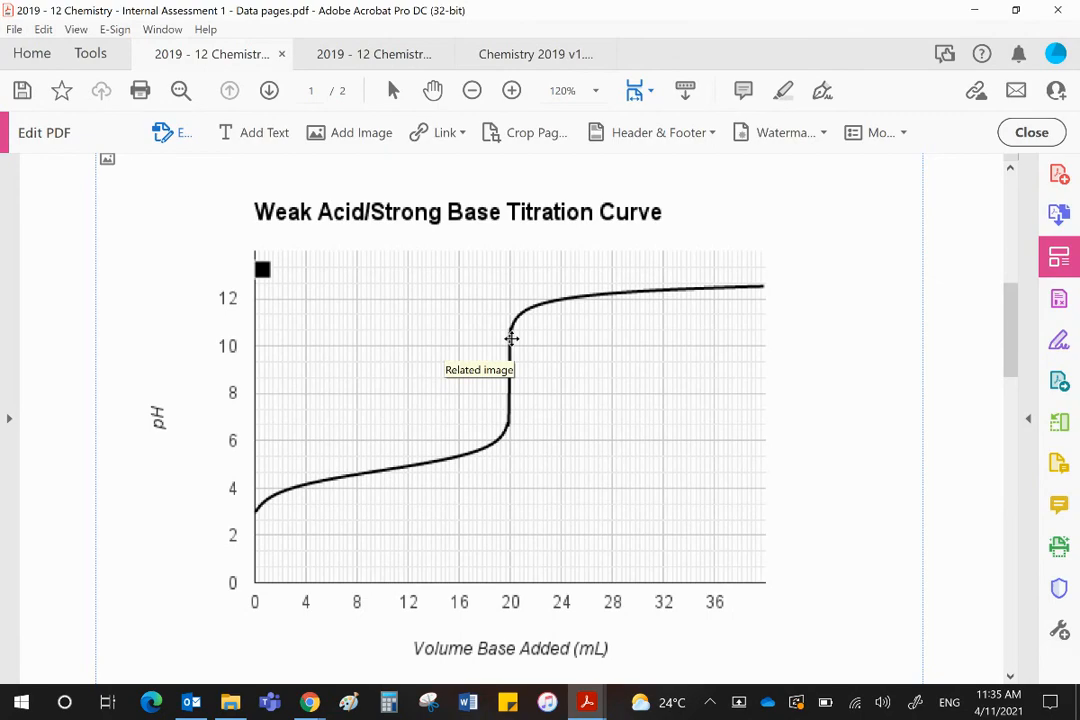
pyautogui.click(535, 54)
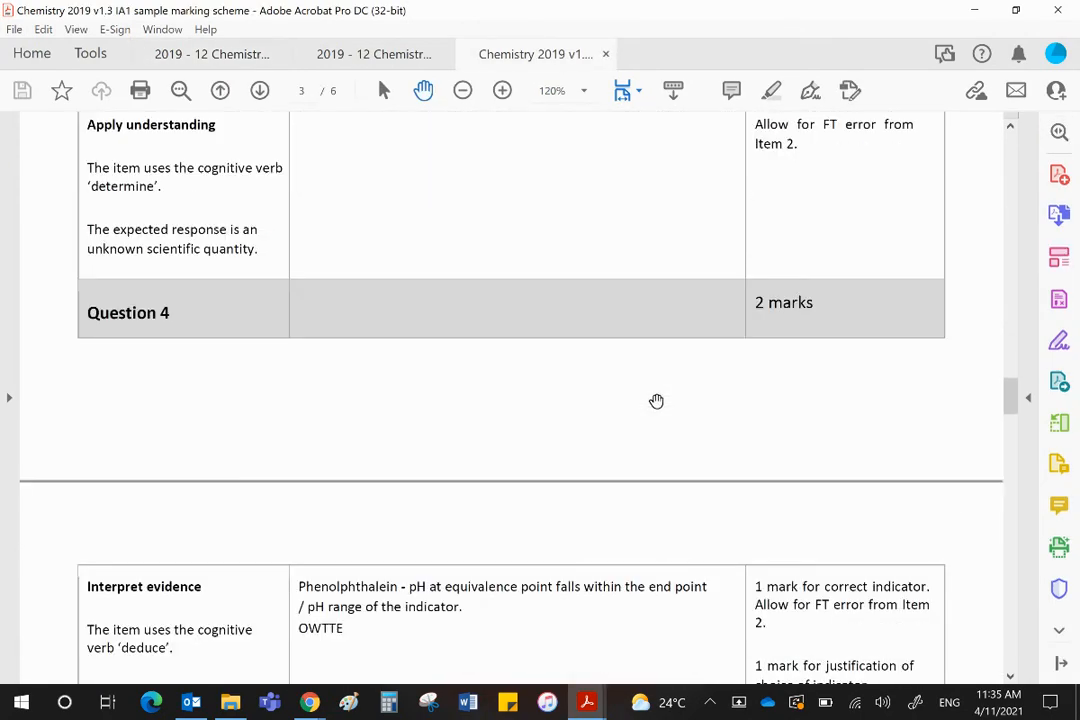
# - Scroll the marking scheme to Question 4's two marks and the start of Question 5
pyautogui.scroll(-3)
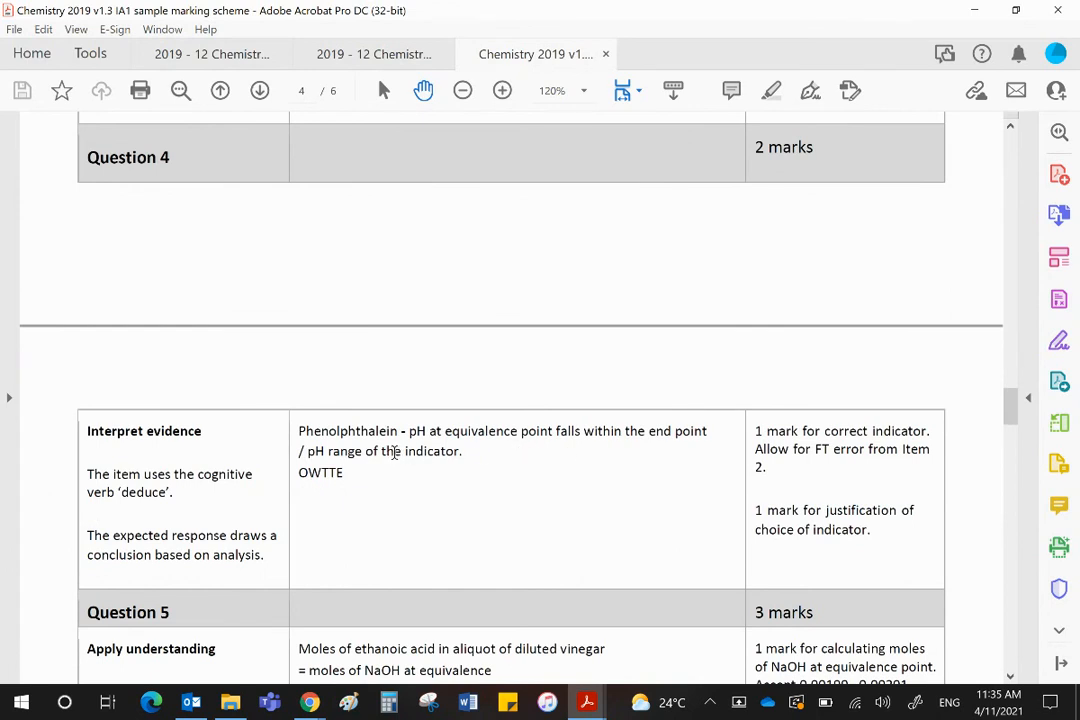
pyautogui.moveTo(575, 459)
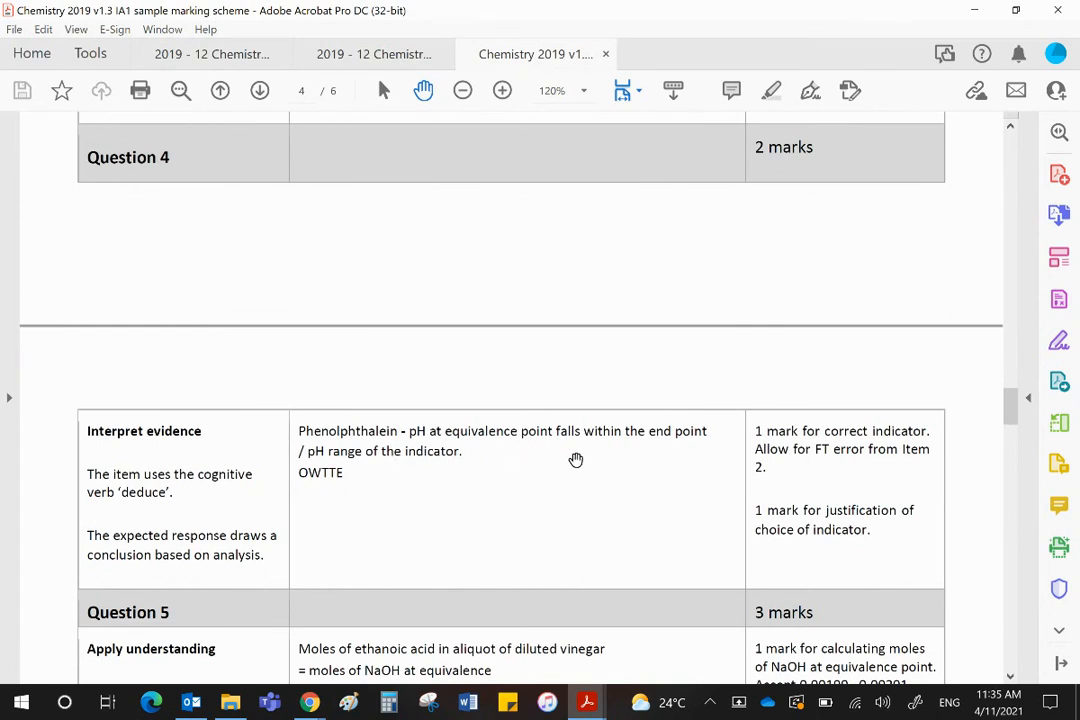
pyautogui.moveTo(606, 458)
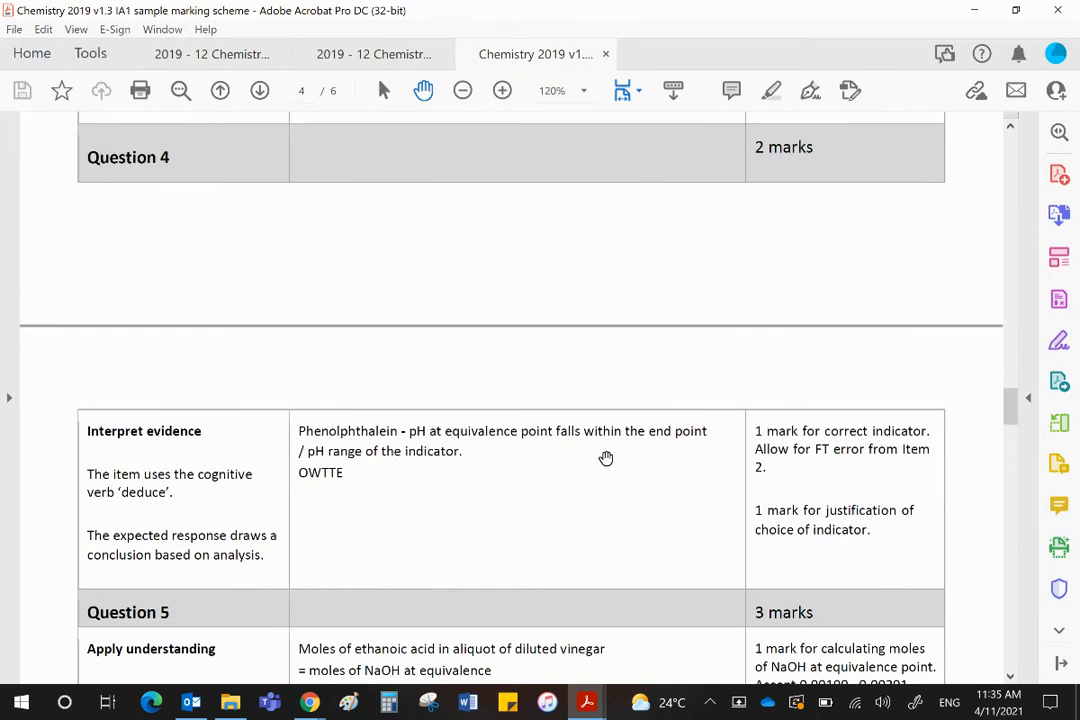
pyautogui.moveTo(658, 455)
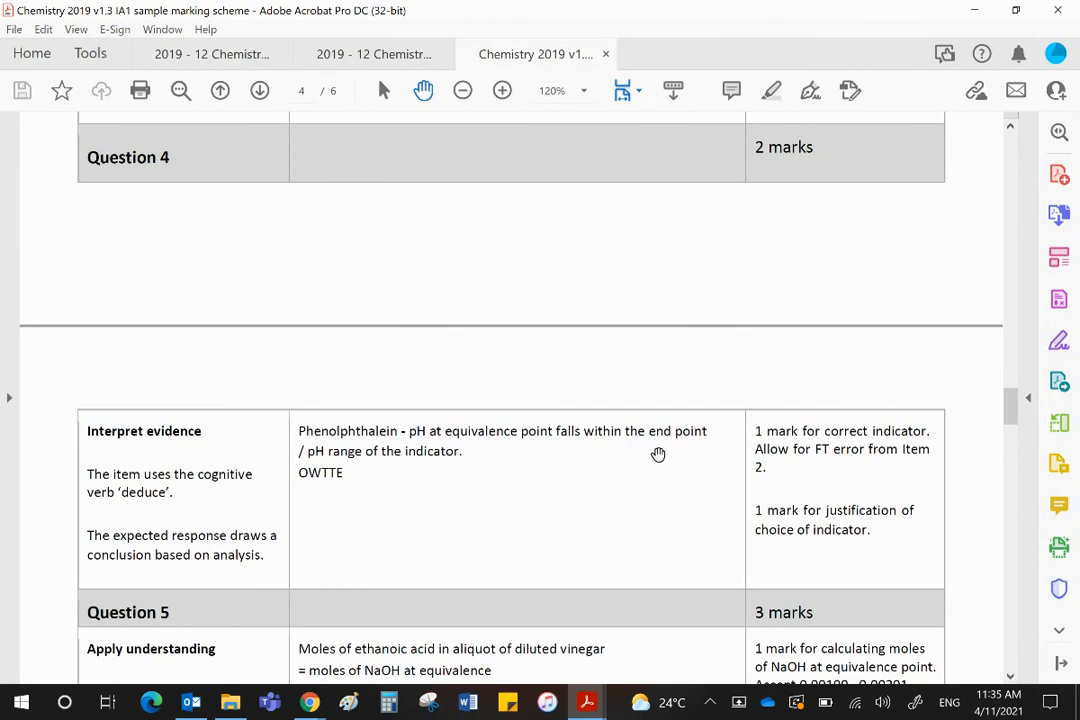
pyautogui.moveTo(689, 450)
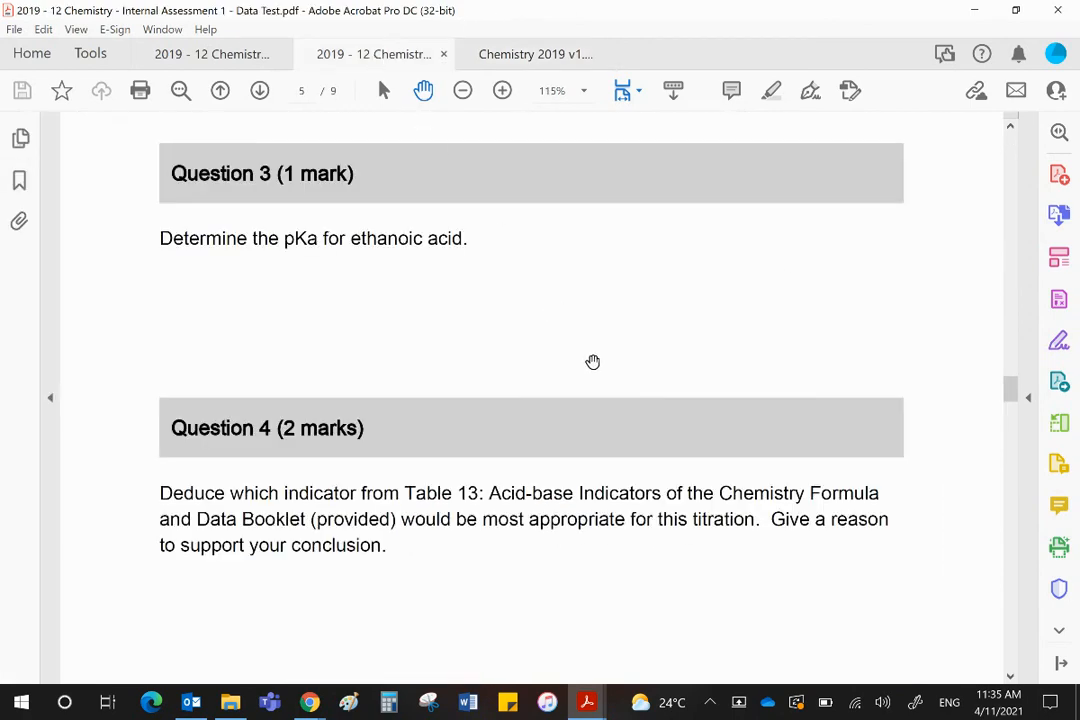
# - Scroll through the vinegar titration data and curve, then switch to the marking scheme at Question 5
pyautogui.scroll(-3)
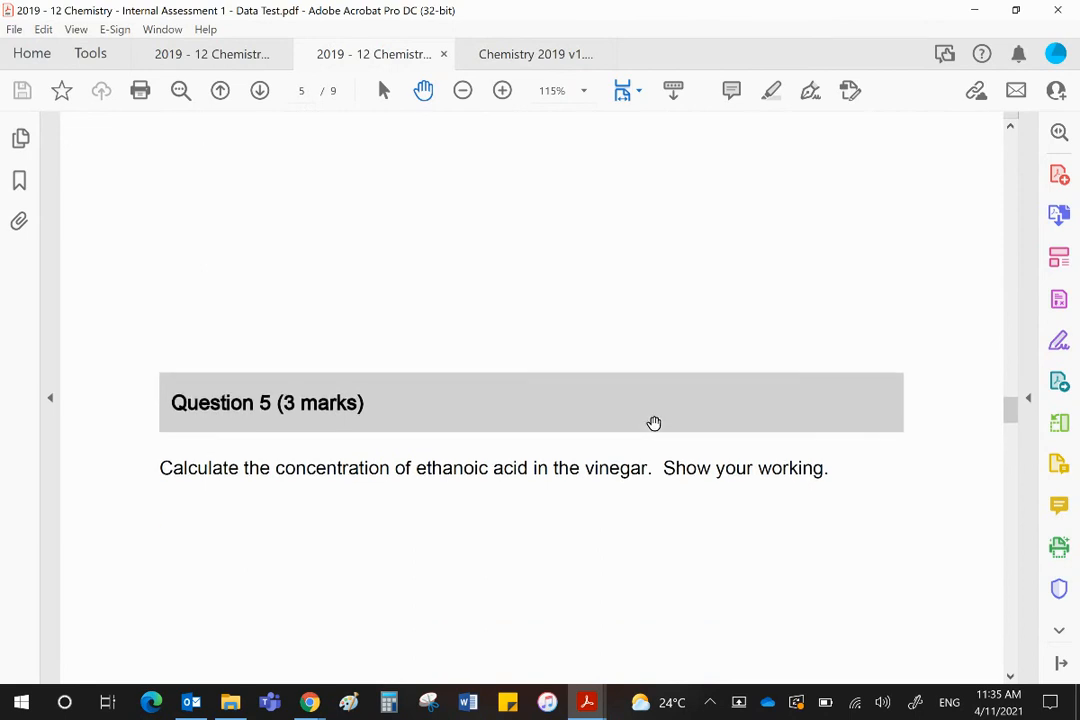
pyautogui.moveTo(694, 405)
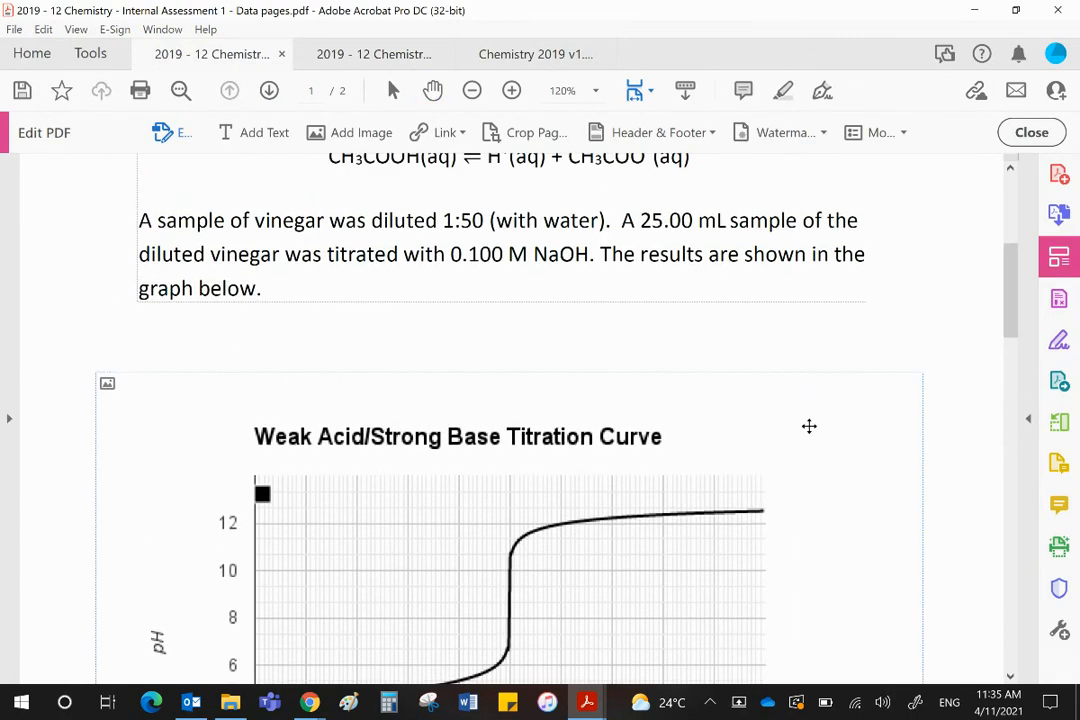
pyautogui.scroll(-3)
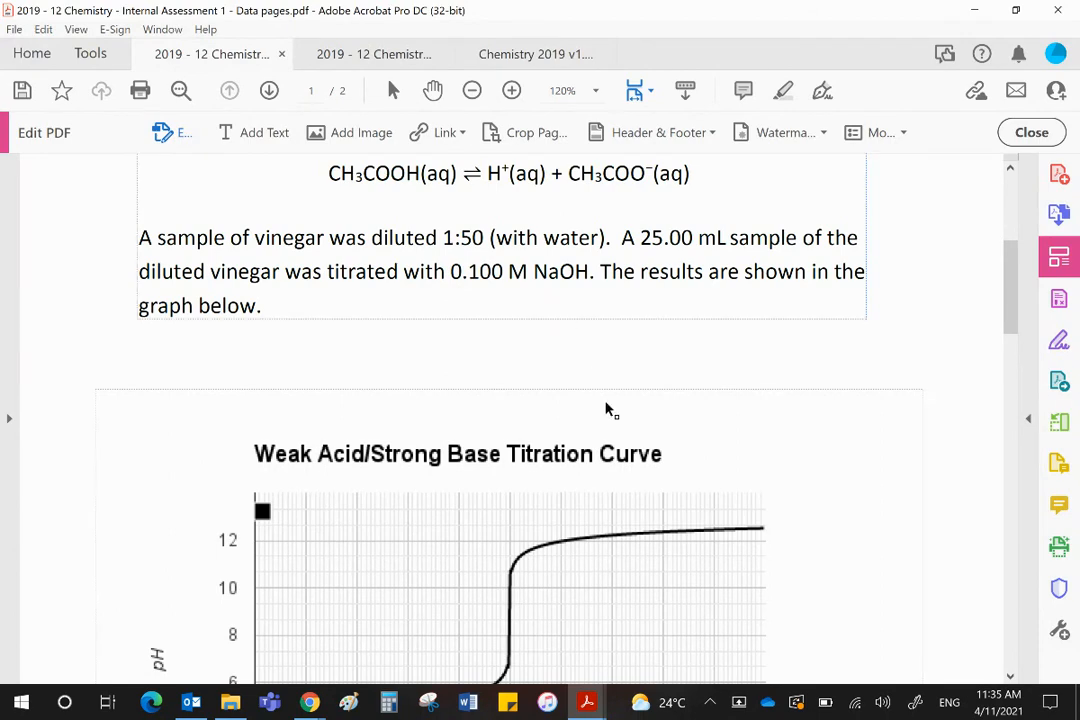
pyautogui.scroll(-3)
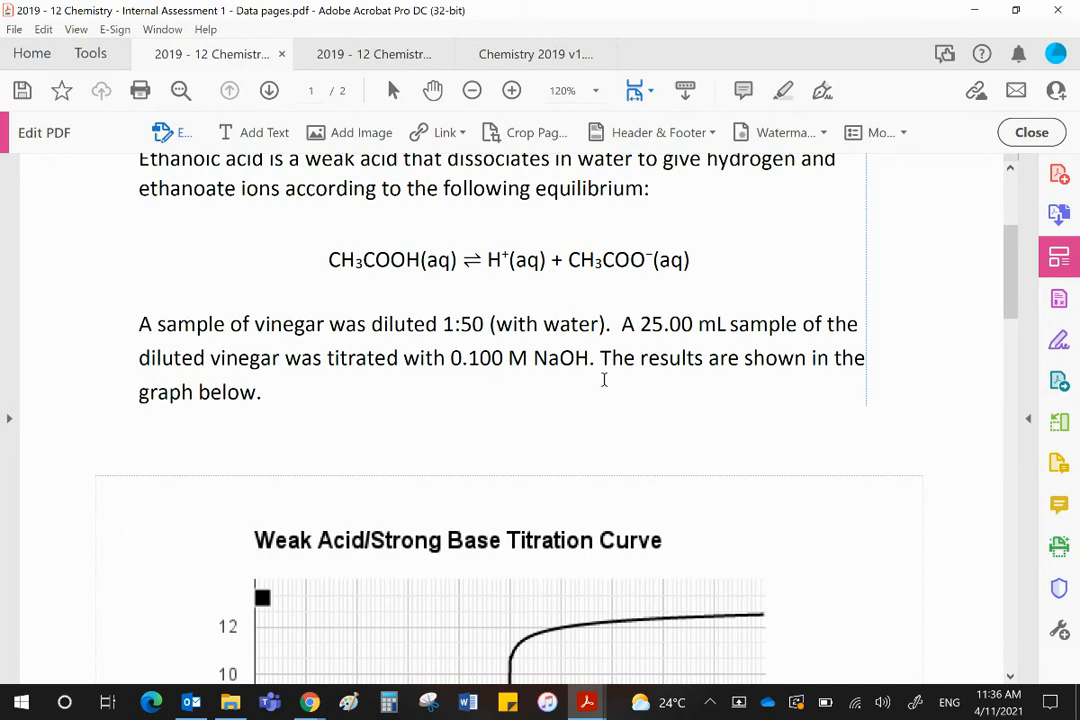
pyautogui.moveTo(650, 430)
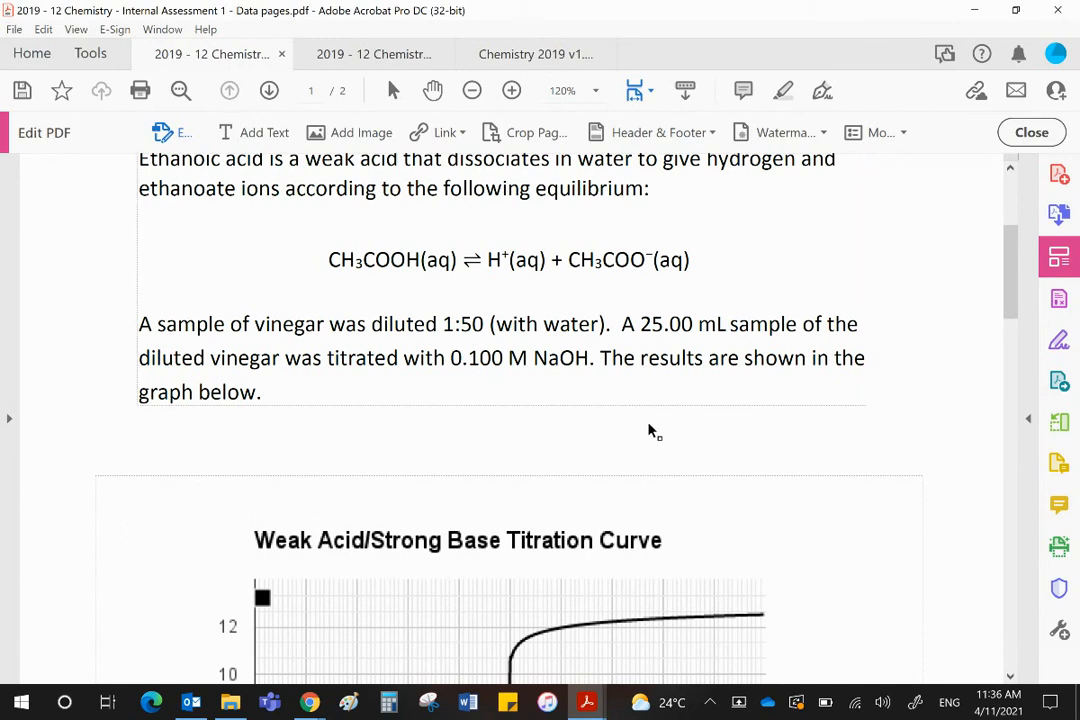
pyautogui.click(535, 54)
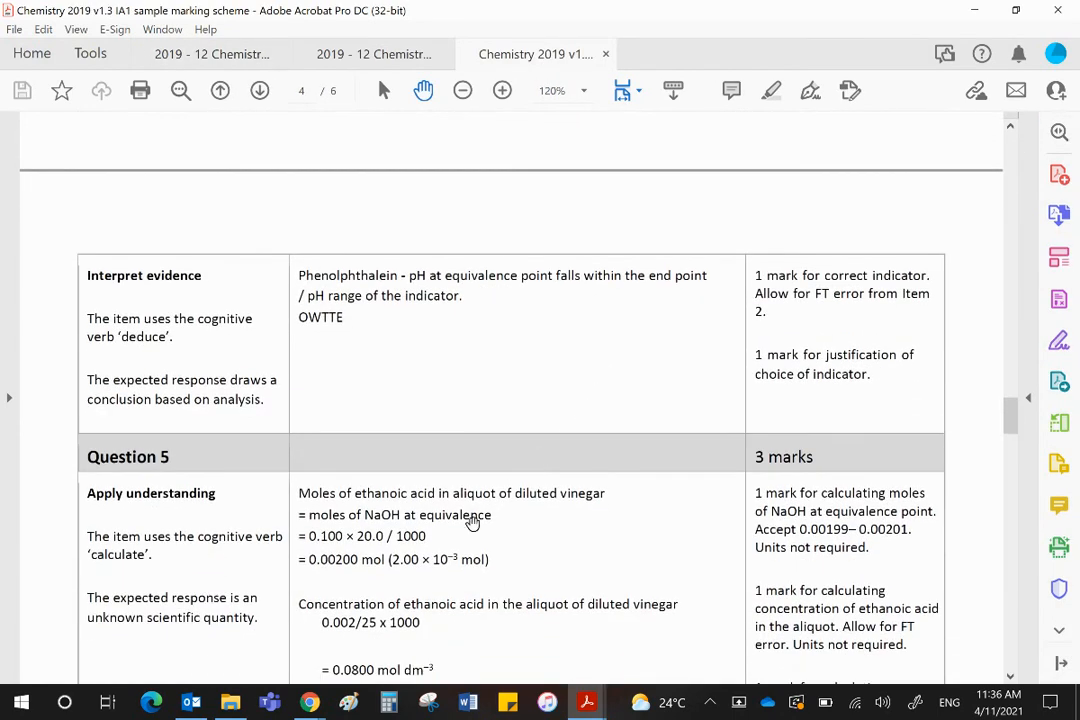
pyautogui.moveTo(425, 516)
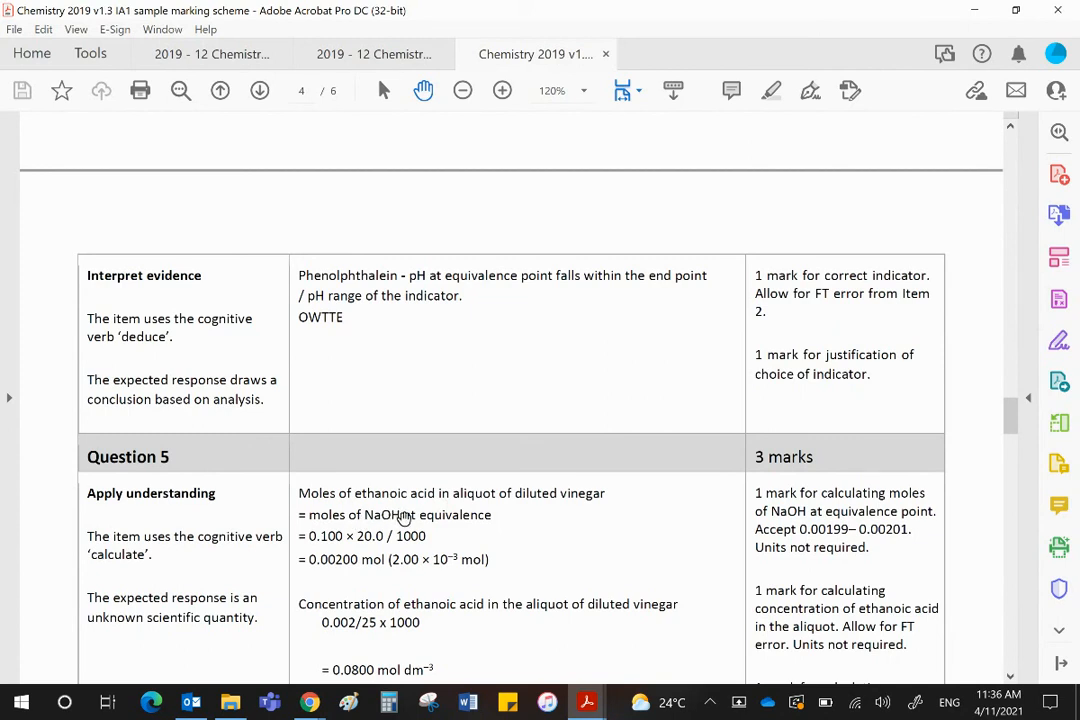
pyautogui.moveTo(403, 542)
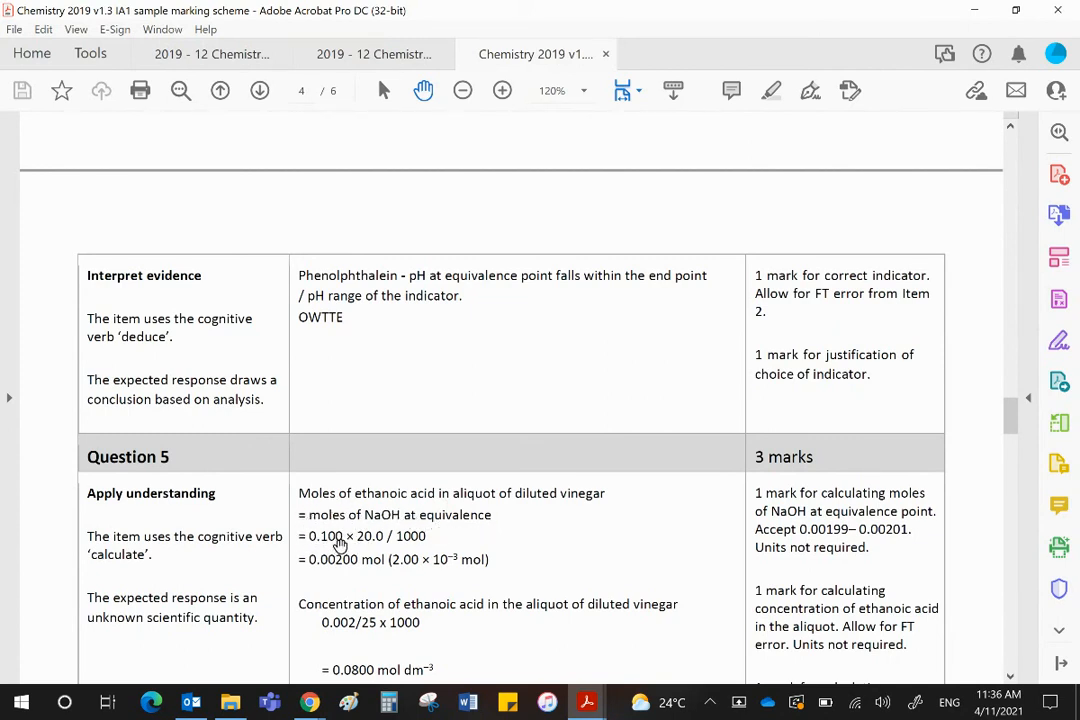
pyautogui.moveTo(419, 542)
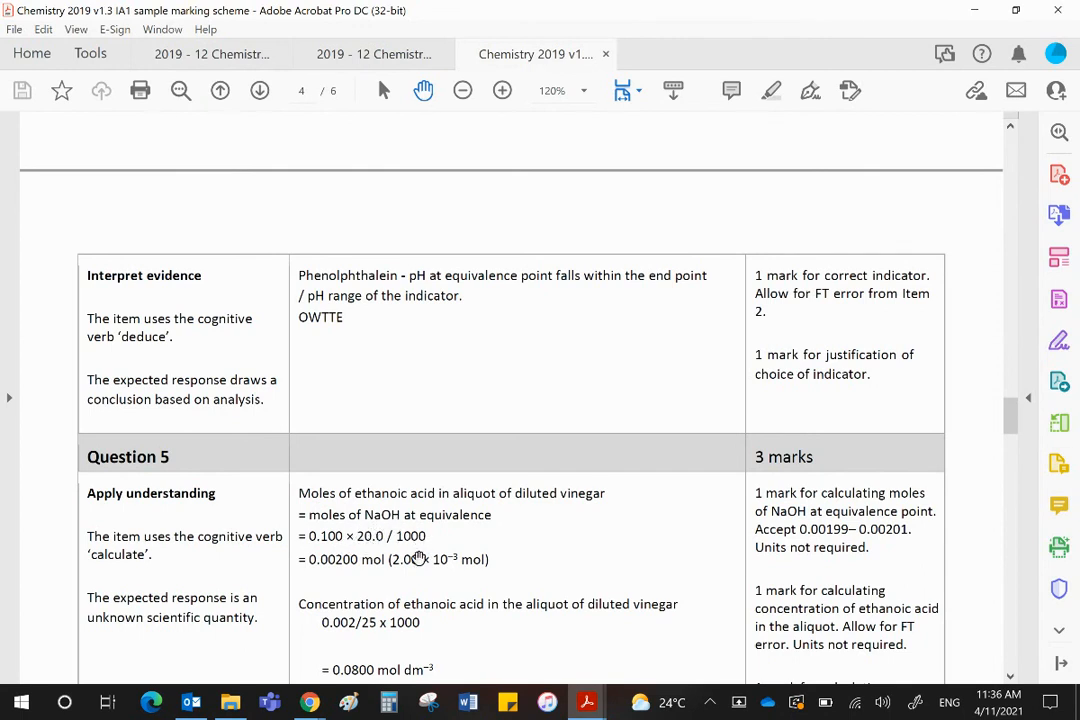
pyautogui.moveTo(322, 587)
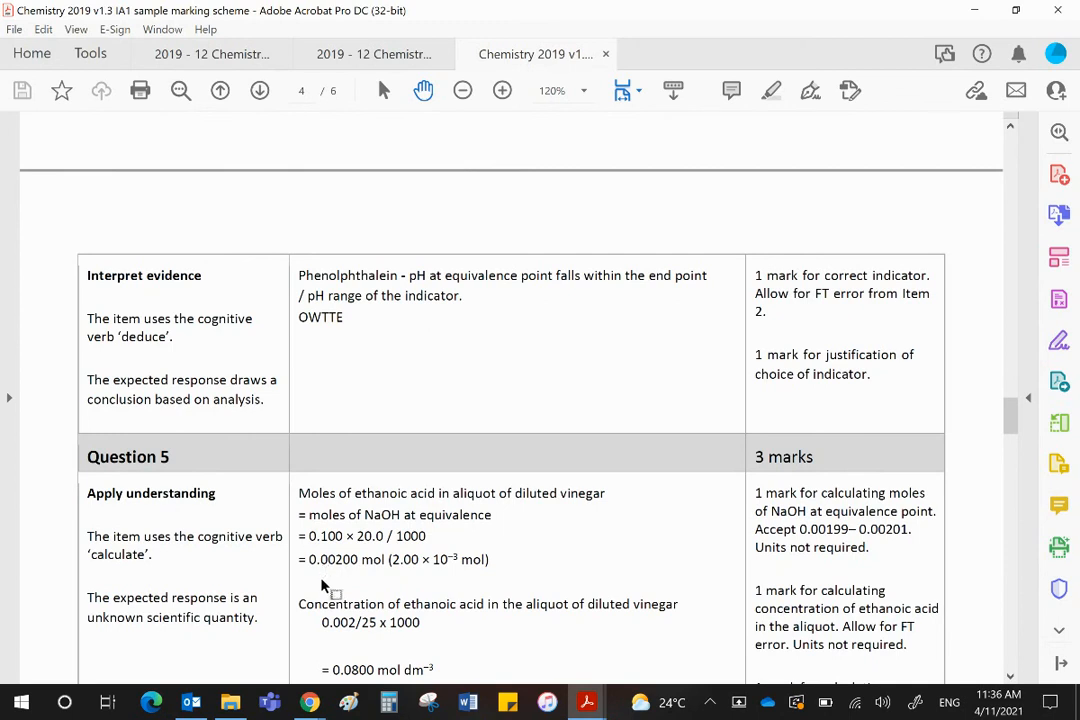
pyautogui.moveTo(362, 567)
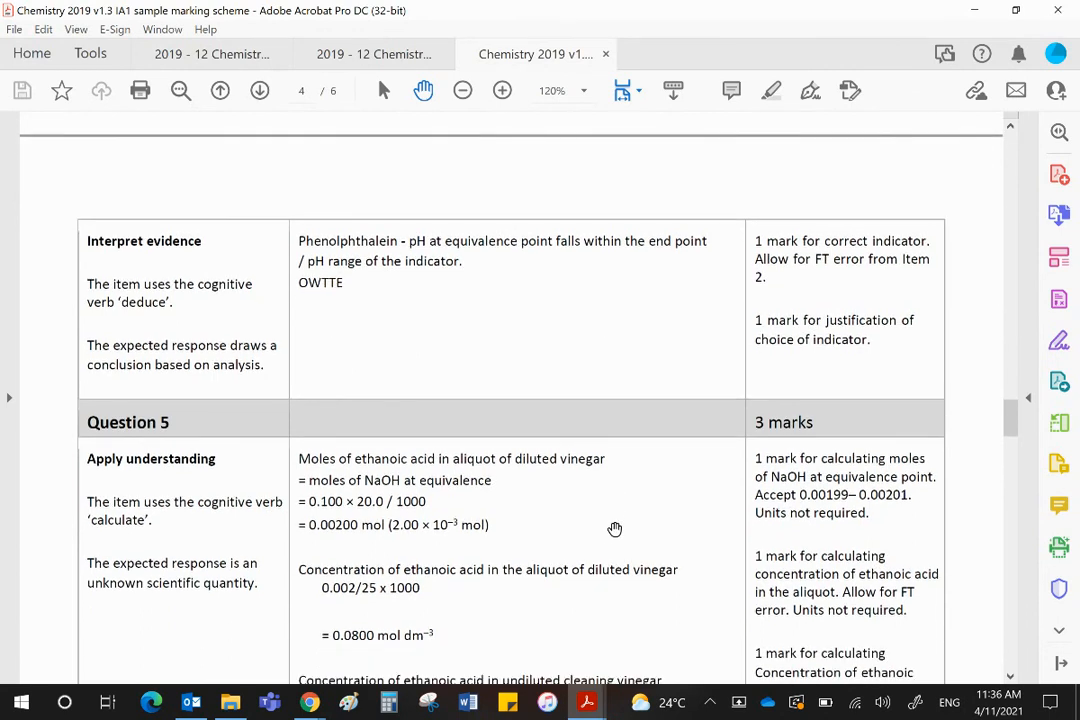
pyautogui.moveTo(348, 597)
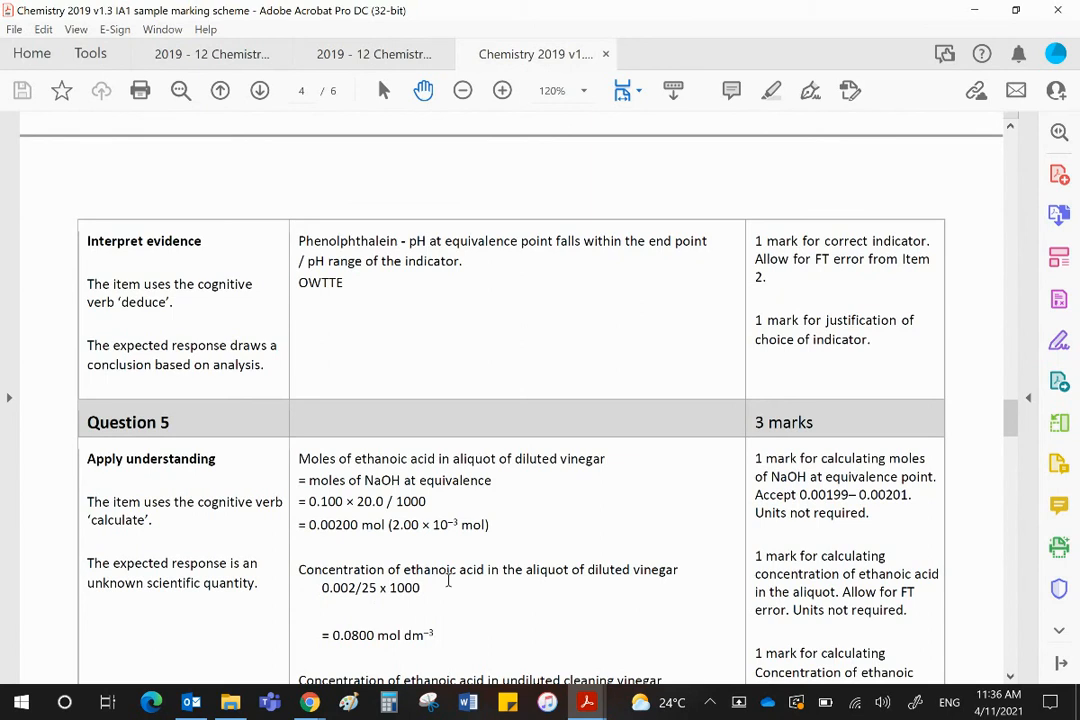
pyautogui.moveTo(405, 643)
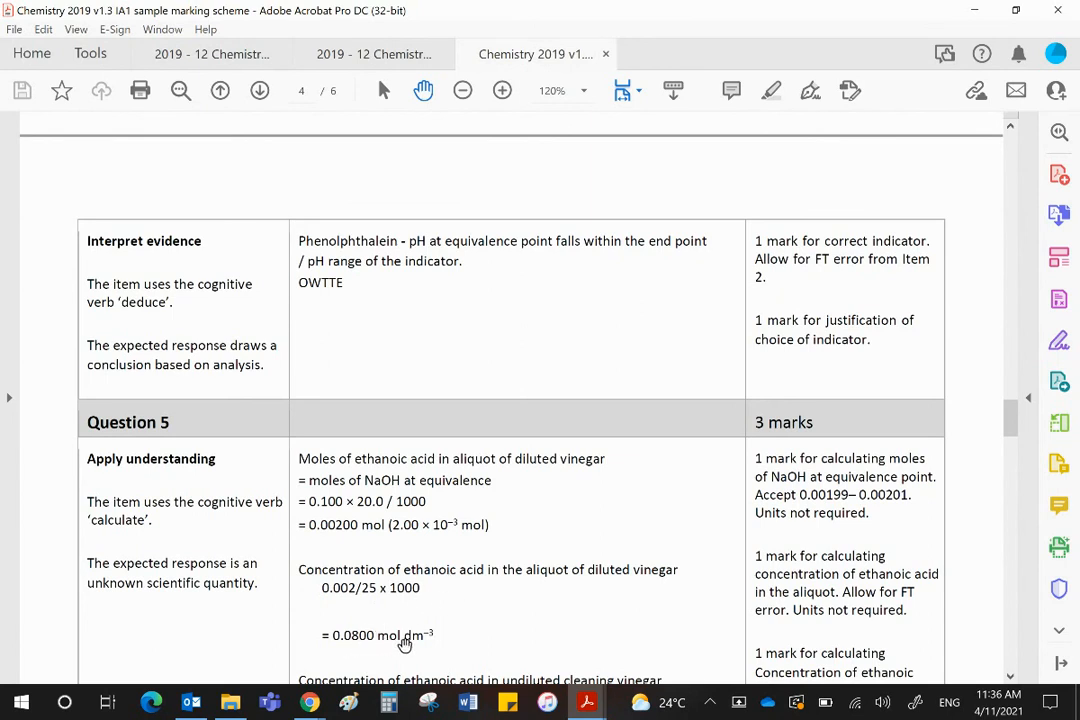
pyautogui.moveTo(674, 567)
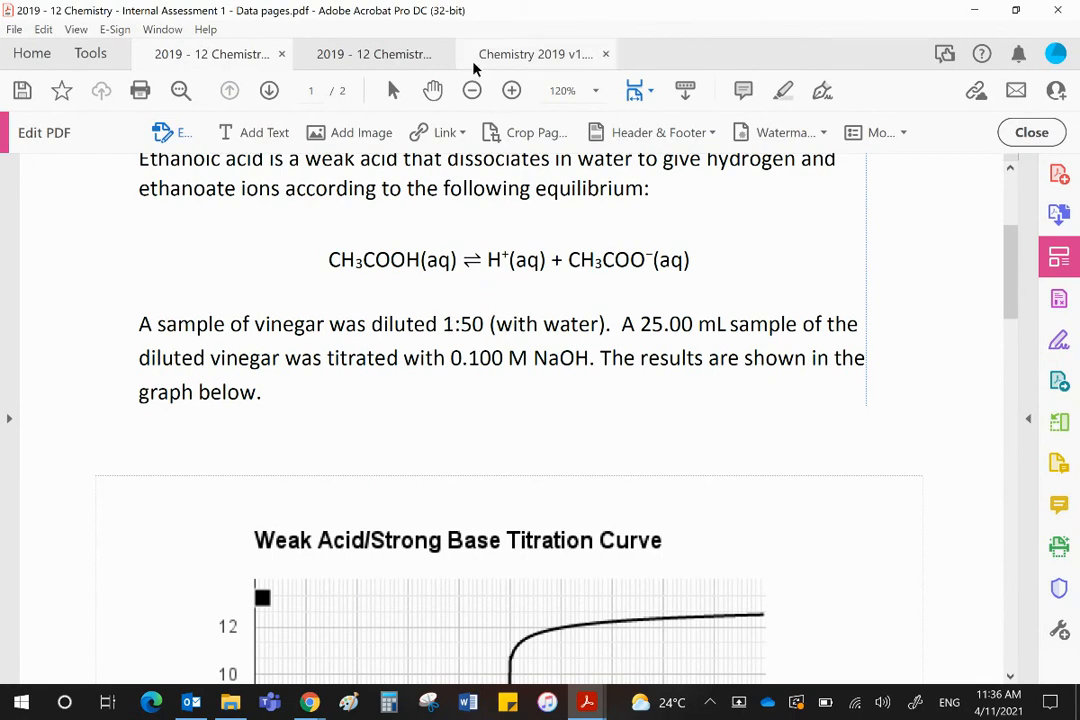
# - Switch to the marking scheme to read Question 5's final step, 0.0800 × 50 = 4.00 mol dm⁻³
pyautogui.click(535, 53)
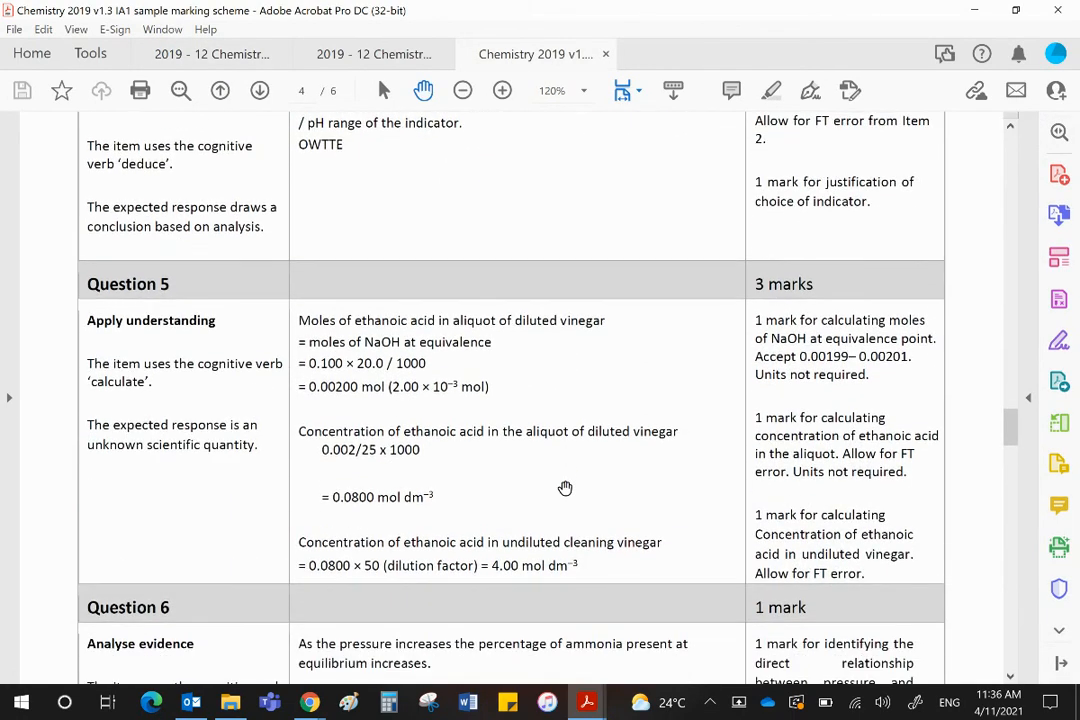
pyautogui.moveTo(496, 583)
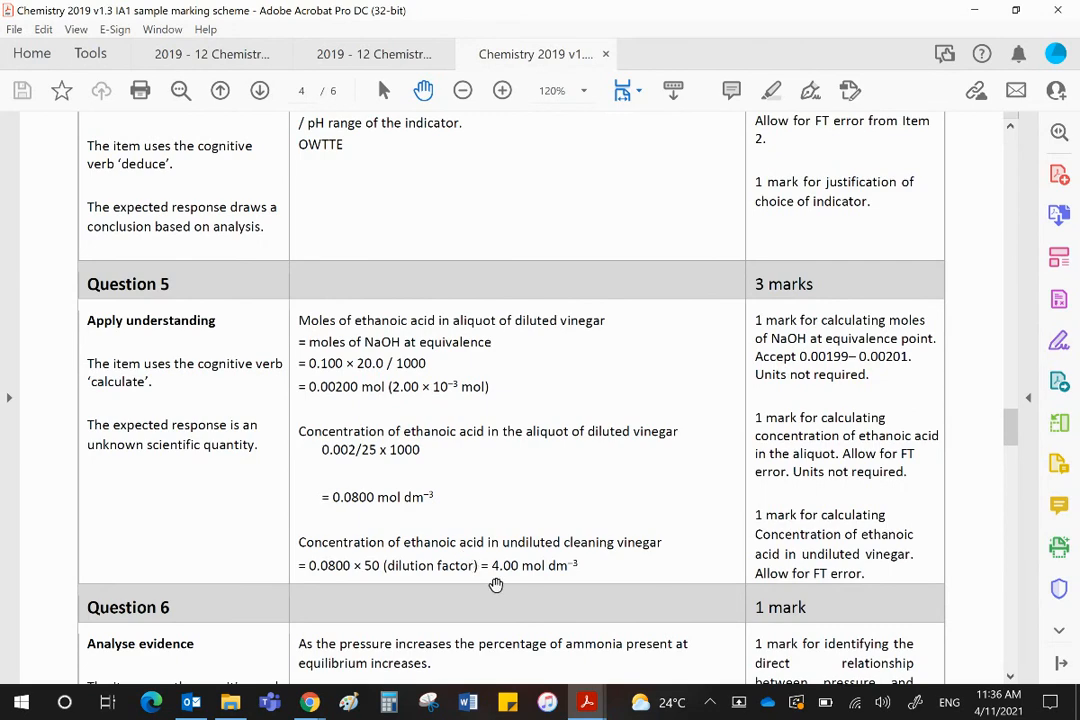
pyautogui.moveTo(568, 578)
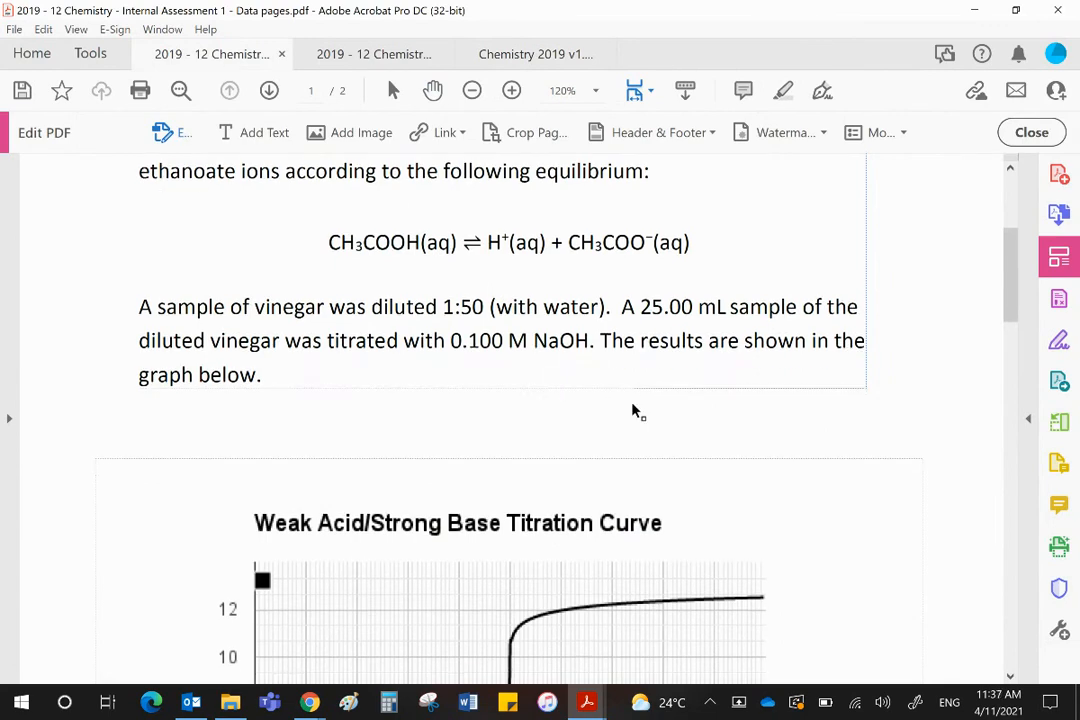
# - Scroll the data pages to the Haber process ammonia yield graph, then return to Question 5 of the data test
pyautogui.scroll(-3)
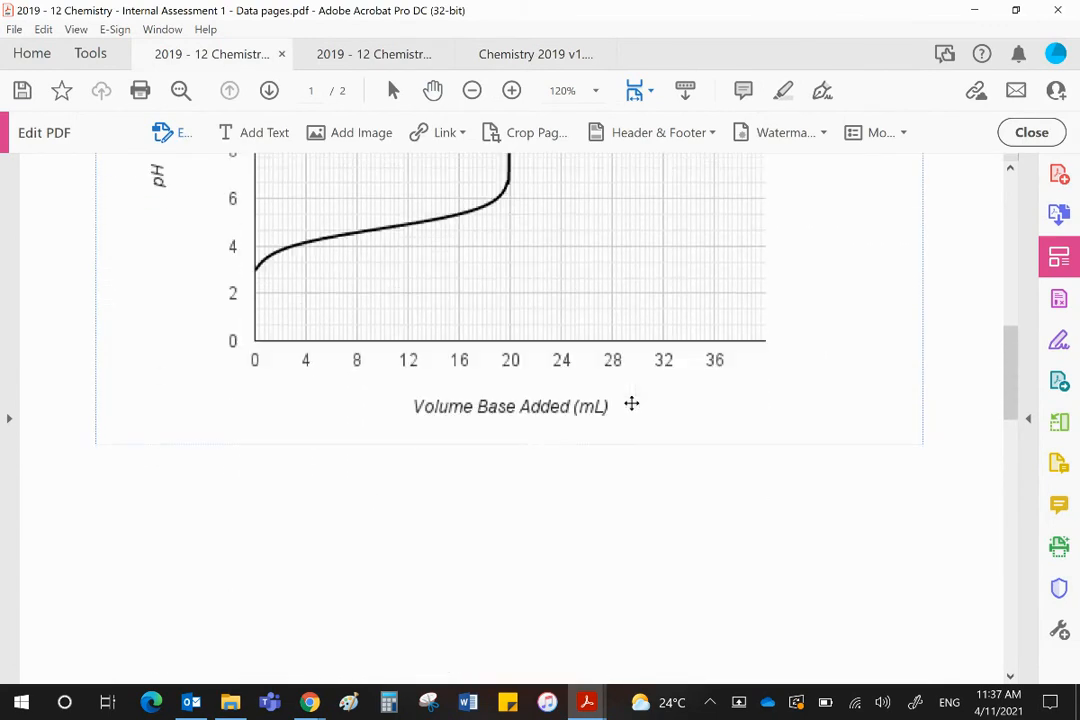
pyautogui.scroll(-3)
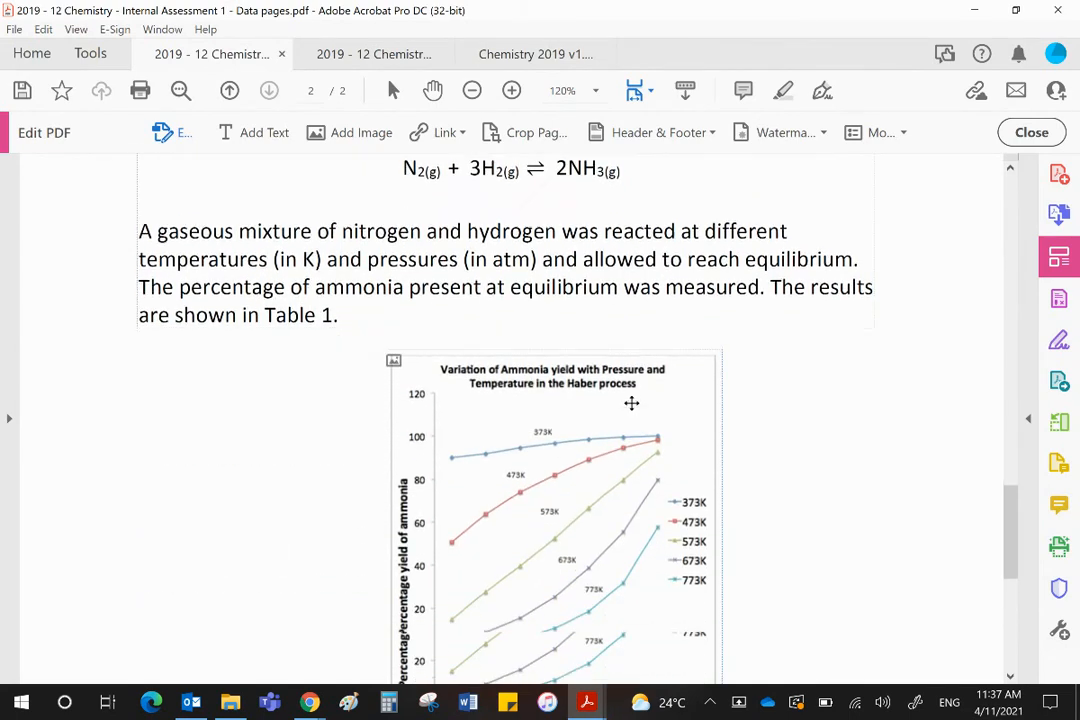
pyautogui.scroll(-3)
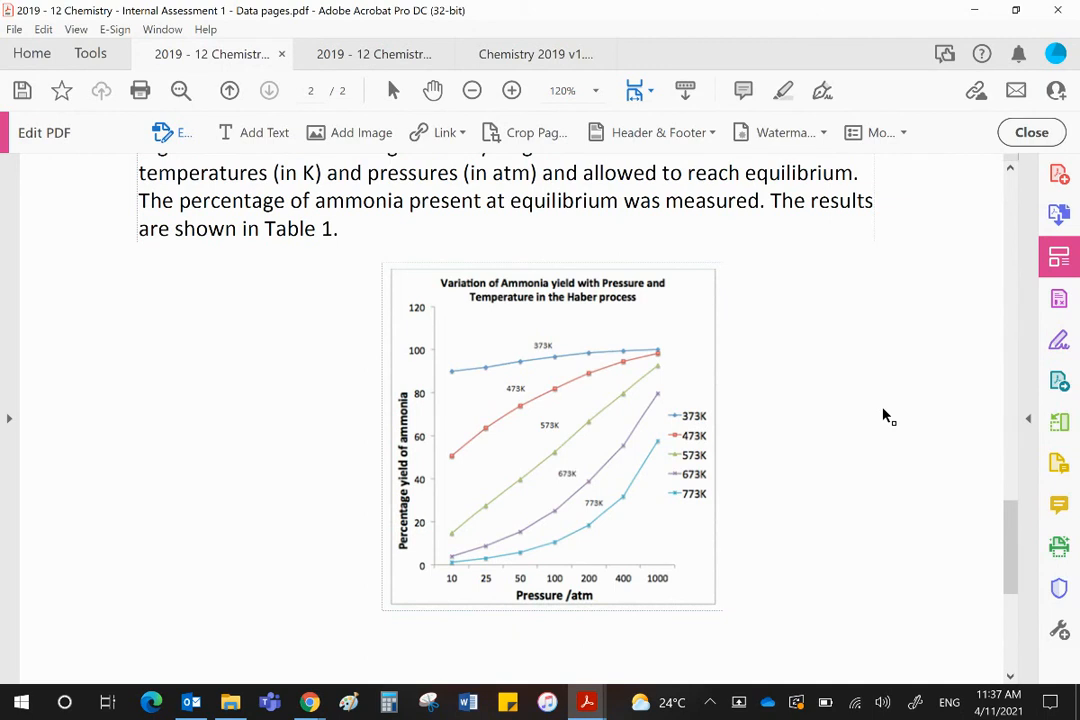
pyautogui.moveTo(893, 419)
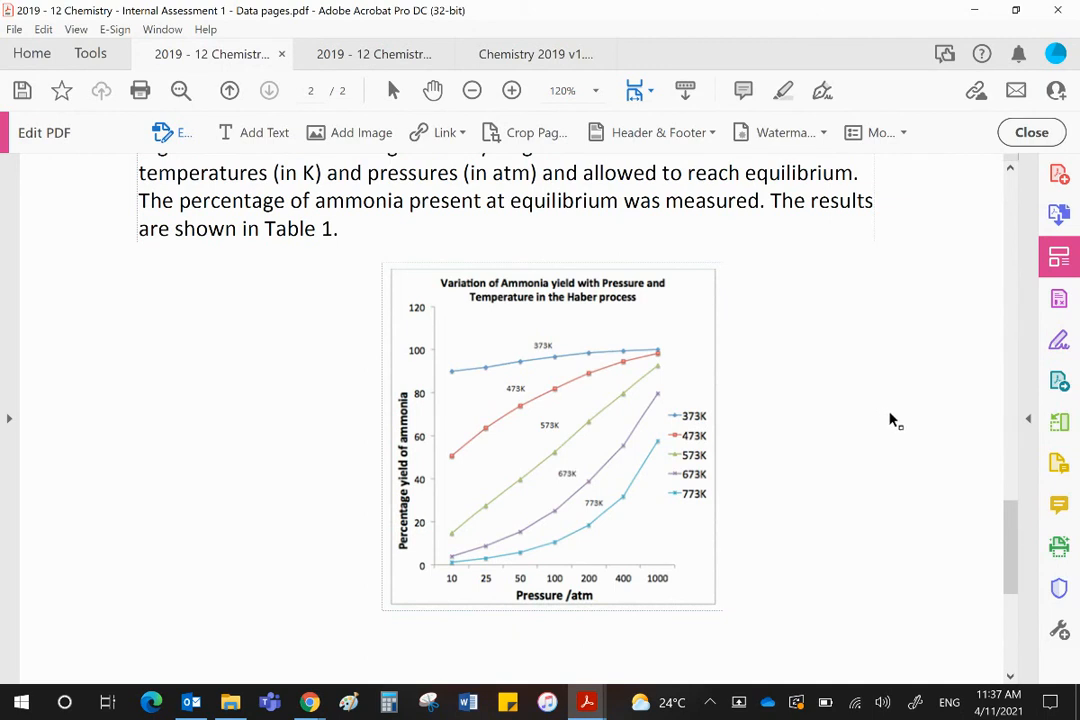
pyautogui.moveTo(869, 434)
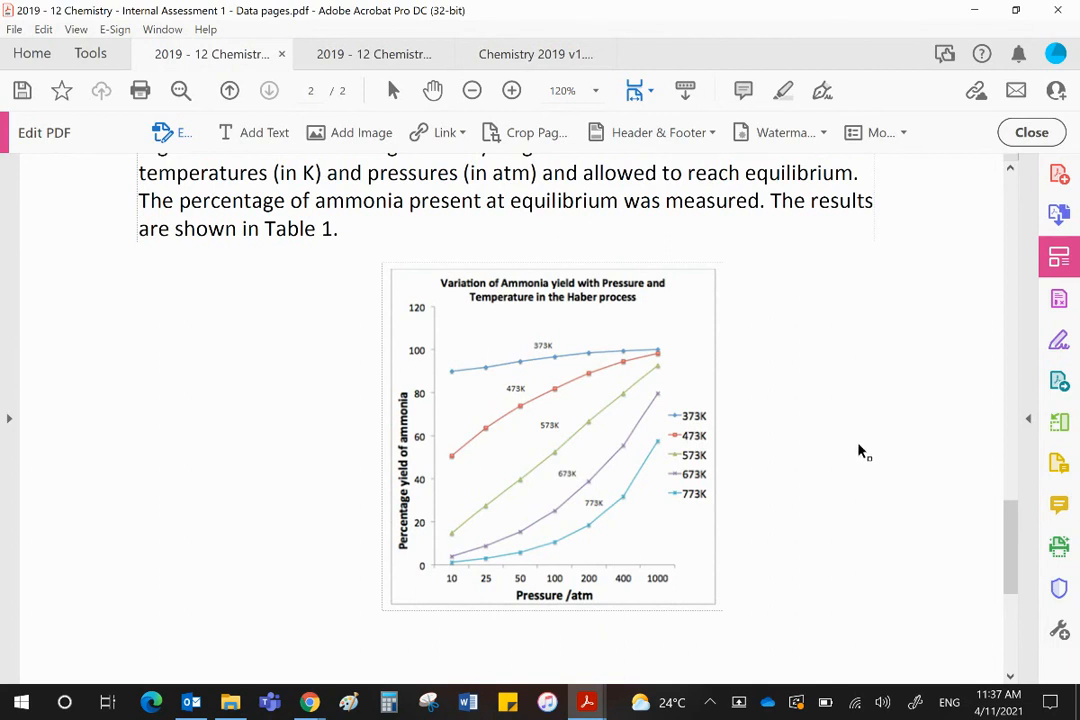
pyautogui.scroll(3)
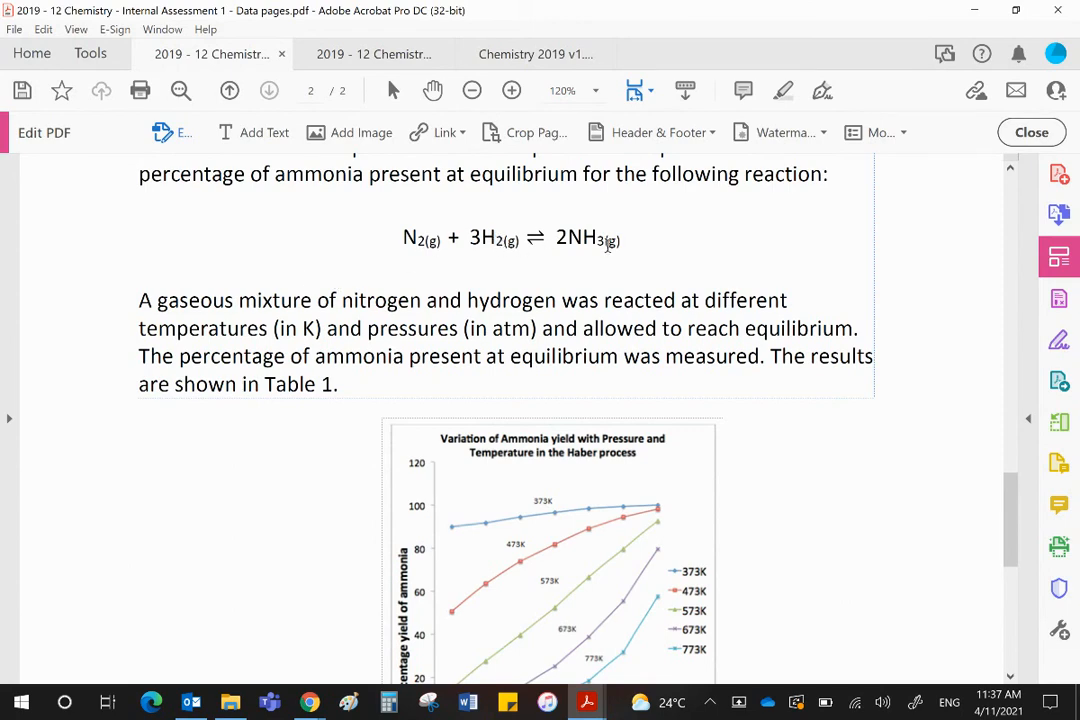
pyautogui.scroll(-3)
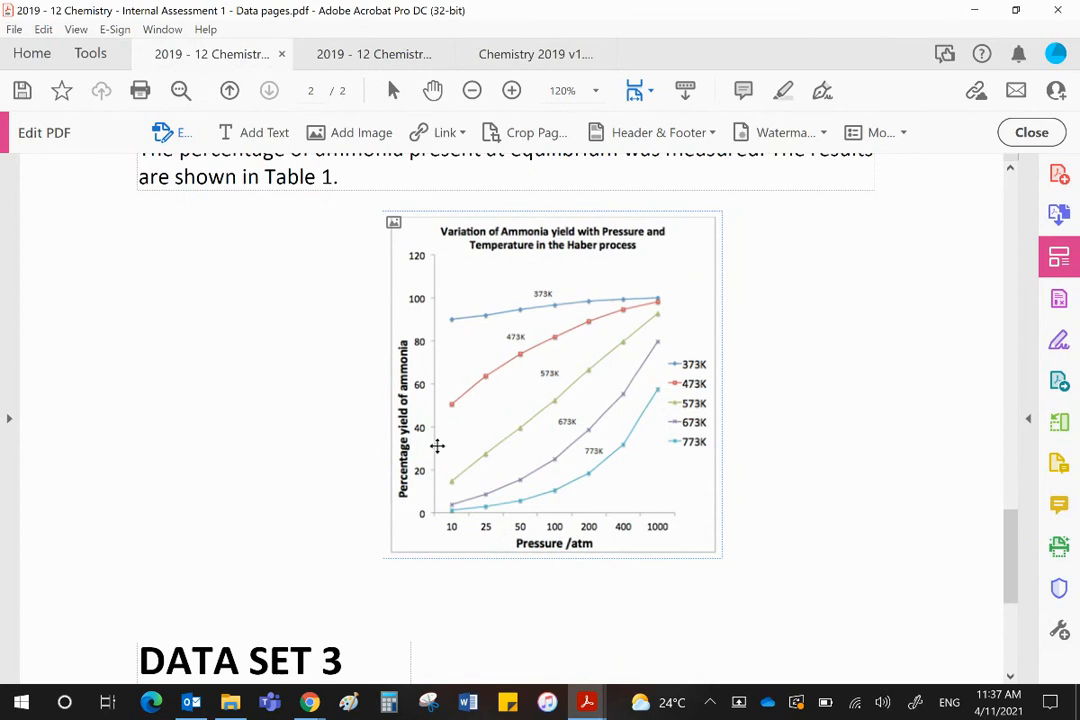
pyautogui.moveTo(395, 395)
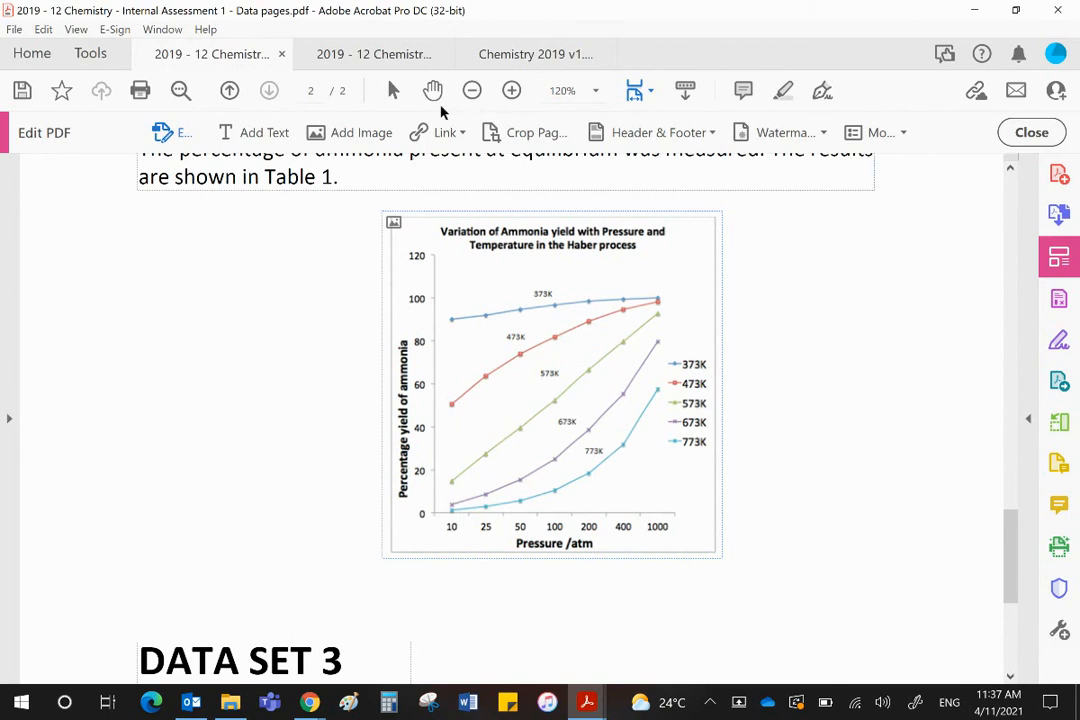
pyautogui.click(374, 54)
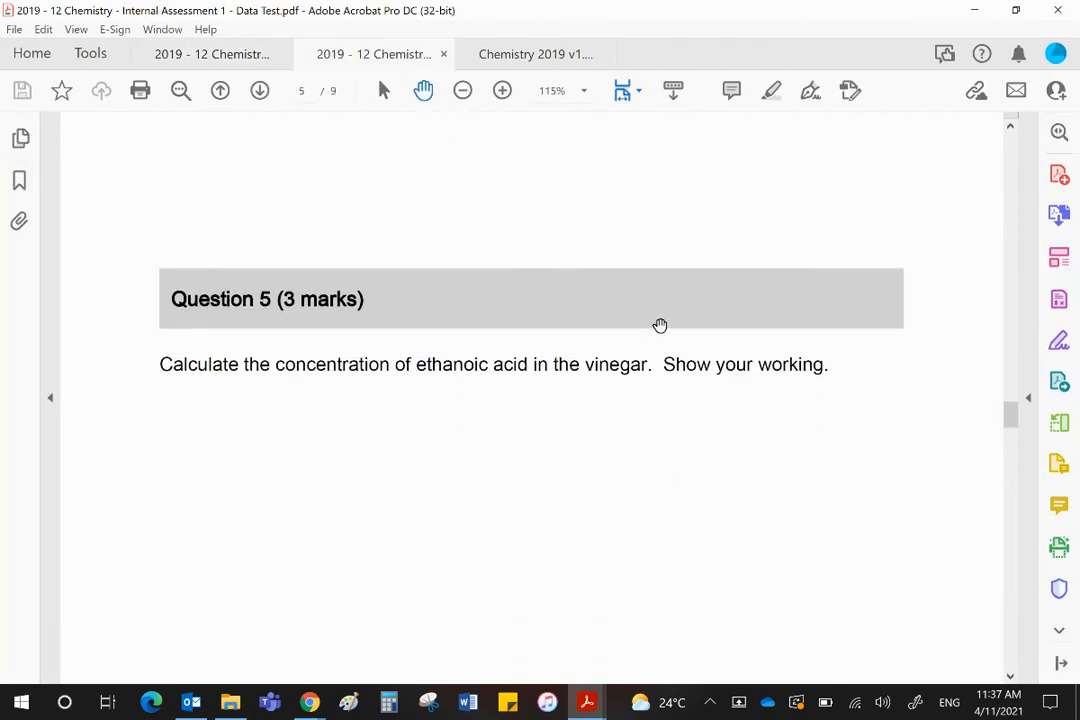
# - Bring Question 6 into view in the test, then show the marking scheme's Question 6 answer on pressure and ammonia
pyautogui.scroll(-3)
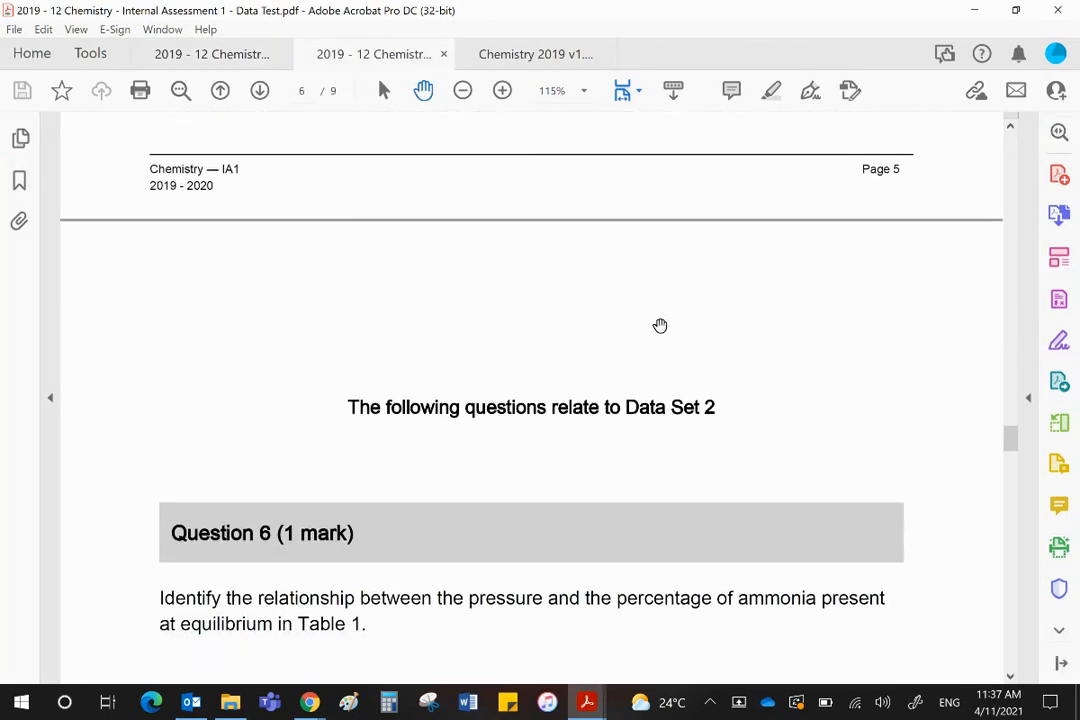
pyautogui.scroll(-3)
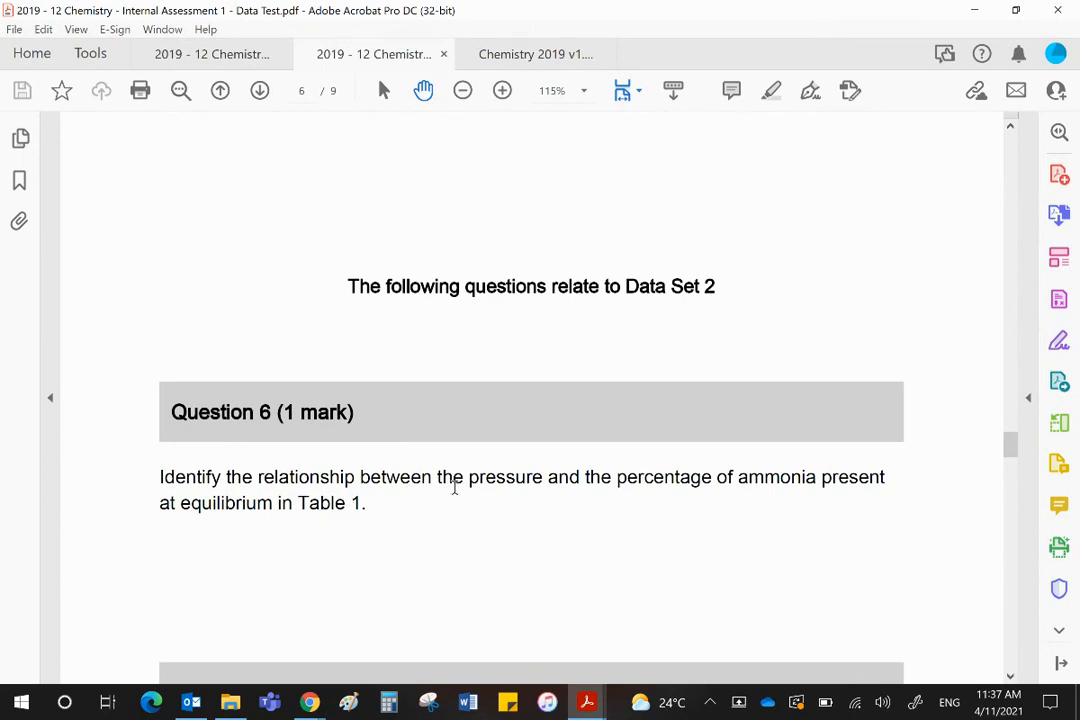
pyautogui.moveTo(778, 480)
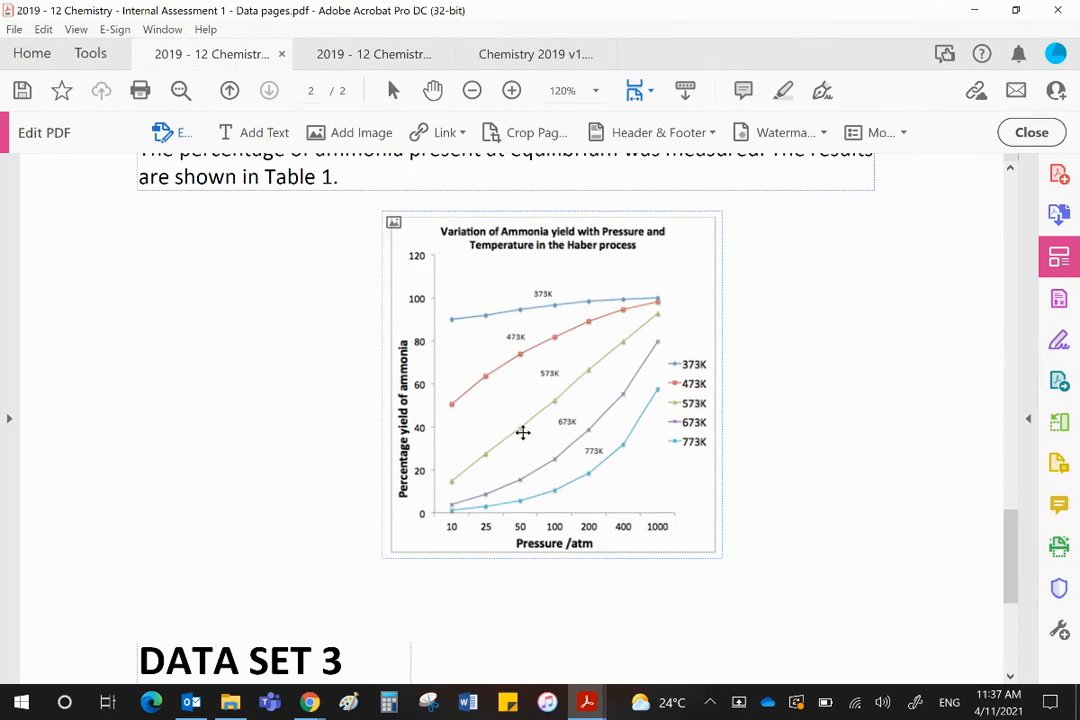
pyautogui.moveTo(656, 521)
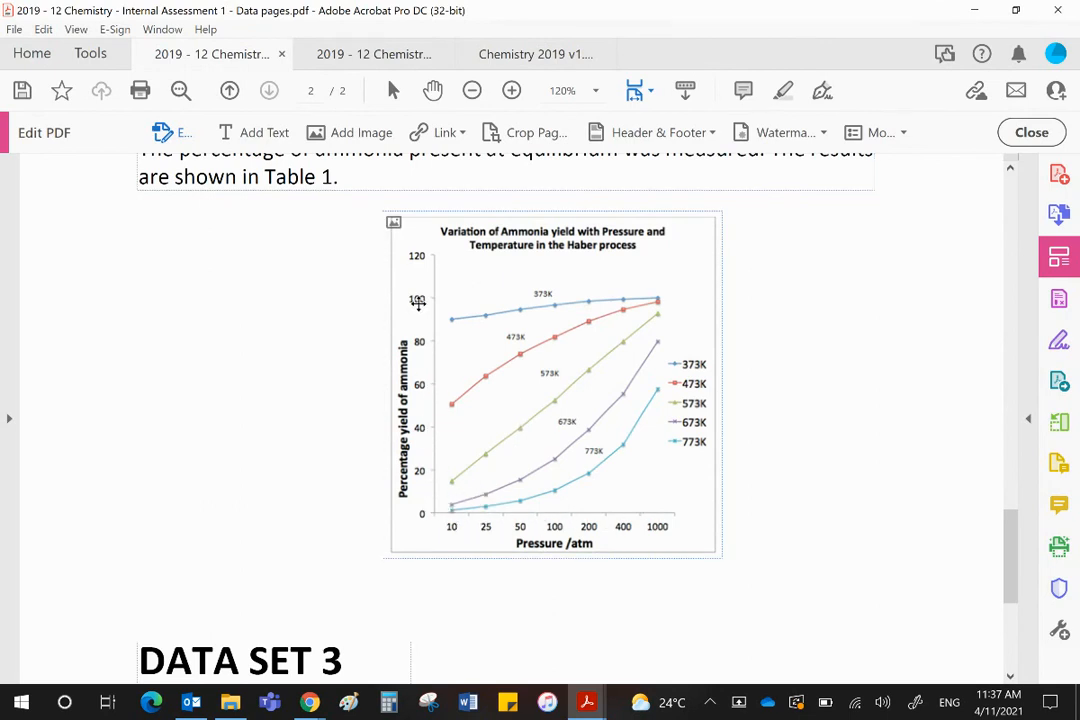
pyautogui.click(535, 54)
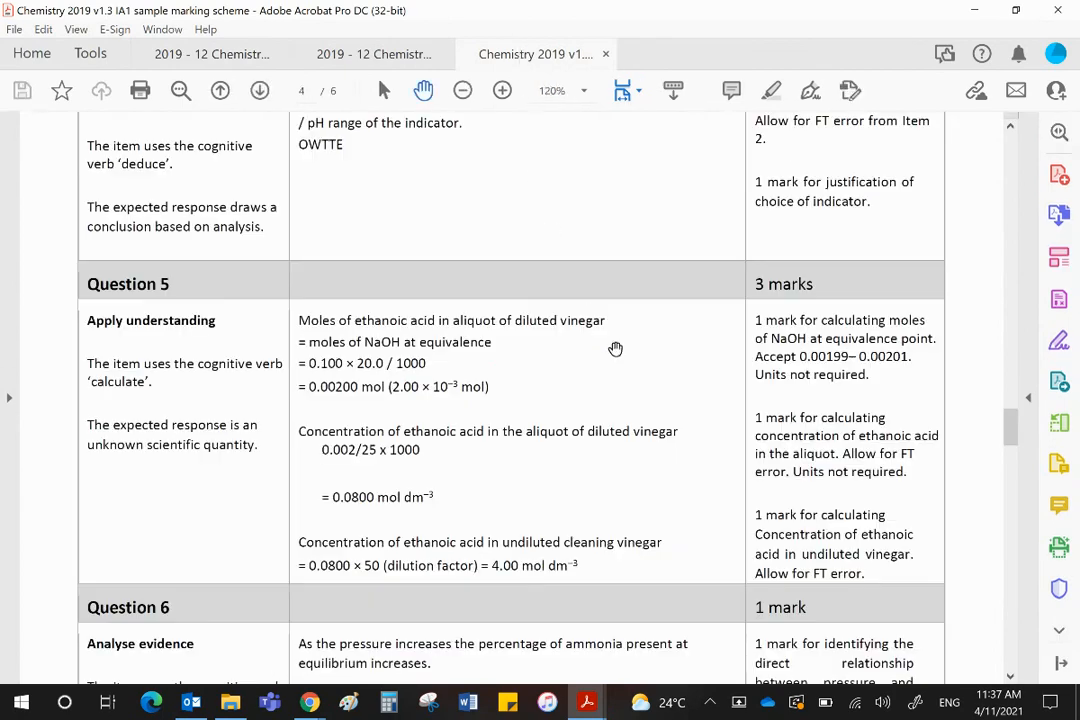
pyautogui.scroll(-3)
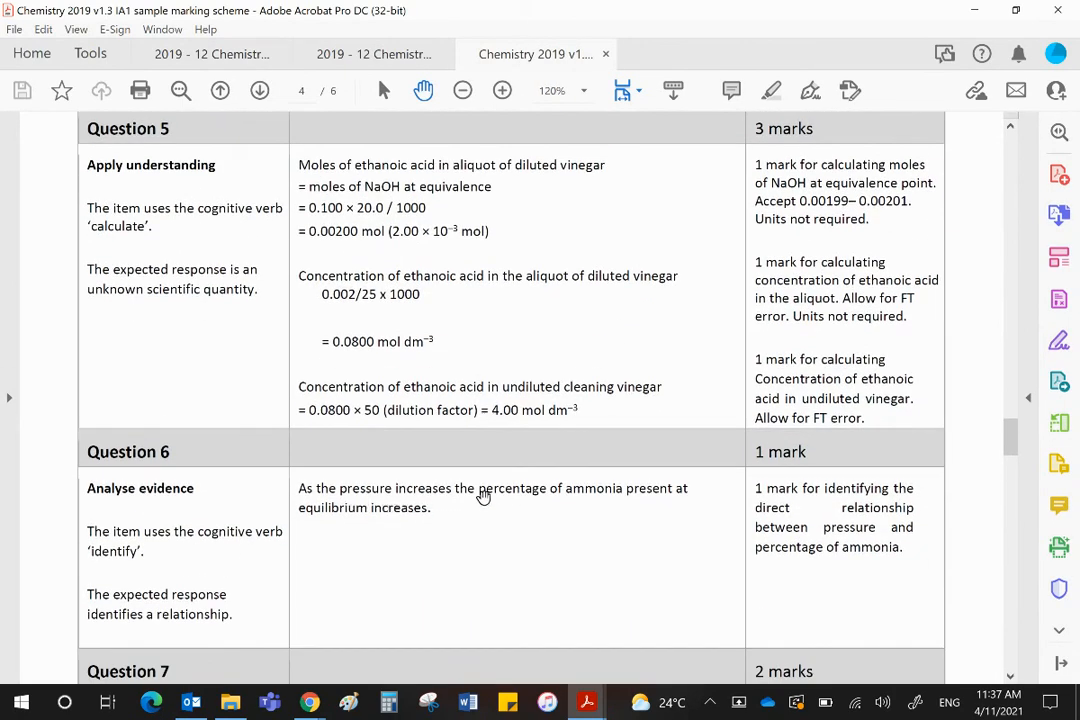
pyautogui.moveTo(408, 528)
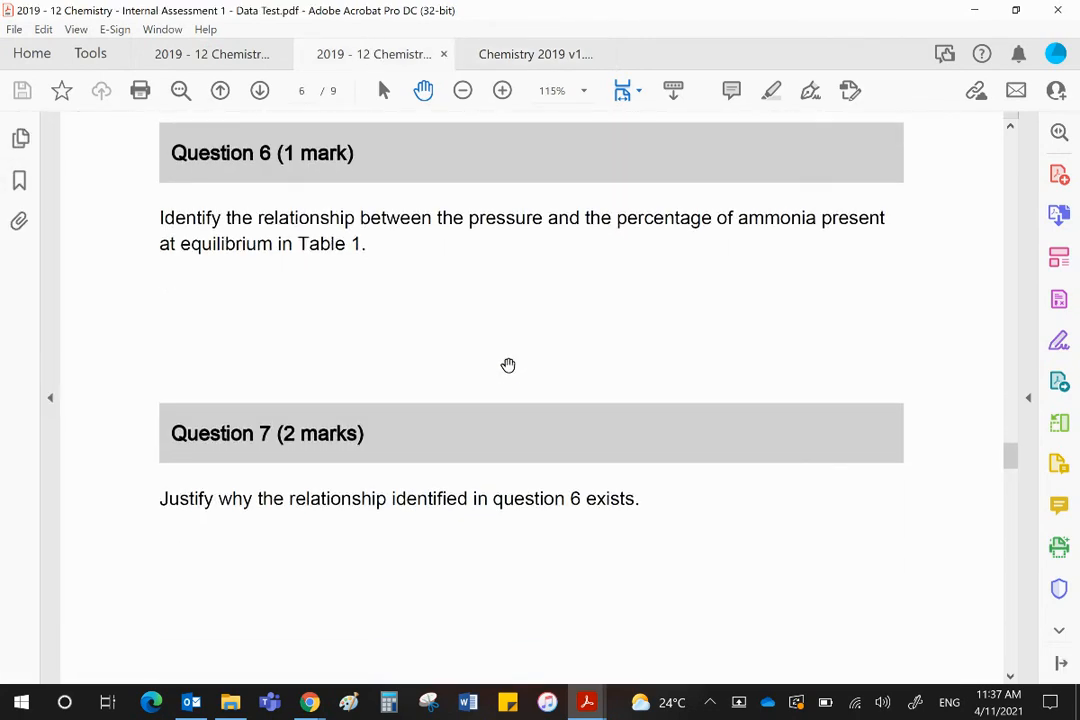
pyautogui.moveTo(500, 345)
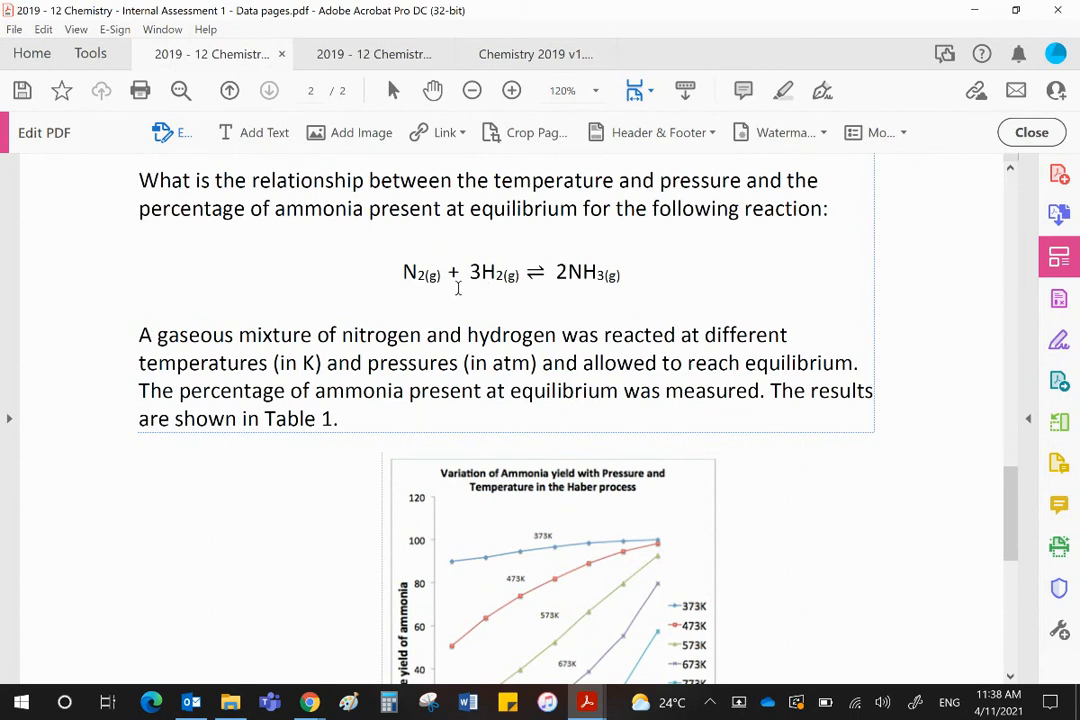
pyautogui.moveTo(611, 280)
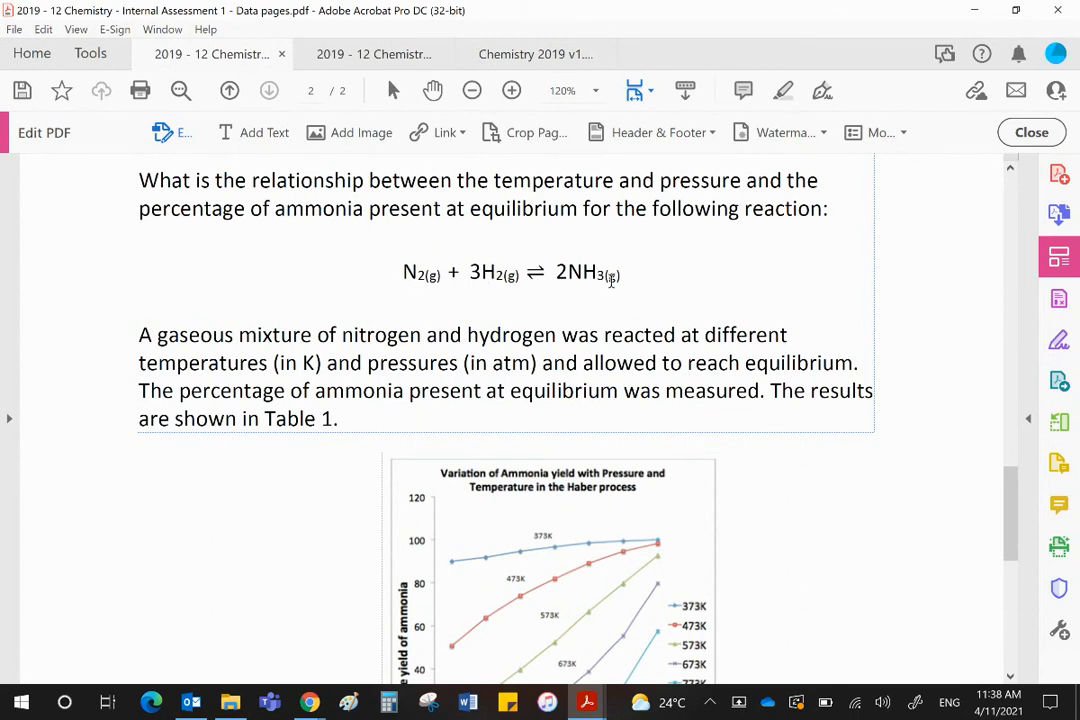
pyautogui.moveTo(641, 320)
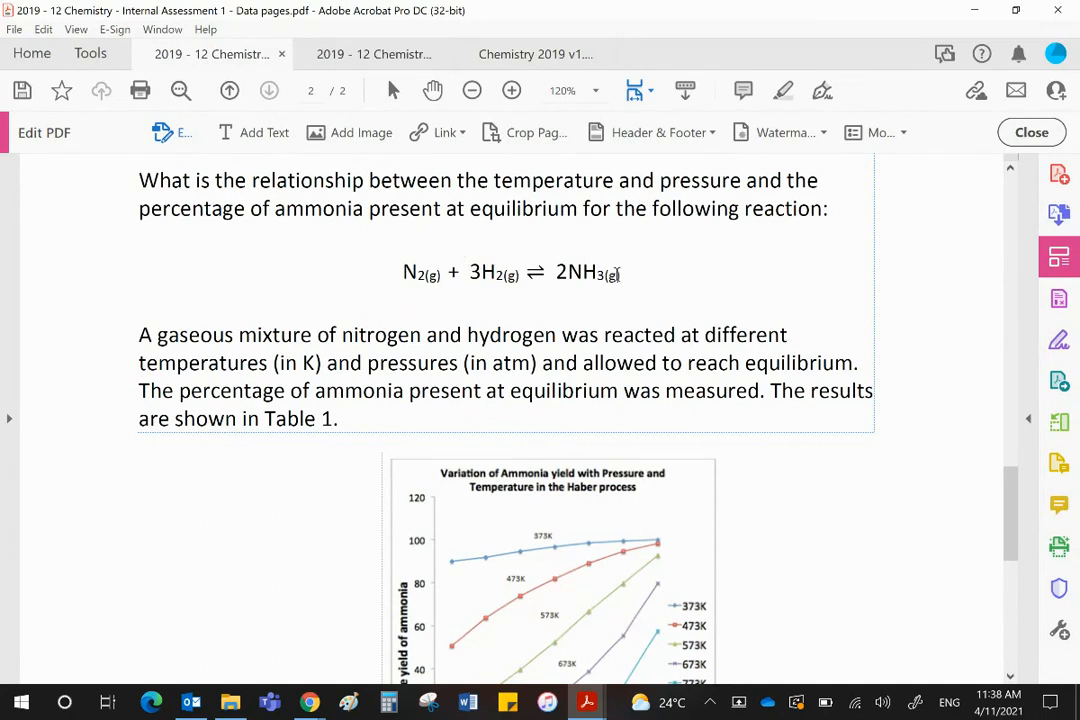
pyautogui.moveTo(656, 303)
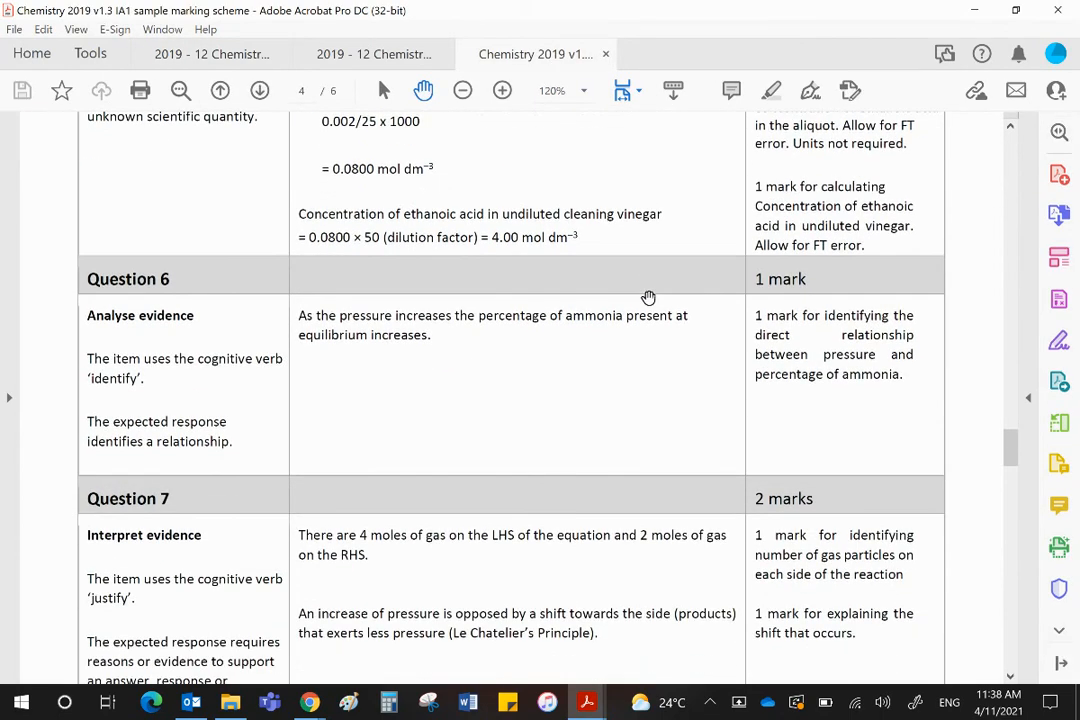
# - Scroll the marking scheme to Question 7's answer: 4 moles of gas become 2, favouring products
pyautogui.scroll(-3)
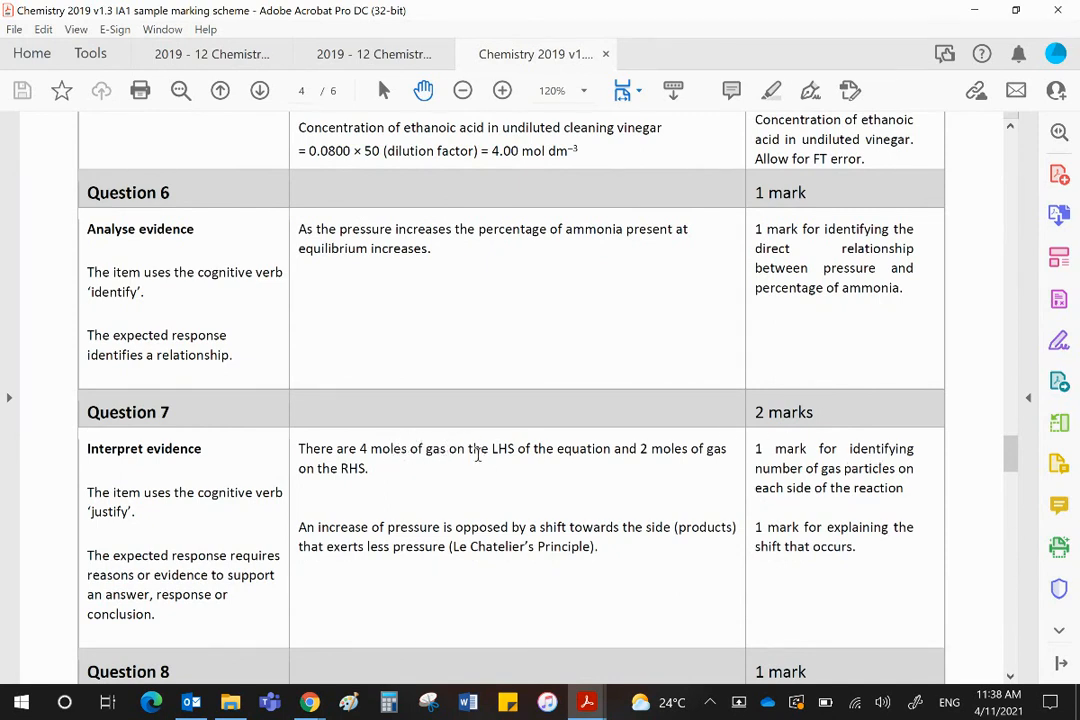
pyautogui.moveTo(713, 466)
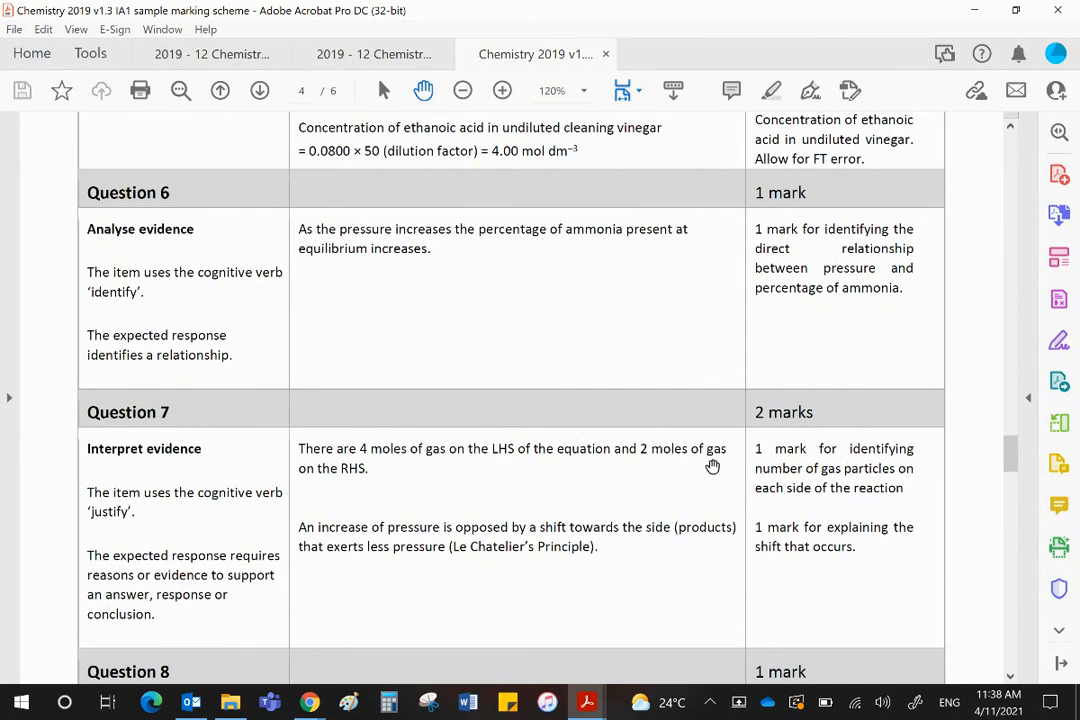
pyautogui.moveTo(470, 533)
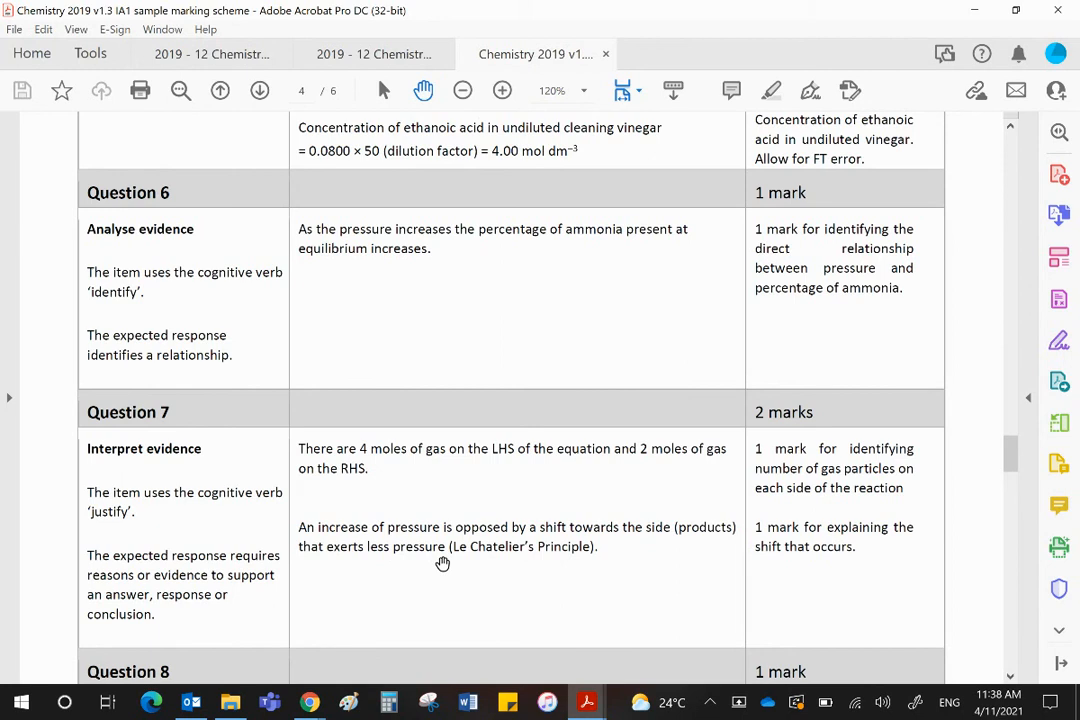
pyautogui.moveTo(570, 572)
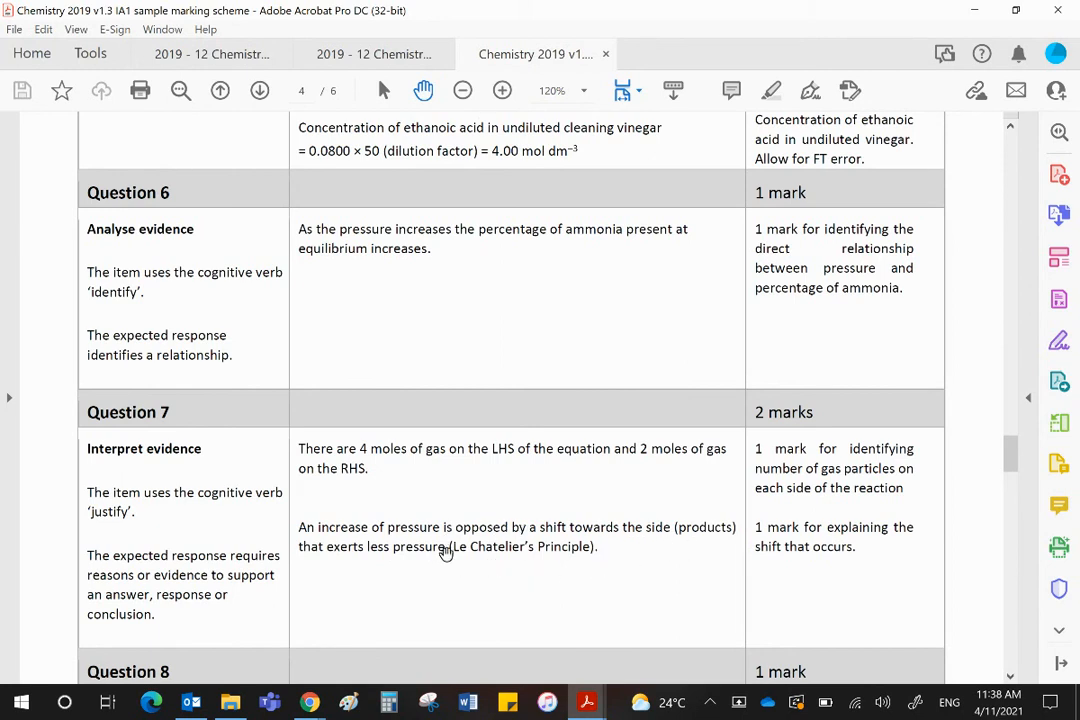
pyautogui.moveTo(565, 550)
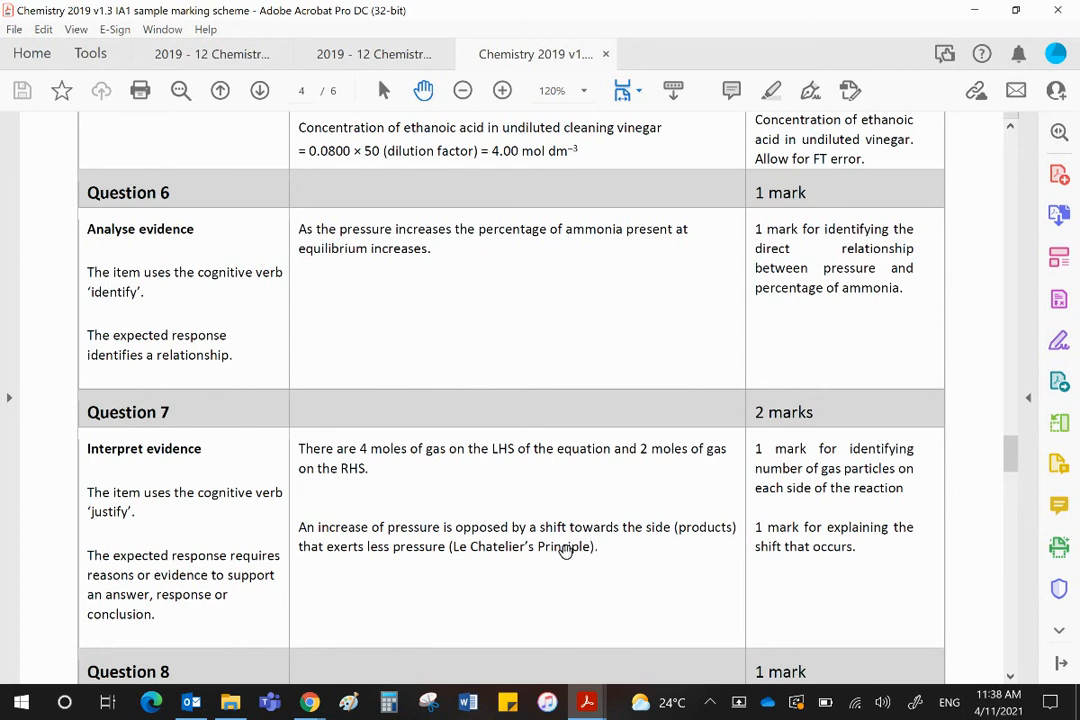
pyautogui.moveTo(480, 497)
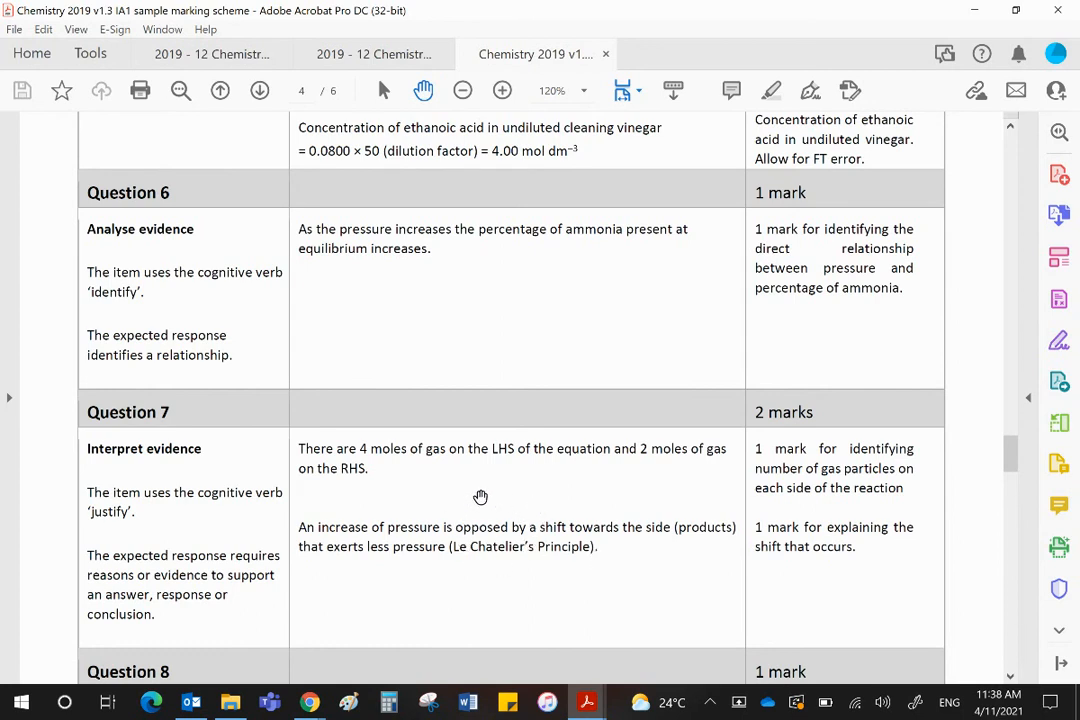
pyautogui.moveTo(507, 527)
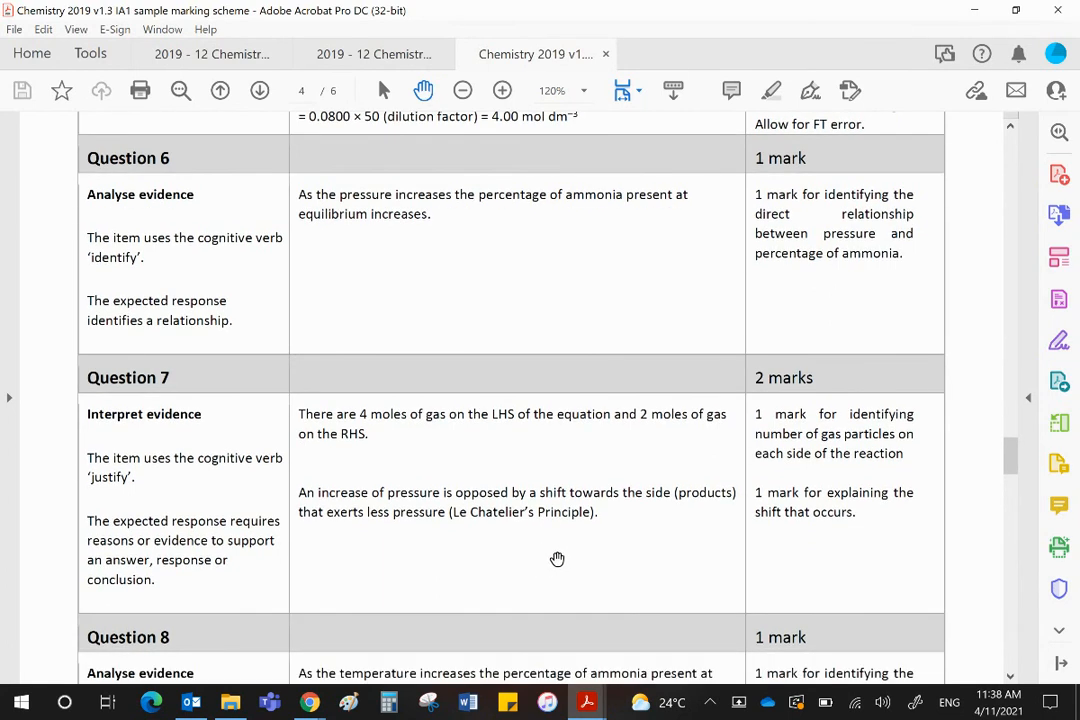
pyautogui.moveTo(591, 552)
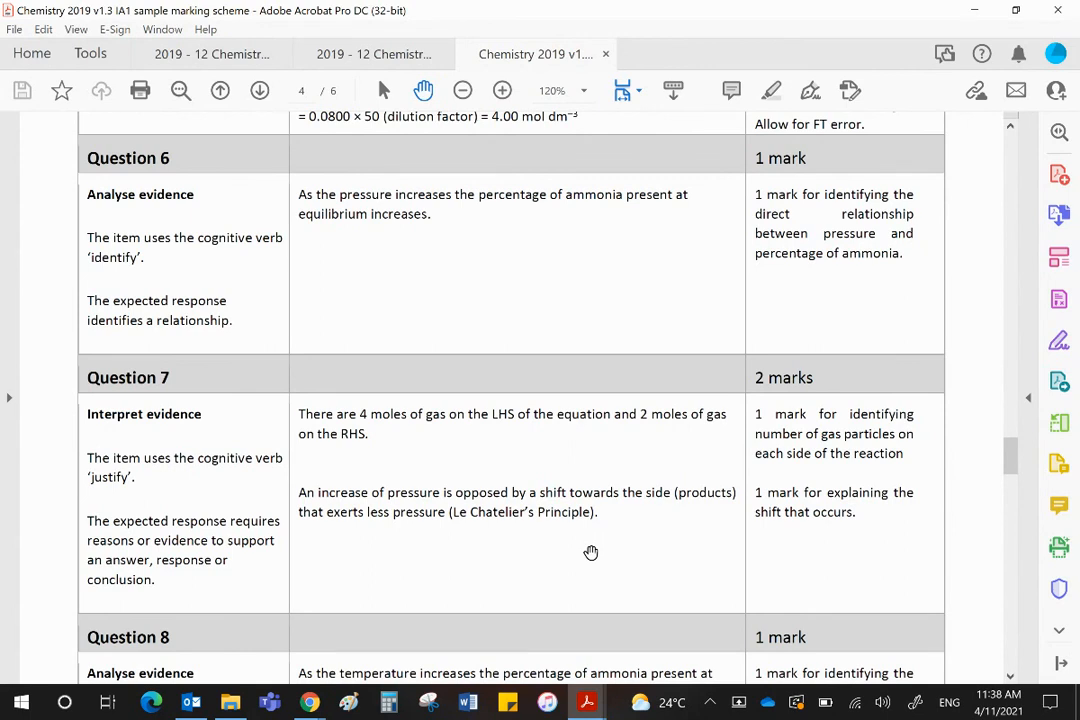
pyautogui.moveTo(647, 520)
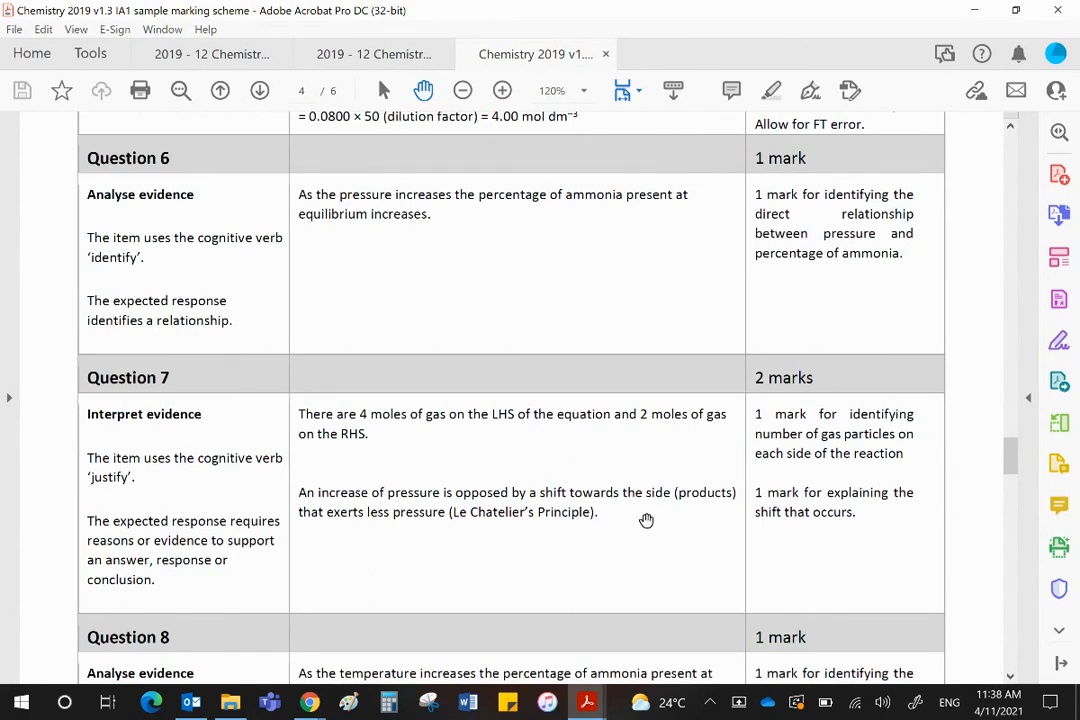
# - Switch to the data test and scroll down toward the Haber process yield questions
pyautogui.click(373, 54)
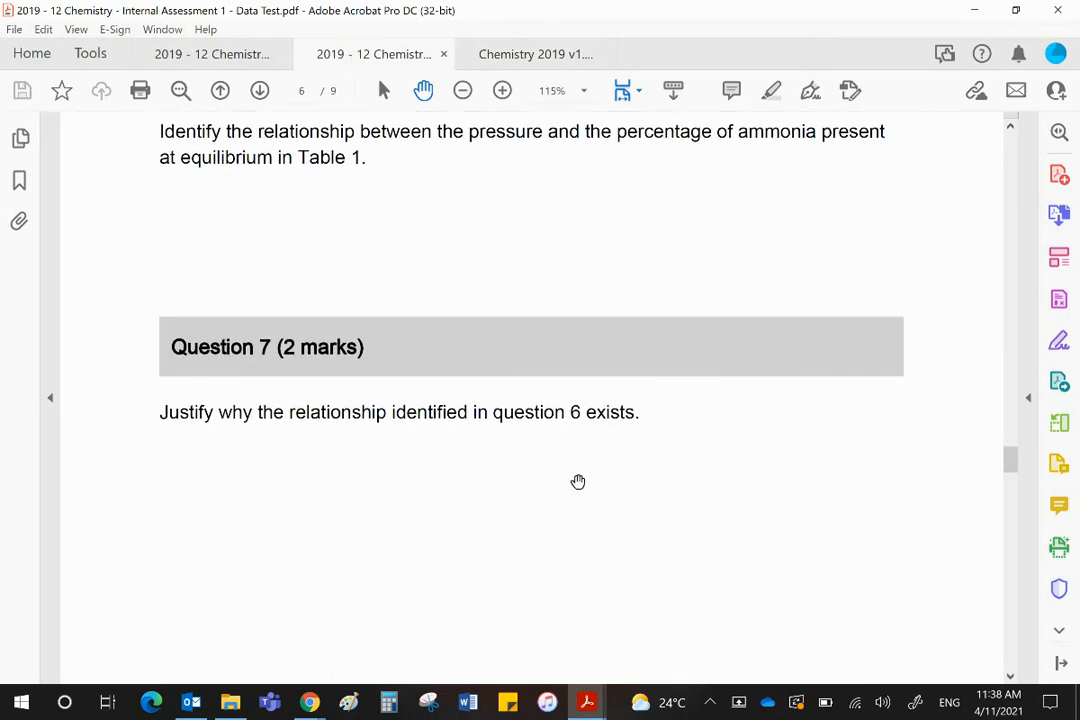
pyautogui.scroll(-3)
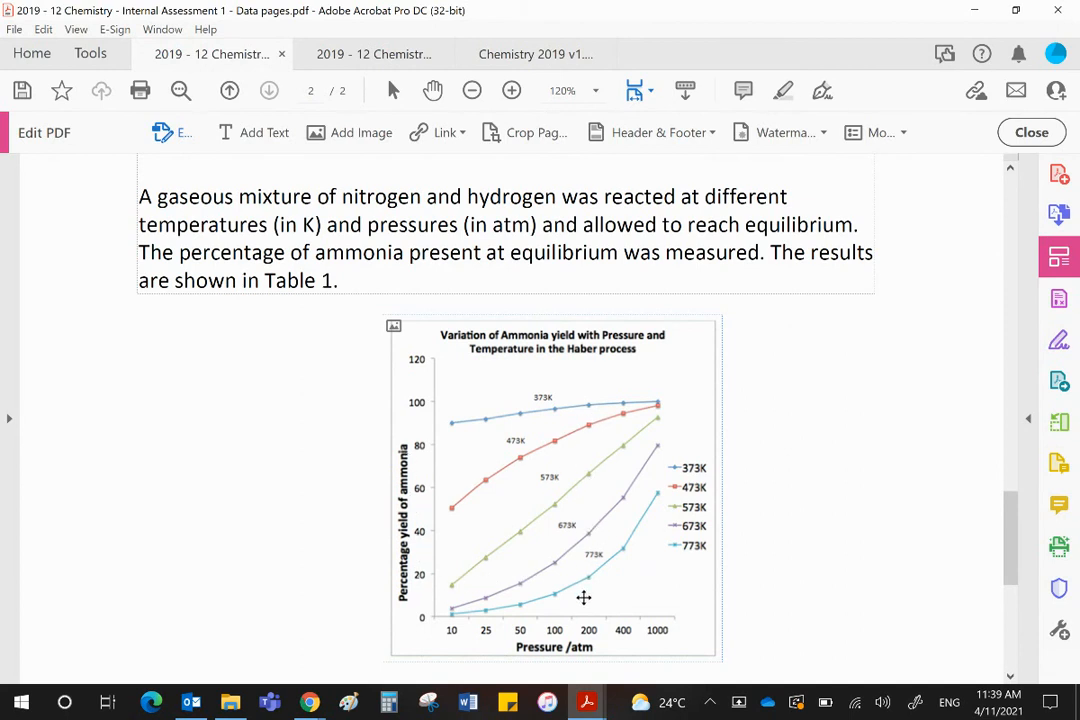
pyautogui.moveTo(587, 397)
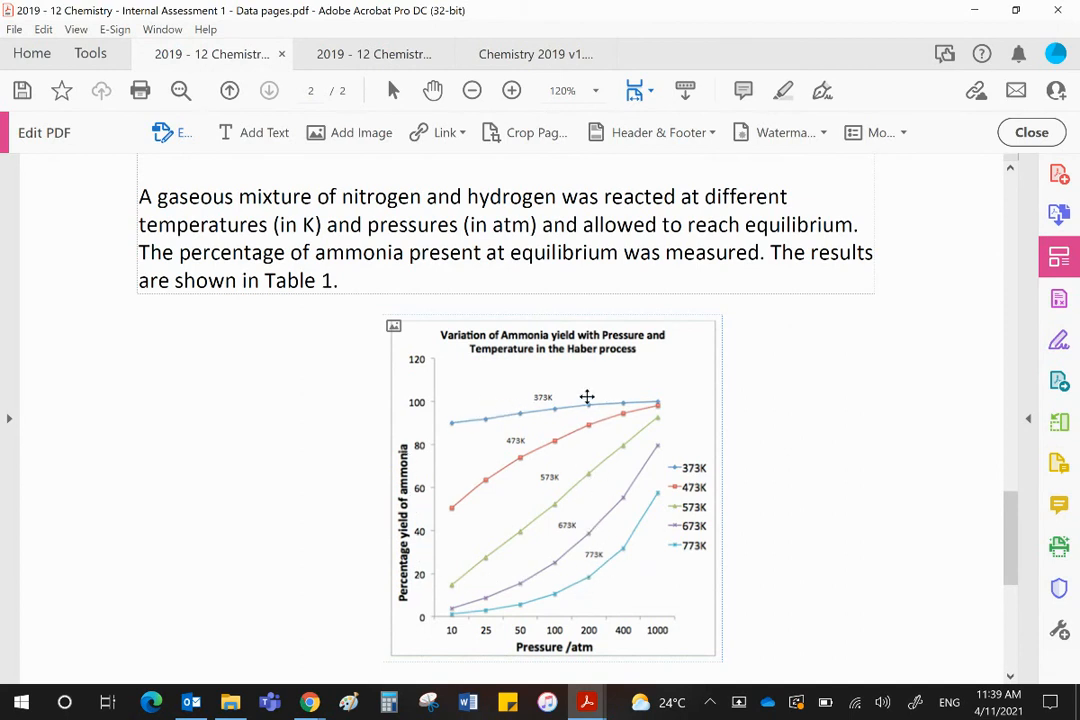
pyautogui.moveTo(565, 389)
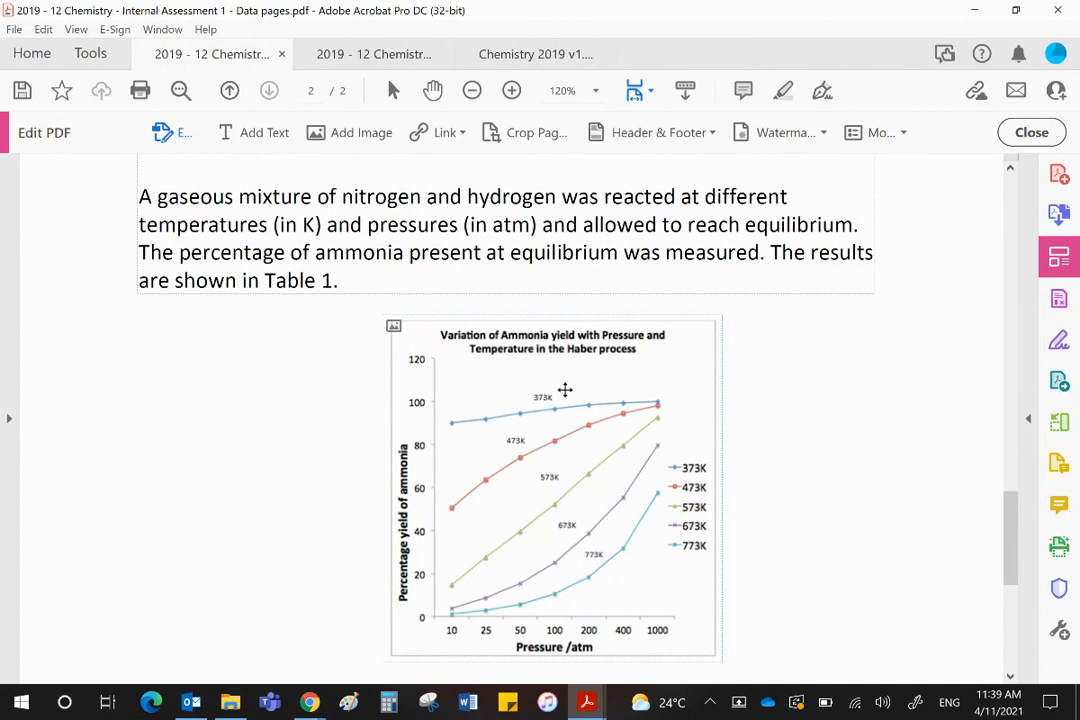
pyautogui.moveTo(565, 390)
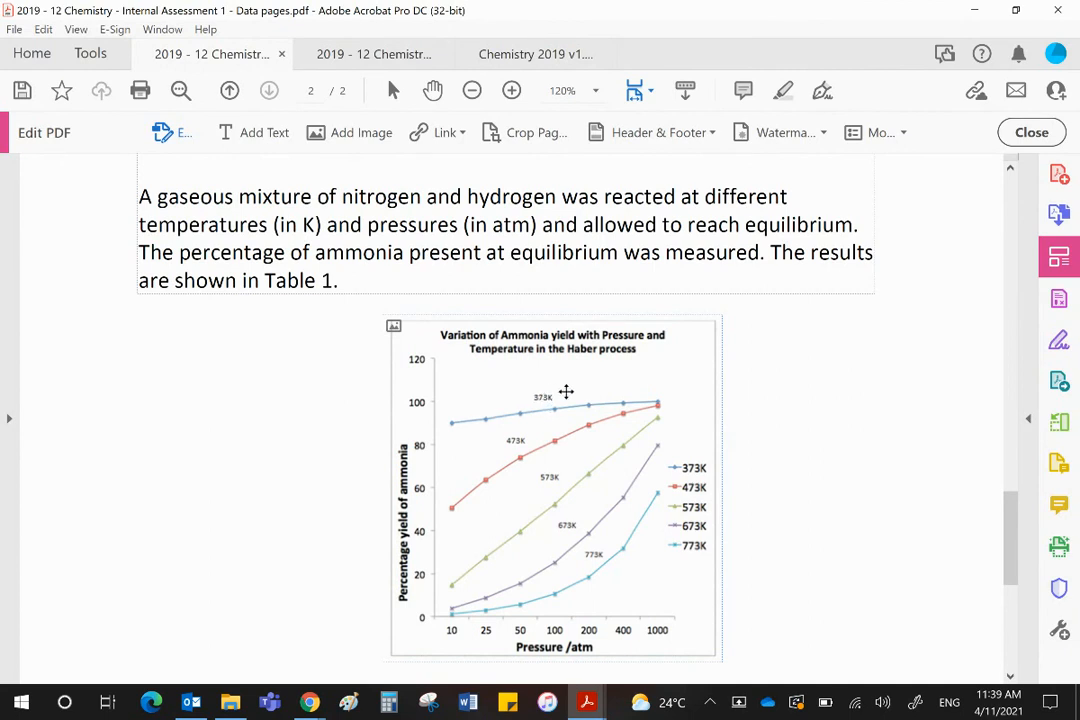
pyautogui.moveTo(545, 381)
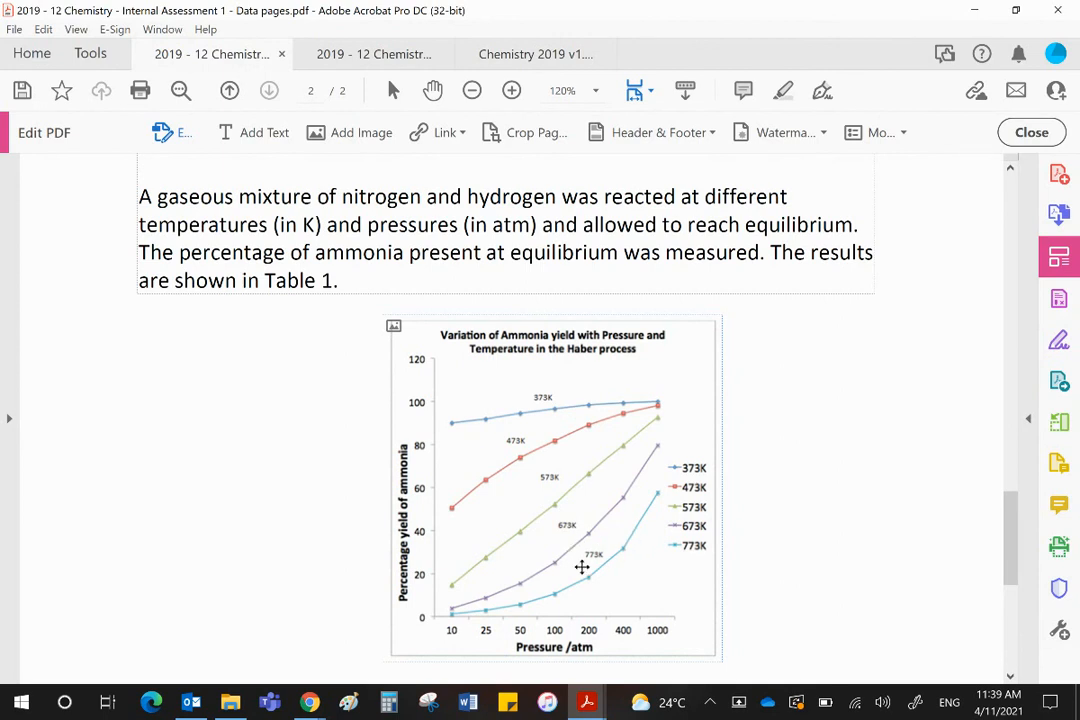
pyautogui.moveTo(590, 572)
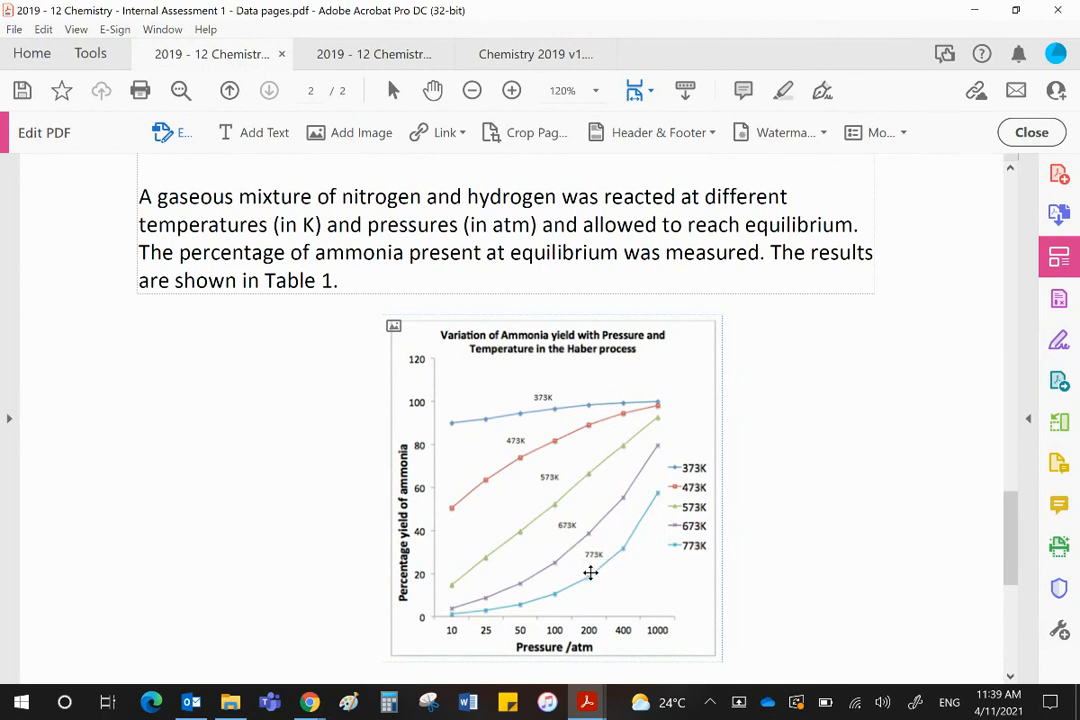
pyautogui.moveTo(698, 570)
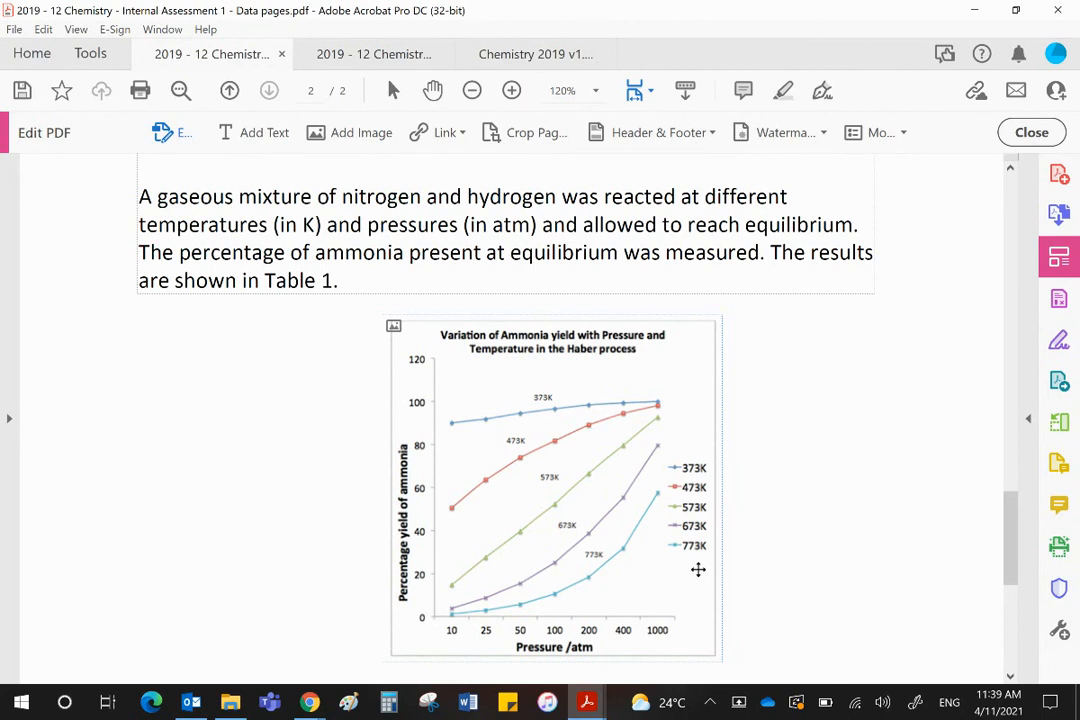
pyautogui.moveTo(547, 410)
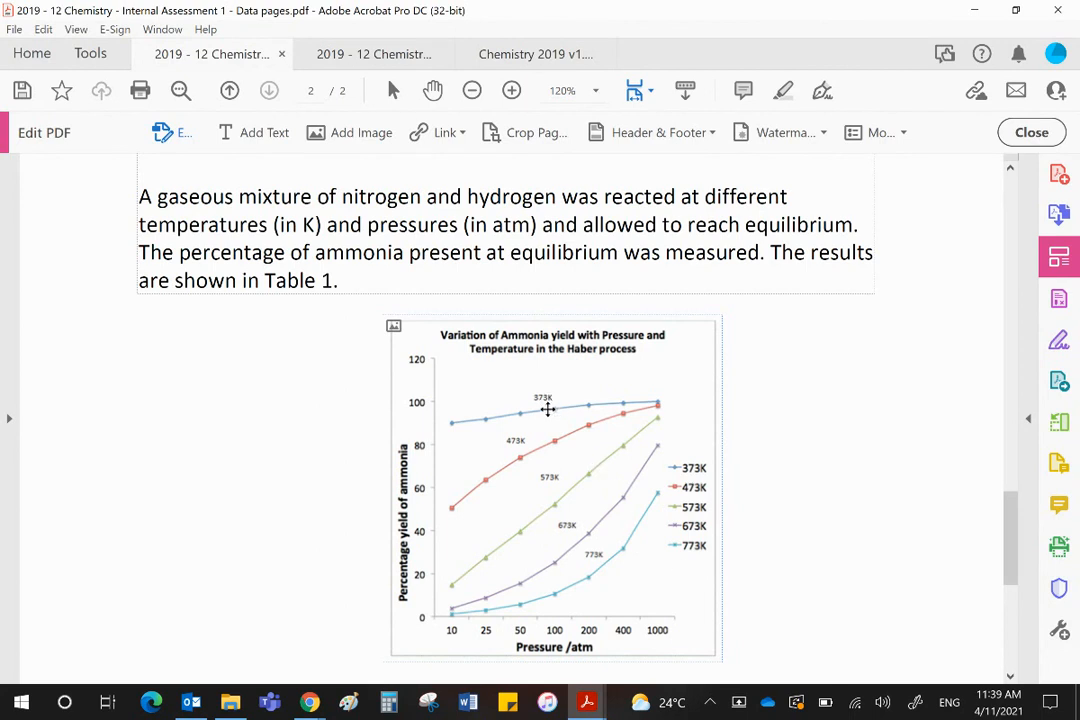
pyautogui.moveTo(400, 540)
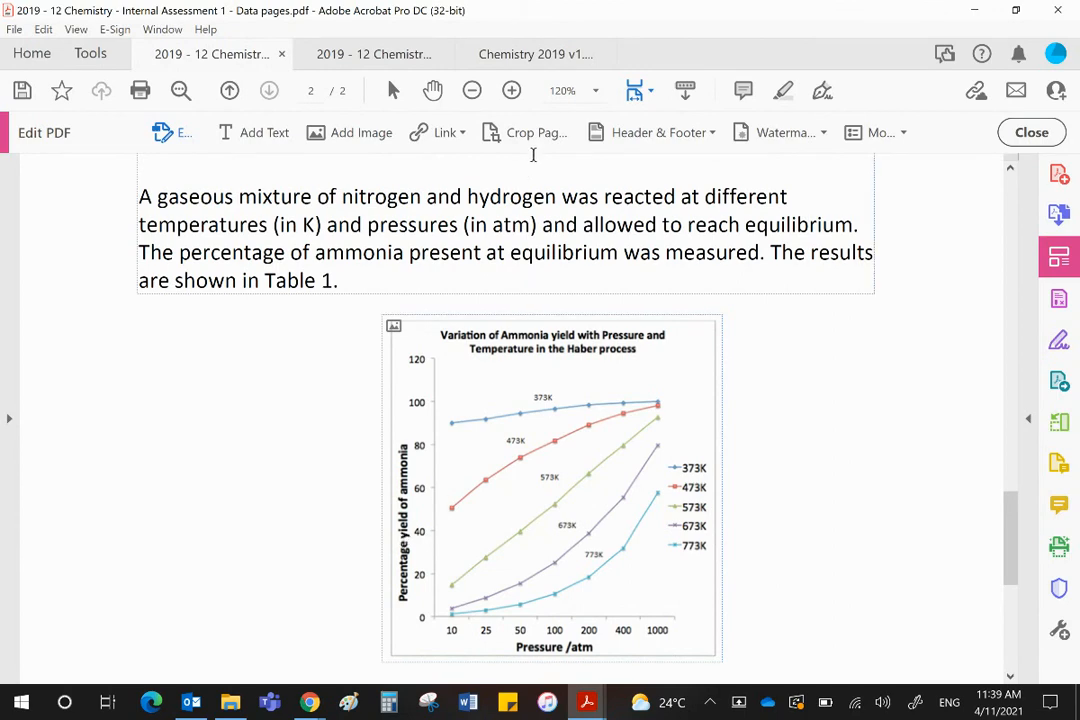
# - Show the marking scheme's Questions 8 and 9 answers, then head to the data pages tab
pyautogui.click(535, 54)
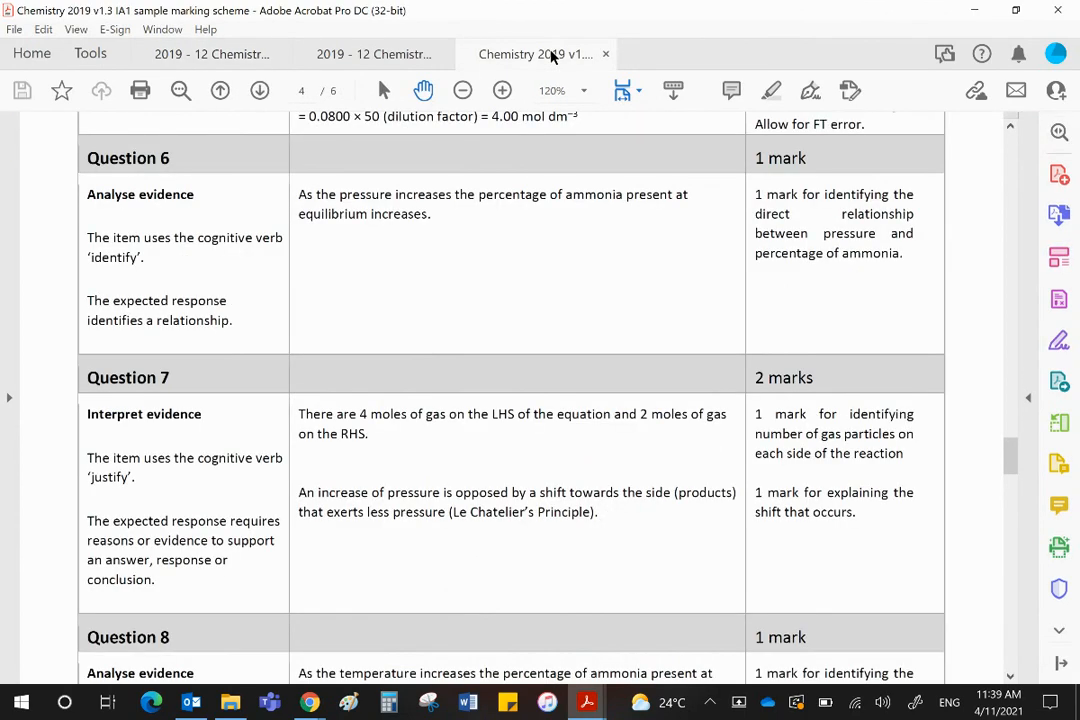
pyautogui.scroll(-3)
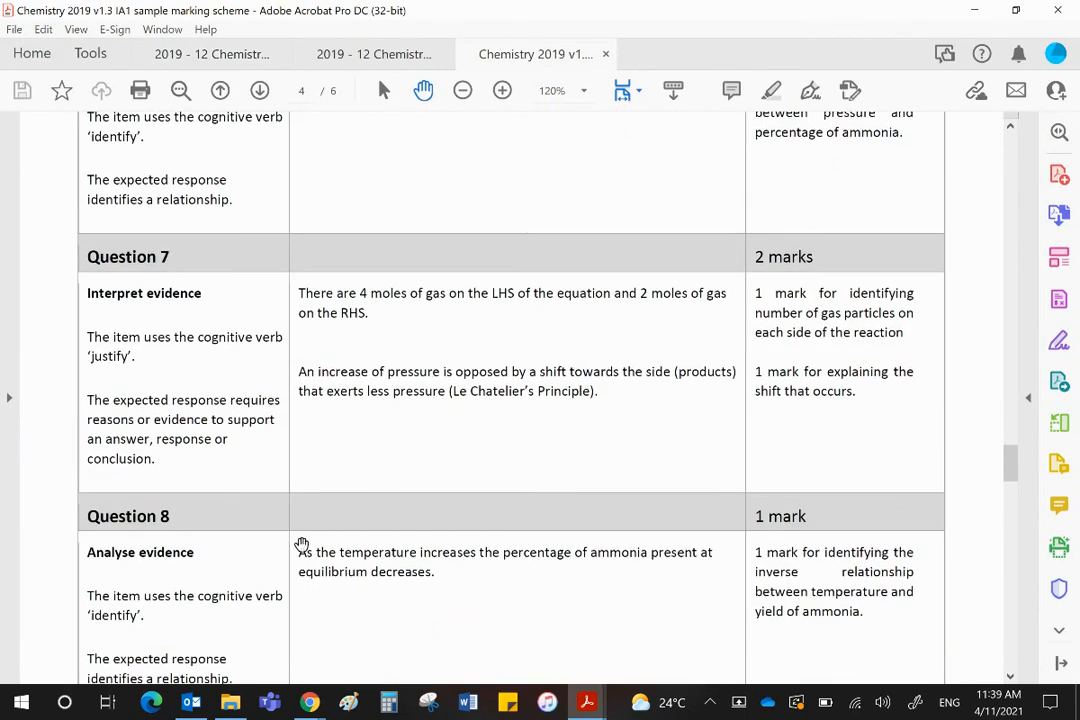
pyautogui.moveTo(642, 562)
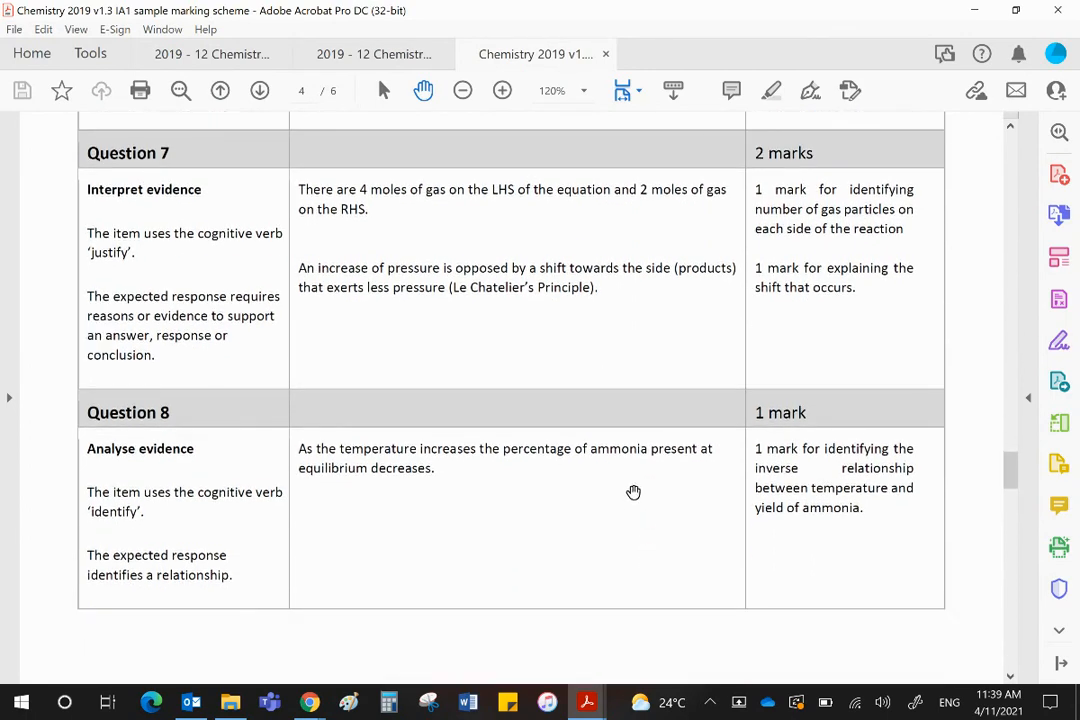
pyautogui.scroll(-3)
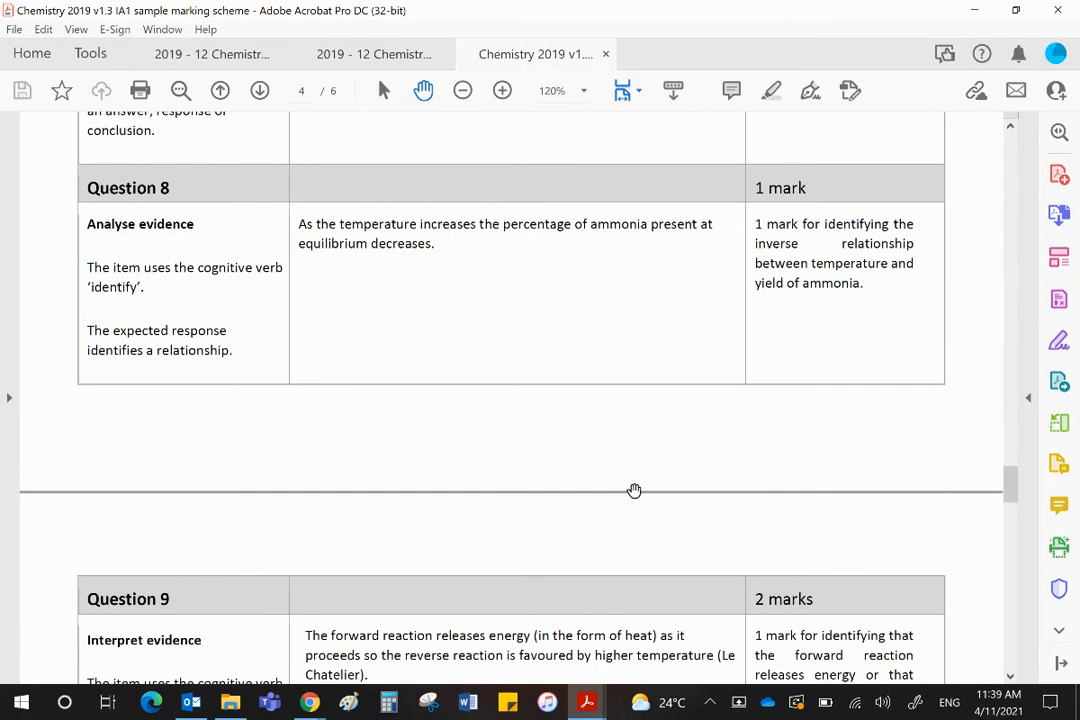
pyautogui.scroll(-3)
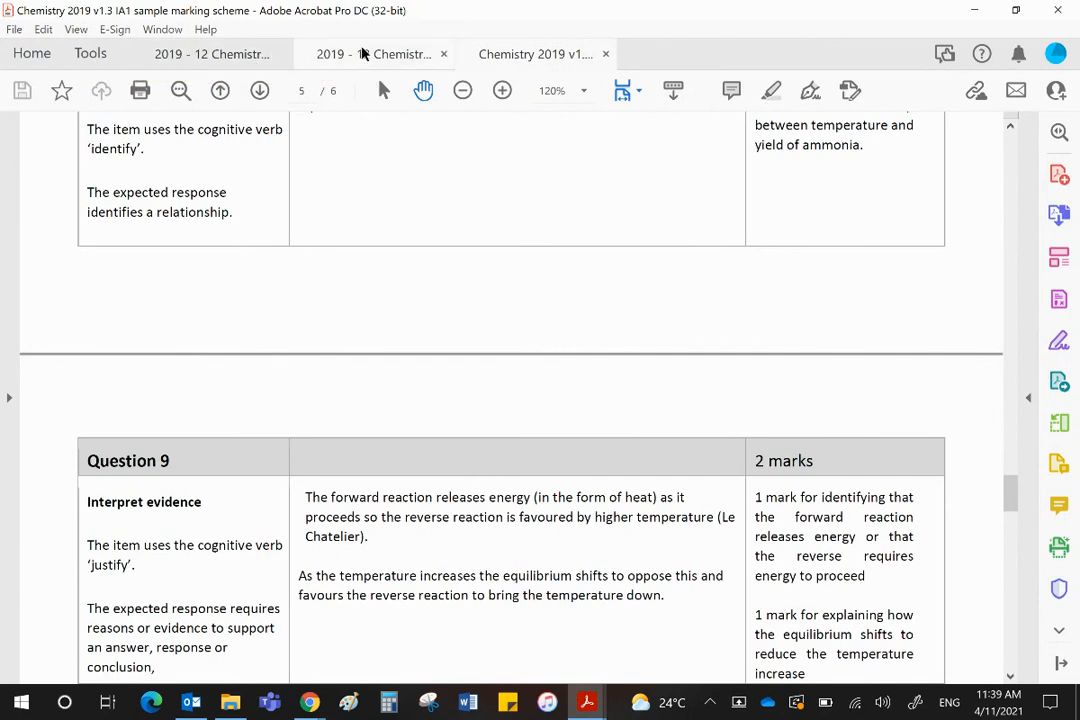
pyautogui.moveTo(375, 53)
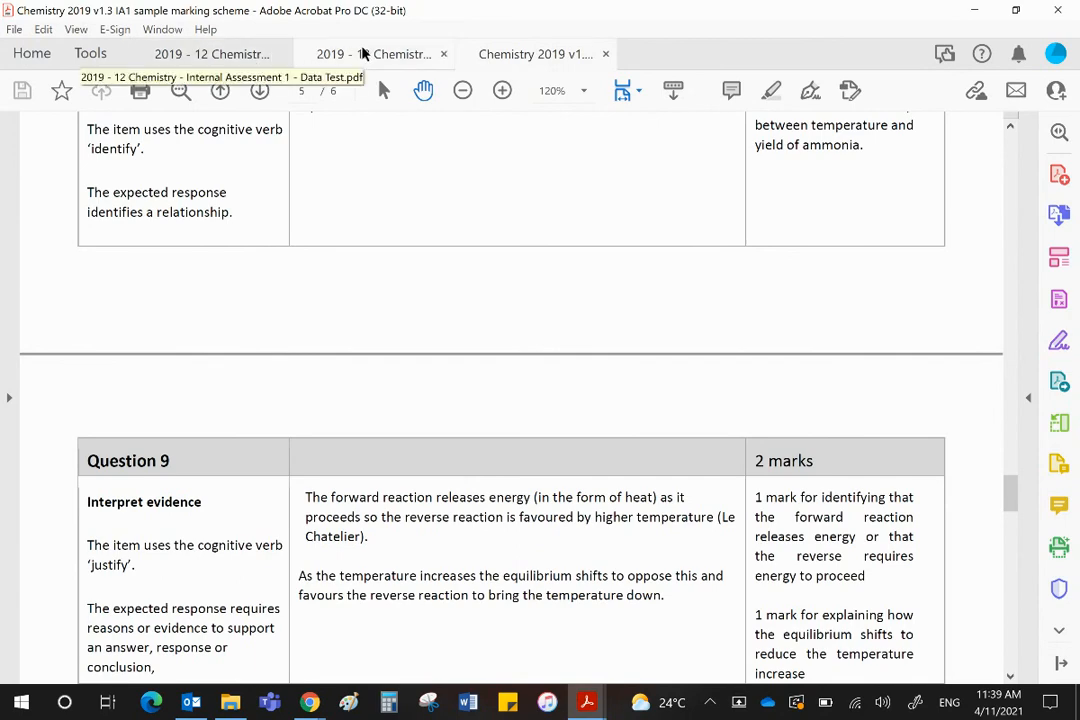
pyautogui.click(210, 53)
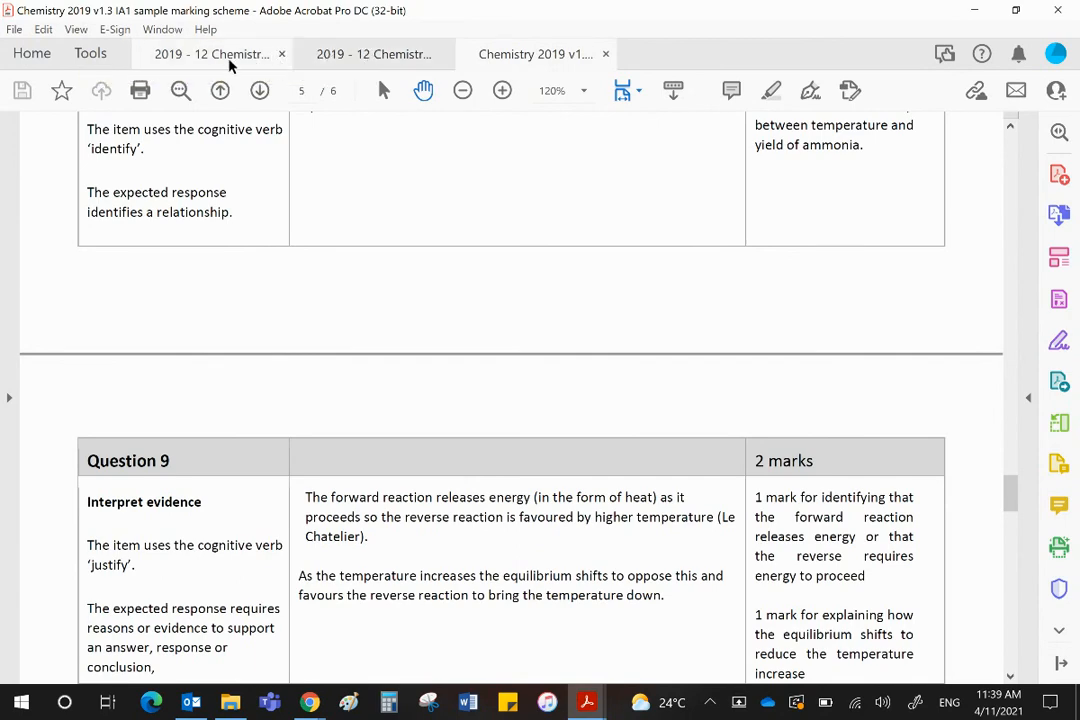
# - Review the N2 + 3H2 equation and yield graph in the data pages, then return to the marking scheme at Question 10
pyautogui.click(210, 53)
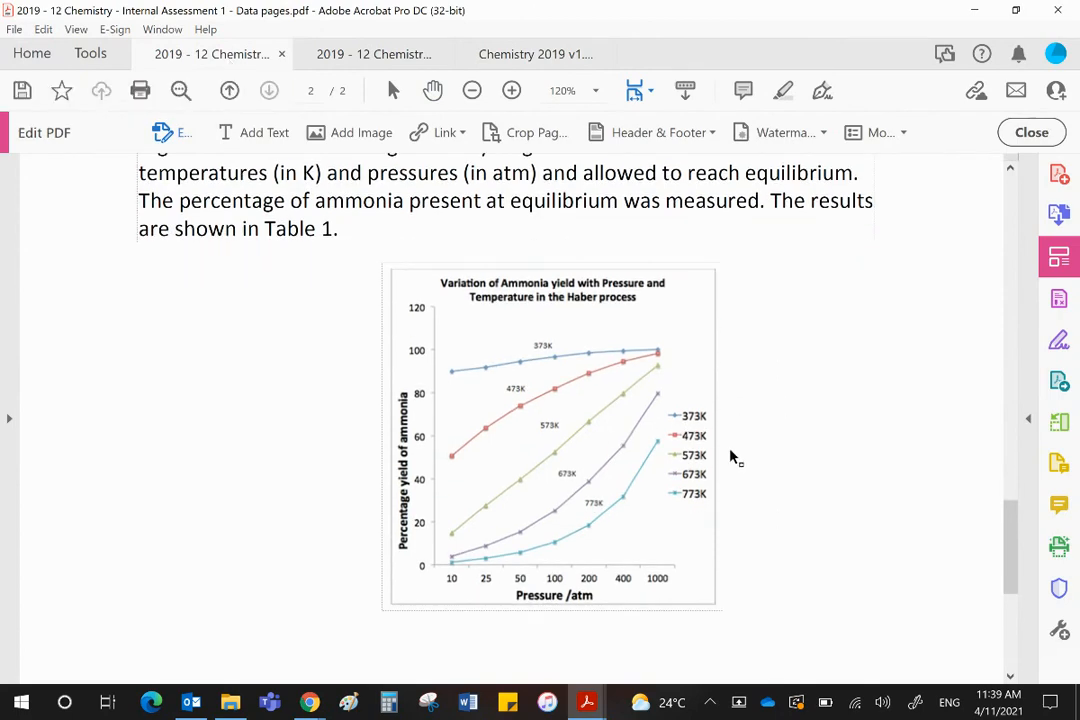
pyautogui.click(550, 435)
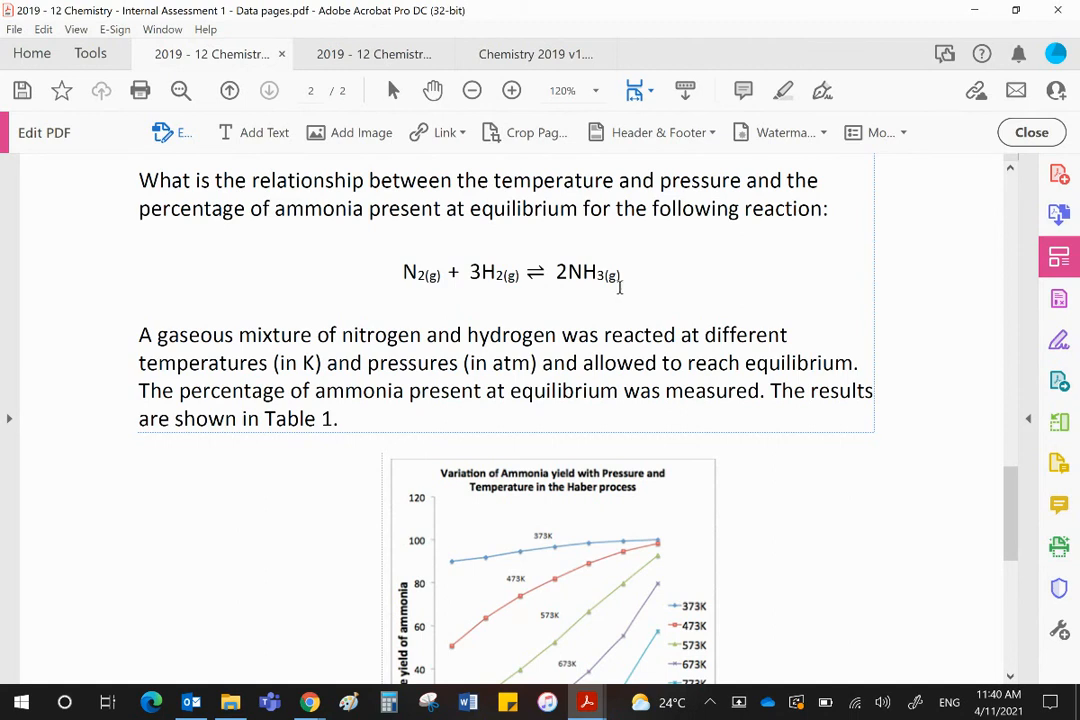
pyautogui.moveTo(399, 280)
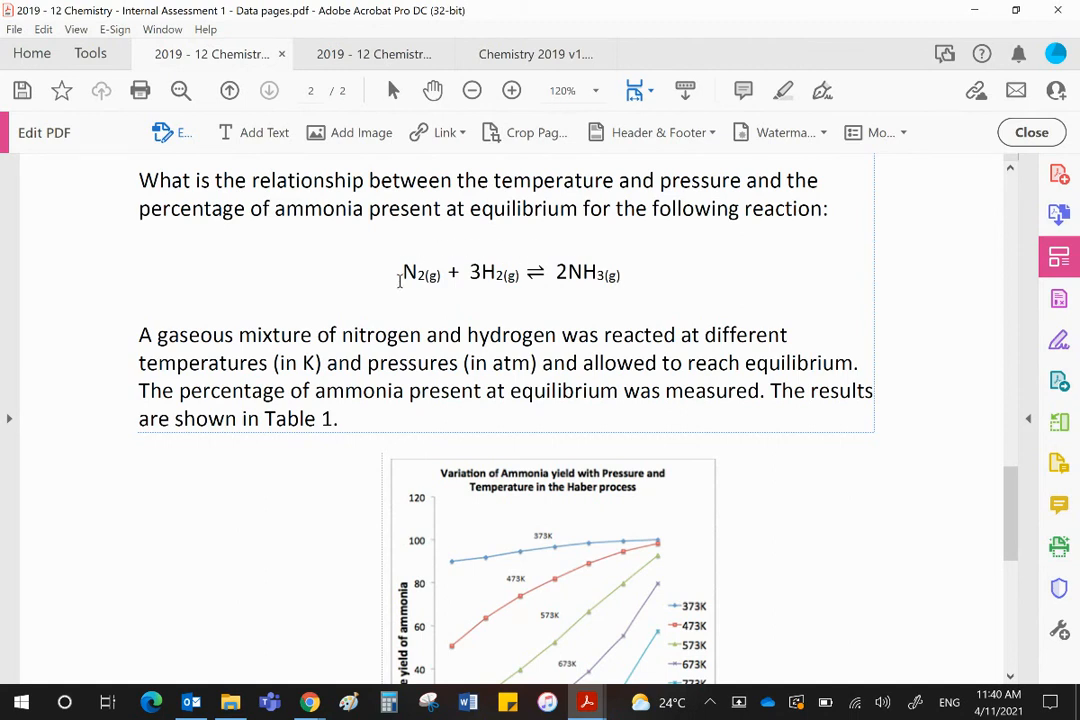
pyautogui.moveTo(440, 298)
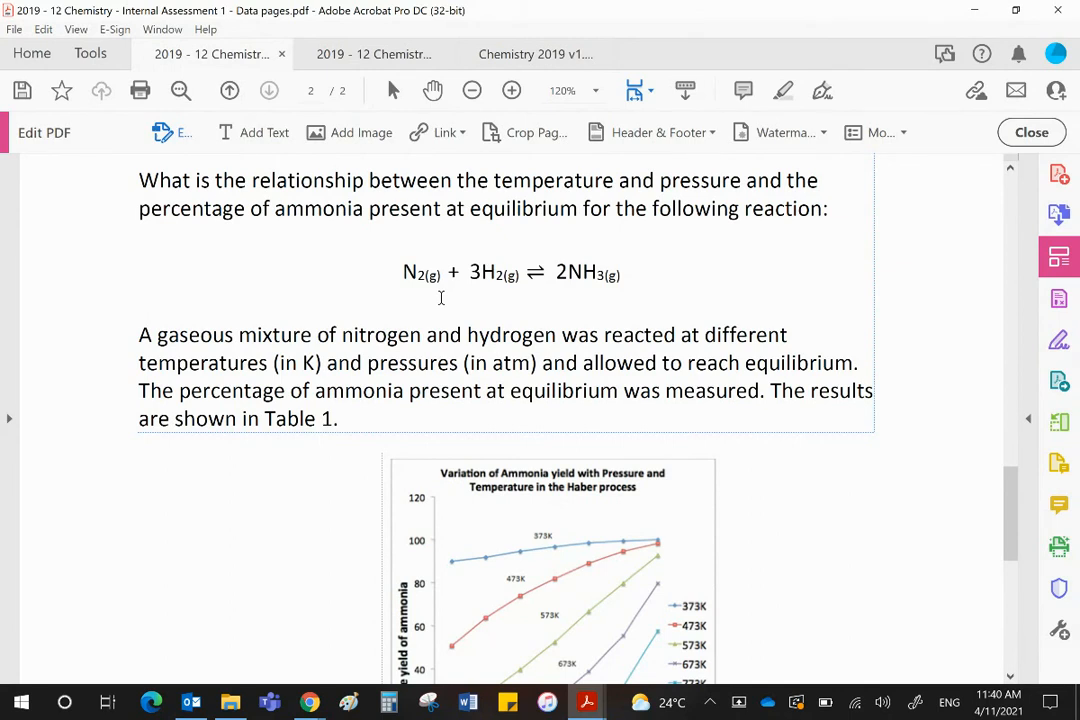
pyautogui.moveTo(464, 237)
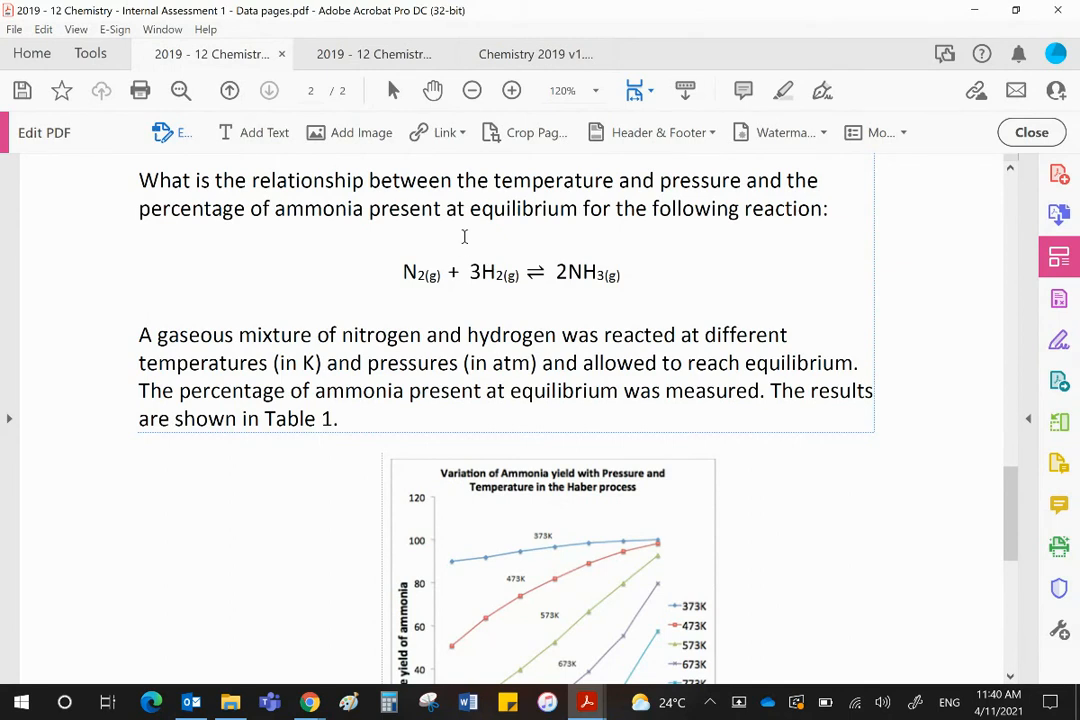
pyautogui.click(535, 54)
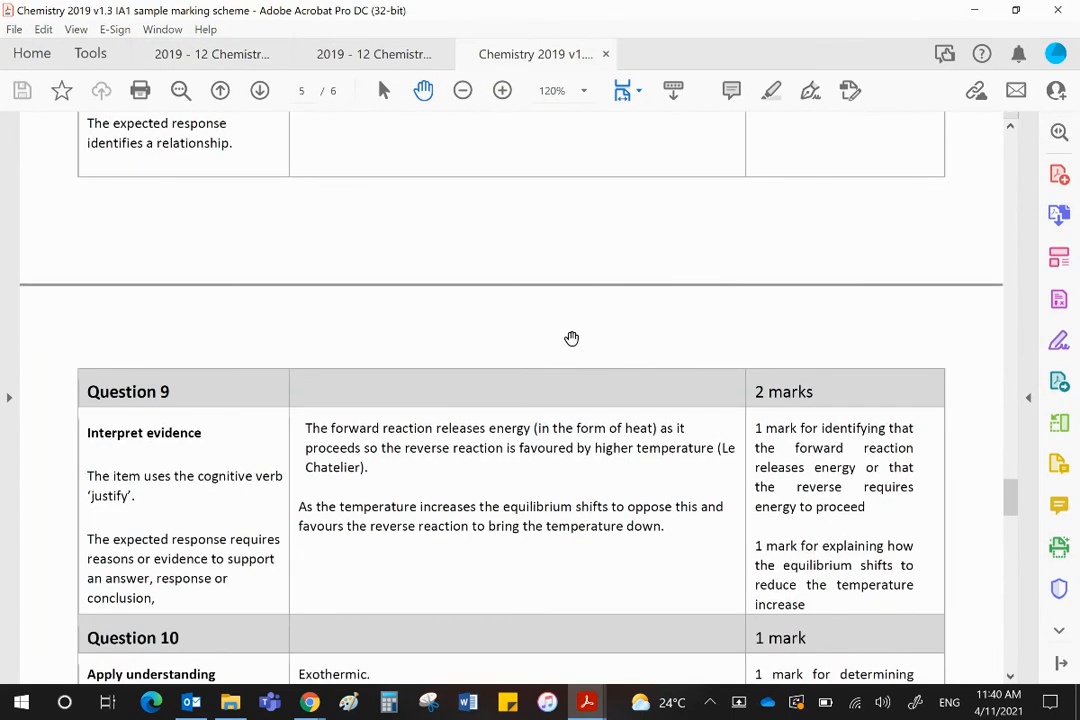
# - Check test Questions 9 and 10 against the marking scheme answers, finishing on the test's Question 10
pyautogui.scroll(-3)
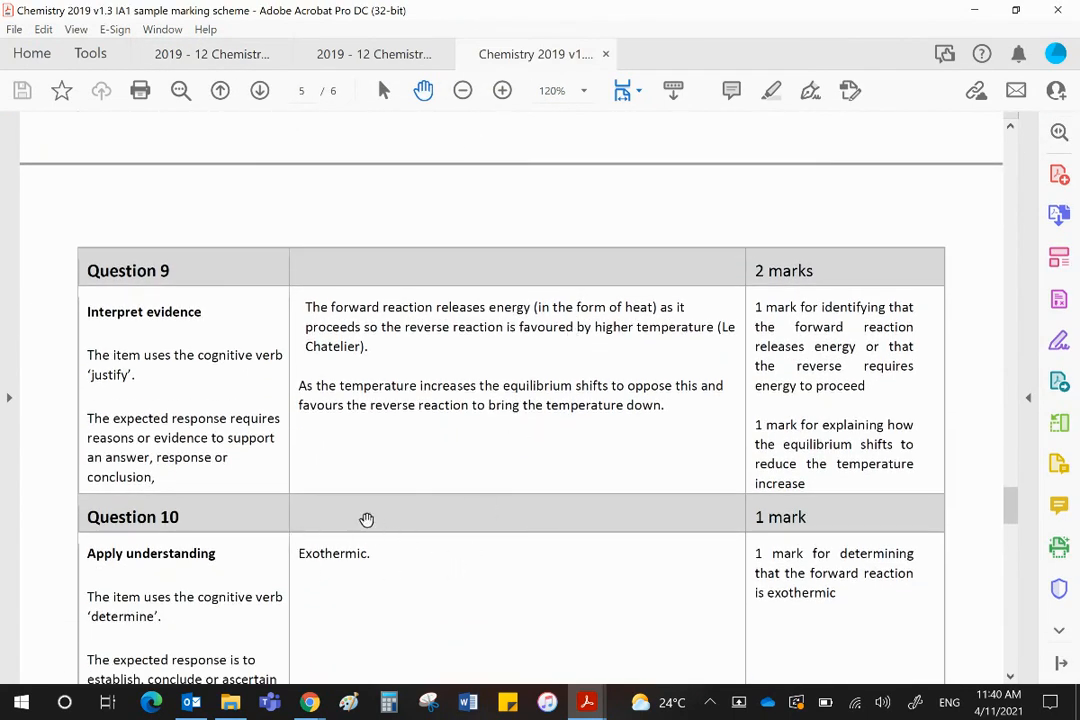
pyautogui.click(373, 54)
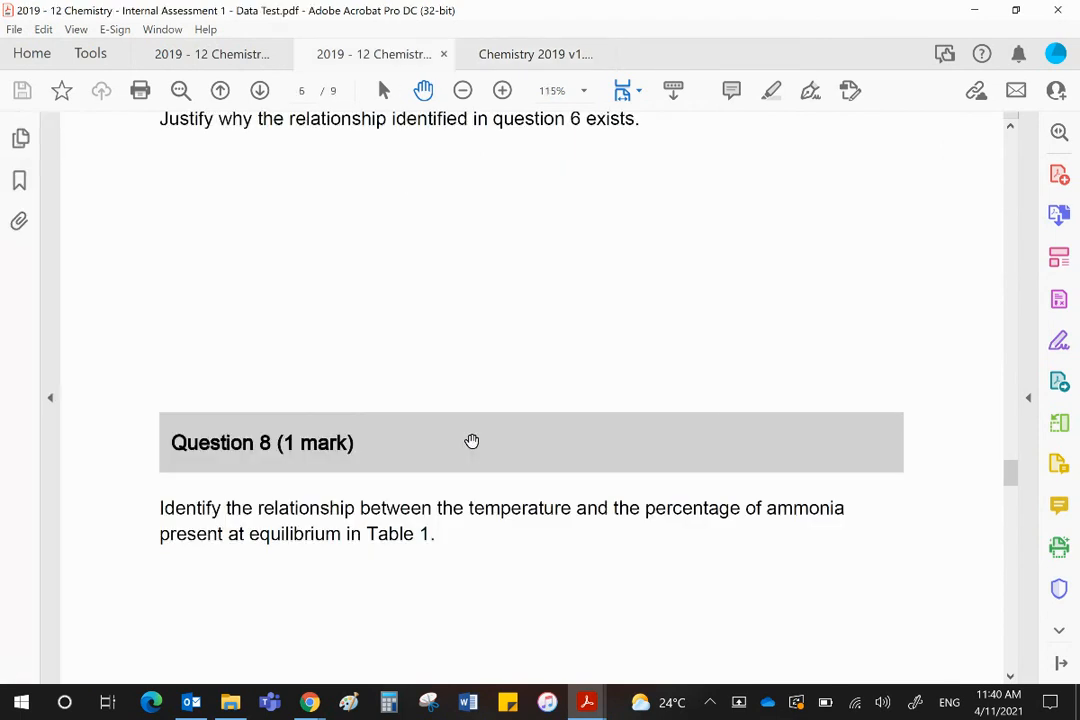
pyautogui.scroll(-3)
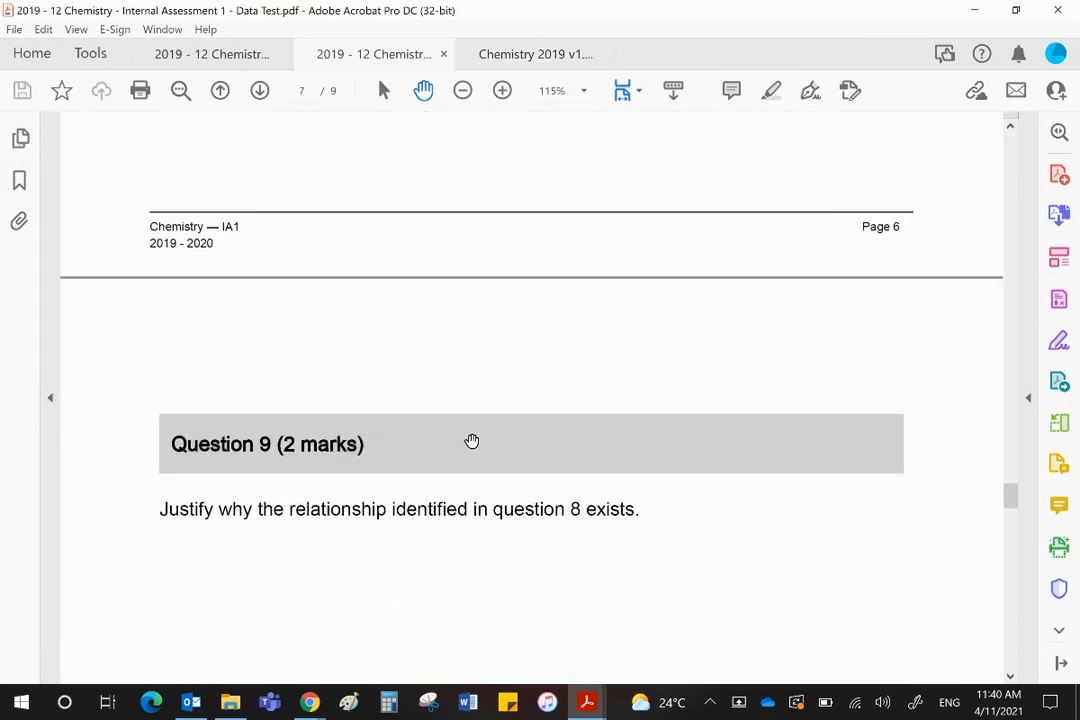
pyautogui.scroll(-3)
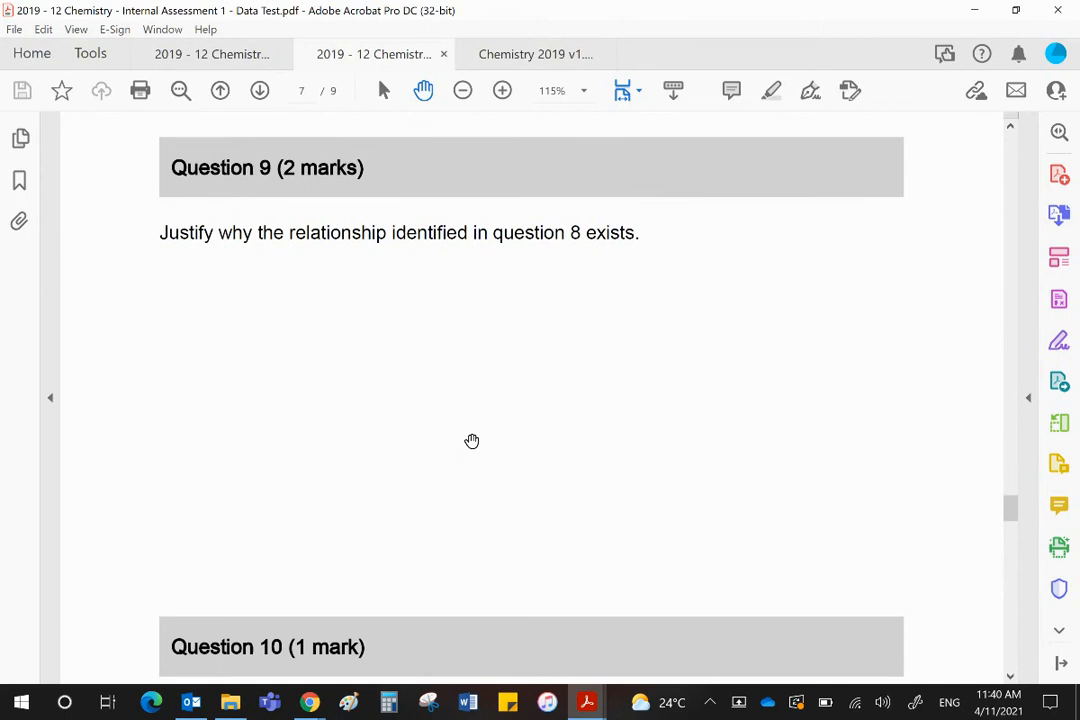
pyautogui.scroll(-3)
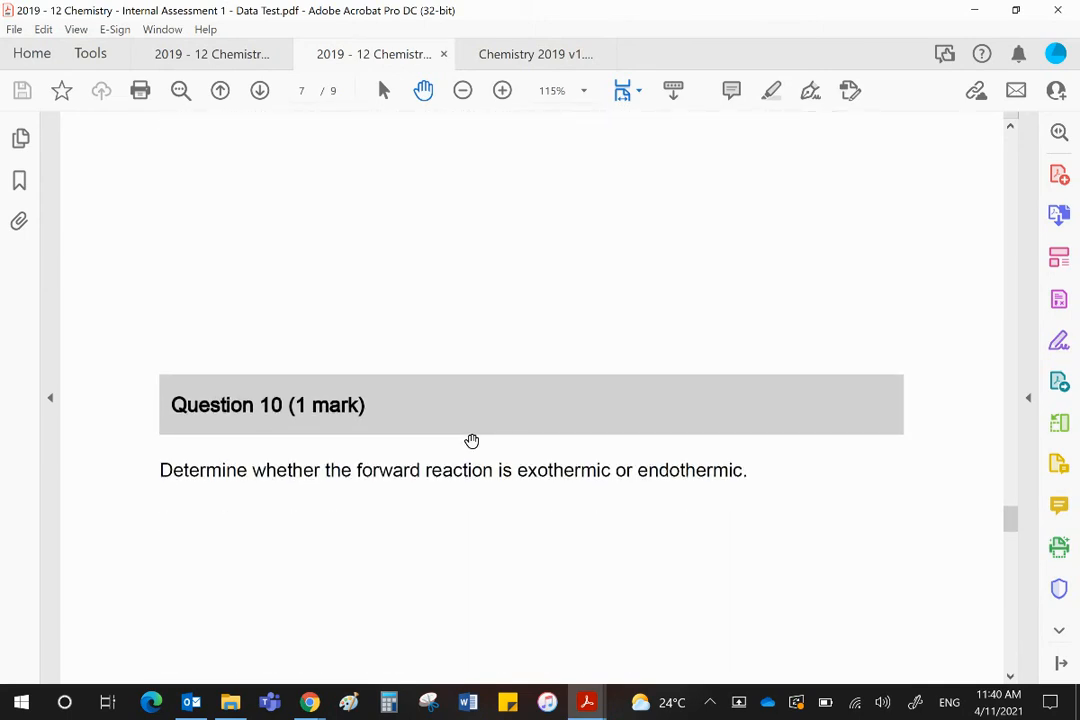
pyautogui.click(536, 54)
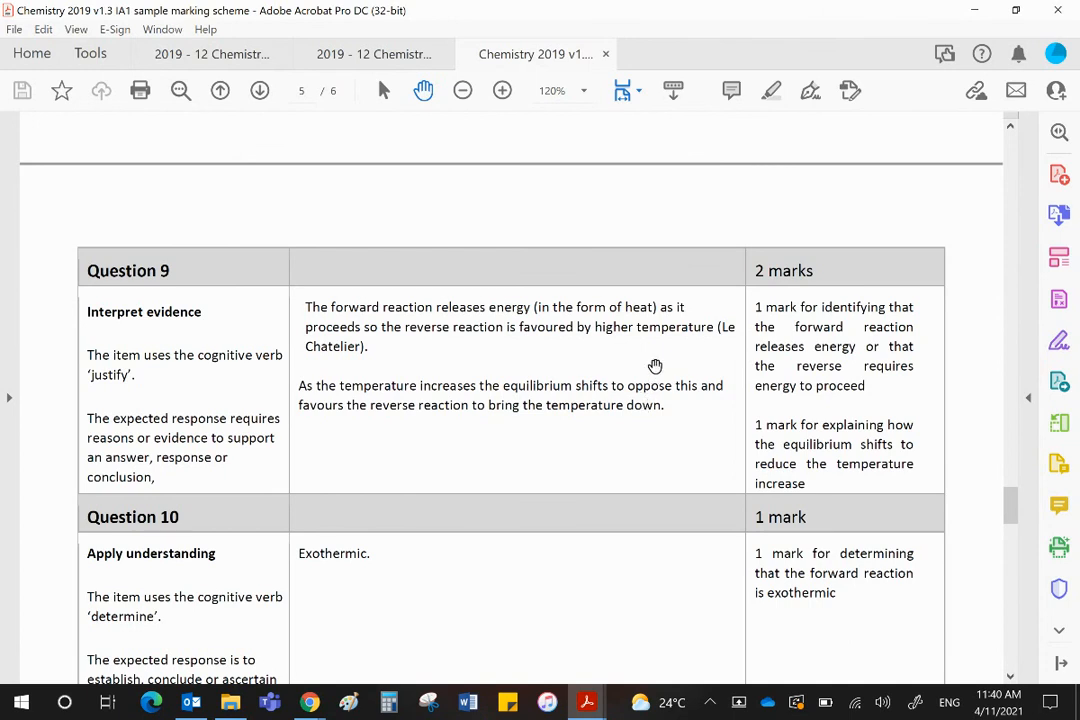
pyautogui.moveTo(473, 305)
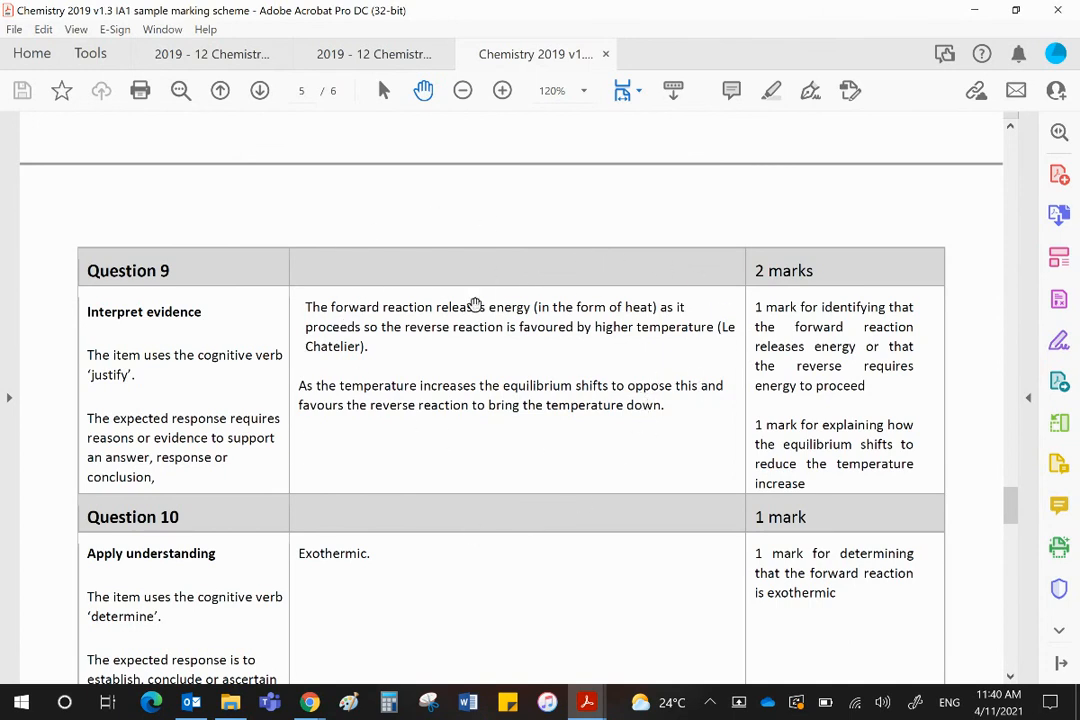
pyautogui.moveTo(708, 385)
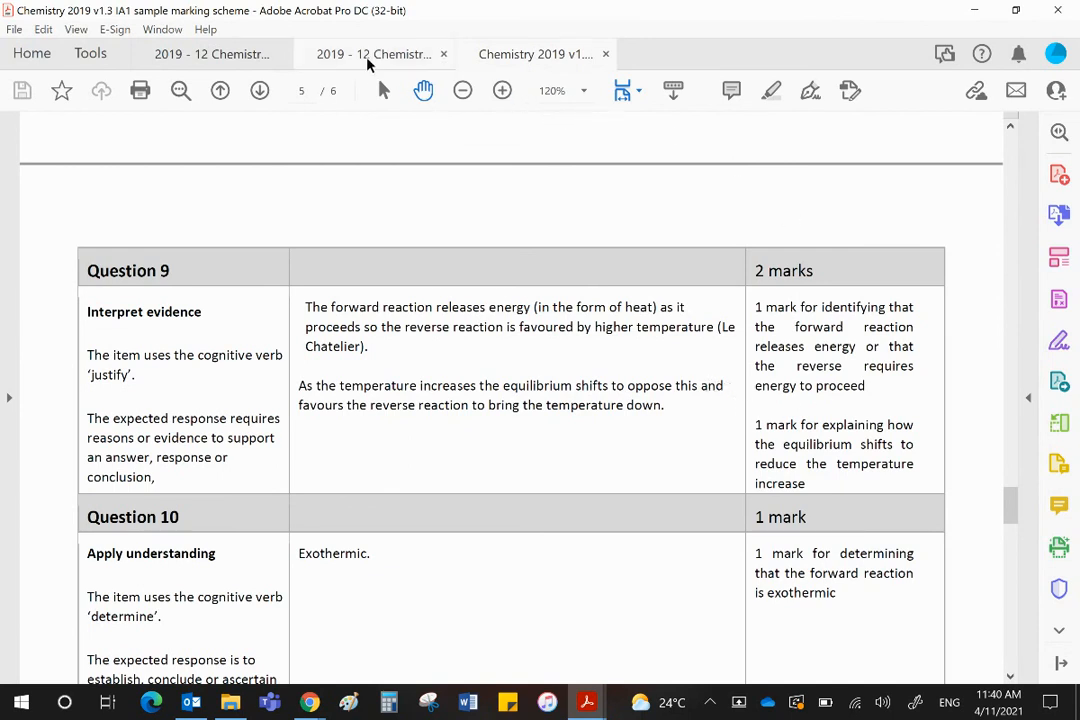
pyautogui.click(373, 54)
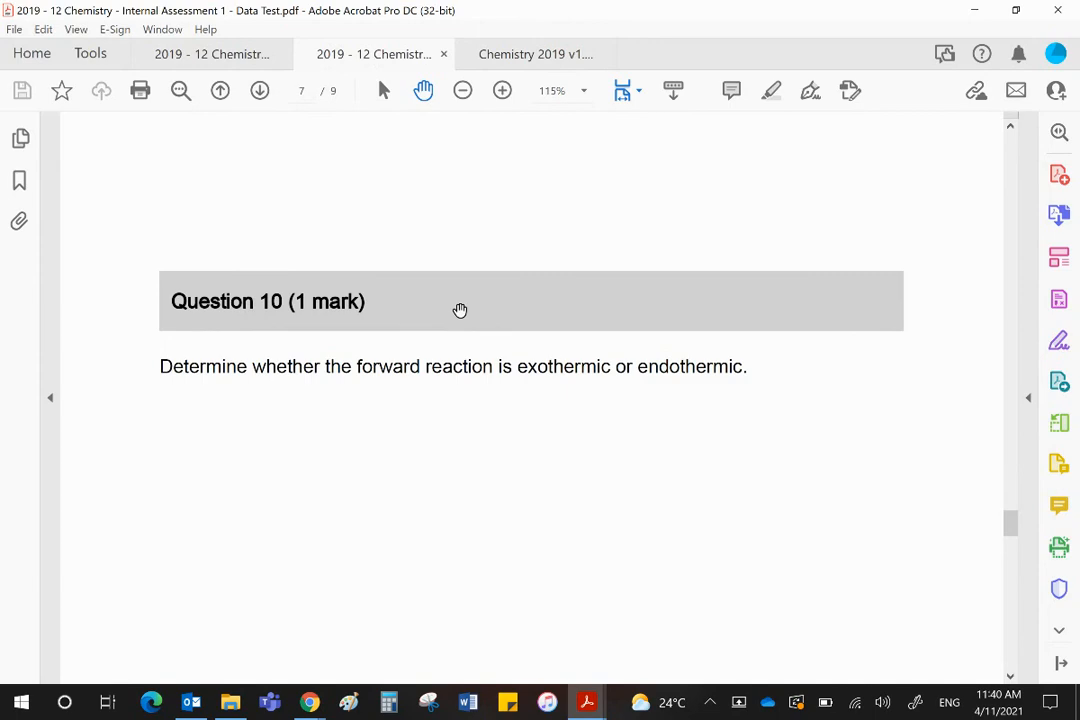
pyautogui.scroll(-3)
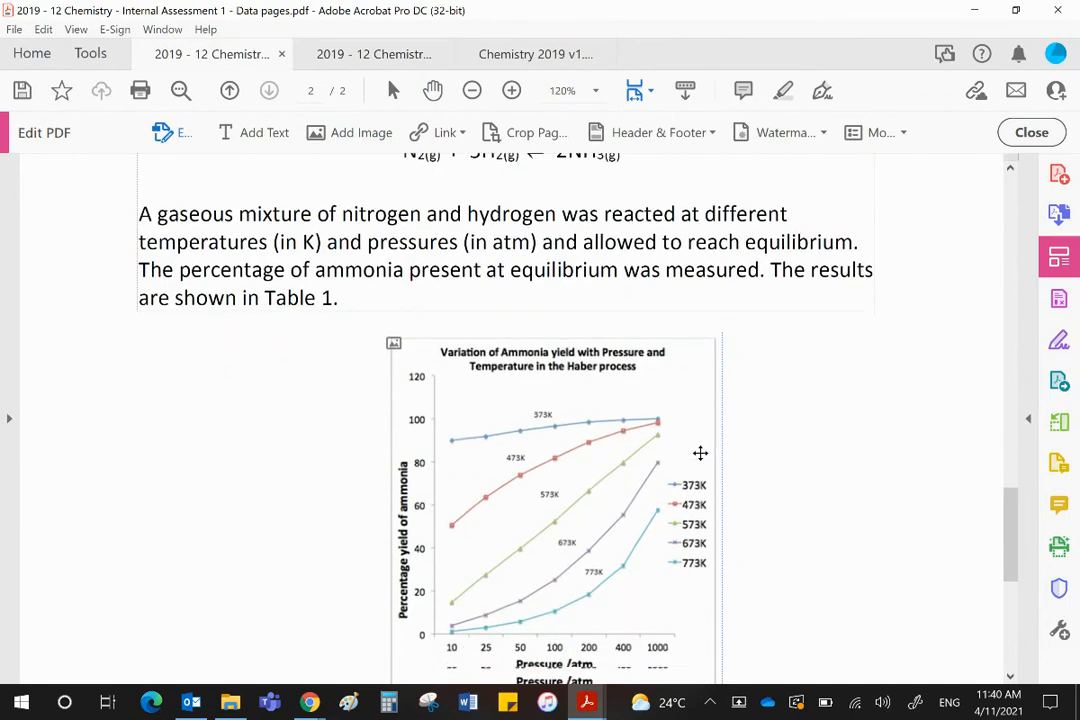
# - Scroll the data pages to Table 2 of acids and Ka values, then return to Question 11 of the test
pyautogui.scroll(-3)
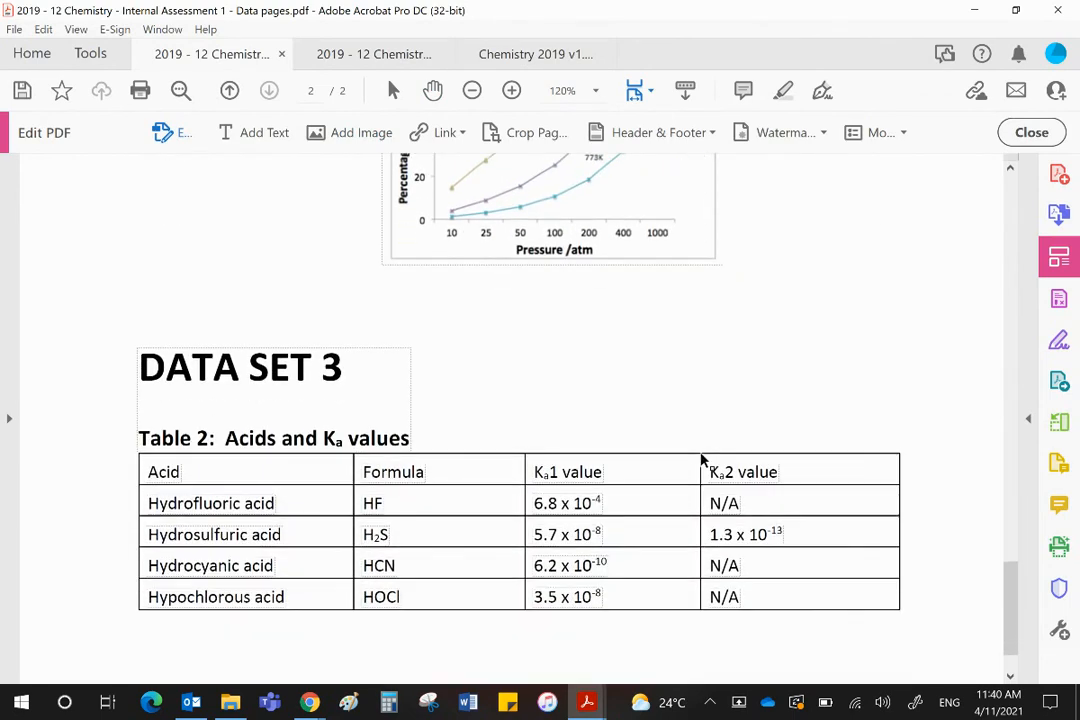
pyautogui.scroll(-3)
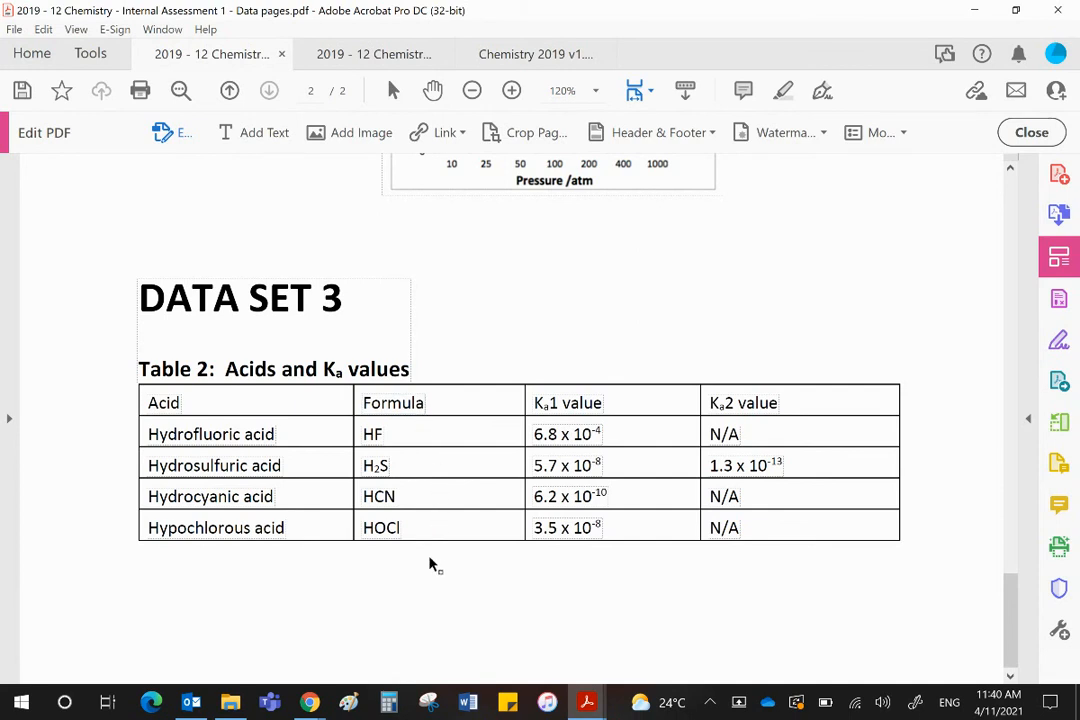
pyautogui.moveTo(397, 462)
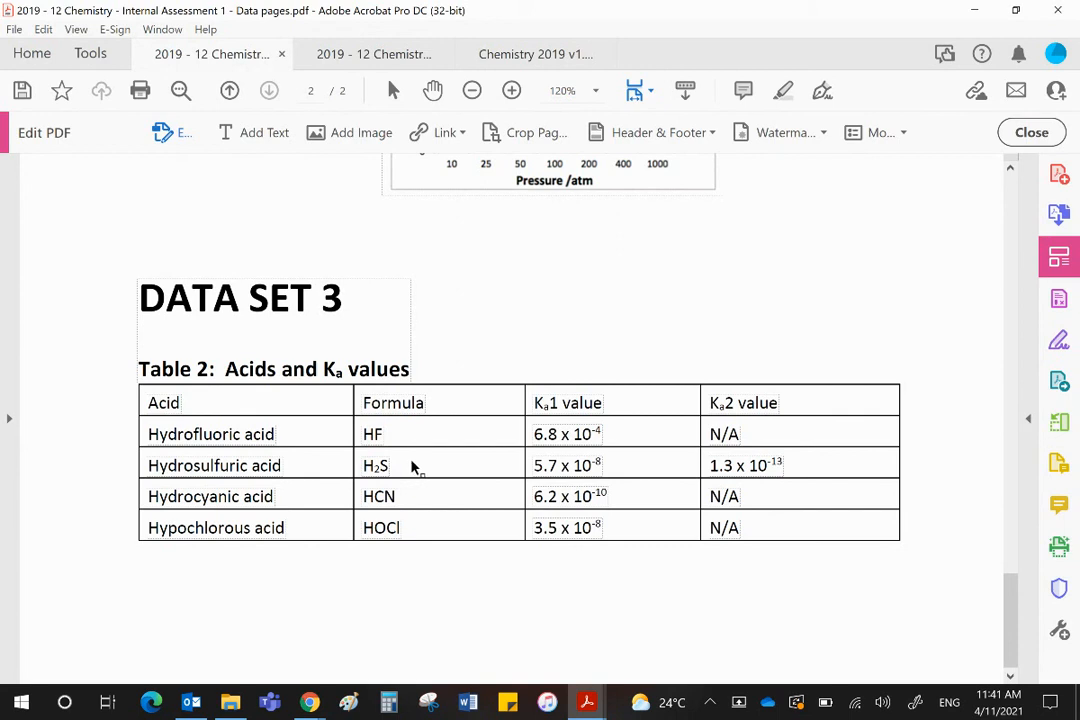
pyautogui.moveTo(557, 420)
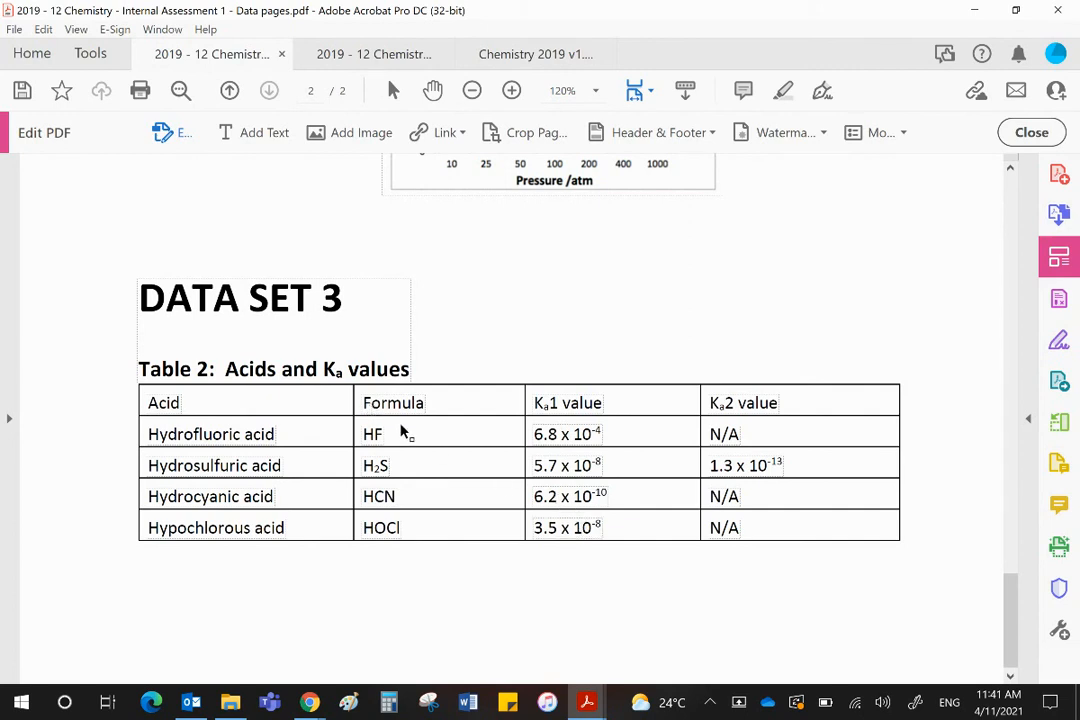
pyautogui.moveTo(444, 473)
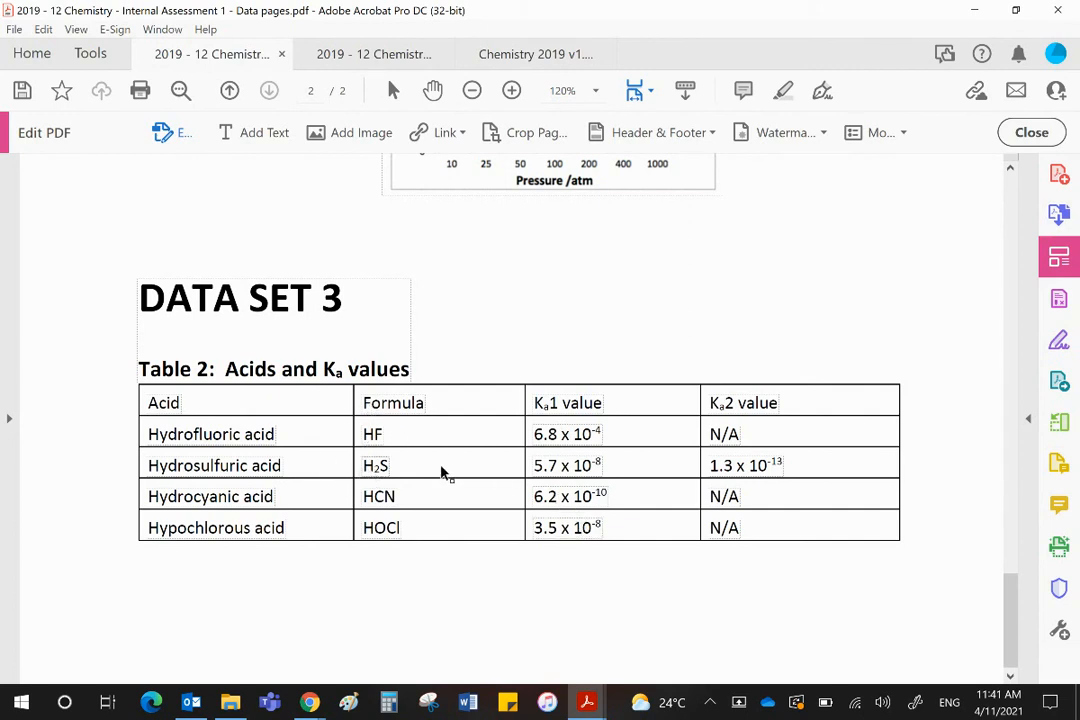
pyautogui.click(745, 464)
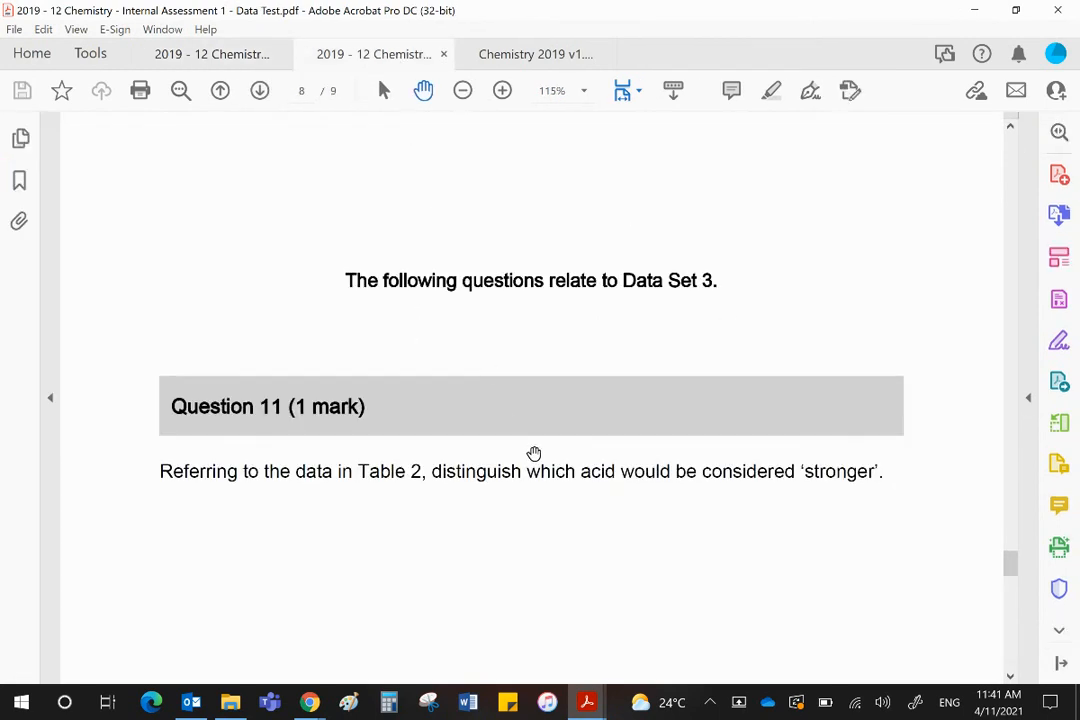
# - Read Question 11 on the stronger acid, then show the marking scheme's answer that HF has the highest Ka
pyautogui.scroll(-3)
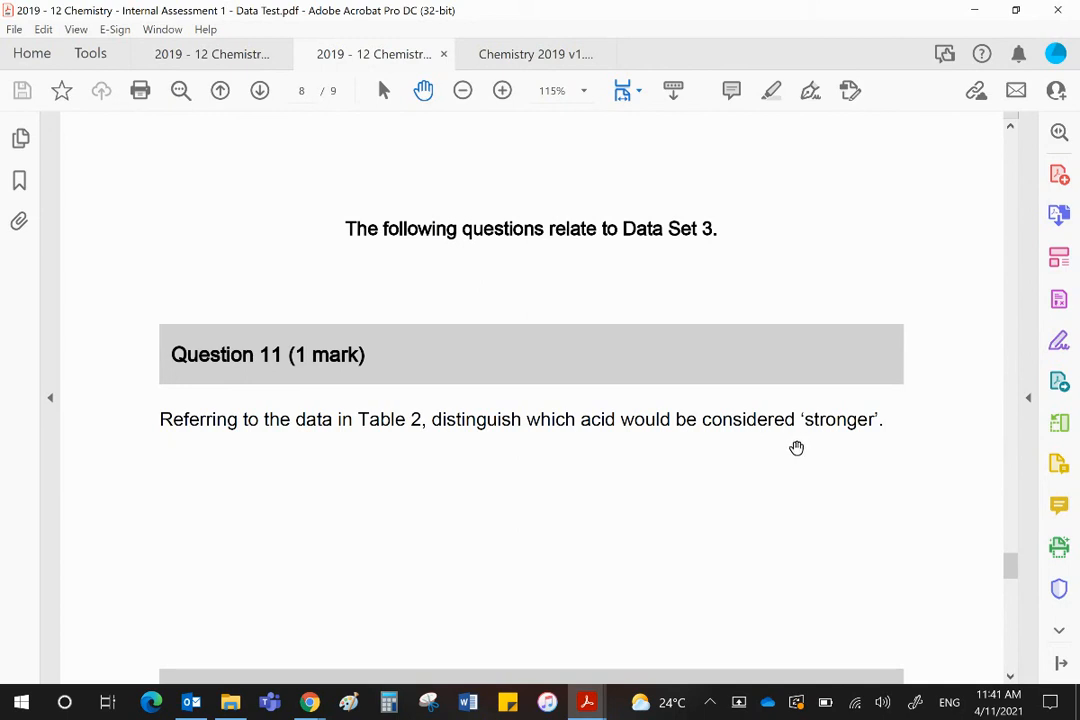
pyautogui.moveTo(654, 468)
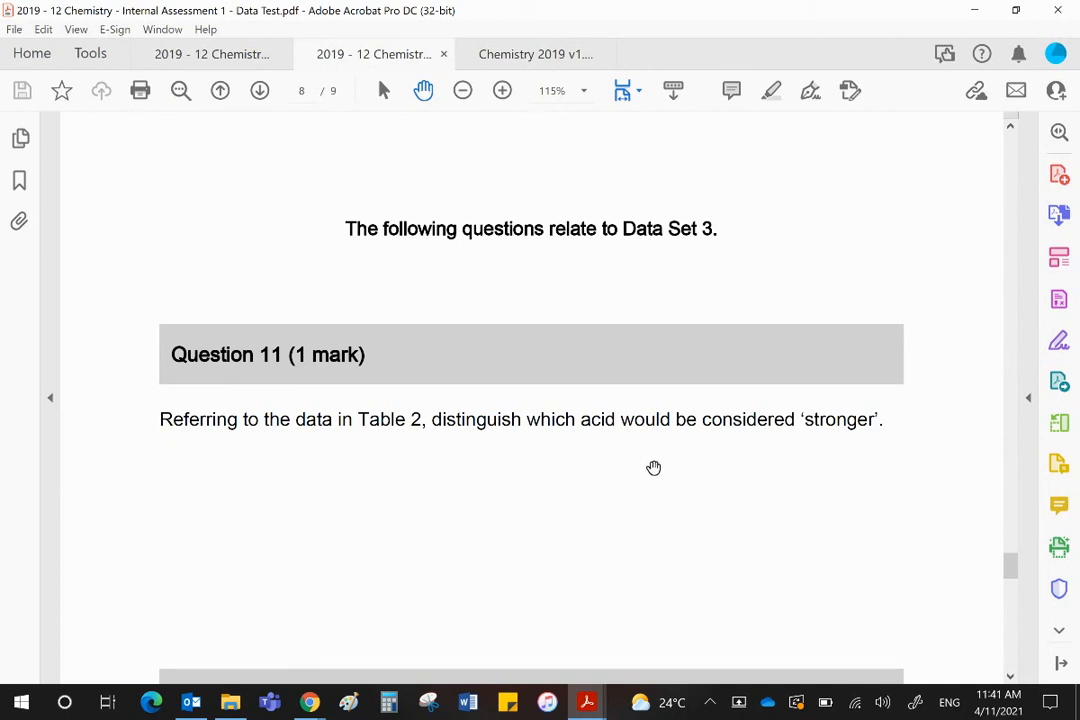
pyautogui.moveTo(193, 25)
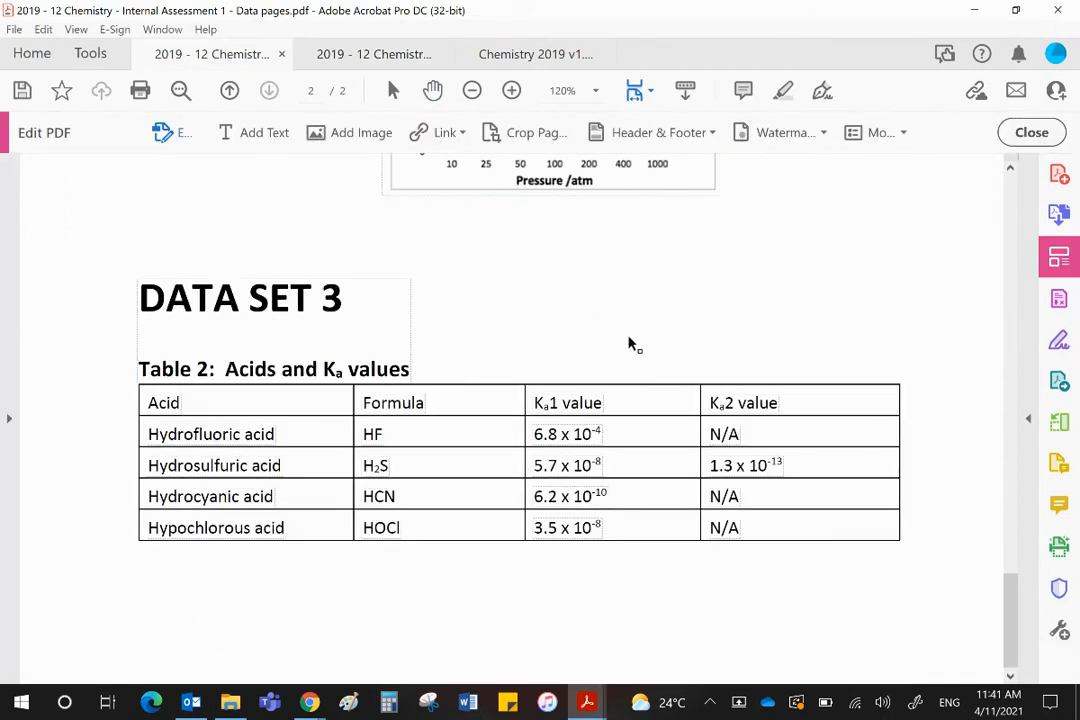
pyautogui.moveTo(418, 440)
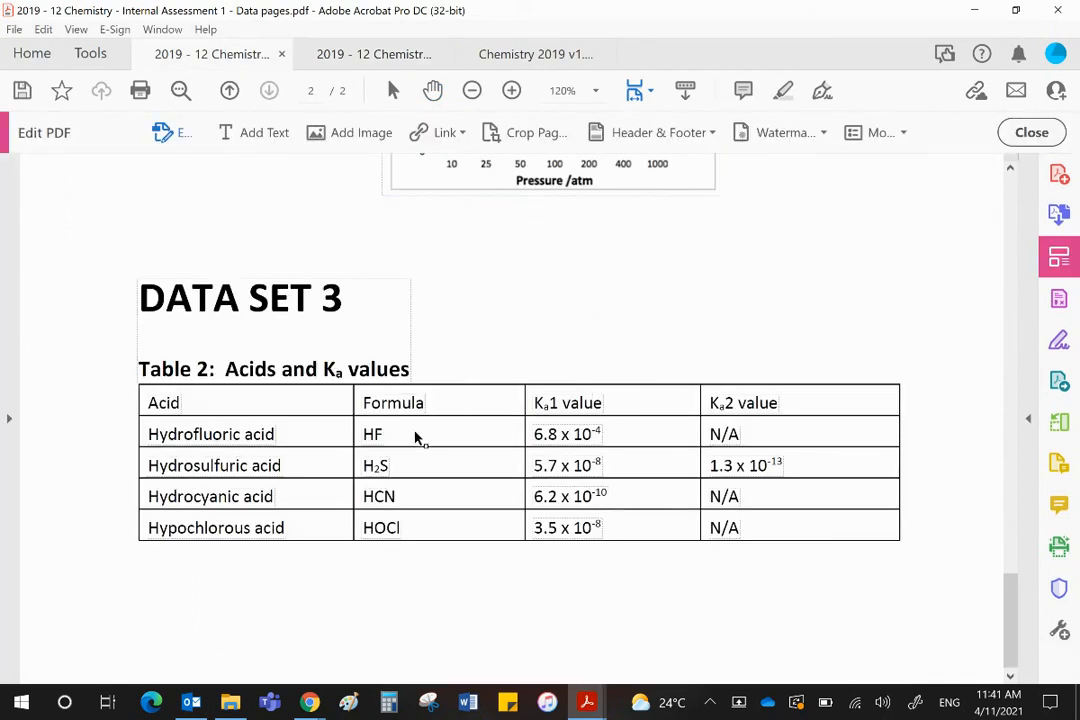
pyautogui.moveTo(420, 438)
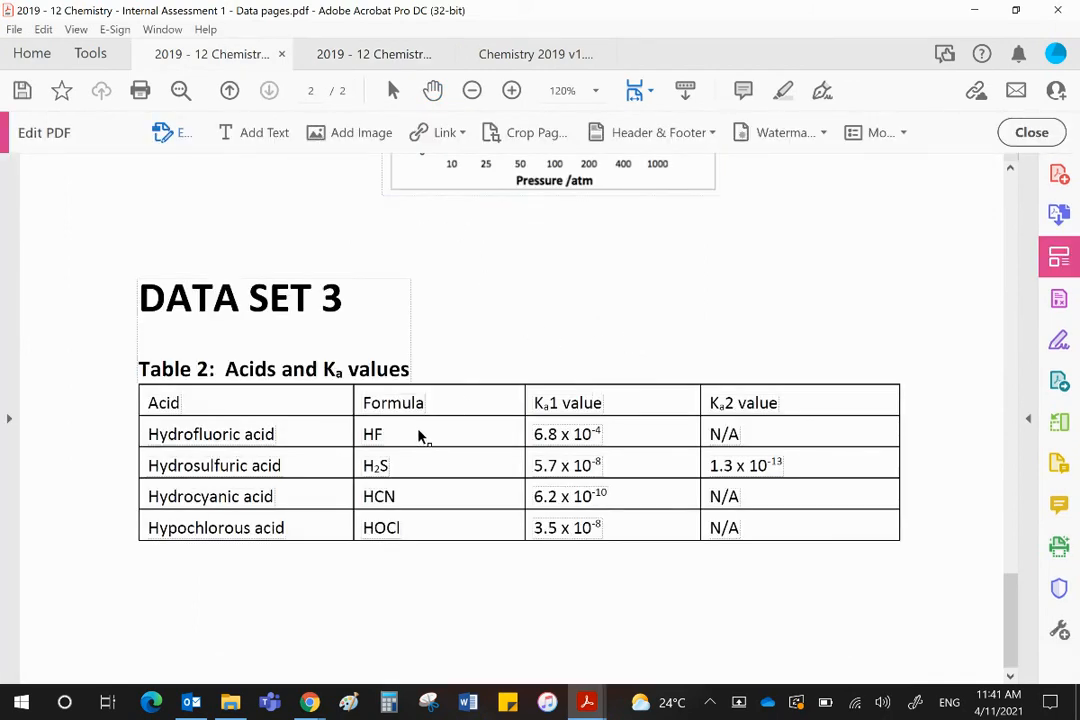
pyautogui.moveTo(362, 464)
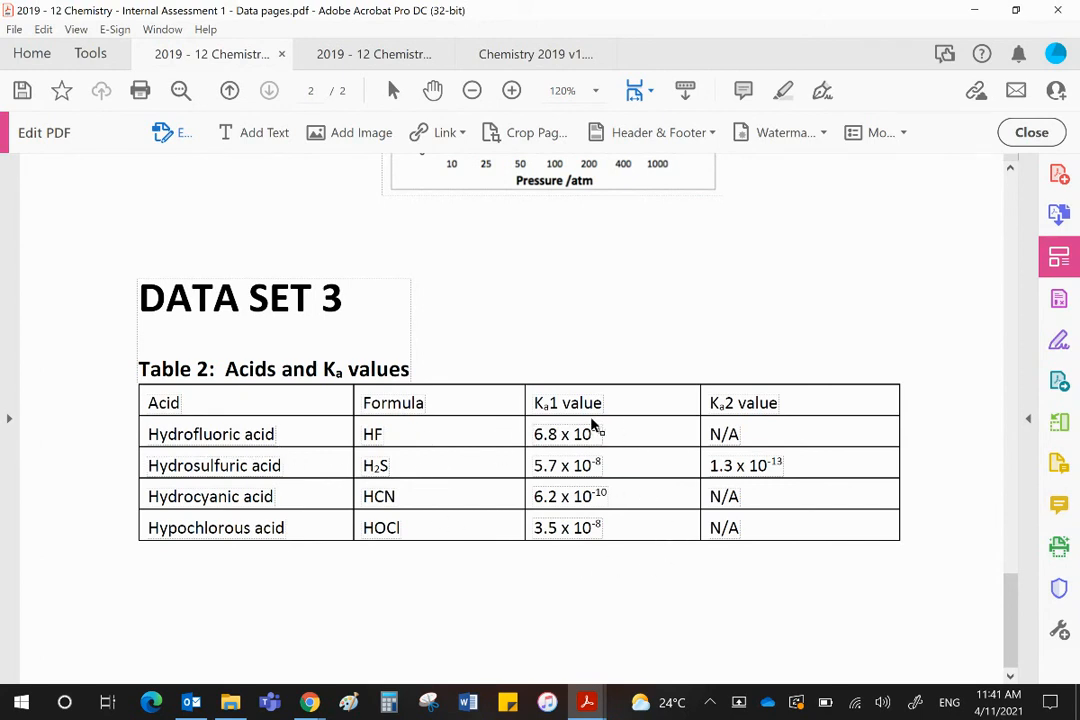
pyautogui.click(537, 54)
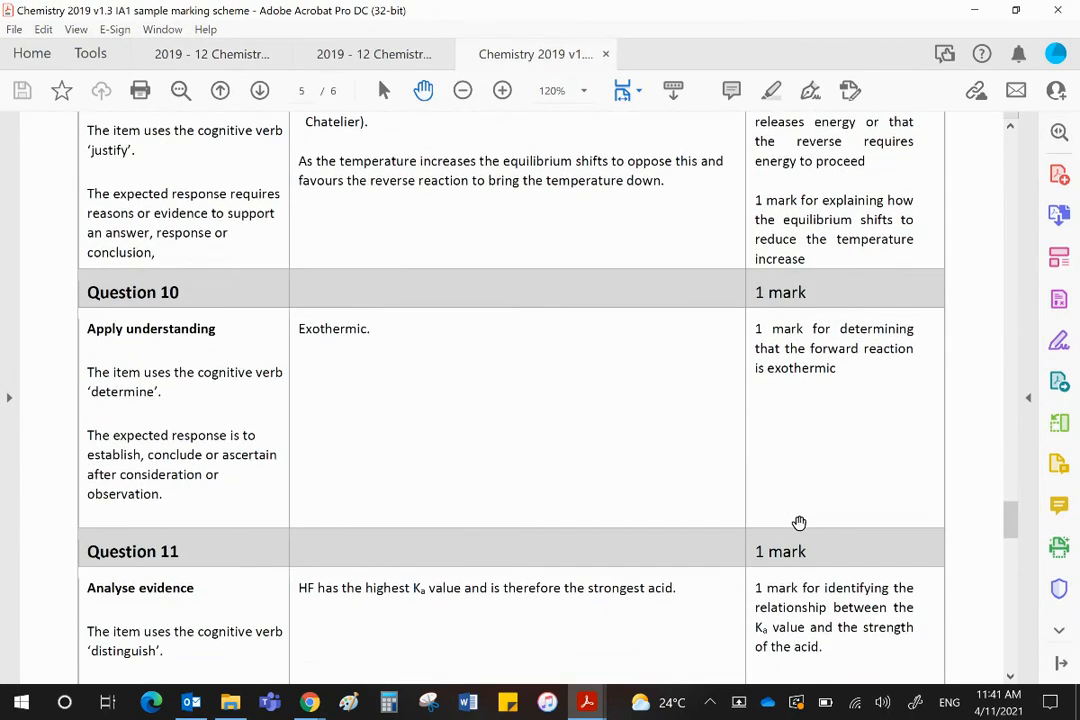
# - Scroll the marking scheme to Question 12's guidance on H₂S being diprotic and HF monoprotic
pyautogui.scroll(-3)
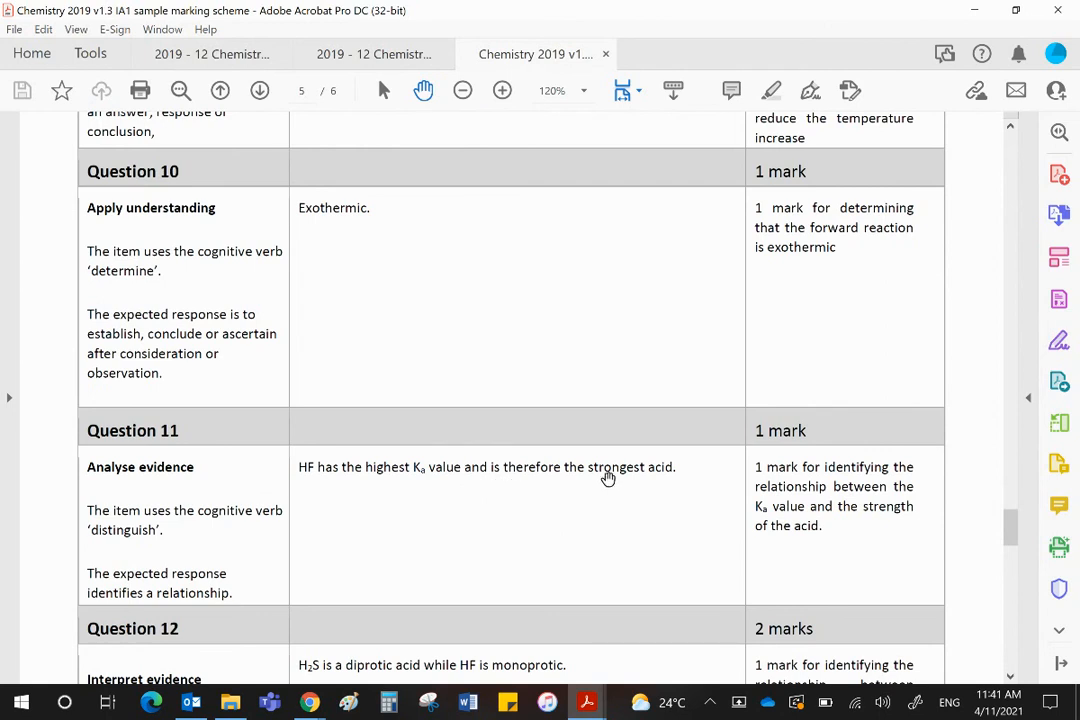
pyautogui.moveTo(795, 467)
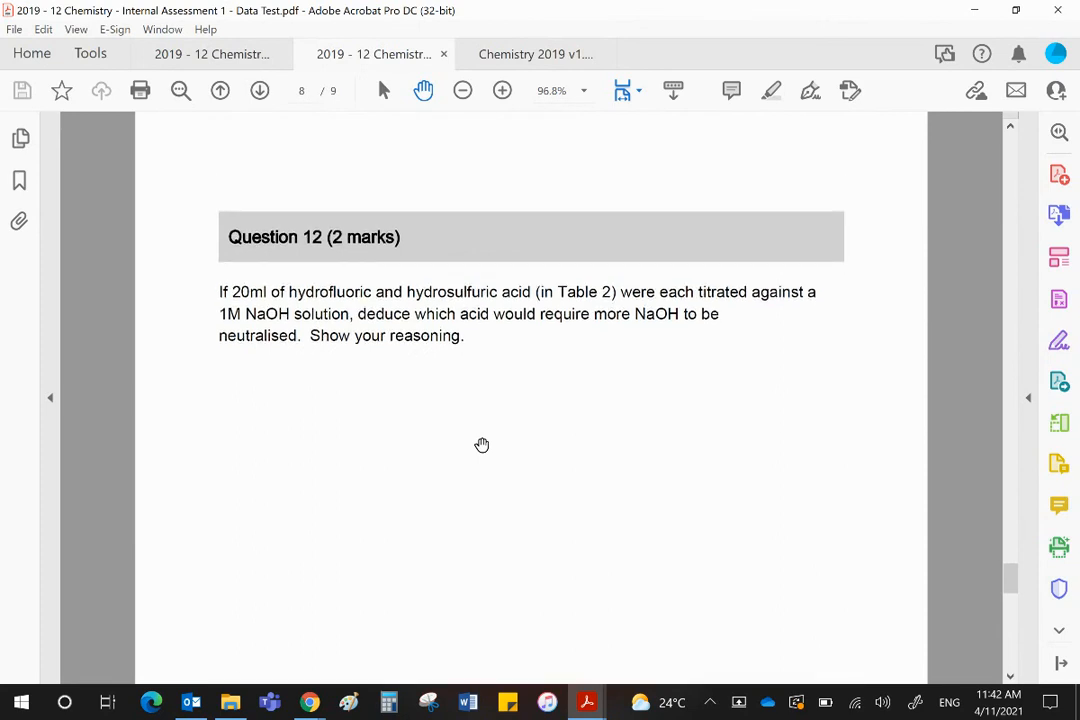
pyautogui.moveTo(457, 310)
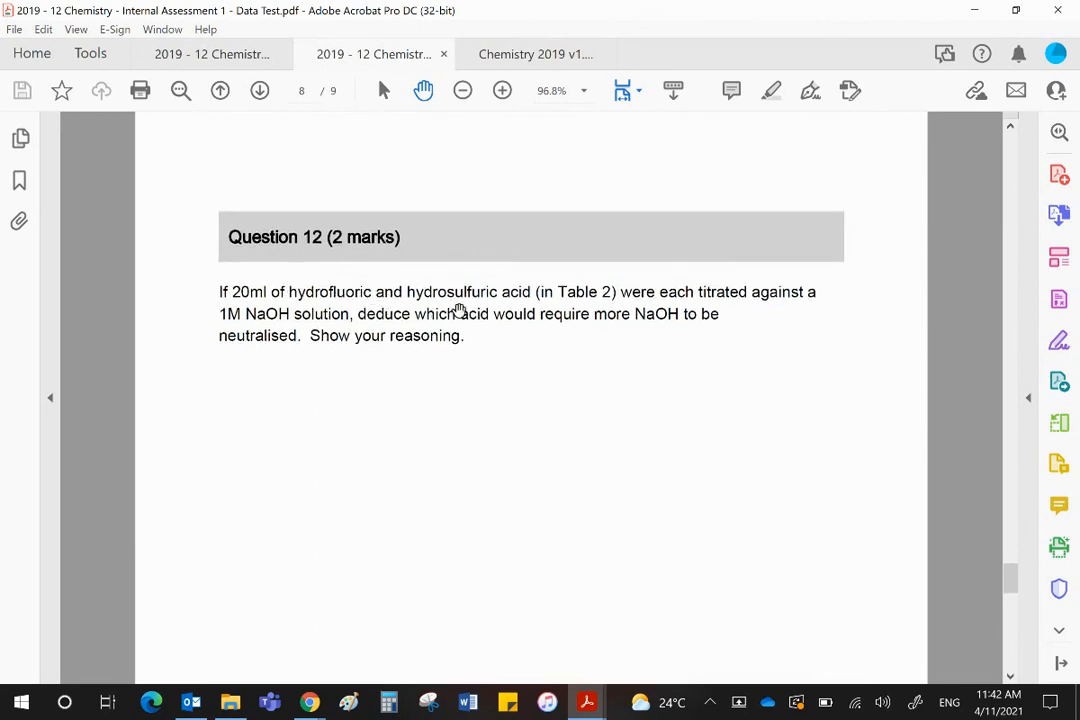
pyautogui.moveTo(814, 331)
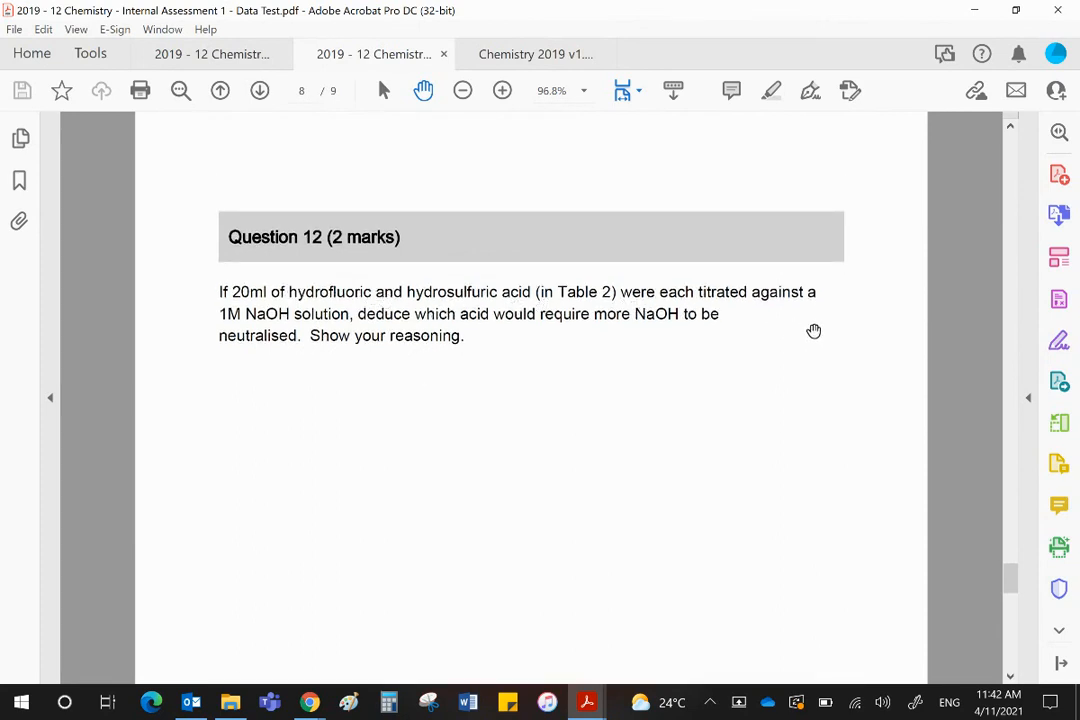
pyautogui.moveTo(310, 328)
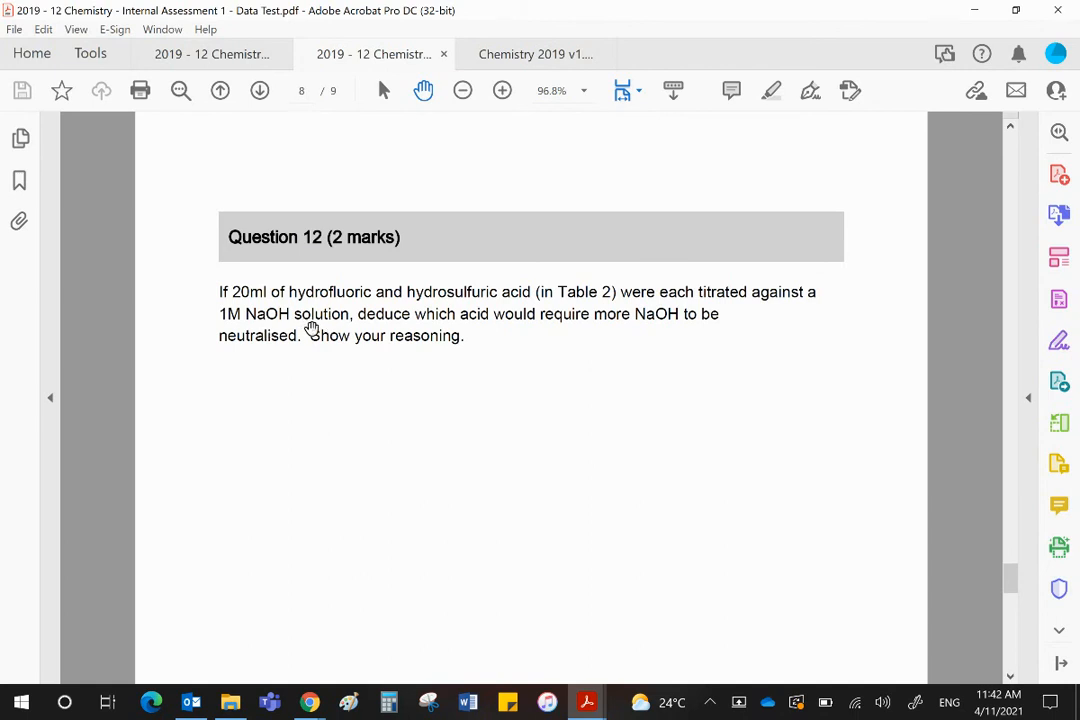
pyautogui.moveTo(570, 320)
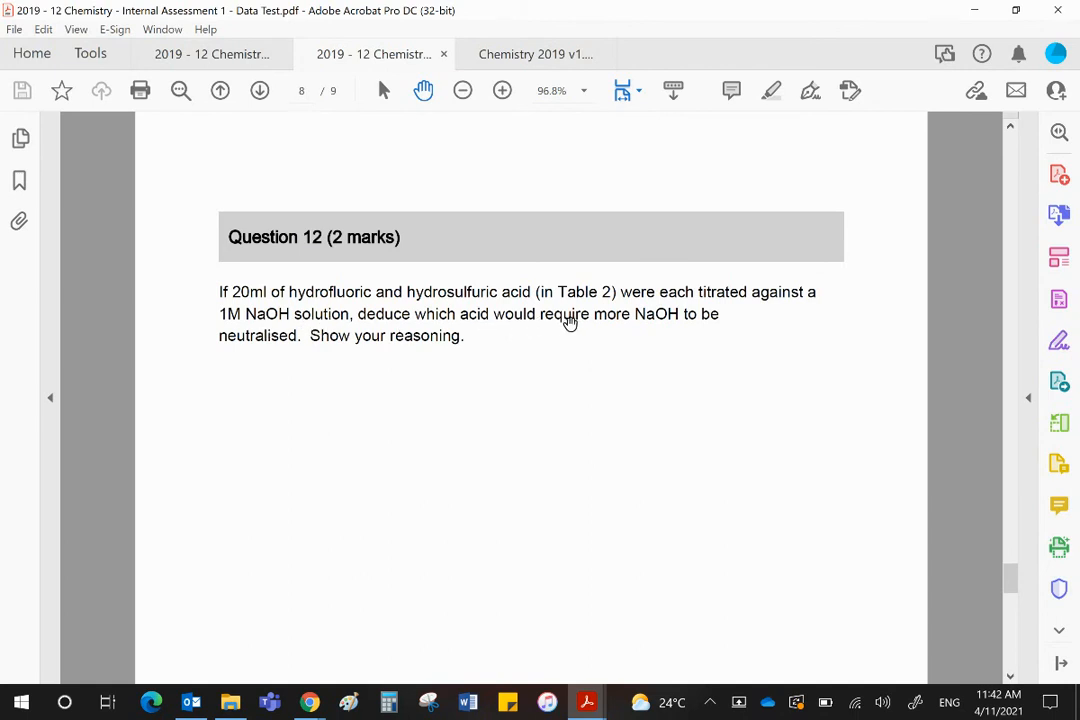
pyautogui.moveTo(720, 463)
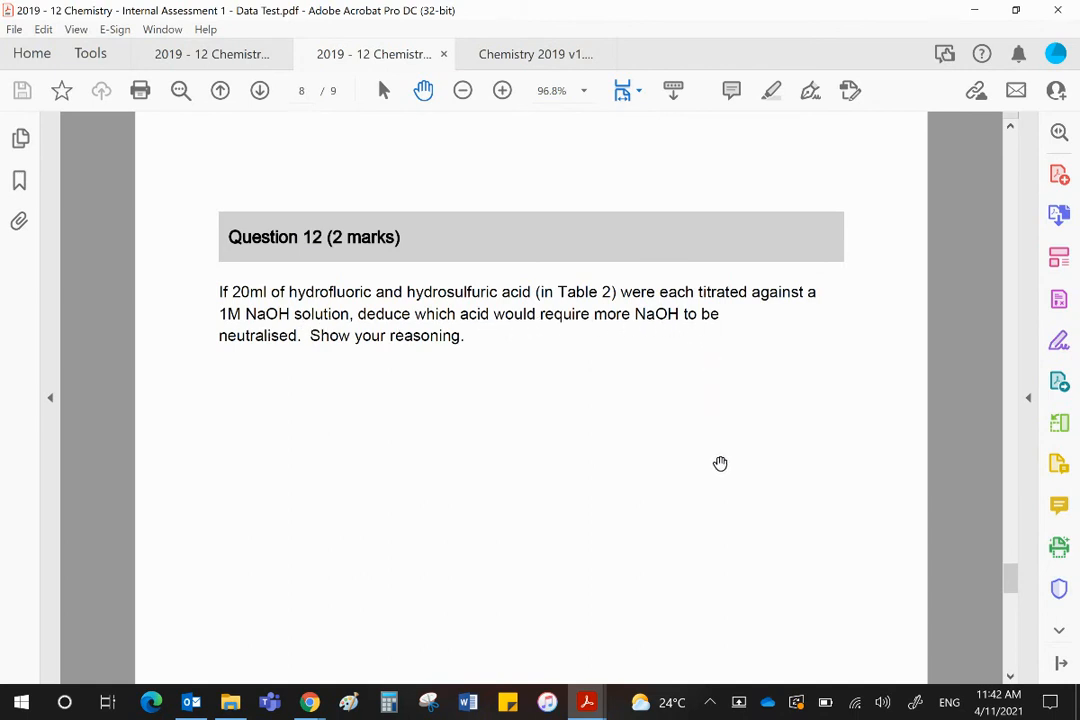
# - Scroll the Data Test PDF so Question 12 on titrating HF and H2S against 1M NaOH is fully visible
pyautogui.scroll(-3)
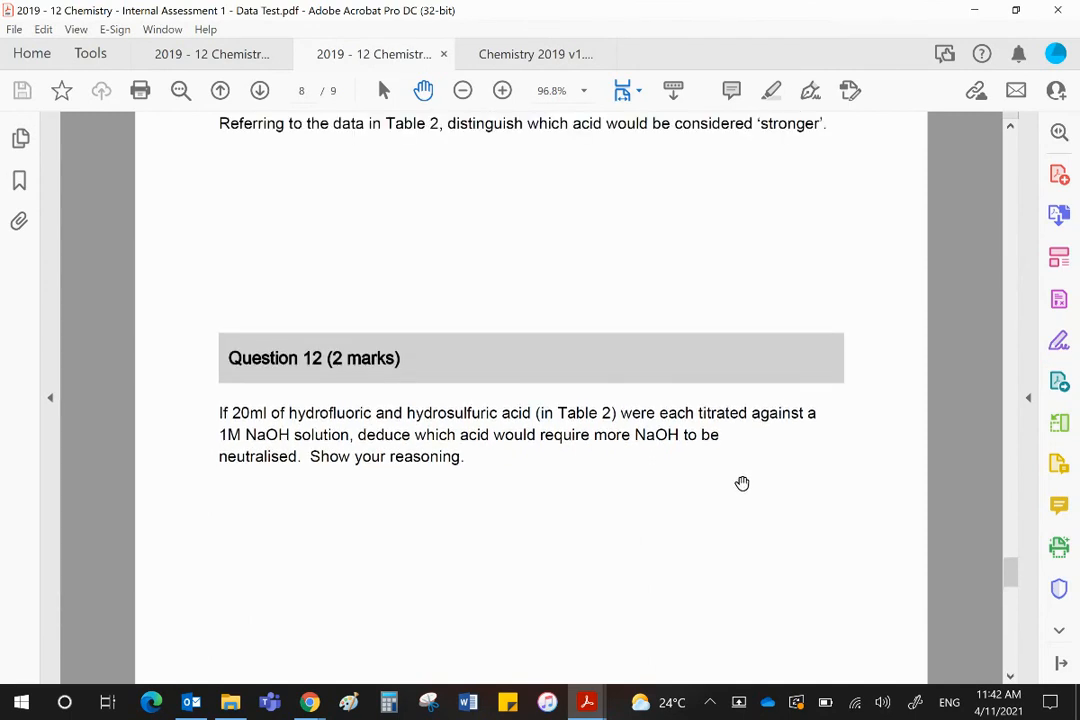
pyautogui.moveTo(745, 503)
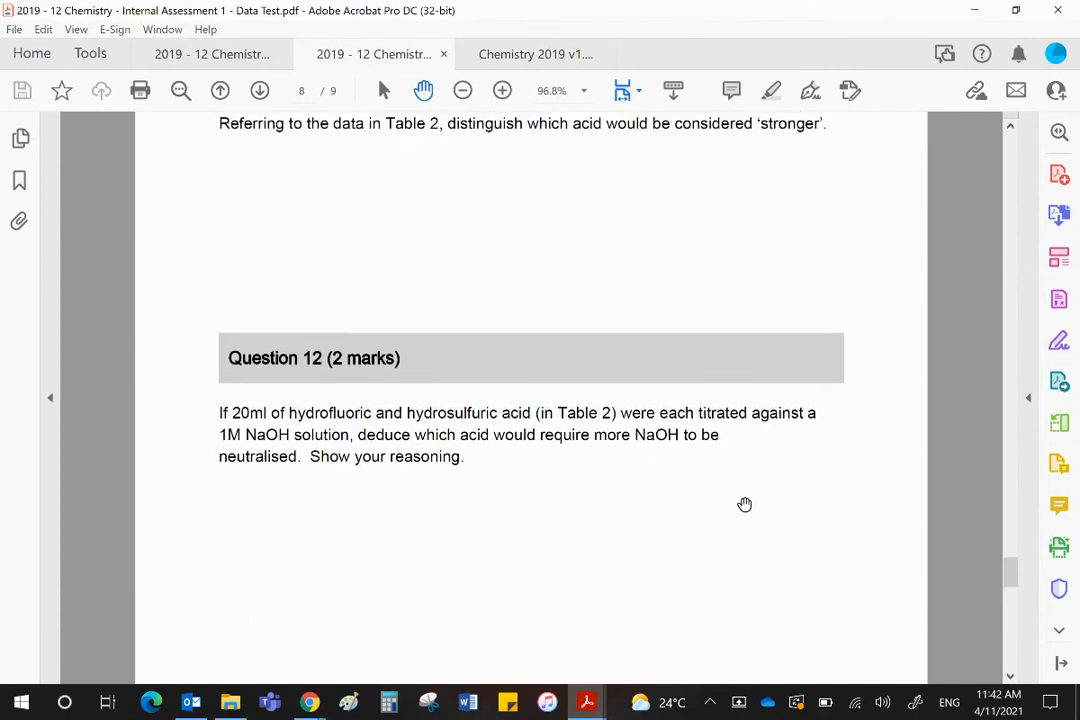
pyautogui.moveTo(759, 495)
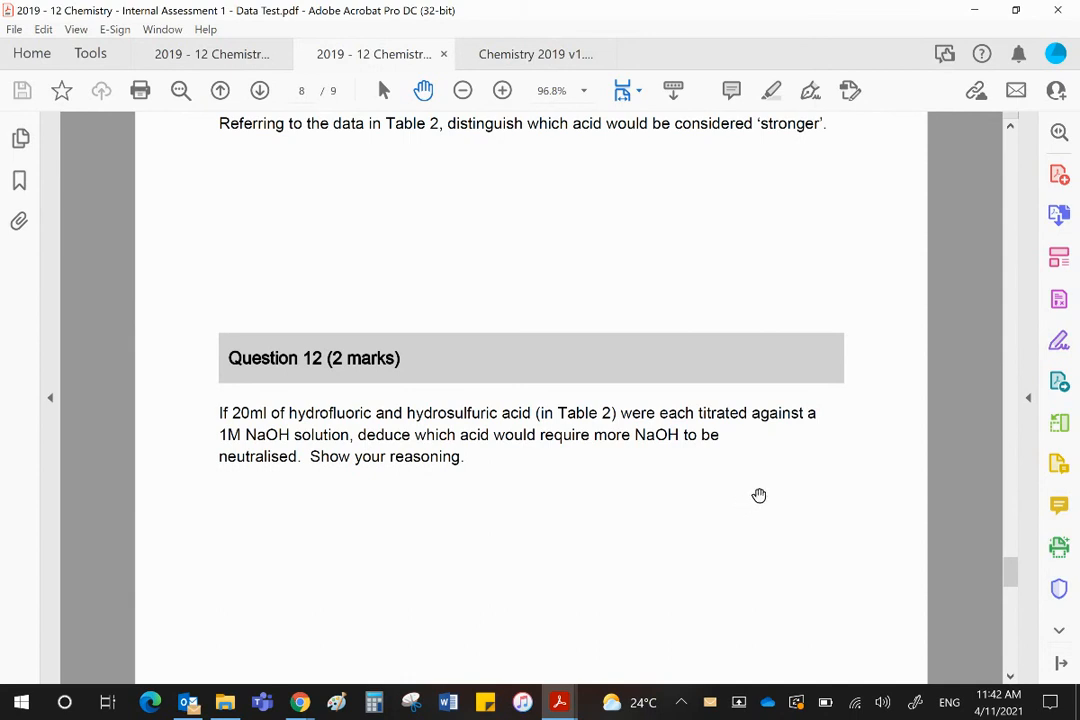
pyautogui.moveTo(507, 680)
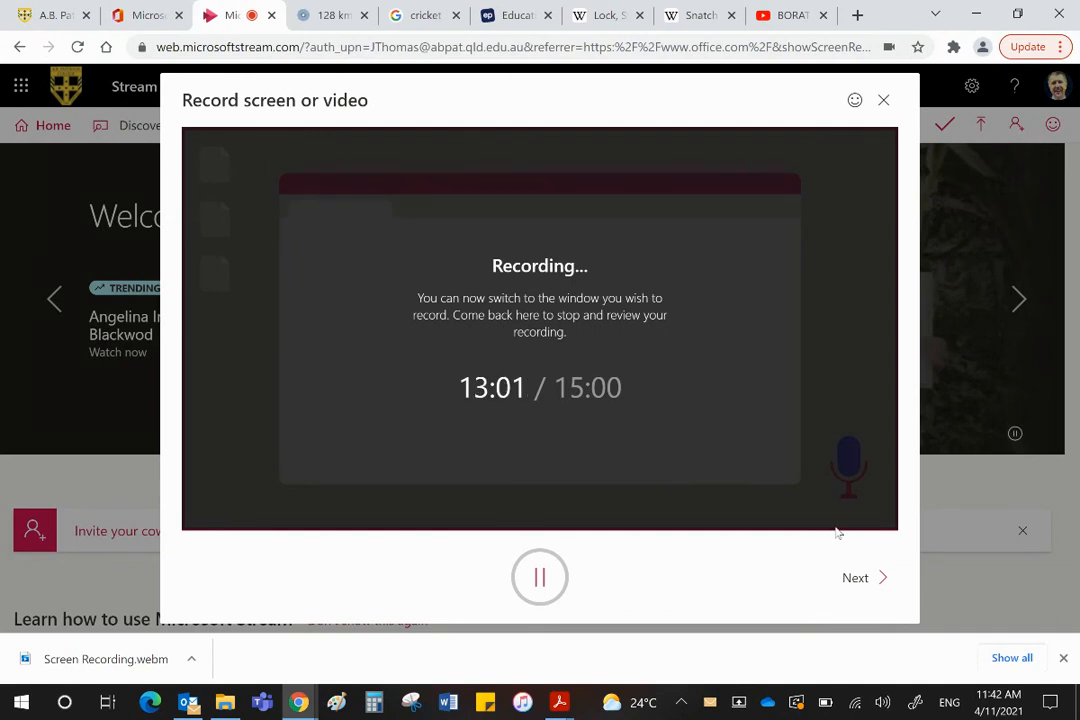
pyautogui.moveTo(608, 623)
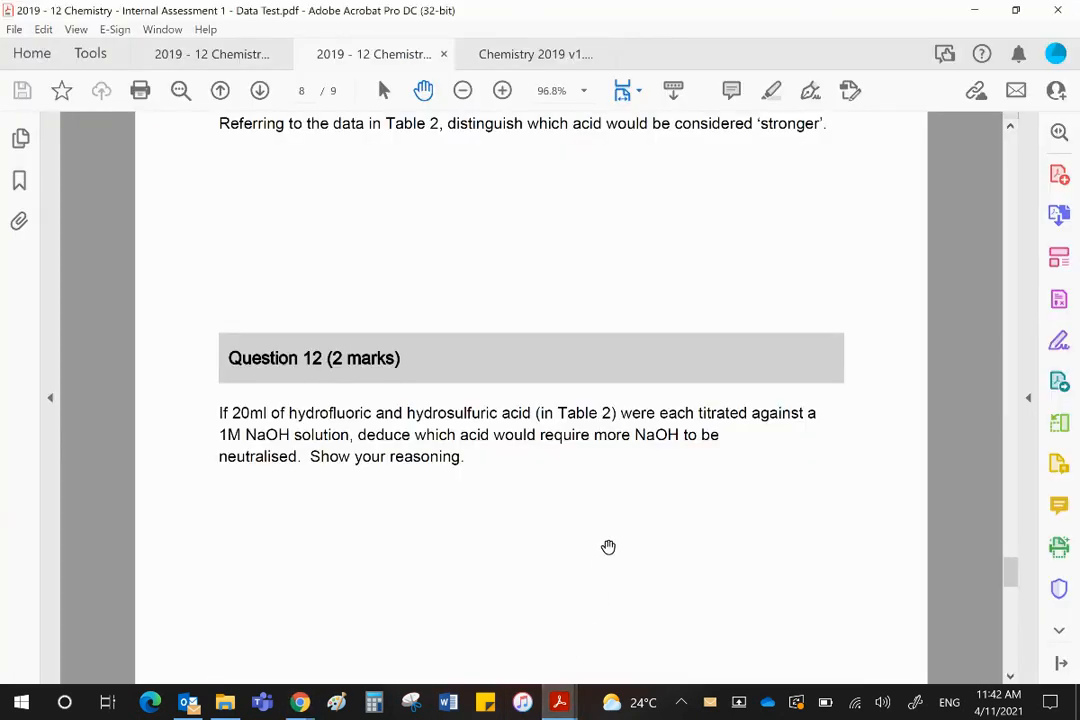
pyautogui.moveTo(741, 555)
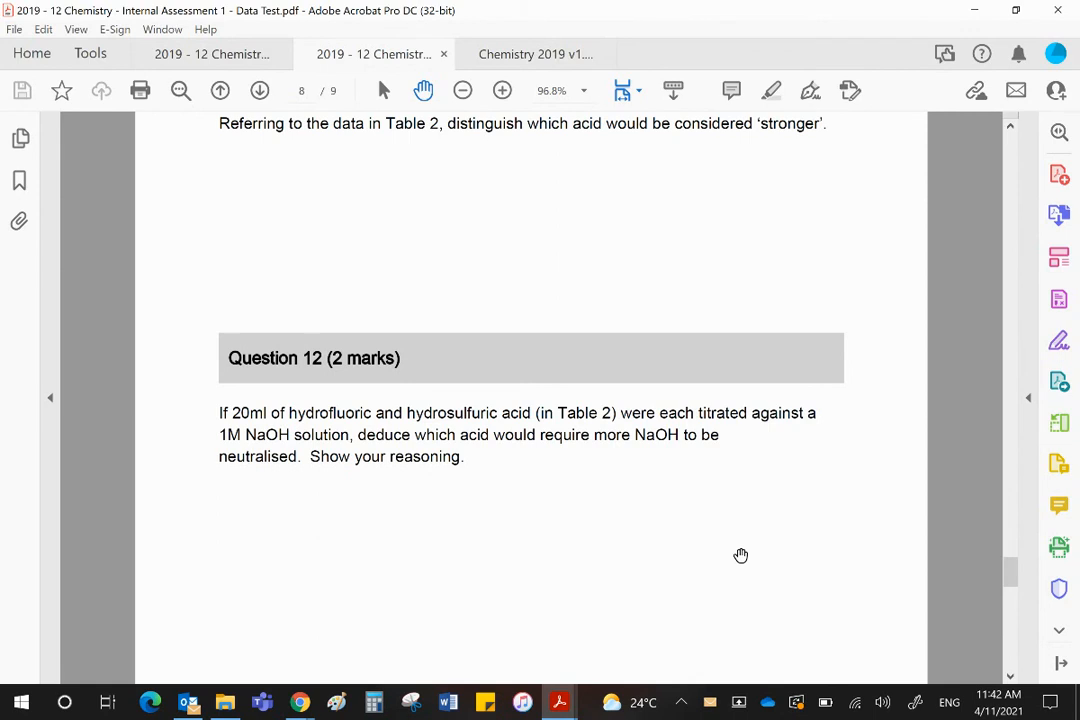
pyautogui.moveTo(752, 541)
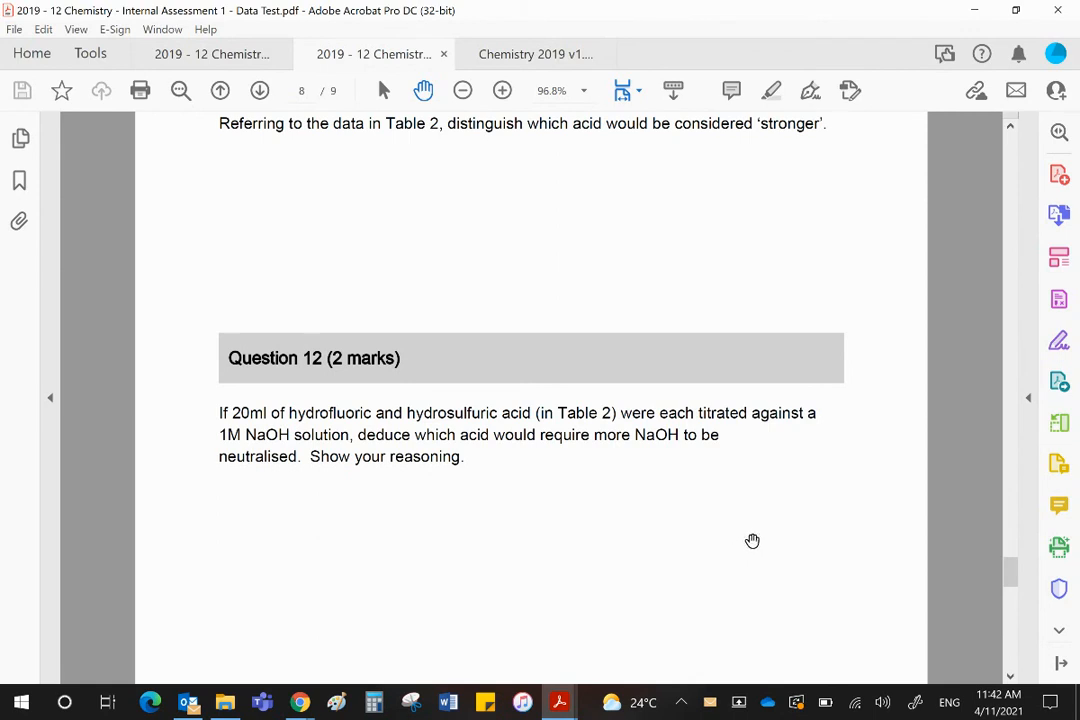
pyautogui.moveTo(683, 491)
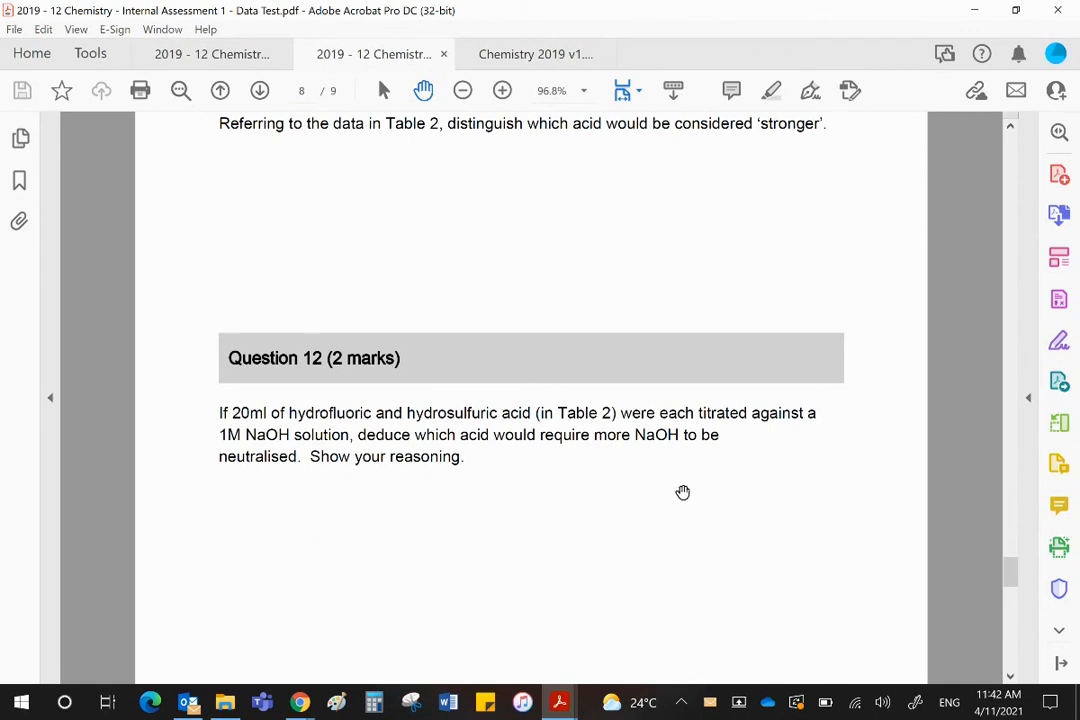
pyautogui.moveTo(737, 514)
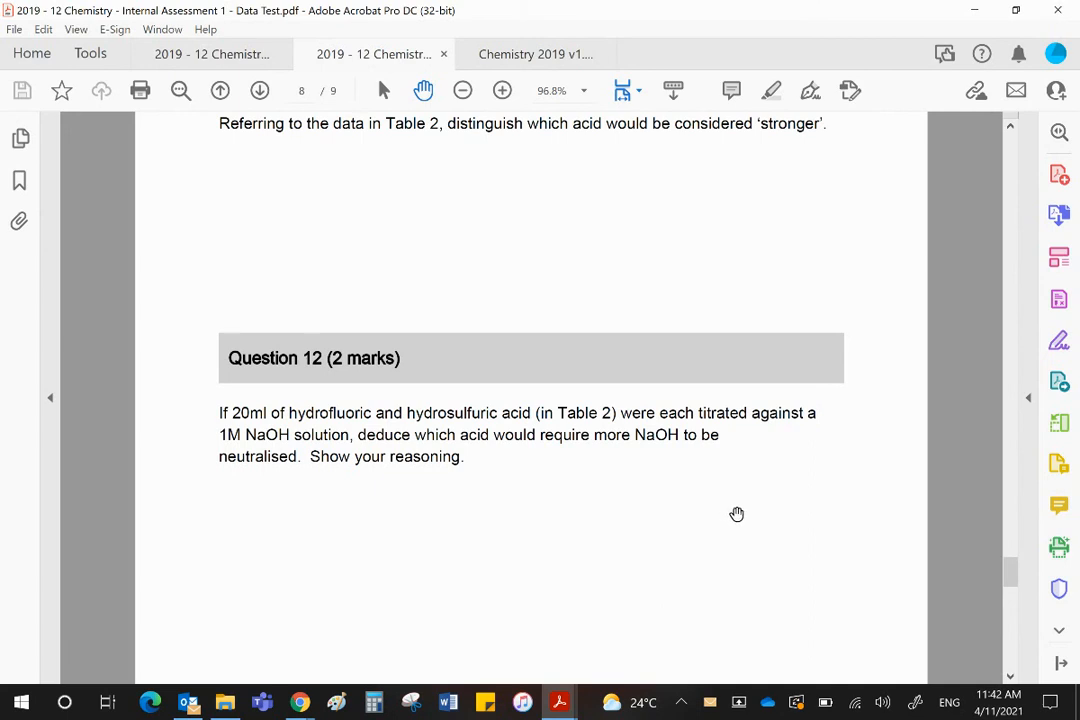
pyautogui.moveTo(595, 420)
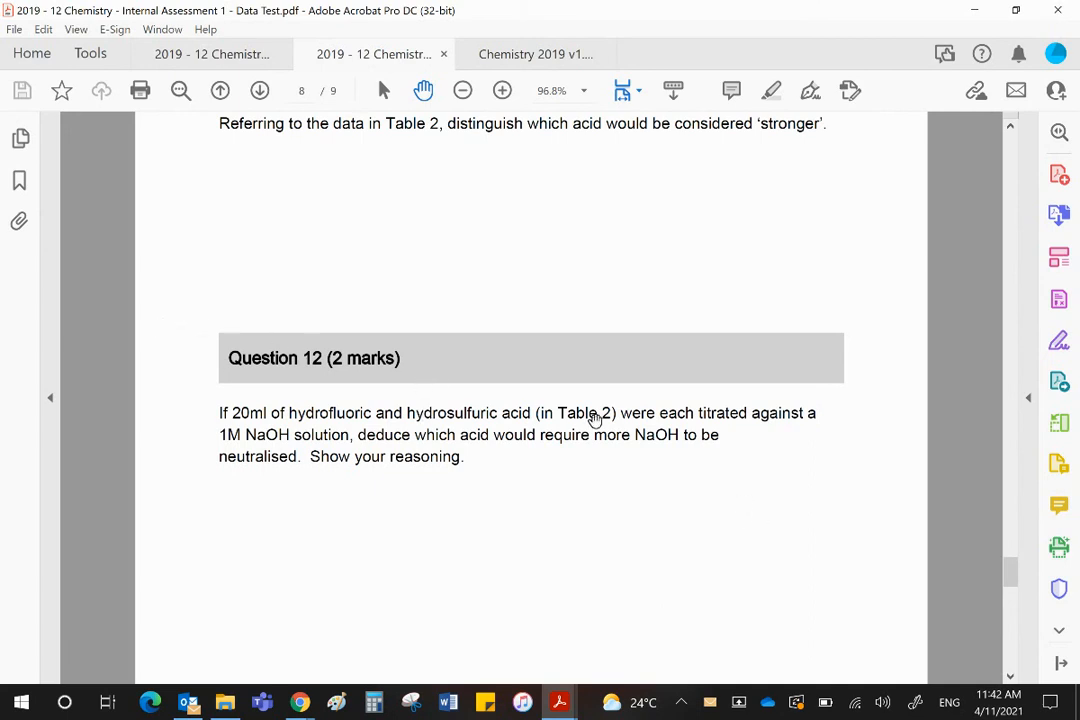
pyautogui.moveTo(413, 400)
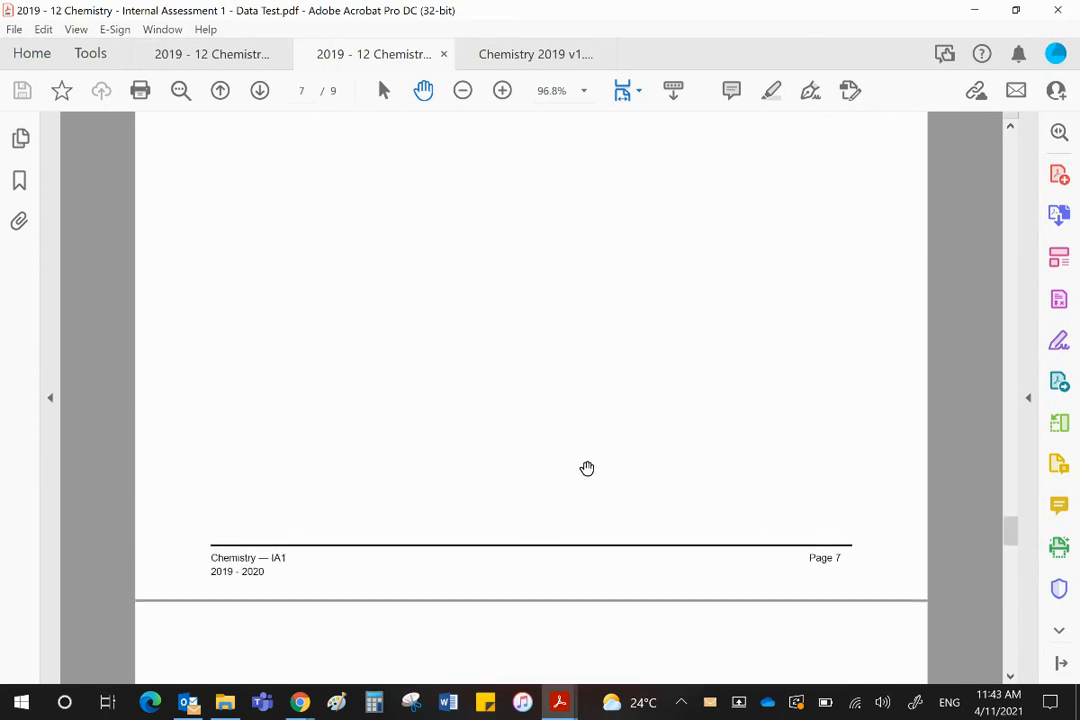
# - Switch to the Data pages PDF showing the Data Set 3 Ka table for hydrofluoric and hydrosulfuric acid
pyautogui.click(211, 54)
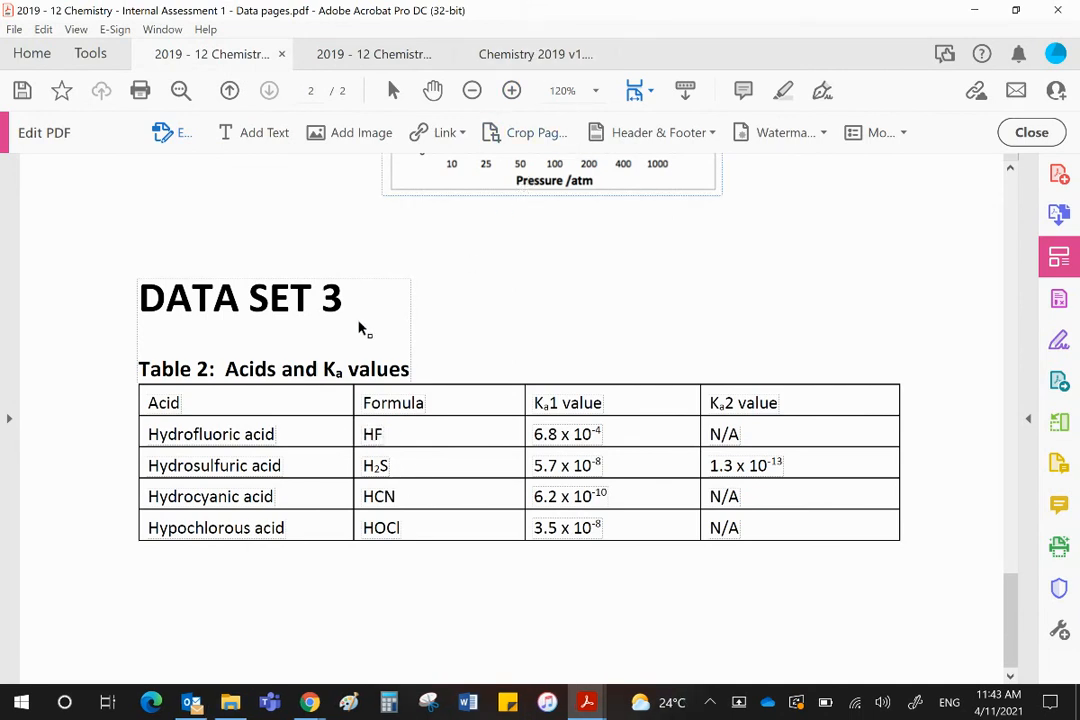
pyautogui.moveTo(395, 478)
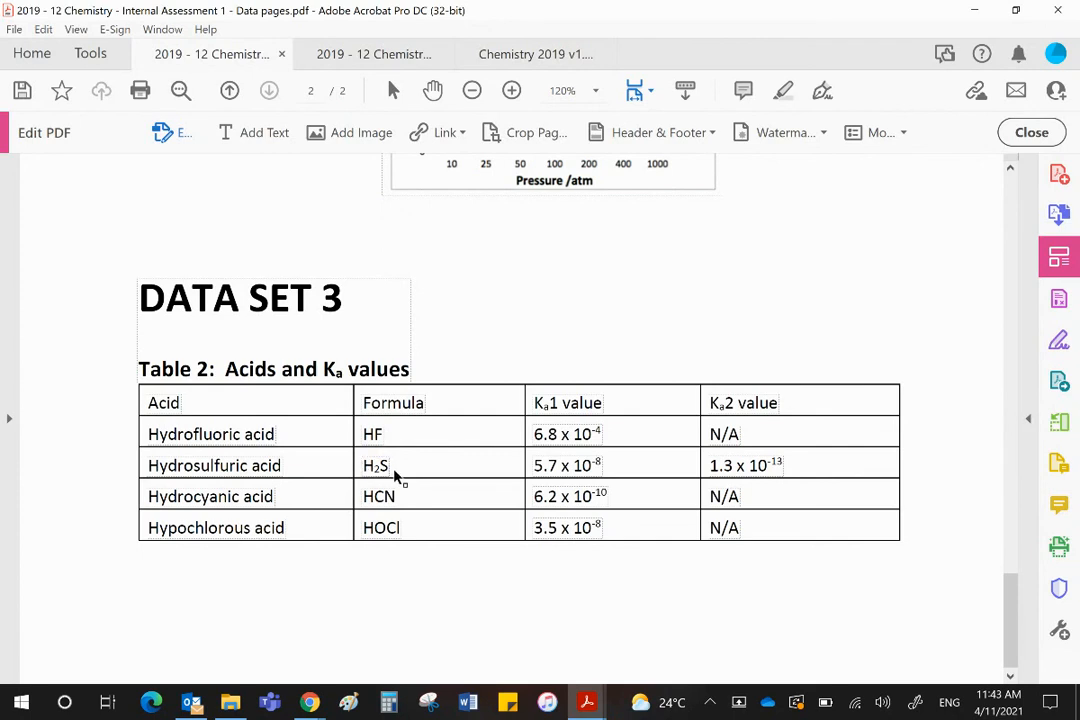
pyautogui.moveTo(400, 472)
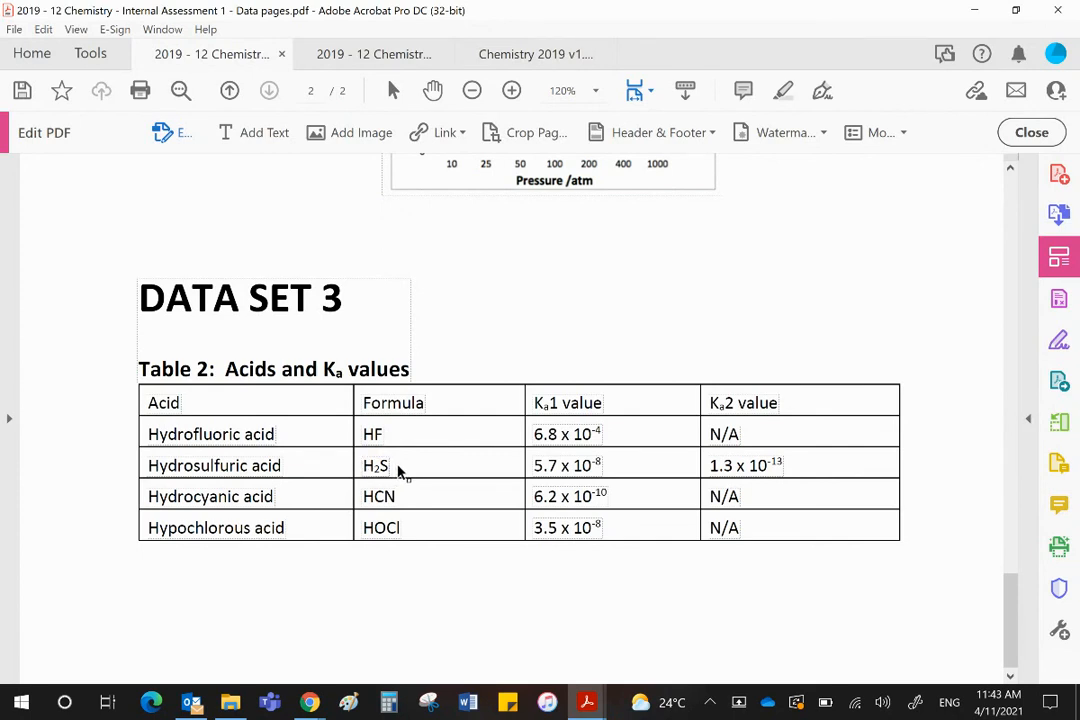
pyautogui.moveTo(385, 462)
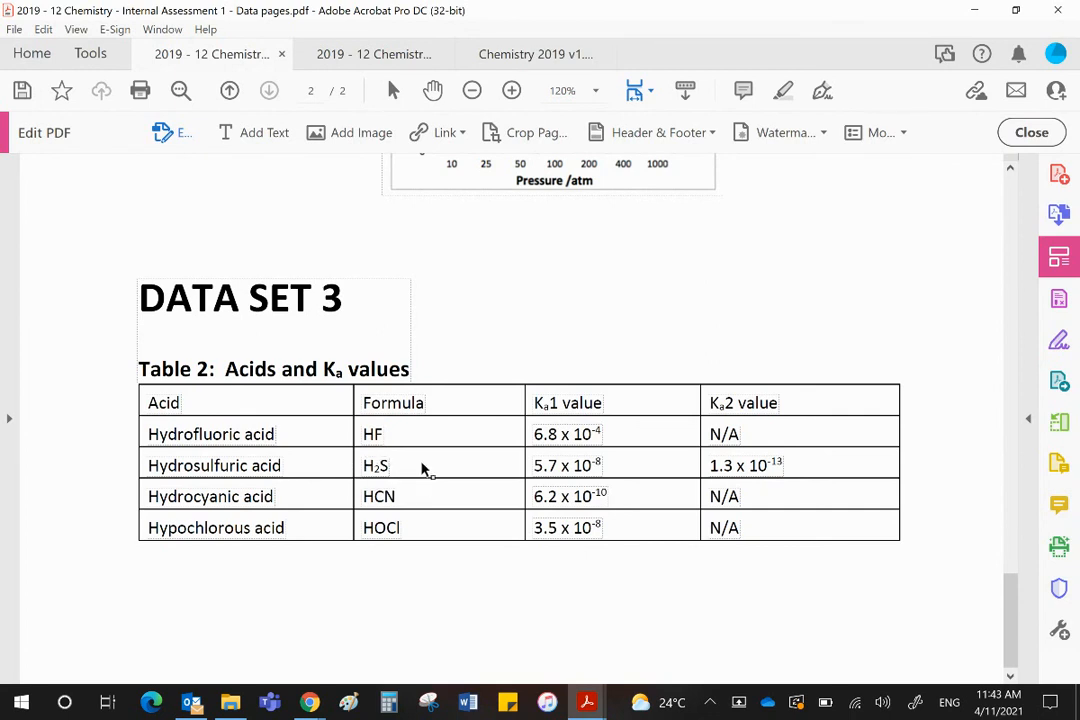
pyautogui.moveTo(472, 465)
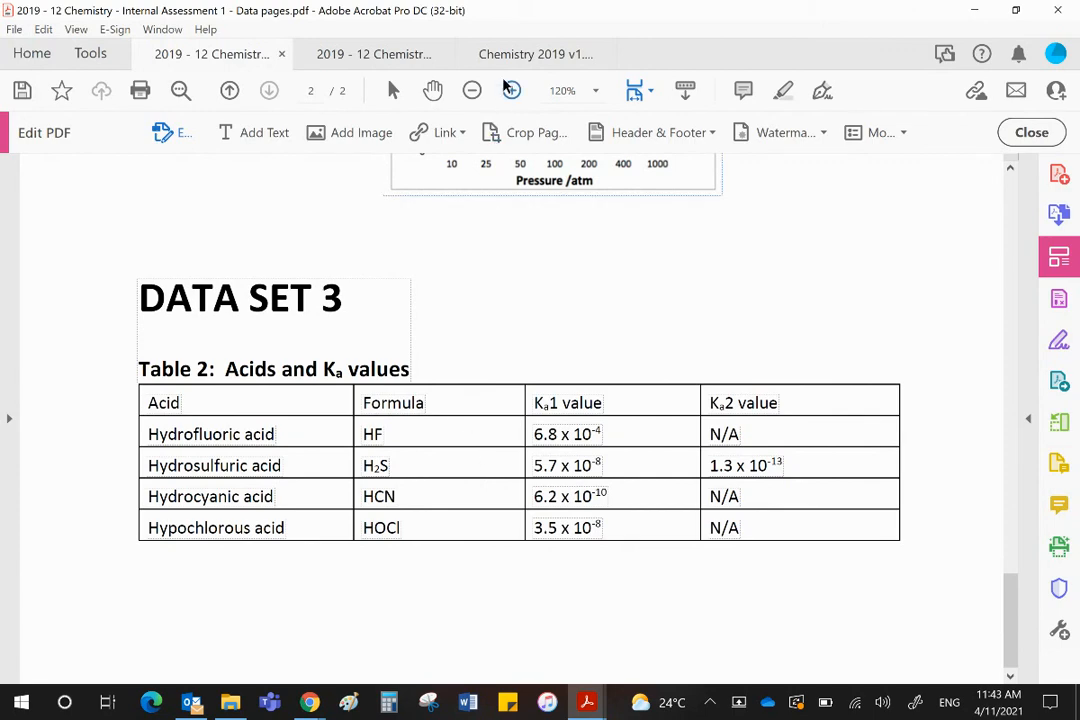
# - Switch to the marking scheme and scroll to Question 12's two-mark criteria that H2S is diprotic
pyautogui.click(535, 54)
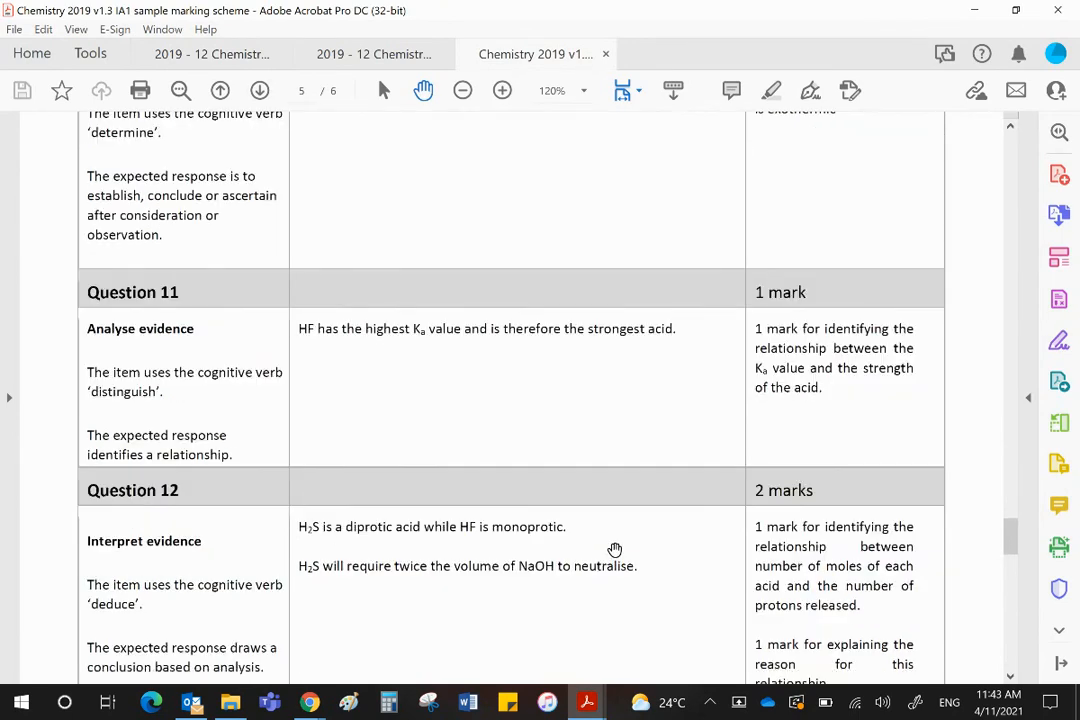
pyautogui.scroll(-3)
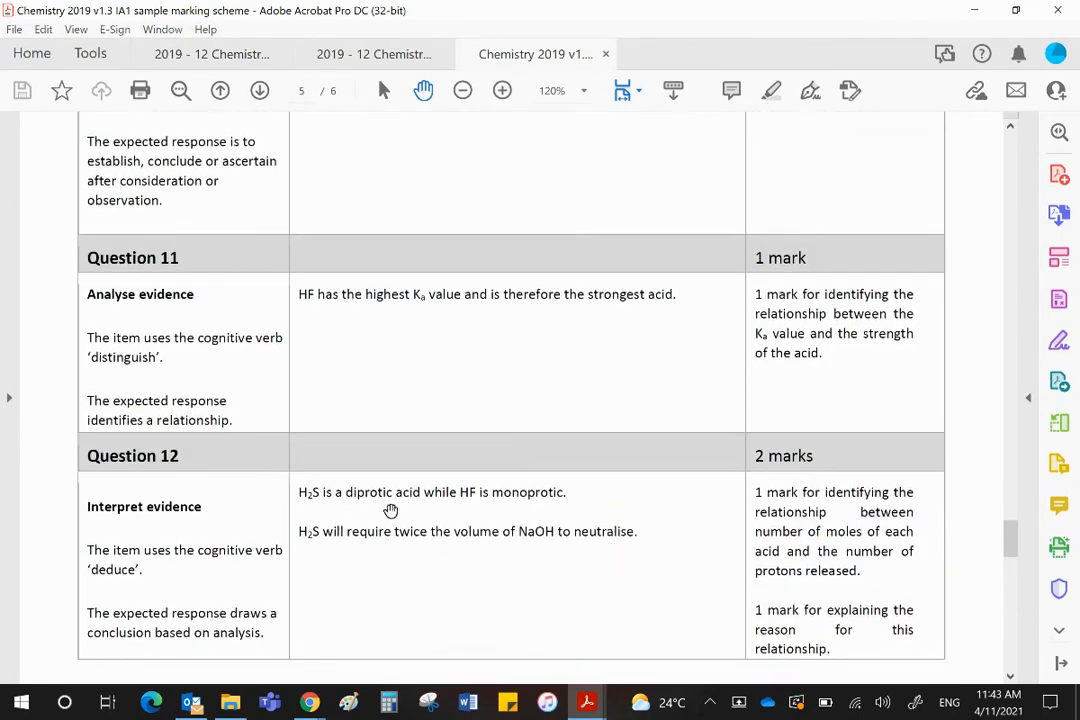
pyautogui.moveTo(487, 554)
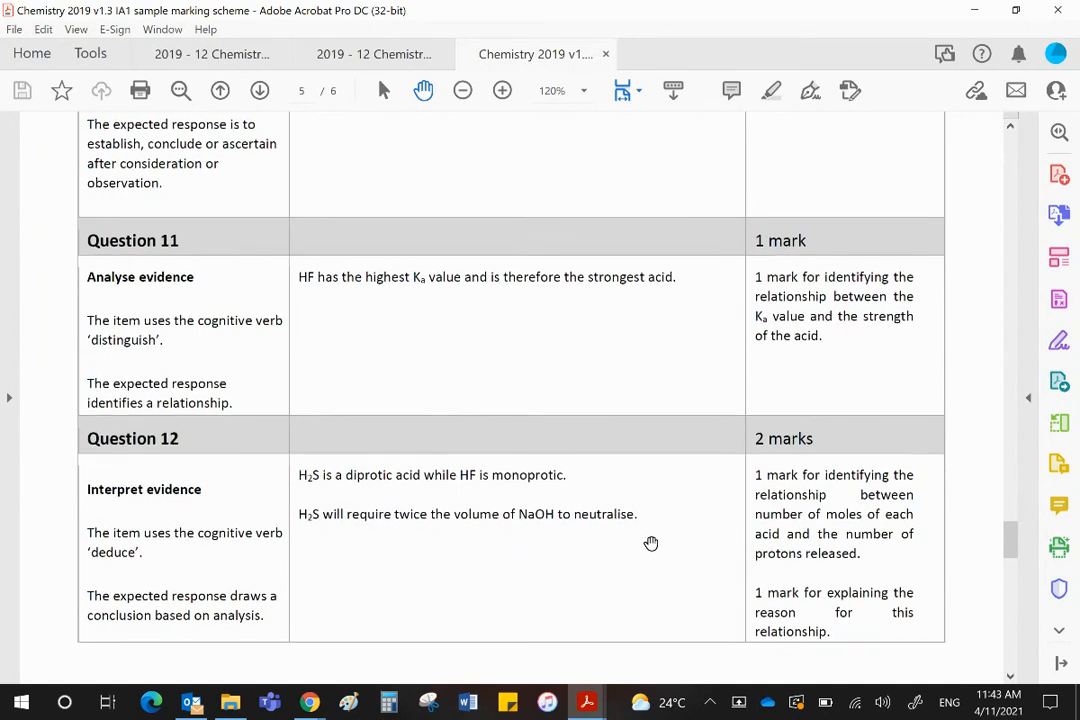
pyautogui.scroll(-3)
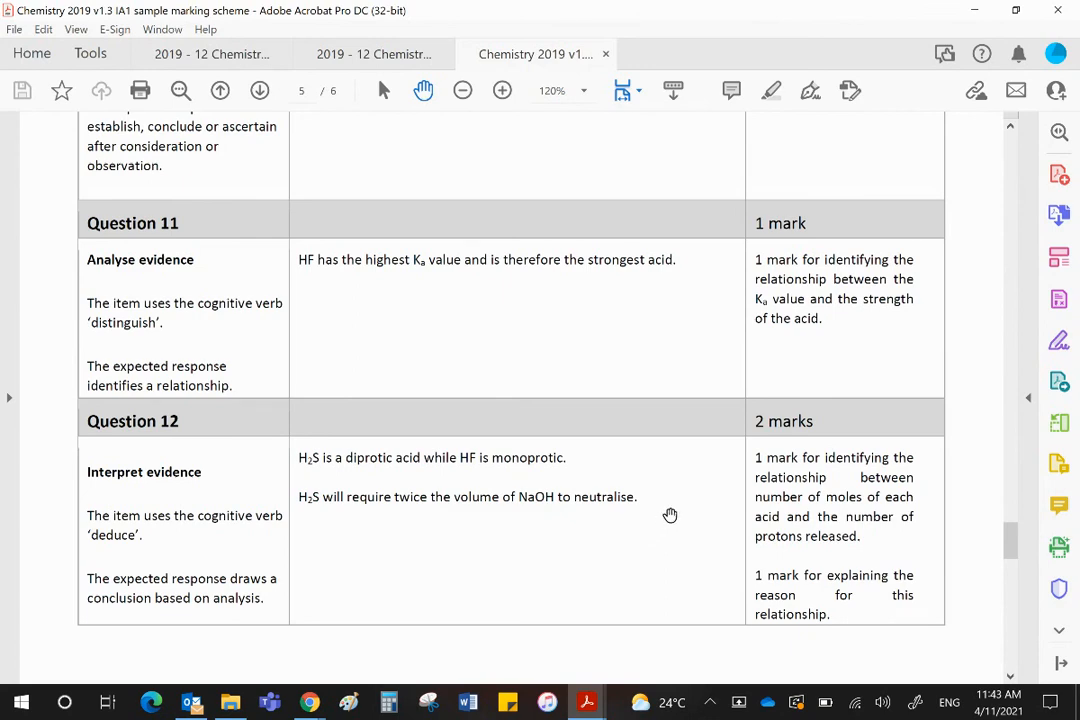
pyautogui.scroll(-3)
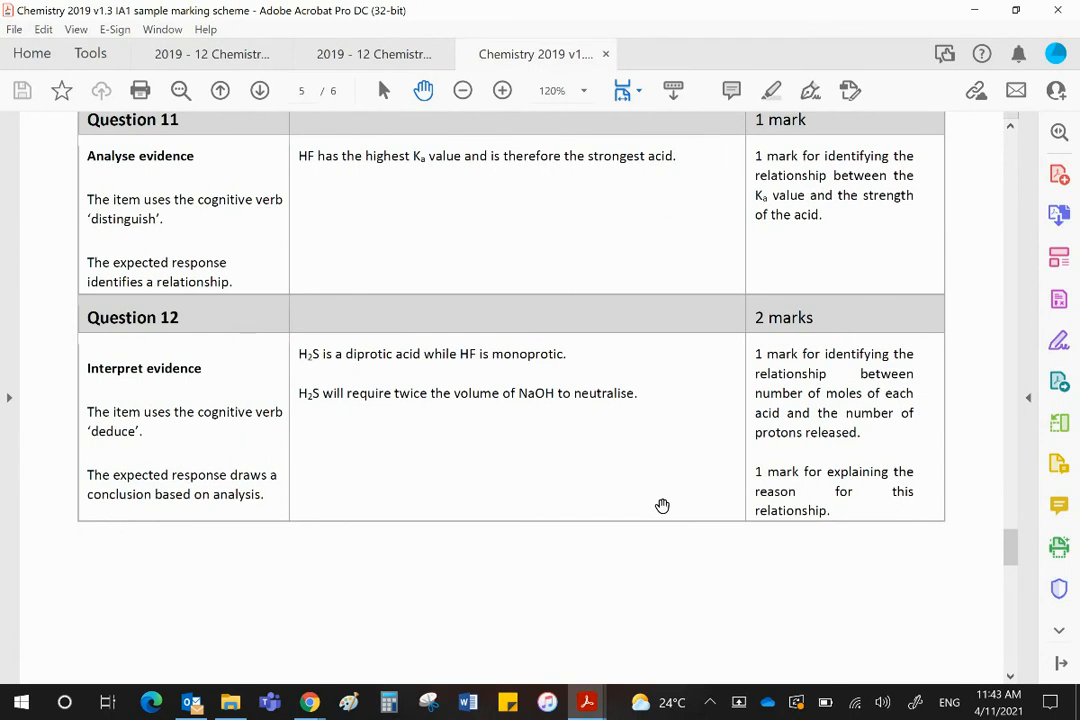
pyautogui.moveTo(504, 635)
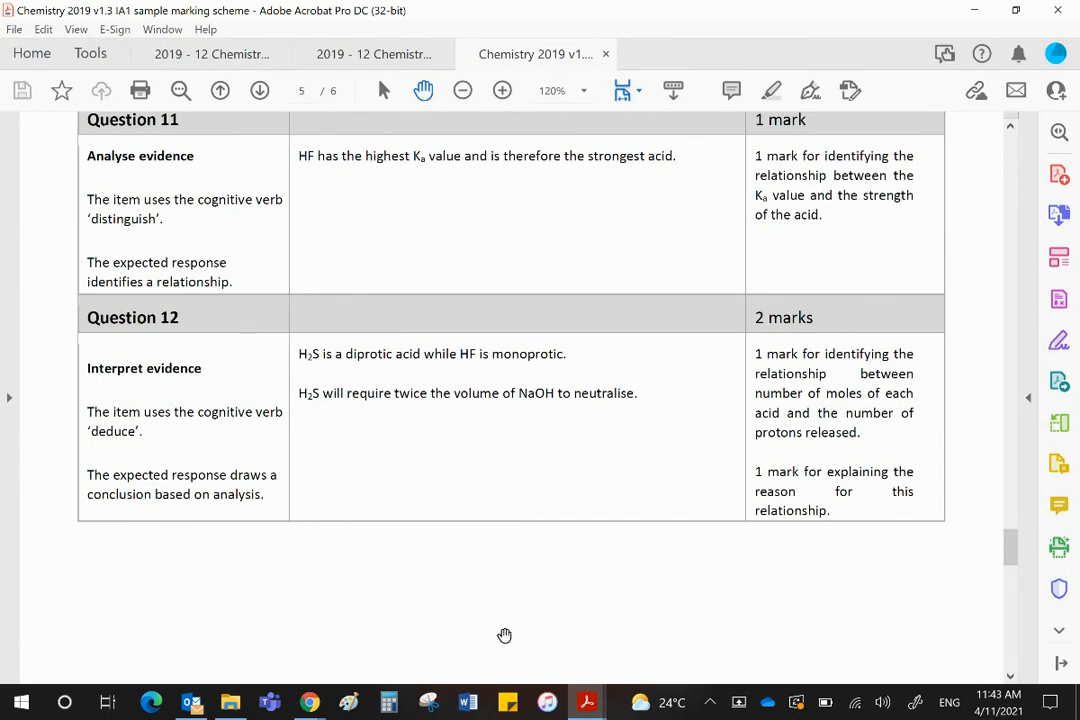
pyautogui.moveTo(514, 613)
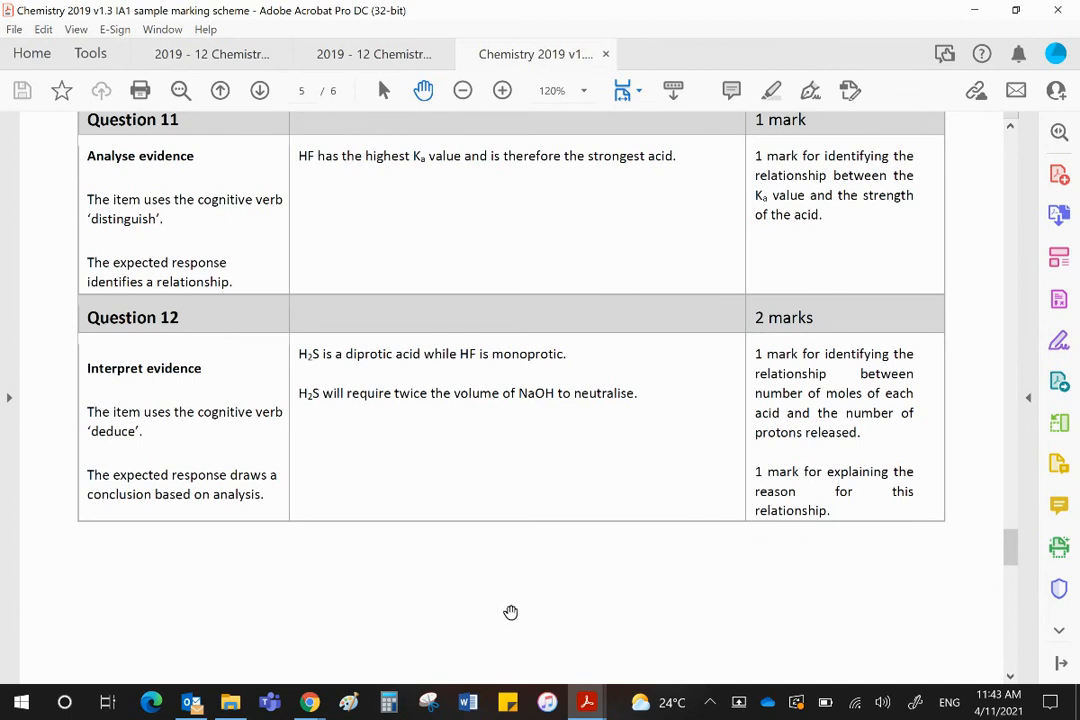
pyautogui.moveTo(346, 687)
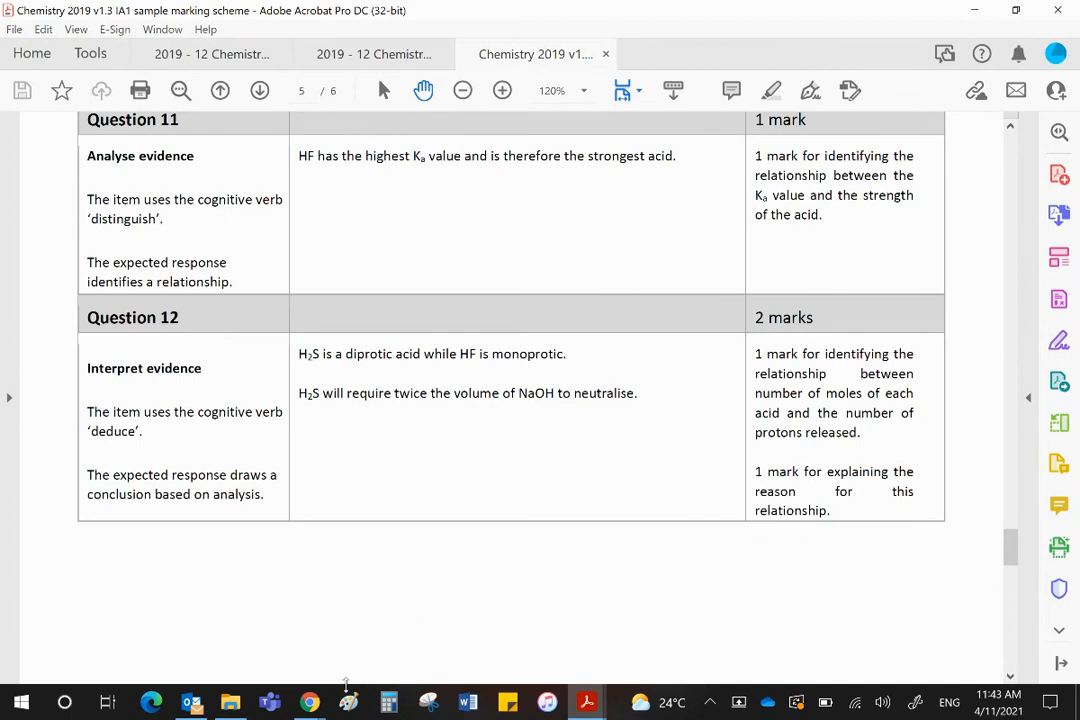